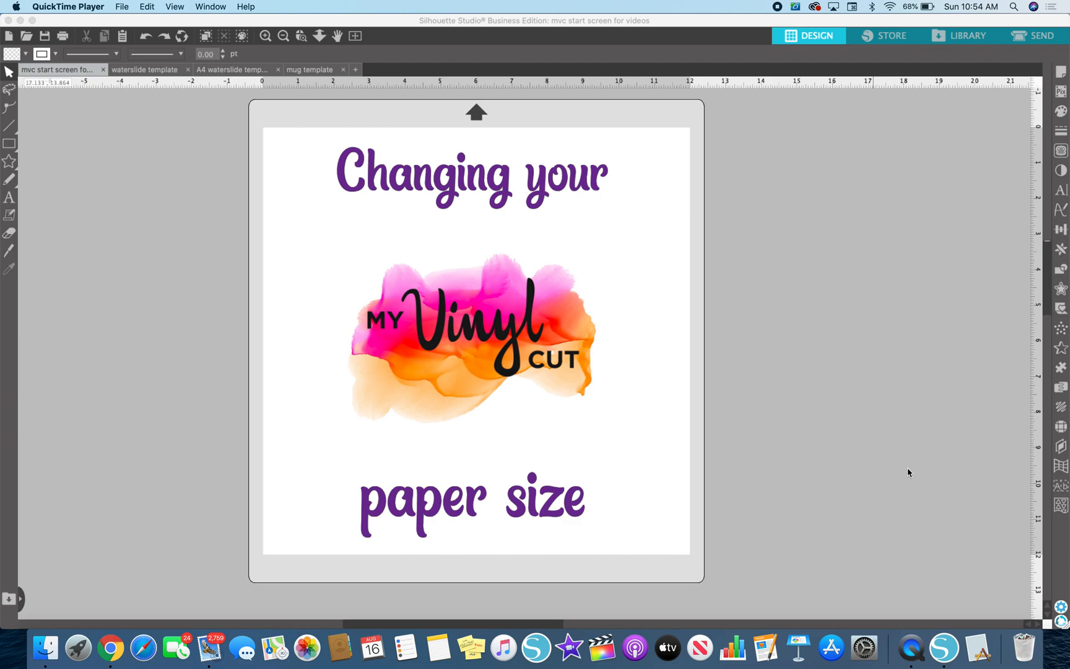
mouse_move(887, 443)
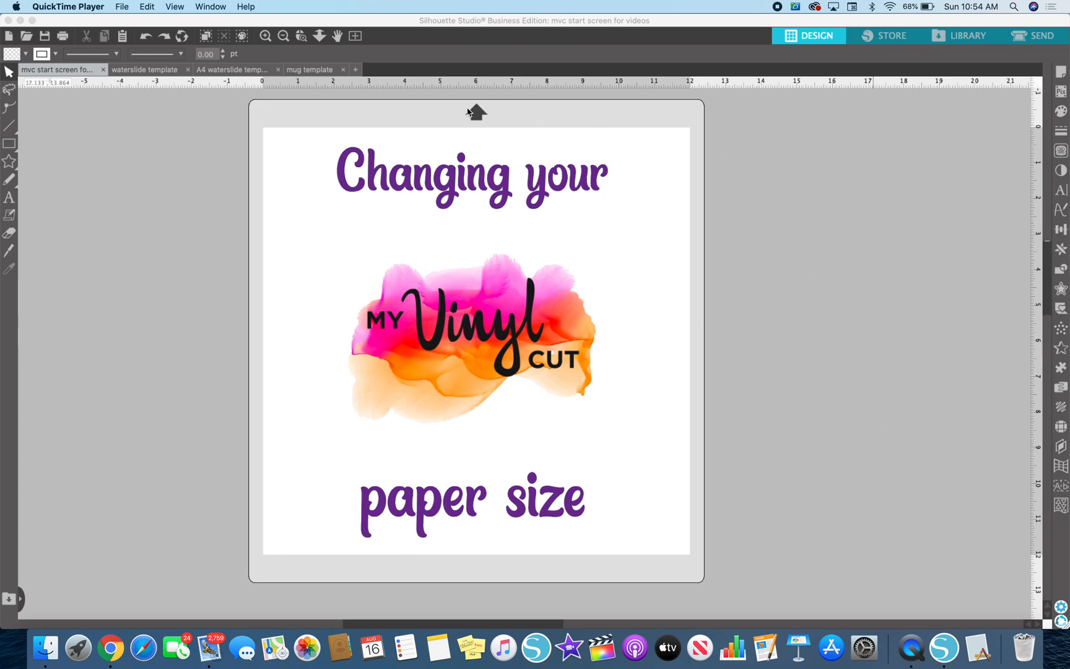
mouse_move(701, 545)
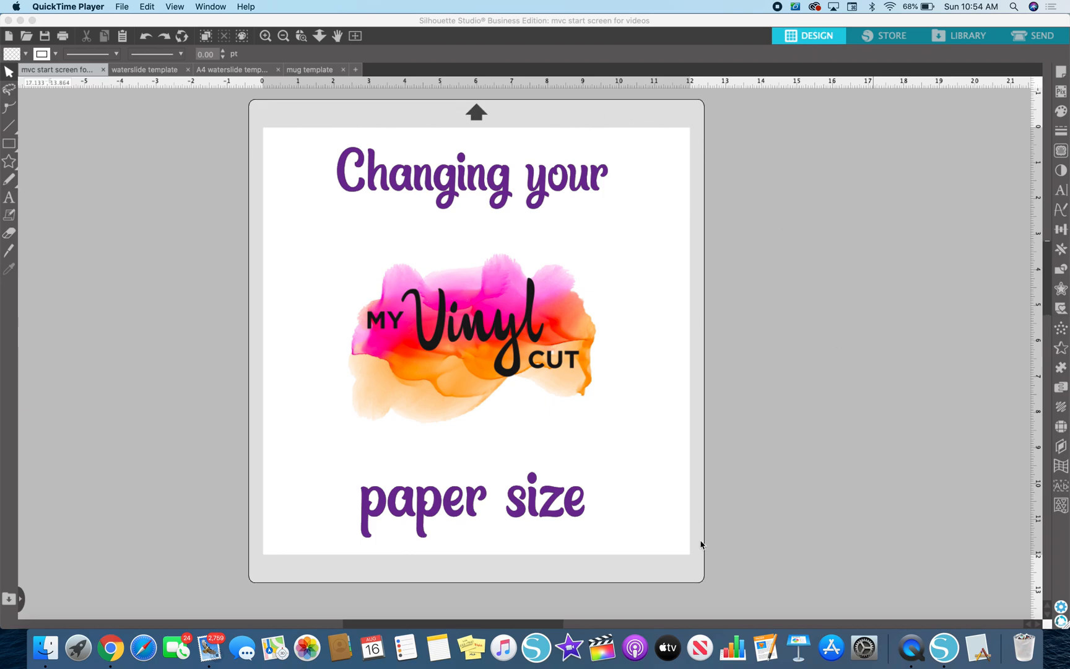
mouse_move(694, 262)
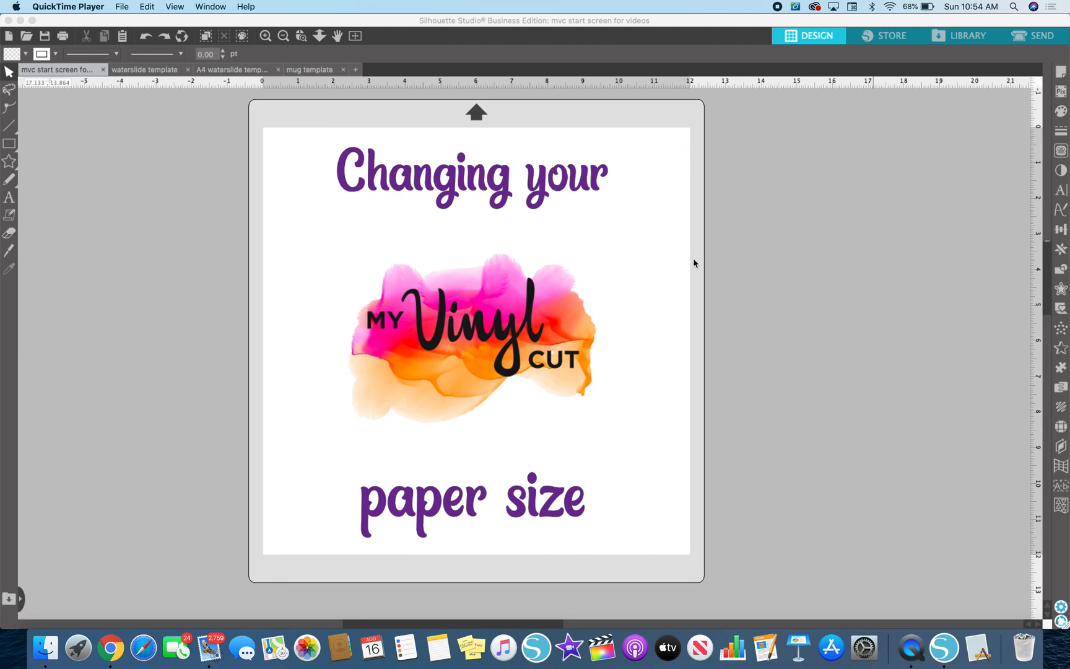
mouse_move(773, 176)
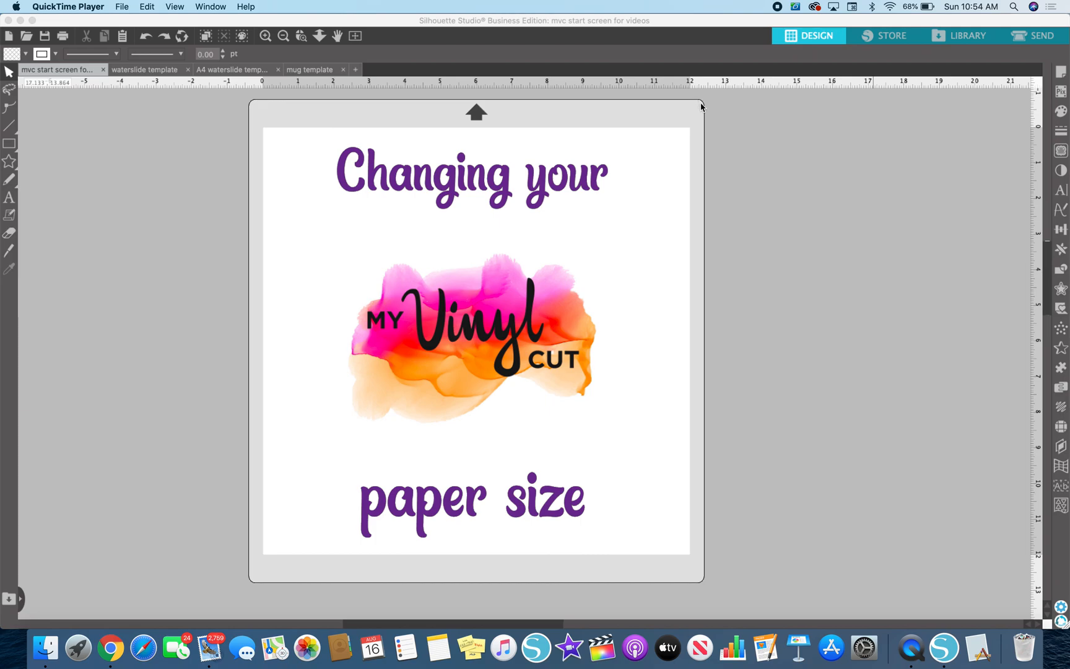
mouse_move(1060, 77)
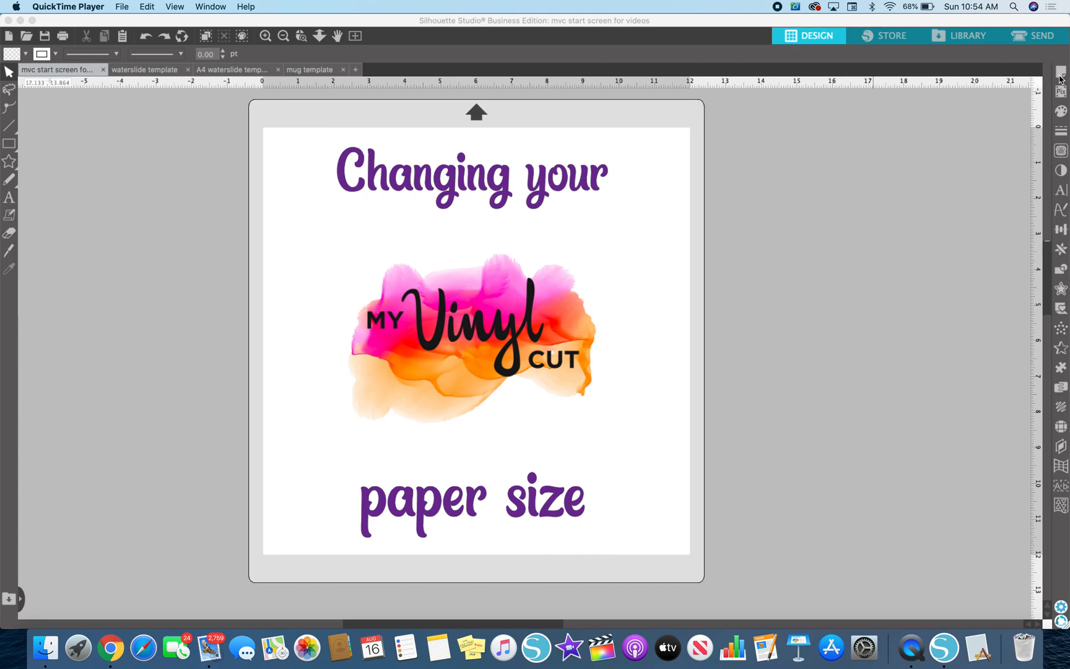
mouse_move(1059, 74)
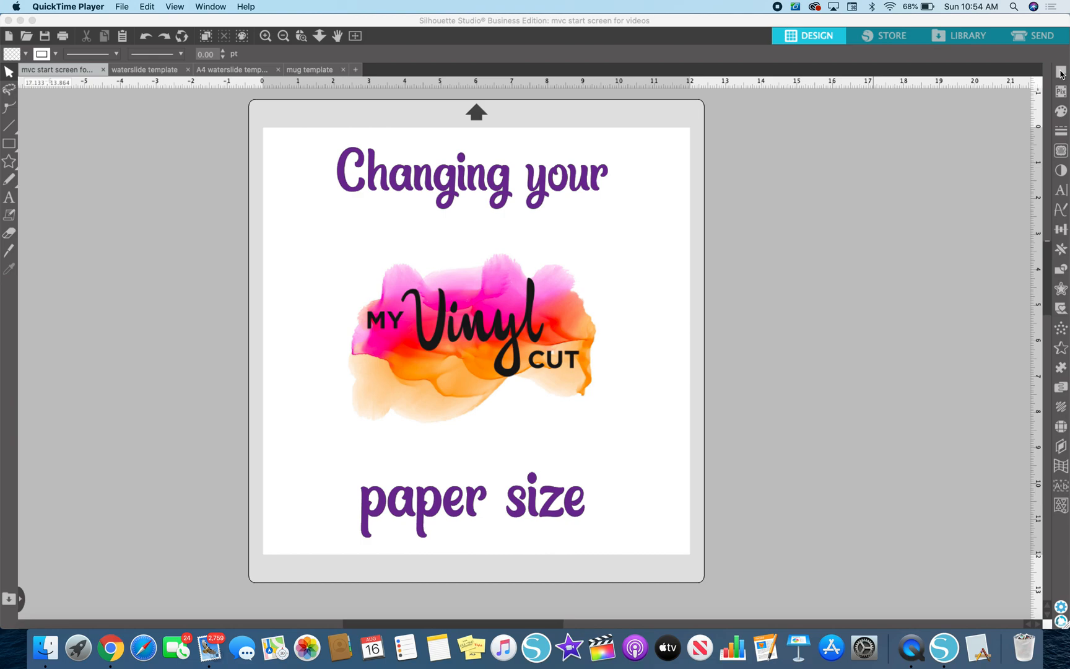
mouse_move(1007, 122)
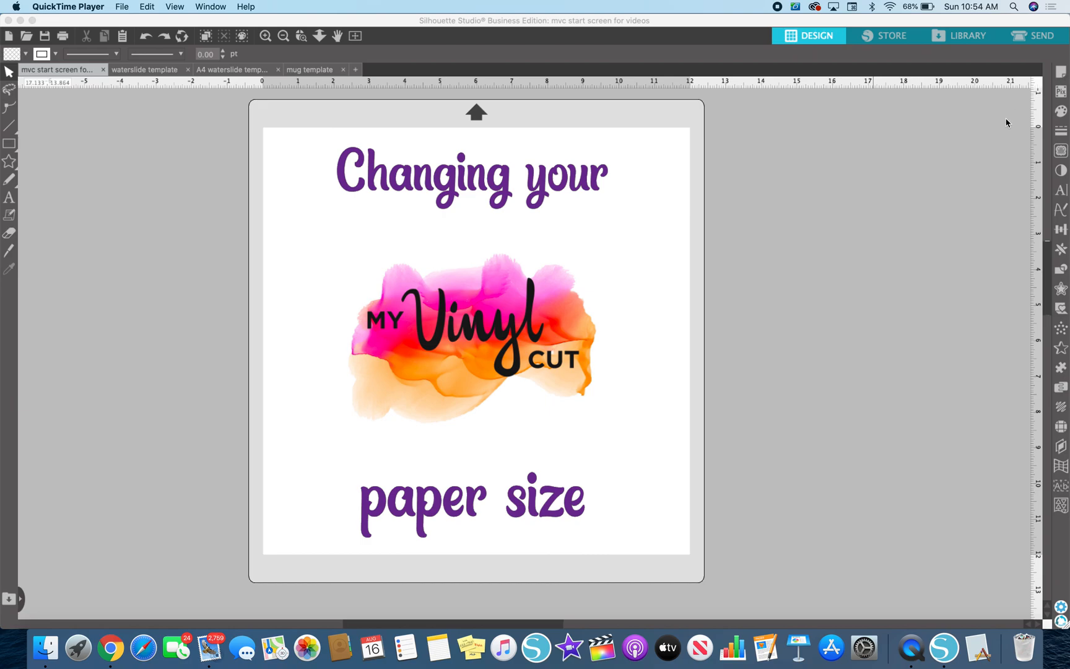
mouse_move(1060, 73)
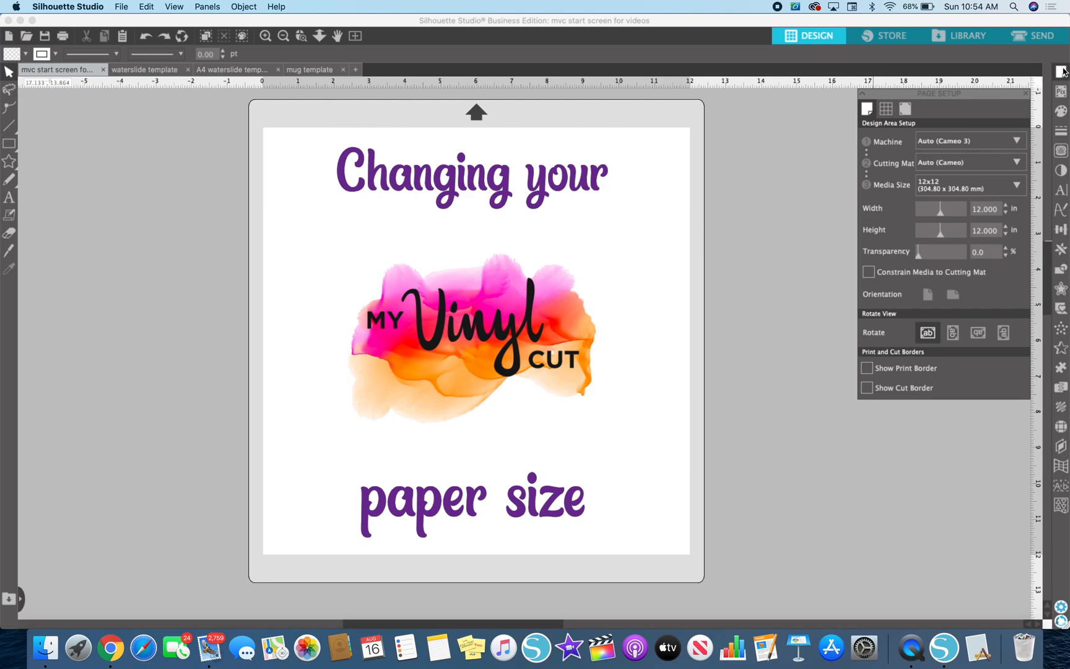
mouse_move(1057, 82)
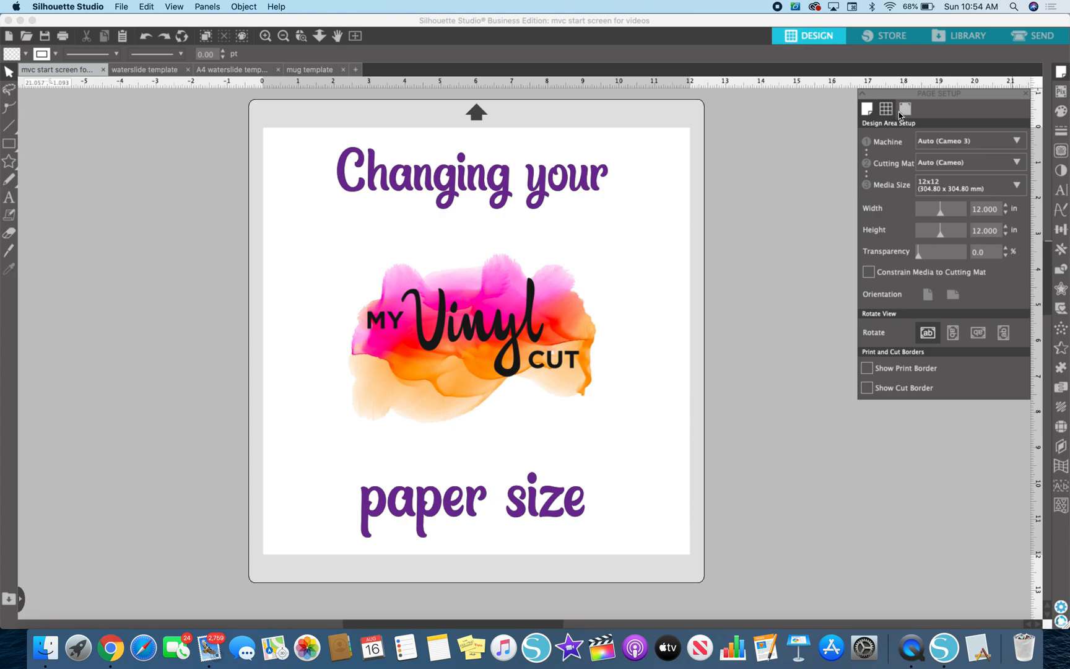
Step: Browse the Registration Marks and Grid settings, then return to Design Area Setup
left_click(906, 109)
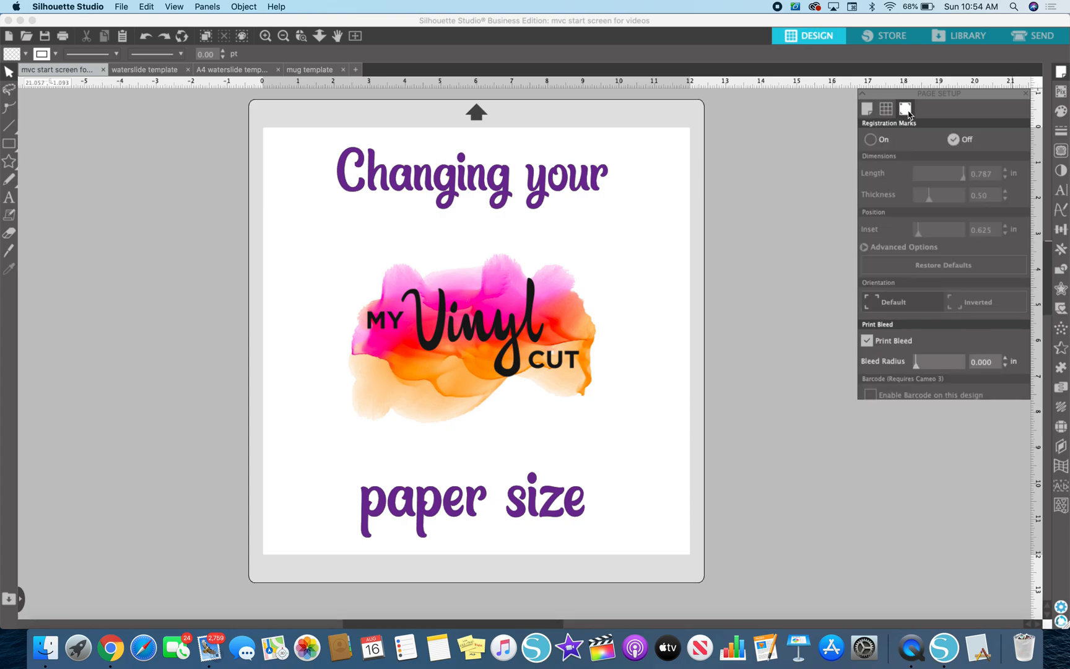
left_click(885, 109)
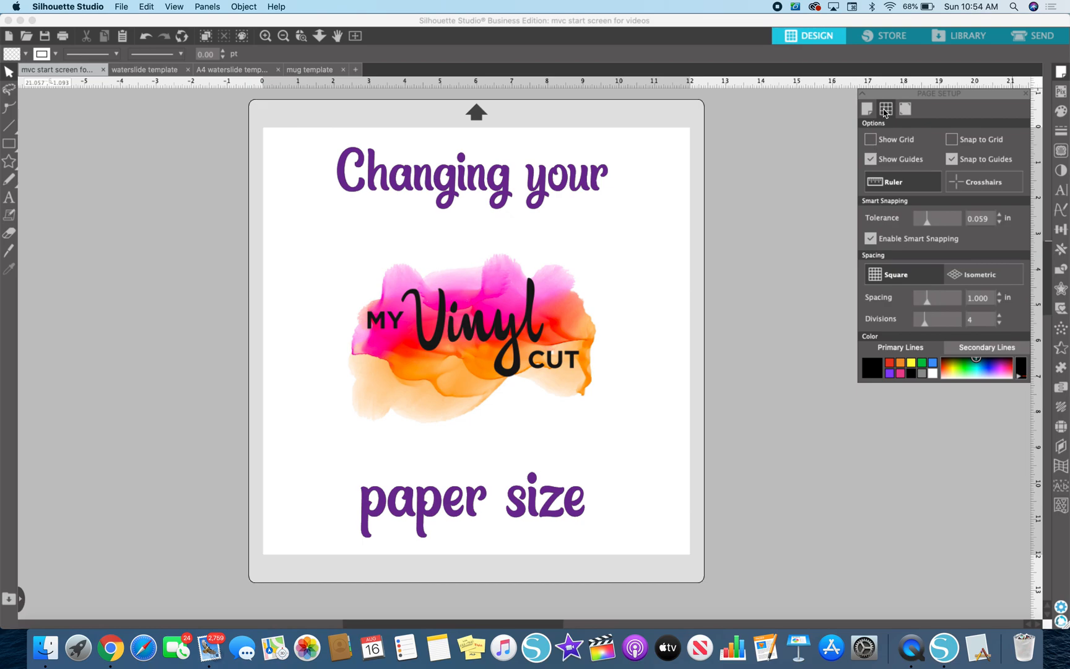
mouse_move(725, 208)
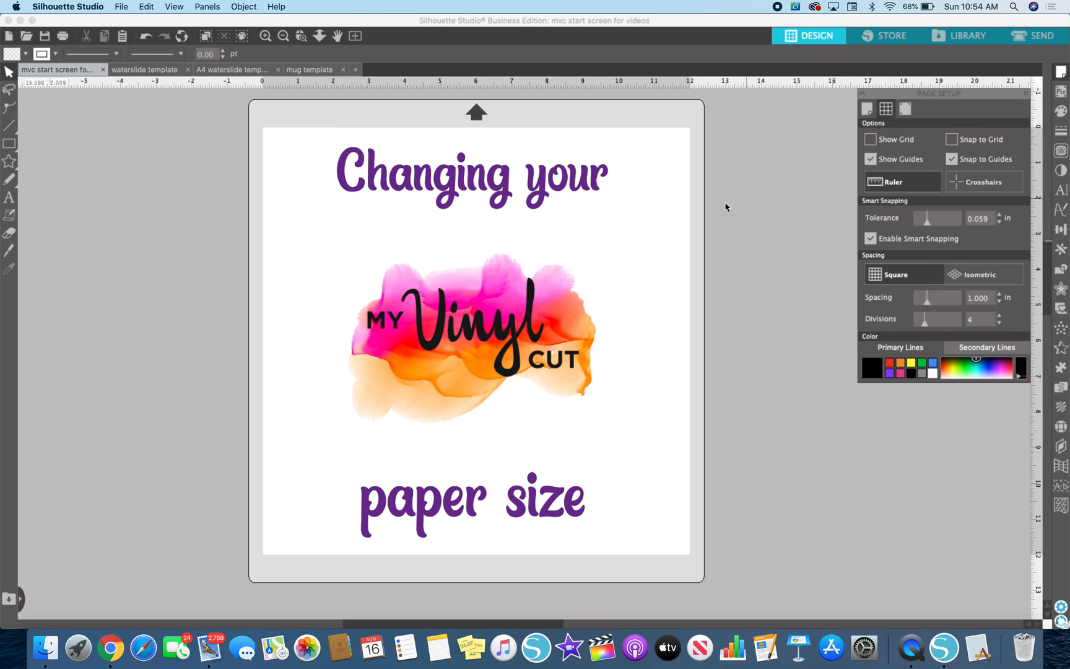
mouse_move(774, 171)
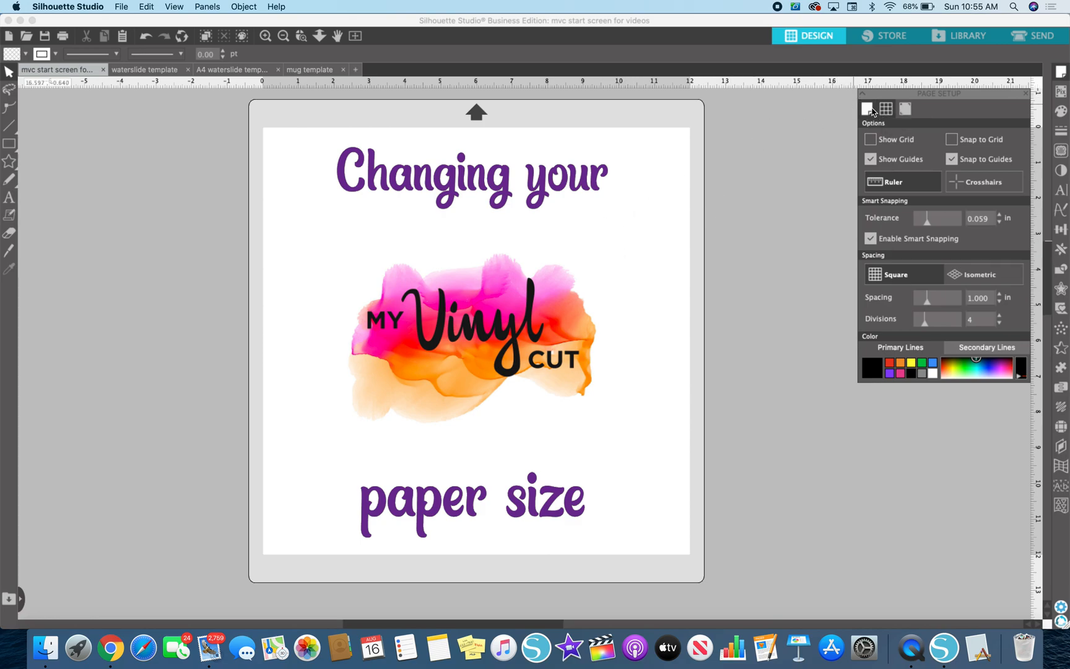
left_click(868, 109)
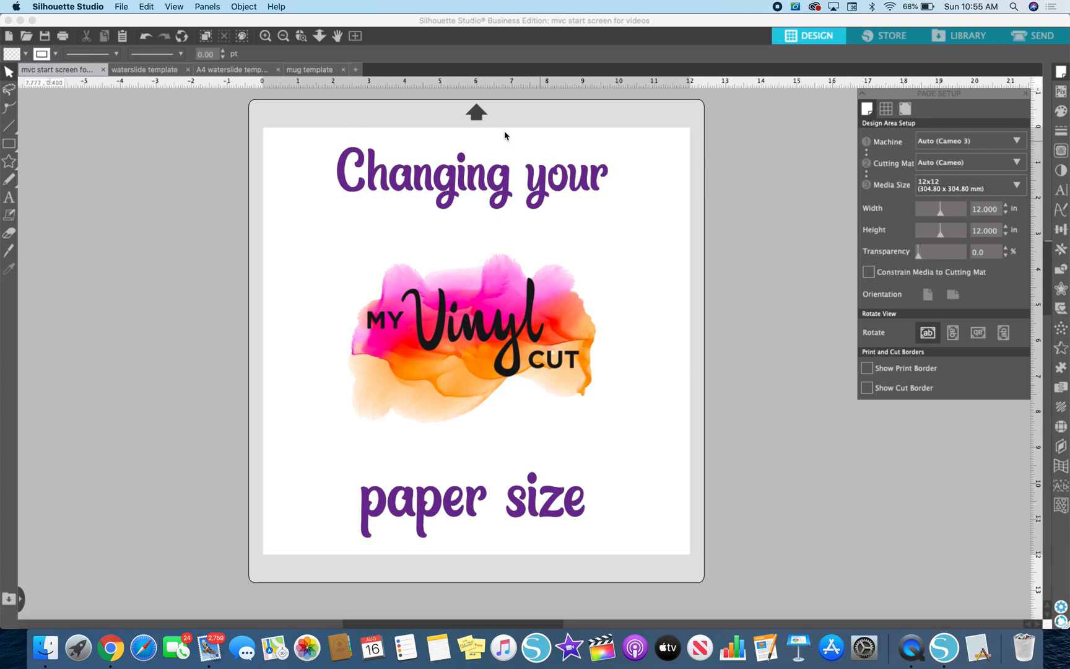
mouse_move(623, 484)
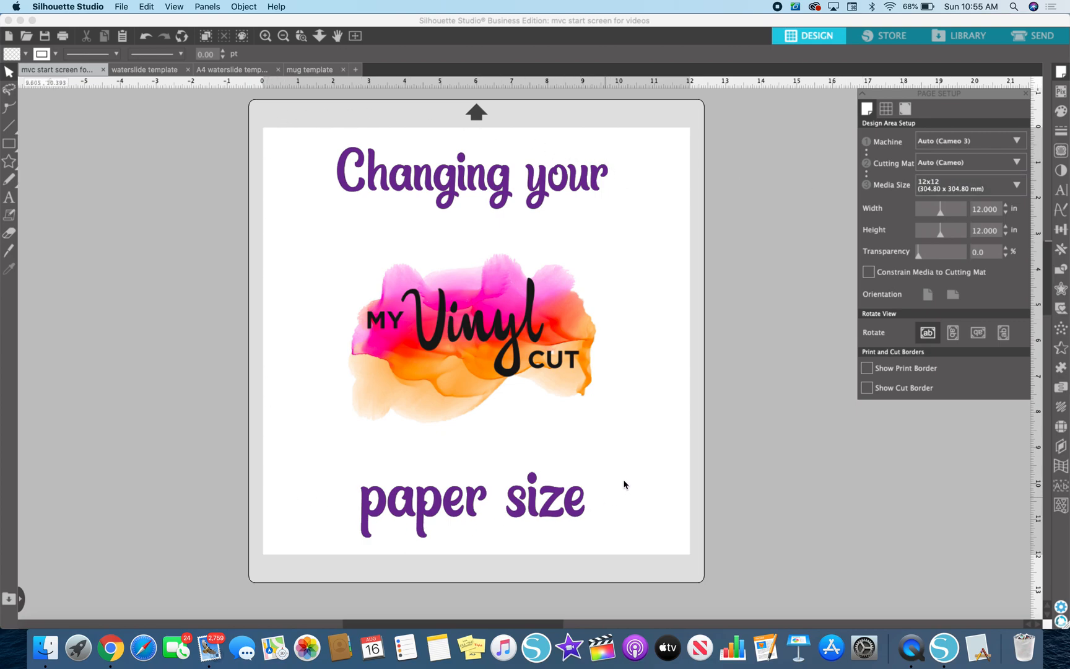
mouse_move(330, 134)
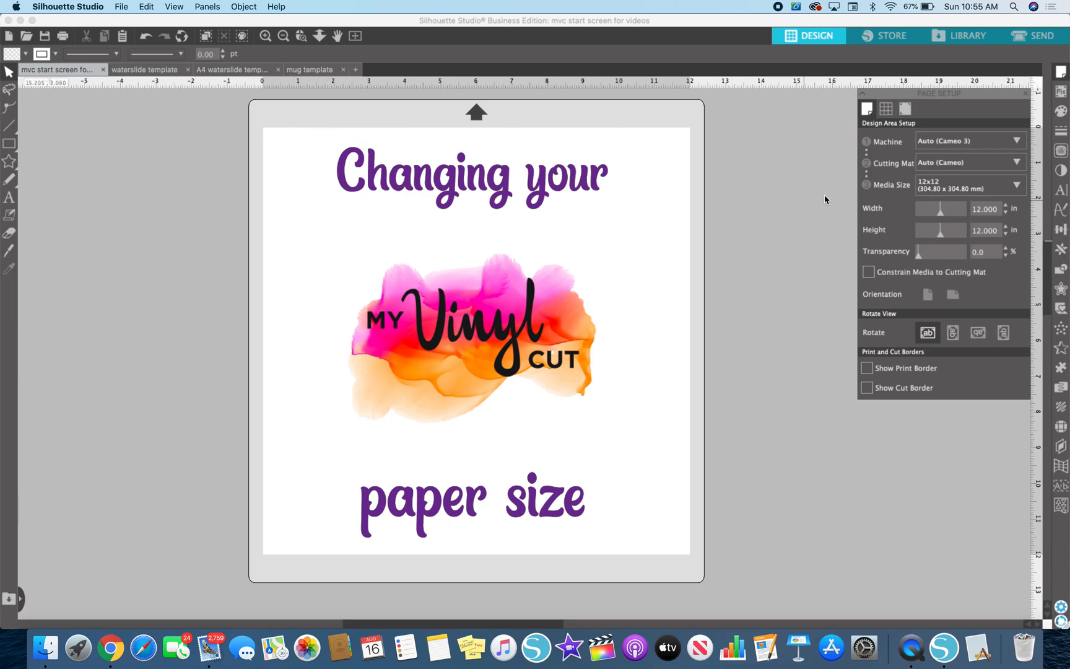
Step: Set Machine to None and Cutting Mat to None so no mat outline surrounds the page
left_click(967, 141)
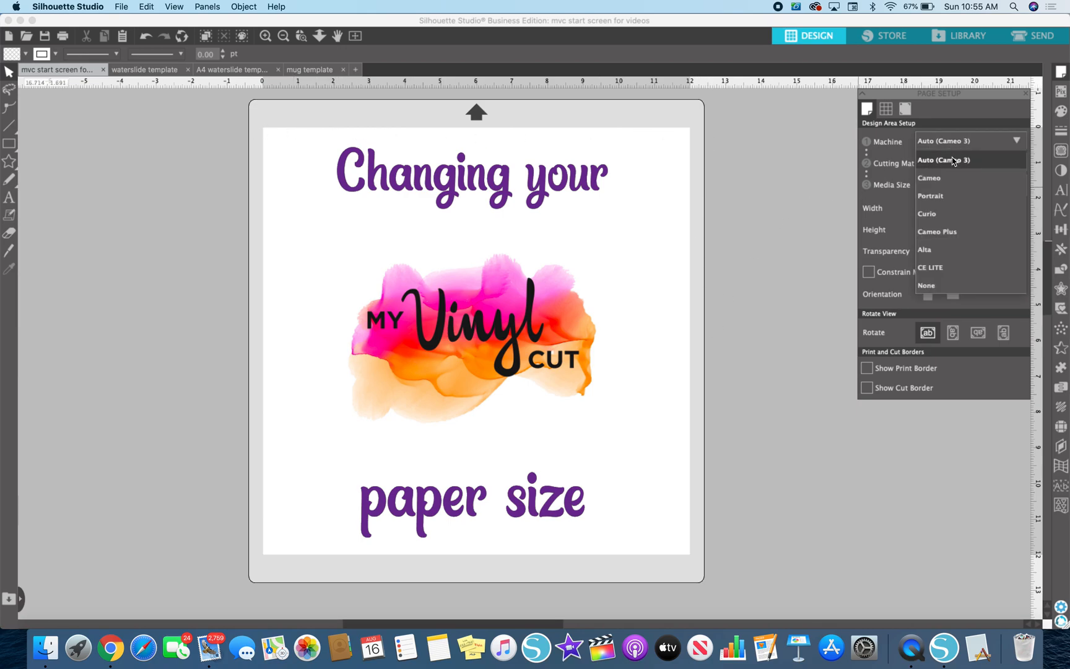
left_click(926, 285)
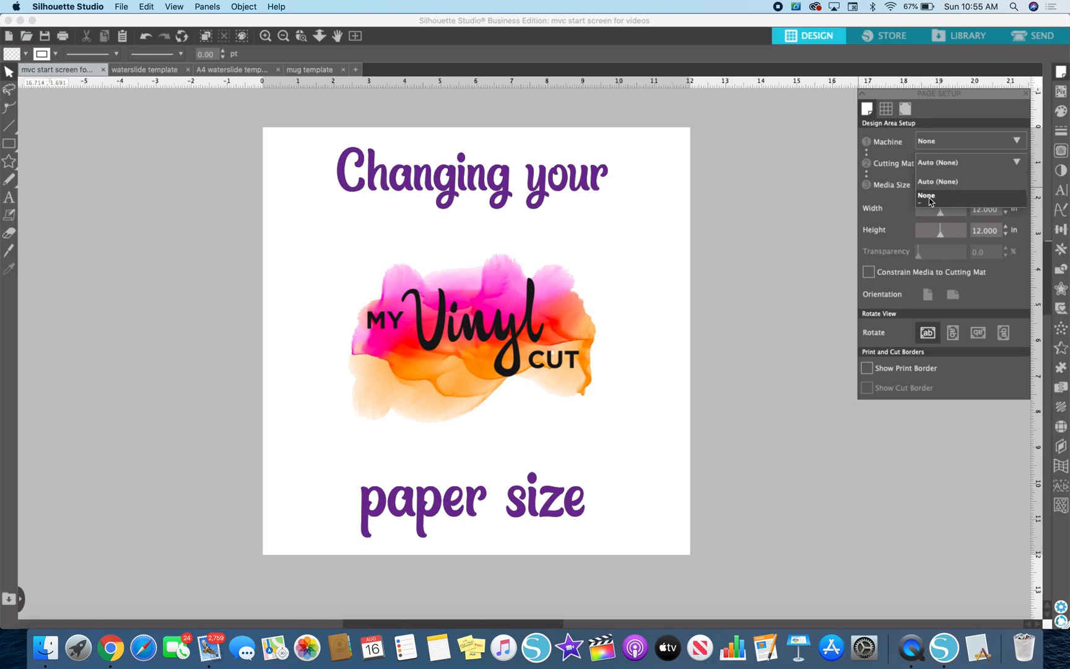
left_click(926, 195)
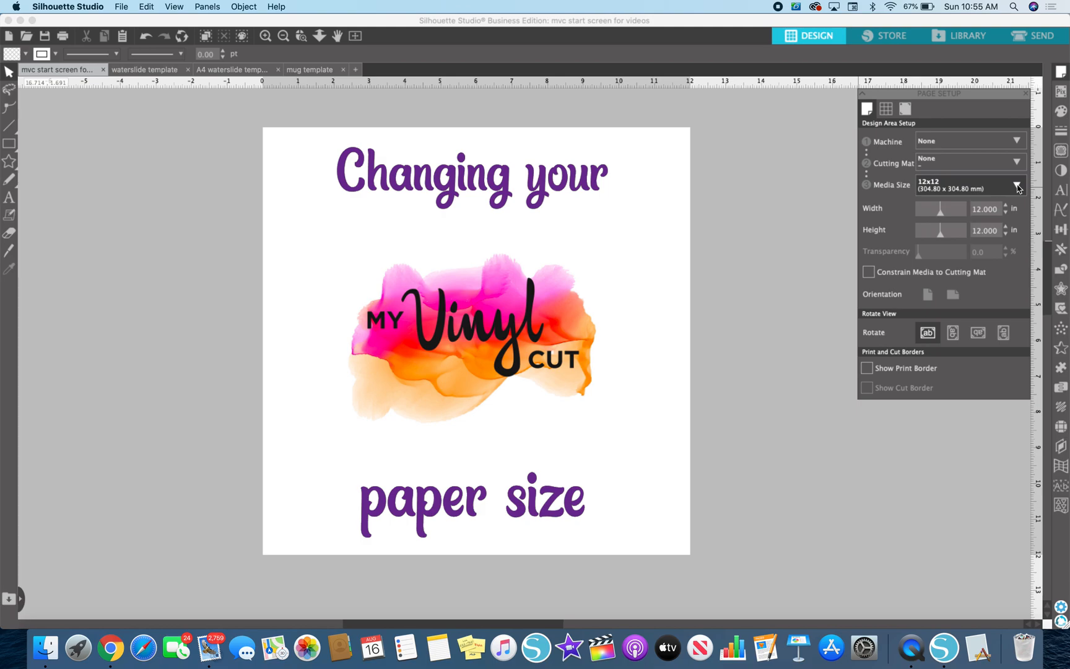
Step: Try 12 x 24 and the orientation buttons, then set Media Size to Letter 8.5 x 11 in portrait
left_click(1018, 184)
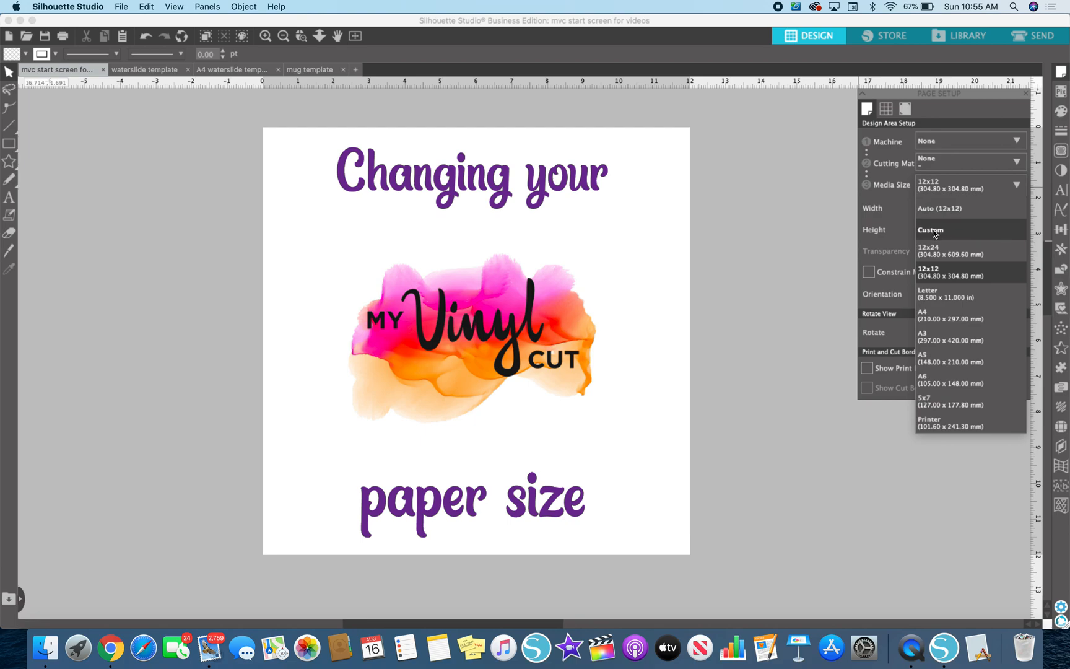
mouse_move(954, 236)
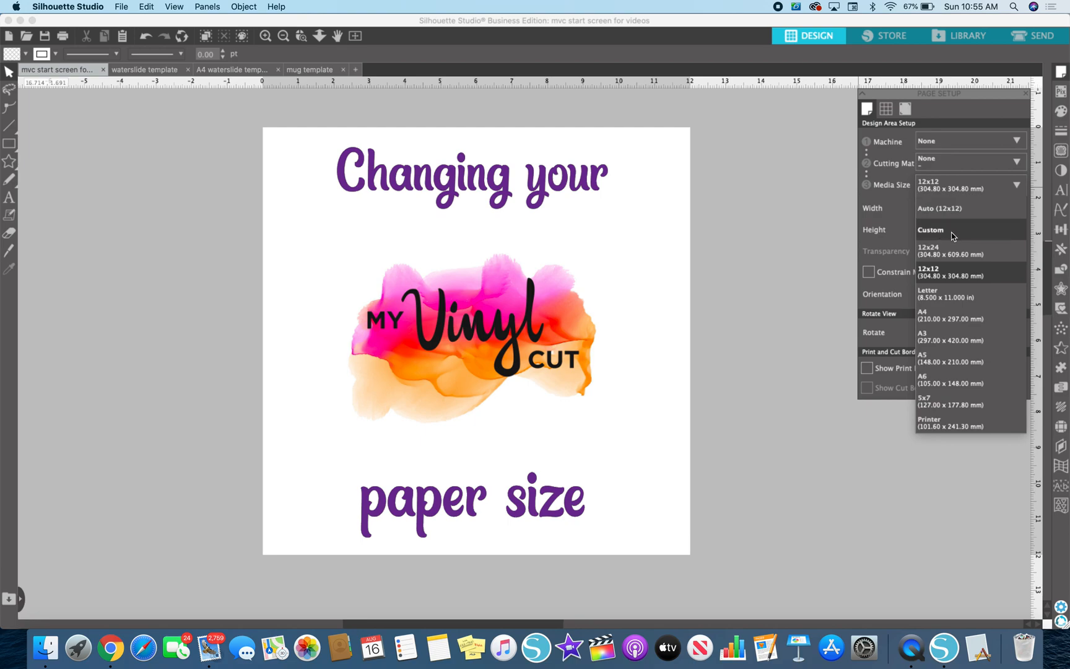
mouse_move(966, 254)
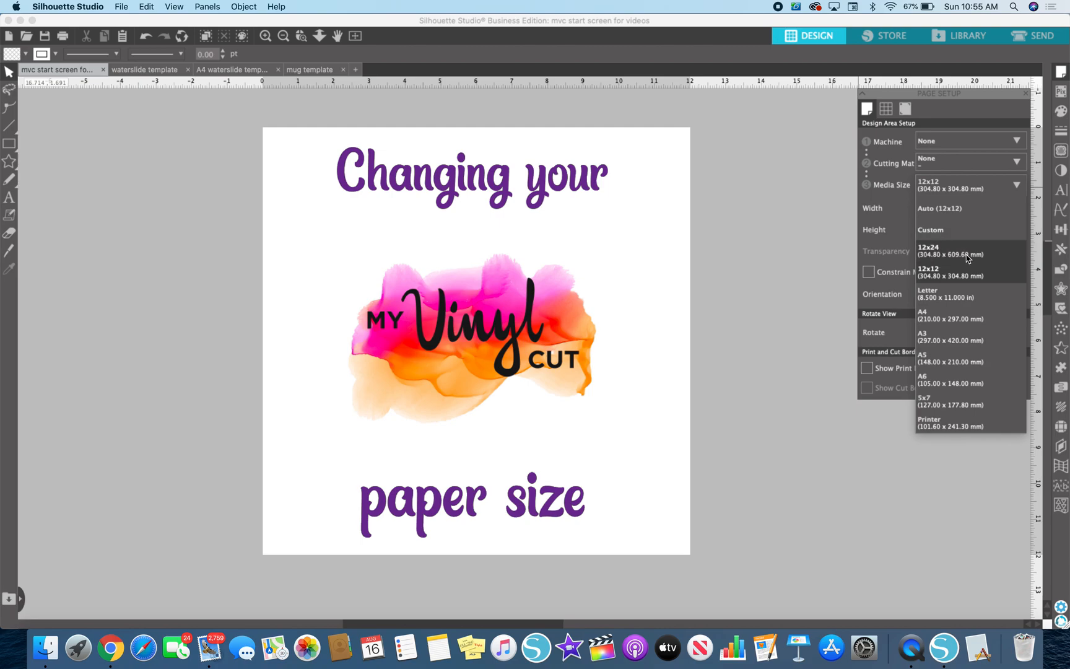
mouse_move(932, 256)
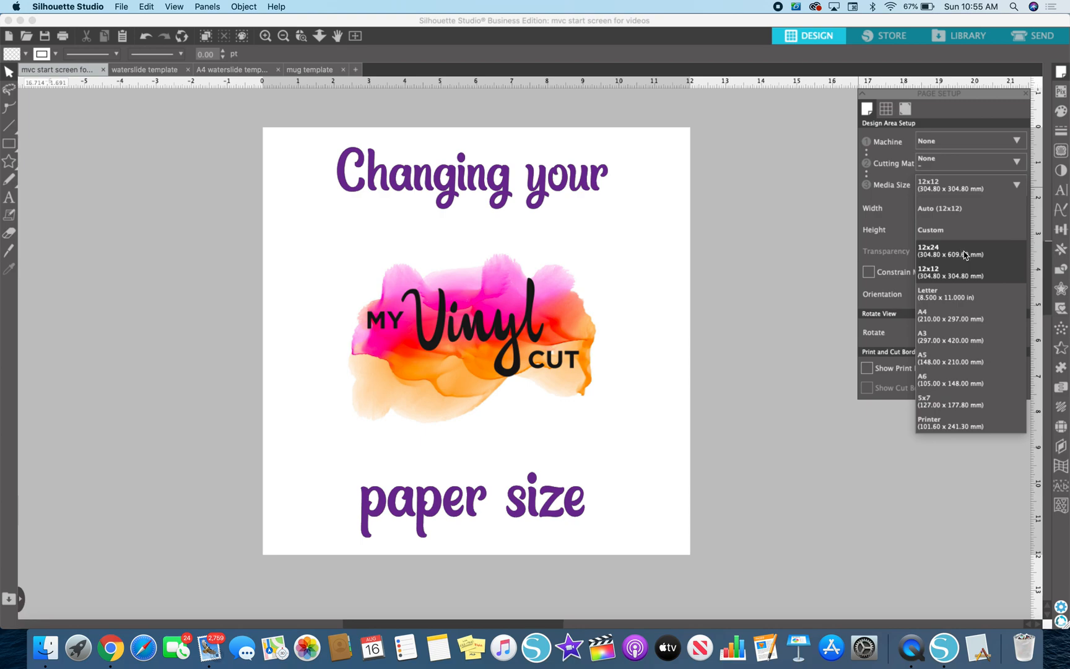
left_click(935, 250)
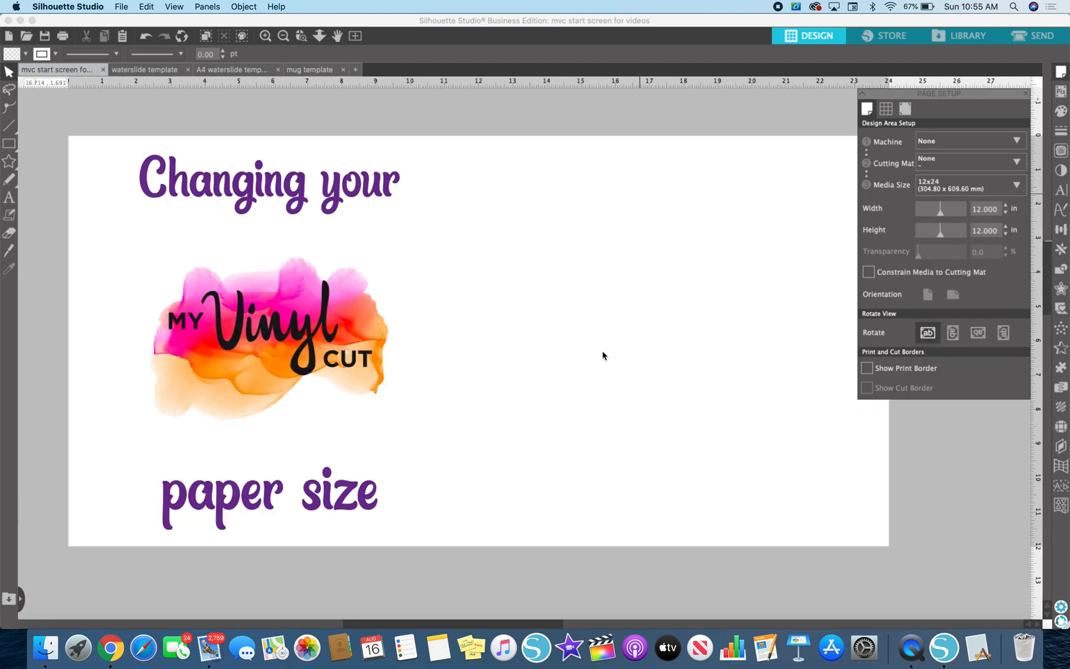
left_click(952, 294)
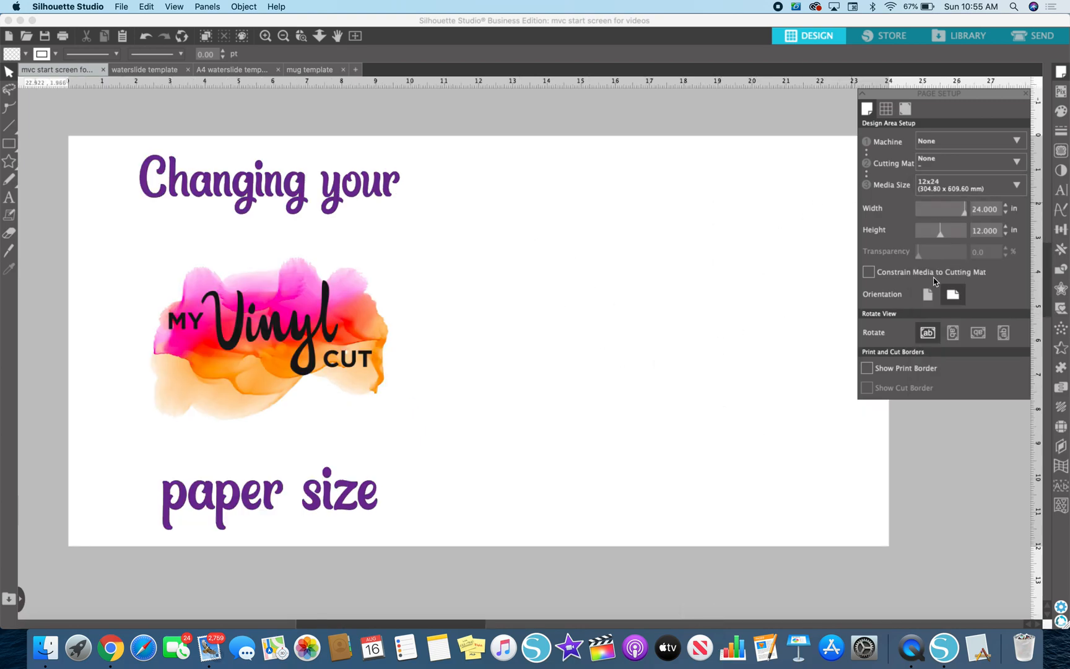
left_click(927, 294)
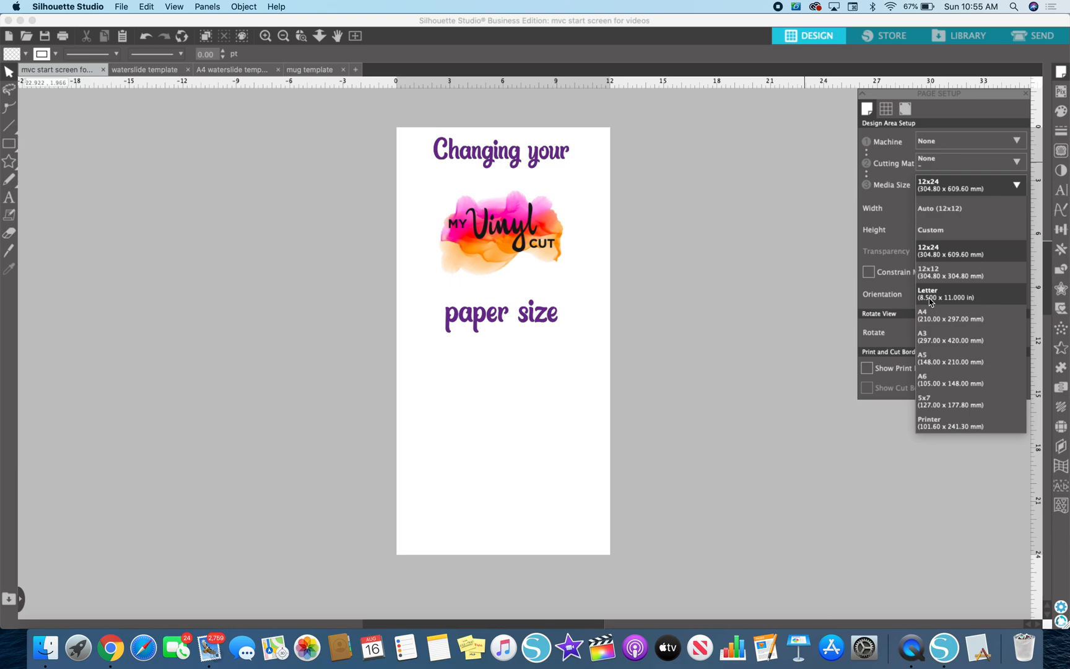
mouse_move(968, 300)
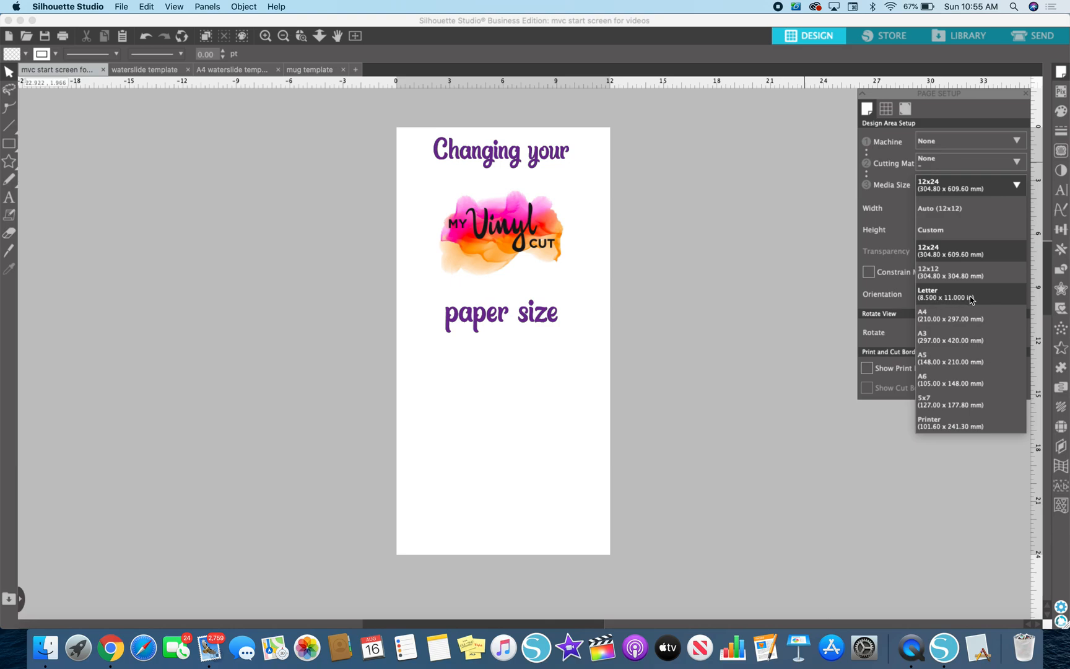
left_click(947, 293)
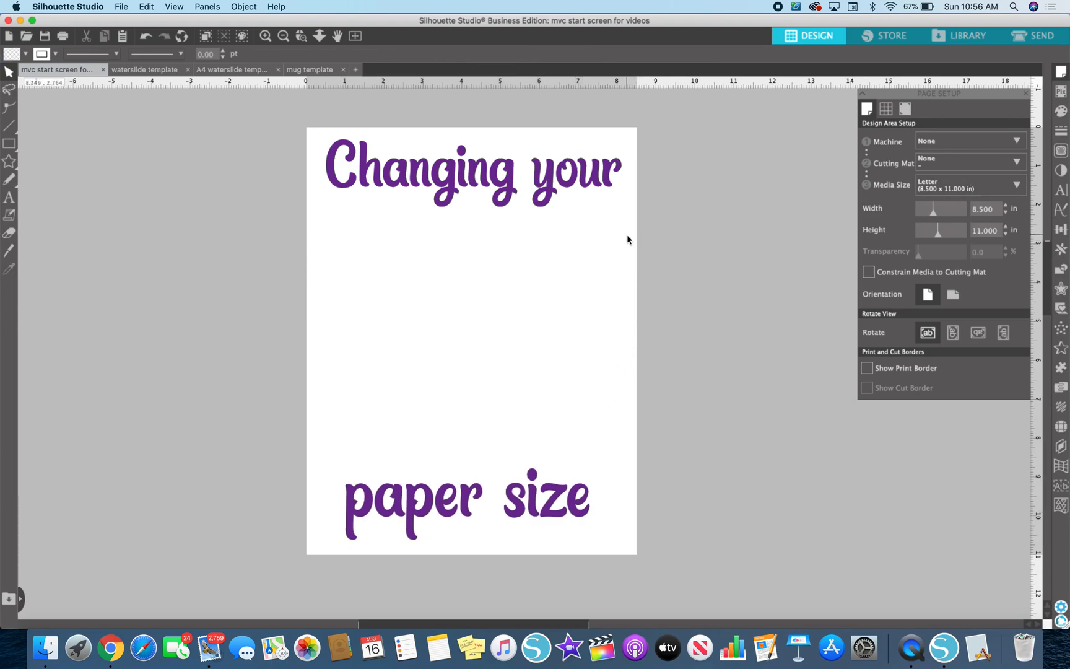
left_click(953, 332)
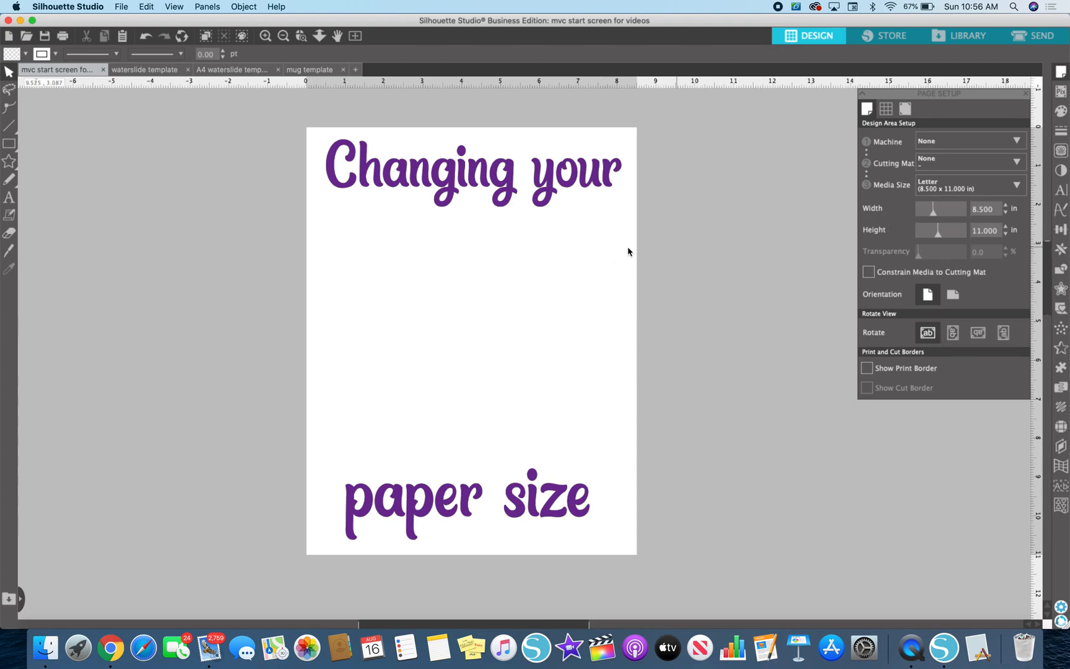
mouse_move(618, 298)
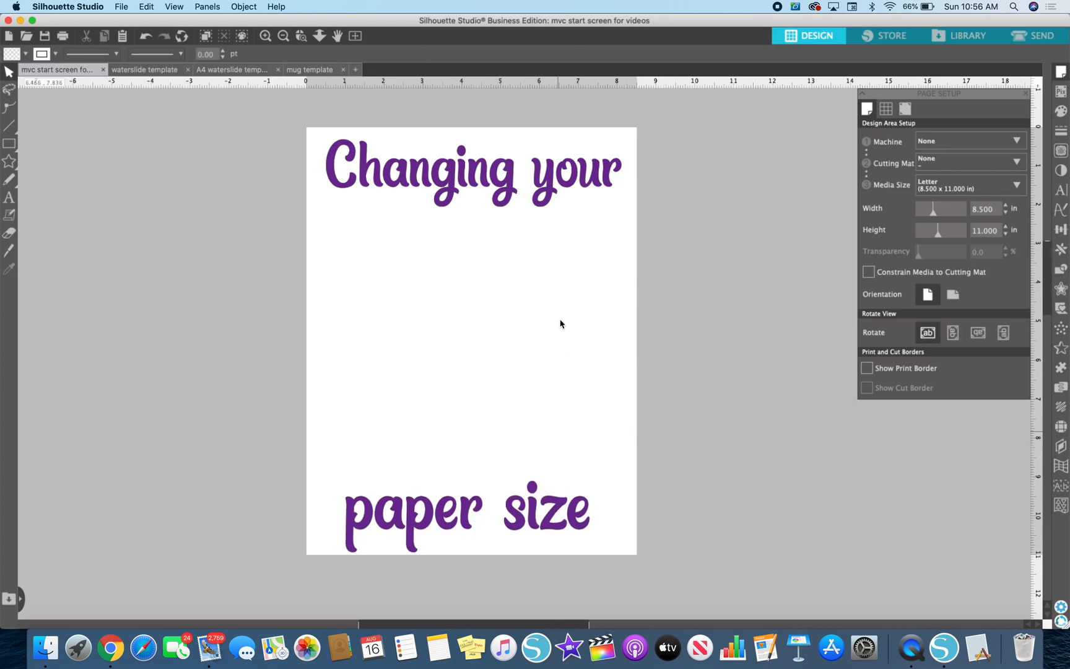
left_click(470, 167)
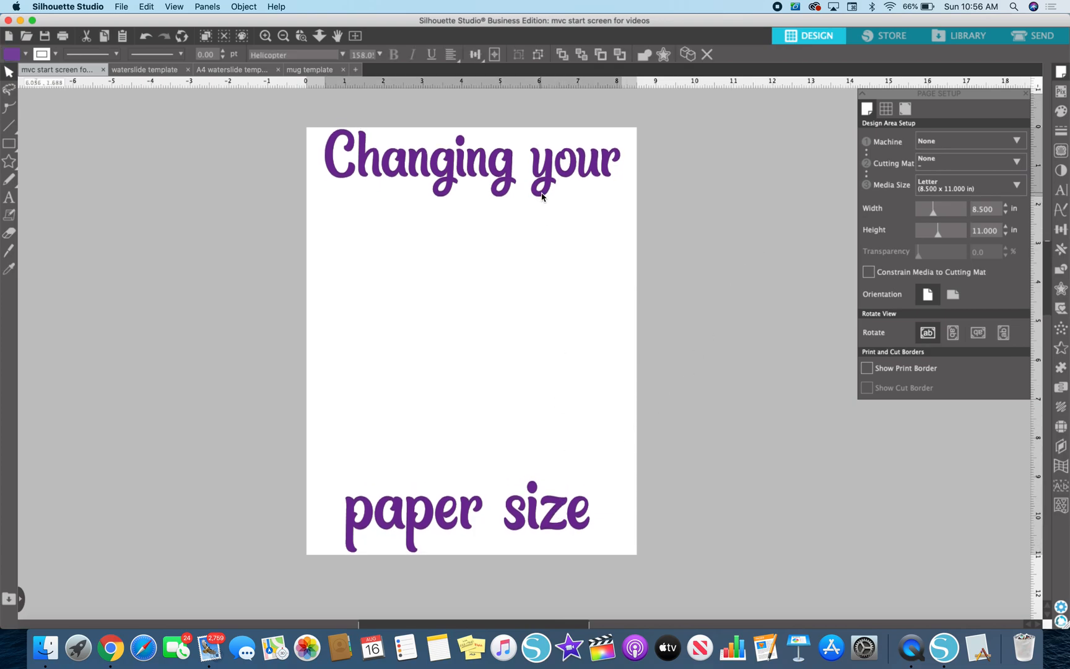
Step: Show the print border, then try A4 and 5 x 7 before setting a custom 4 x 6 in size
left_click(867, 368)
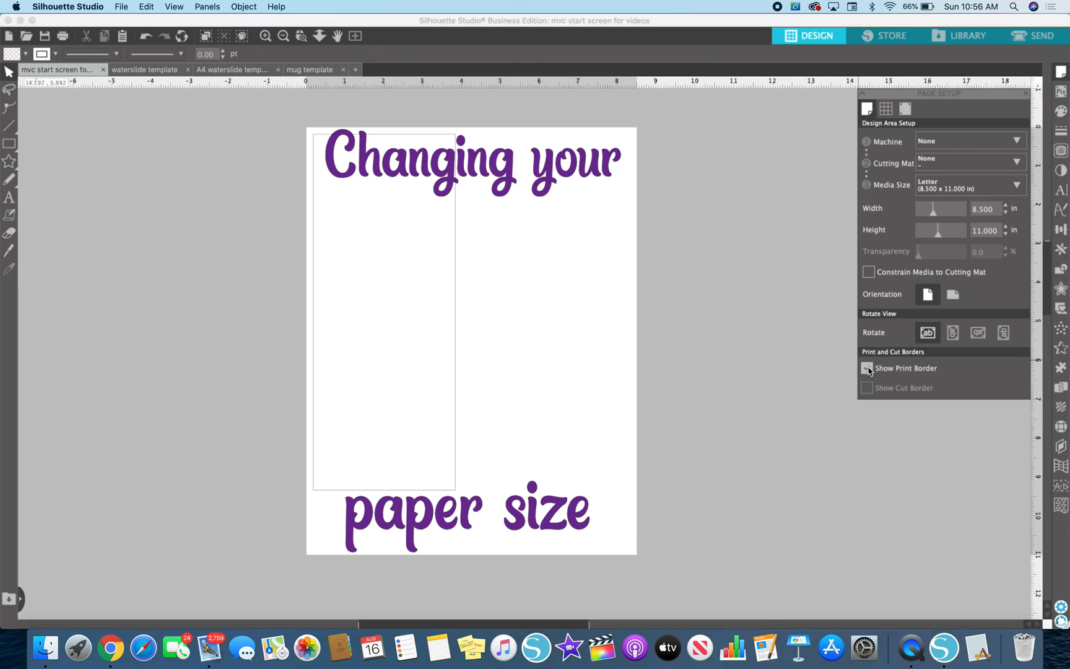
left_click(867, 368)
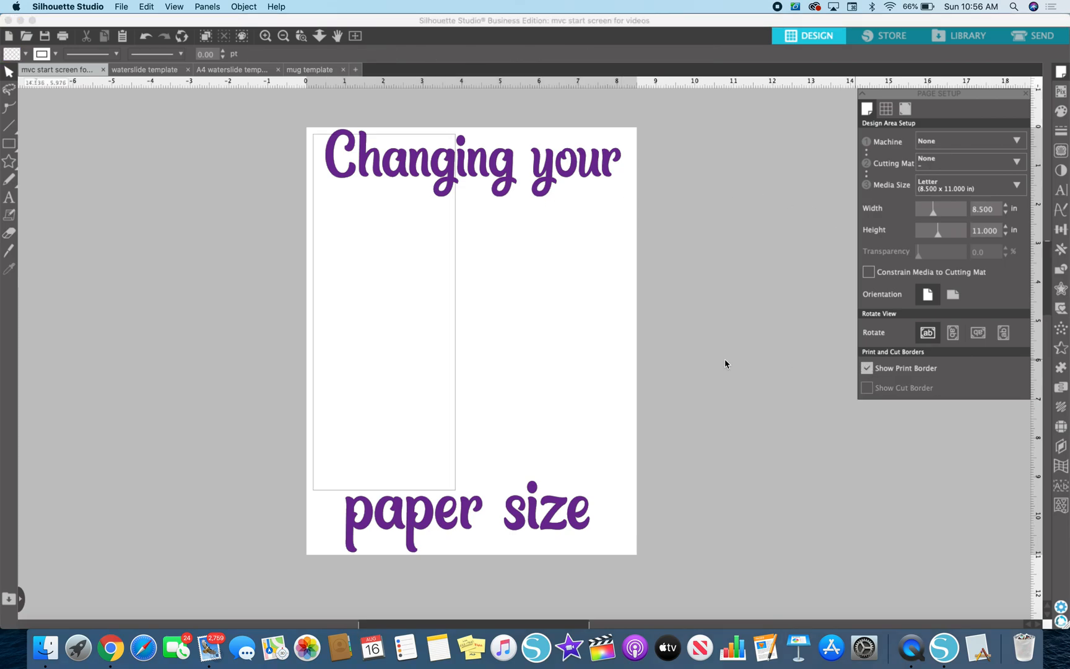
mouse_move(661, 316)
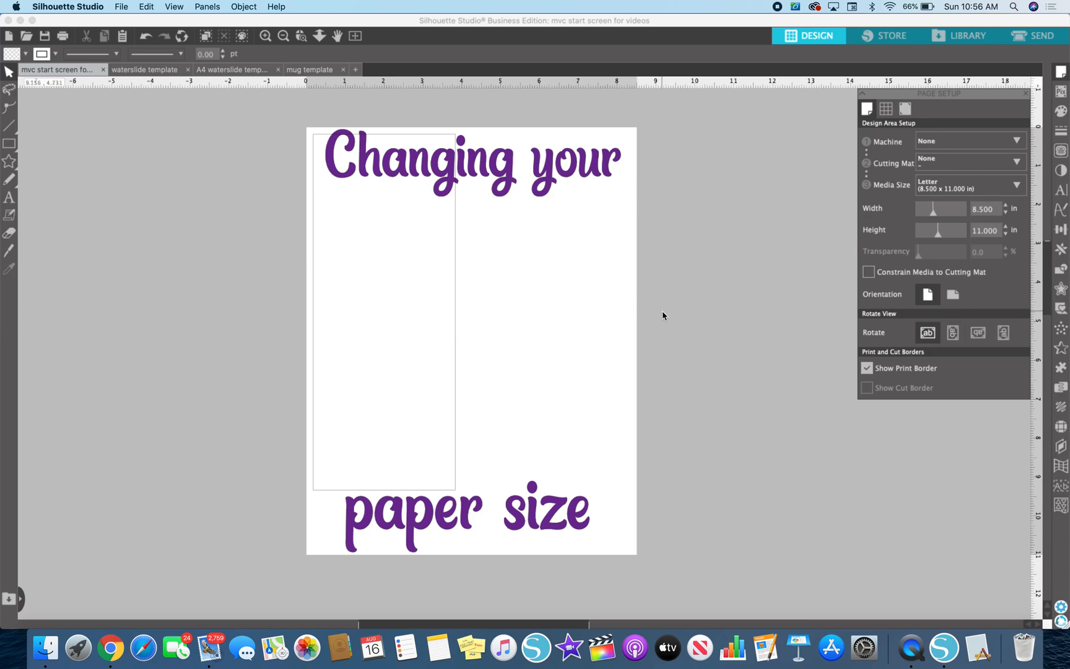
mouse_move(408, 163)
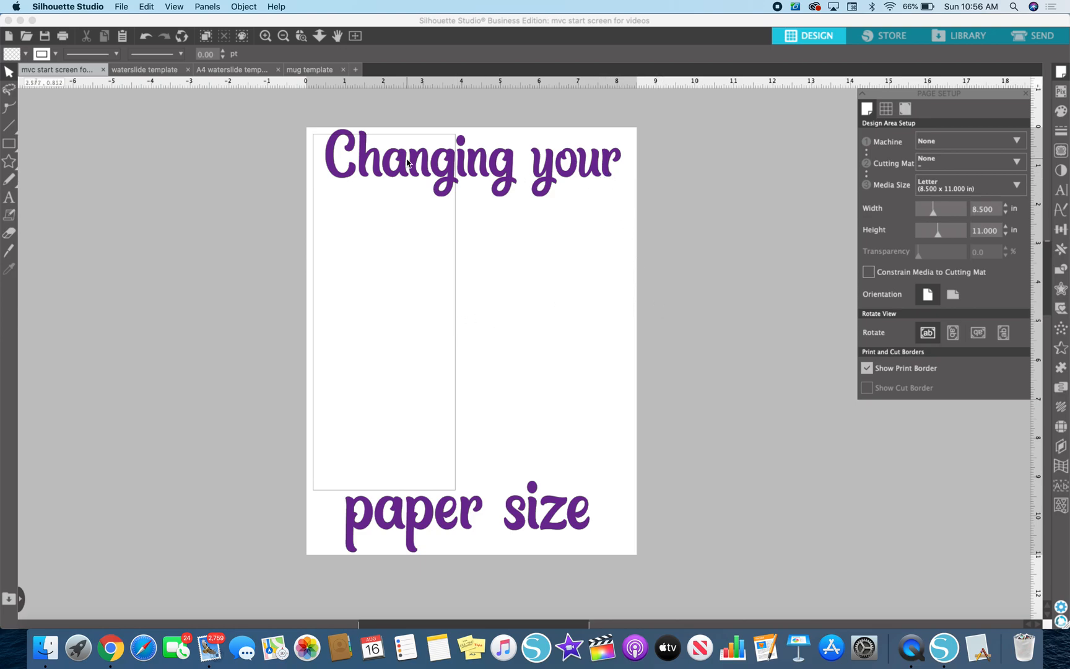
mouse_move(442, 505)
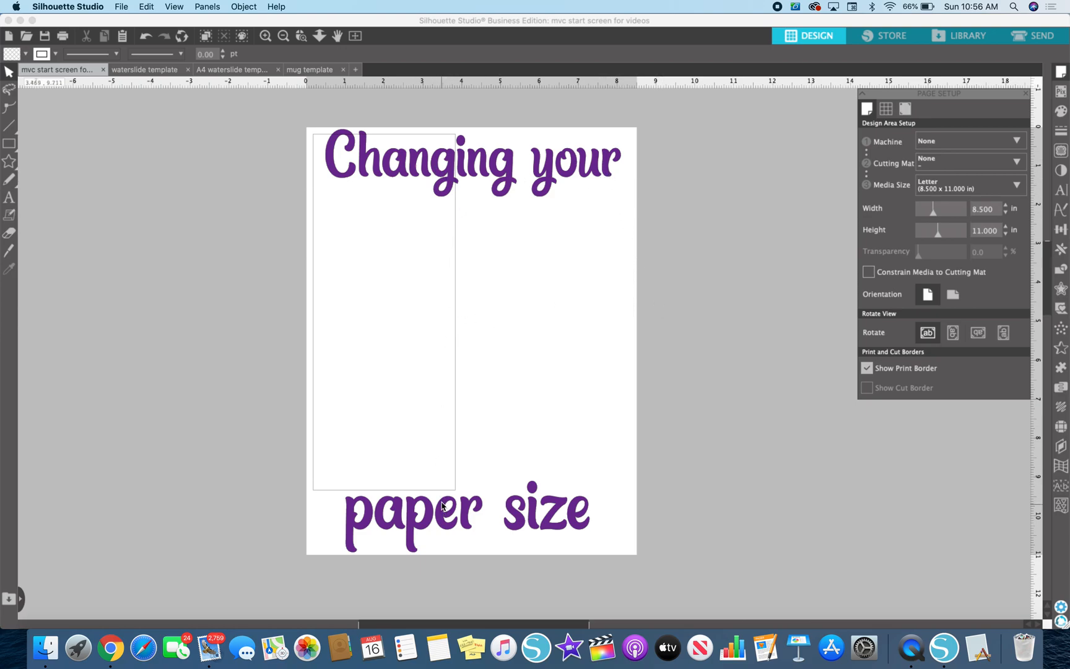
mouse_move(334, 156)
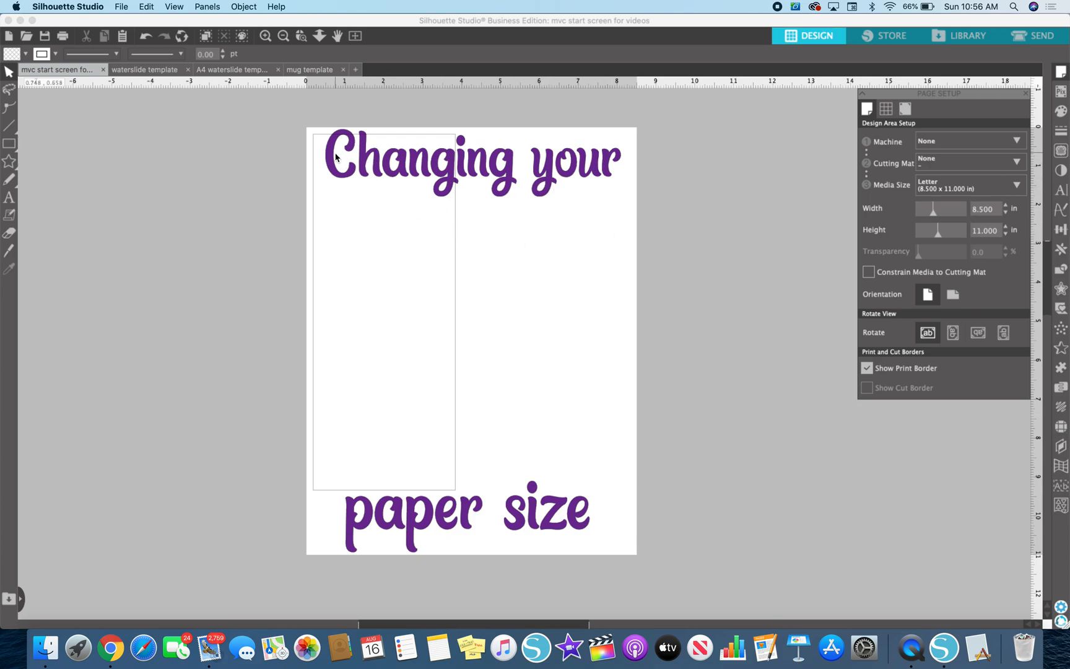
mouse_move(456, 409)
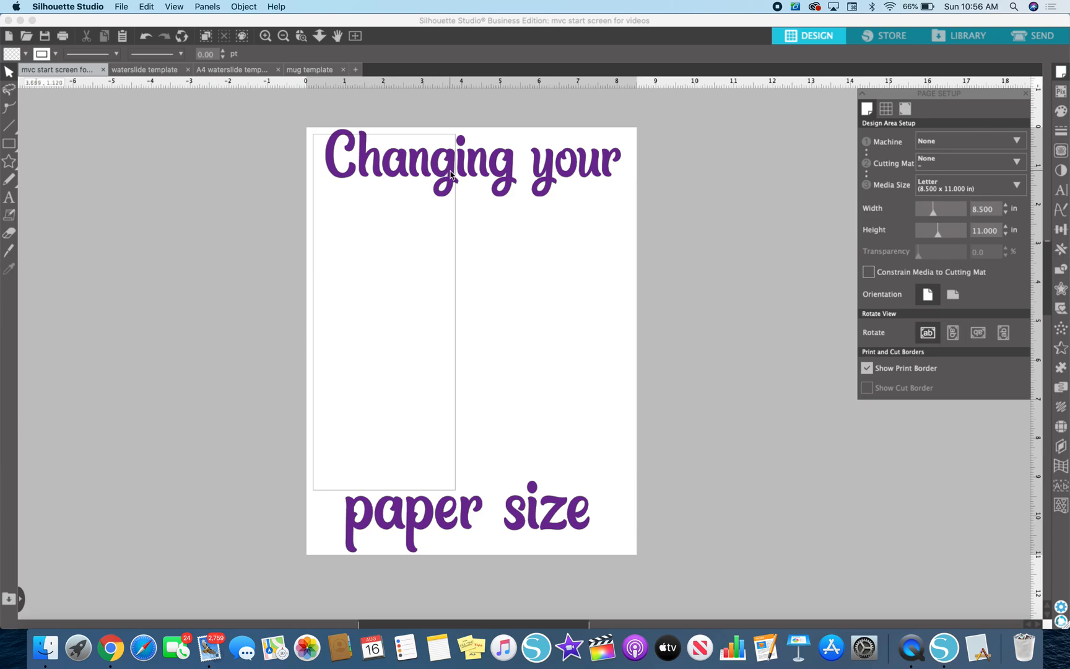
mouse_move(597, 523)
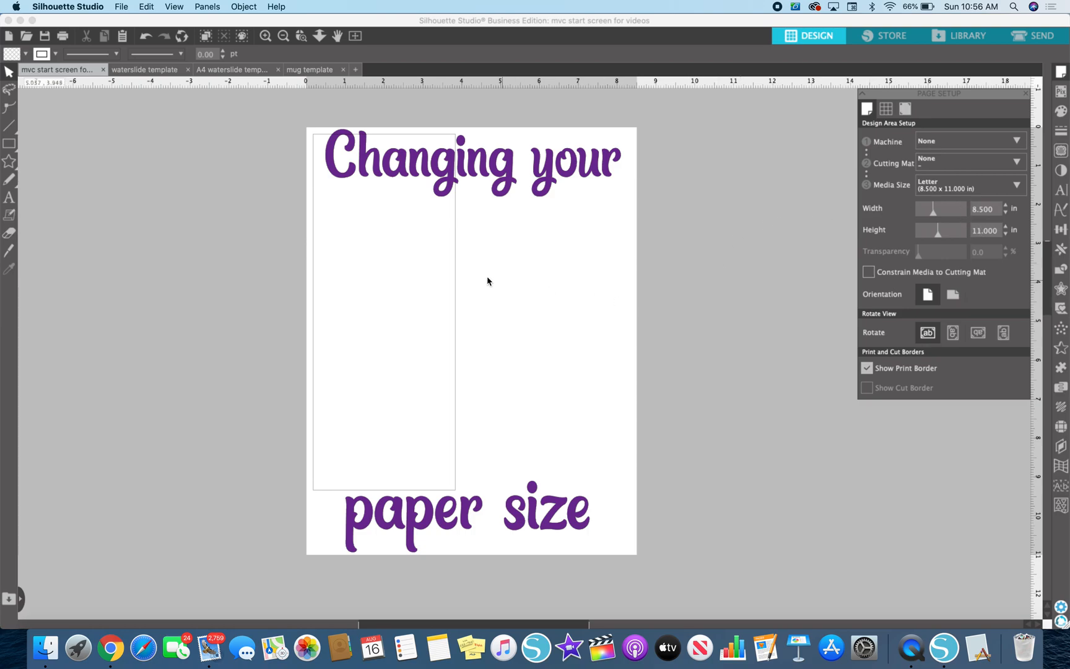
mouse_move(455, 269)
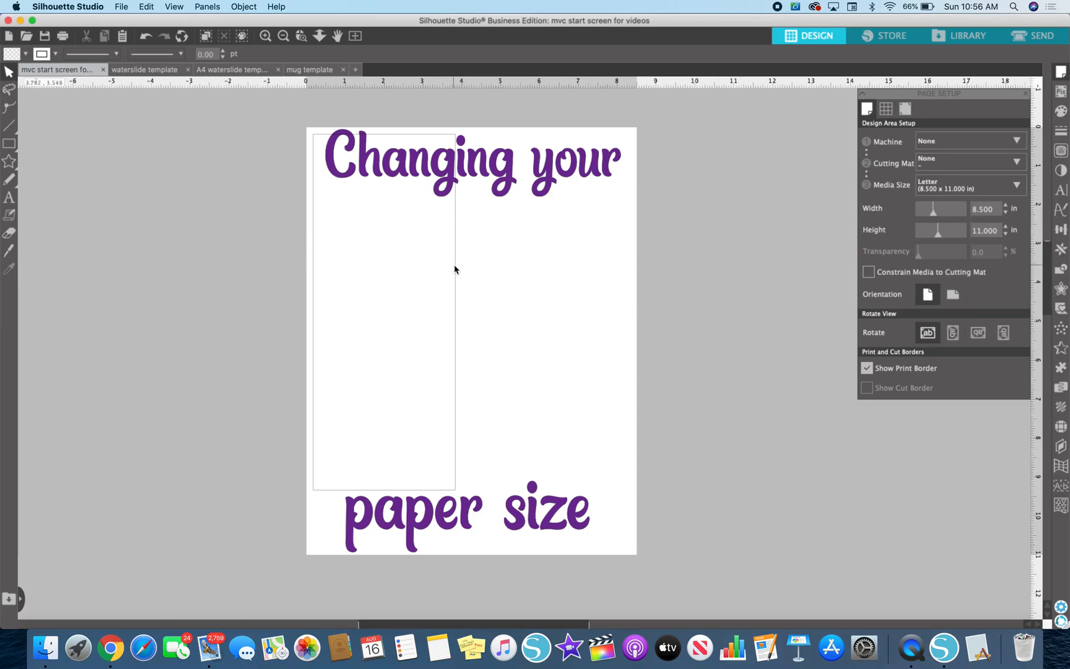
mouse_move(634, 322)
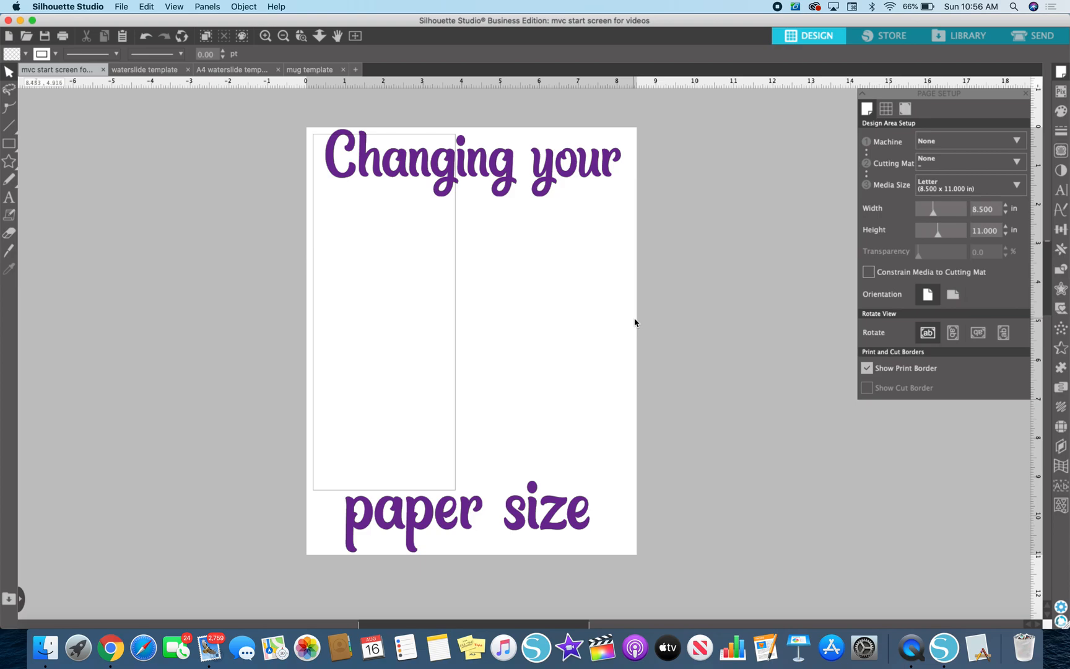
mouse_move(812, 235)
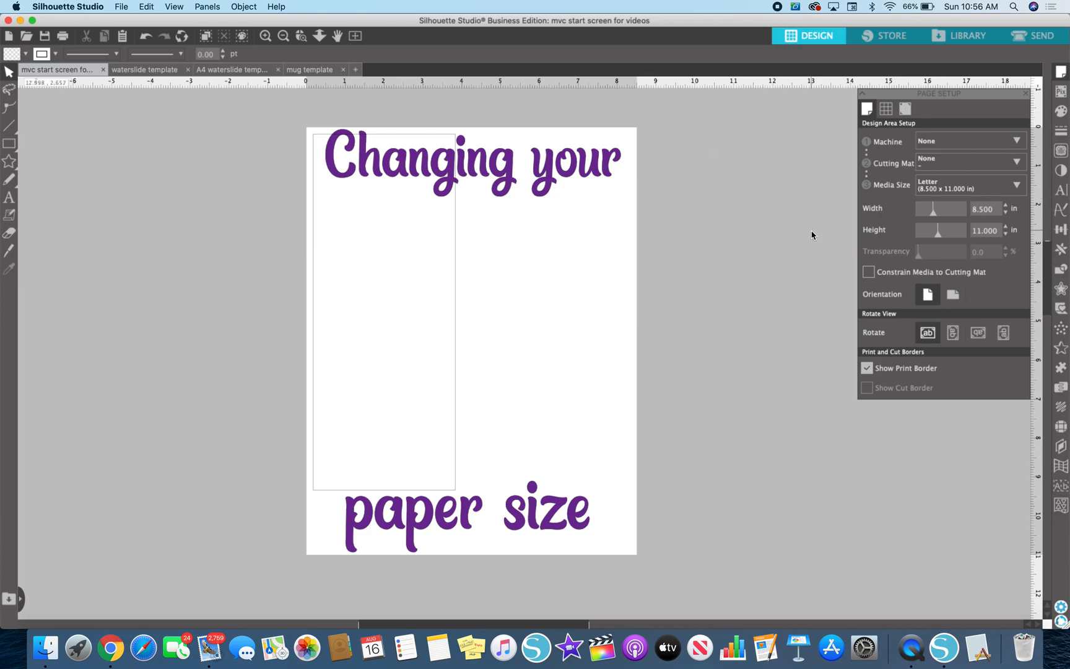
mouse_move(693, 166)
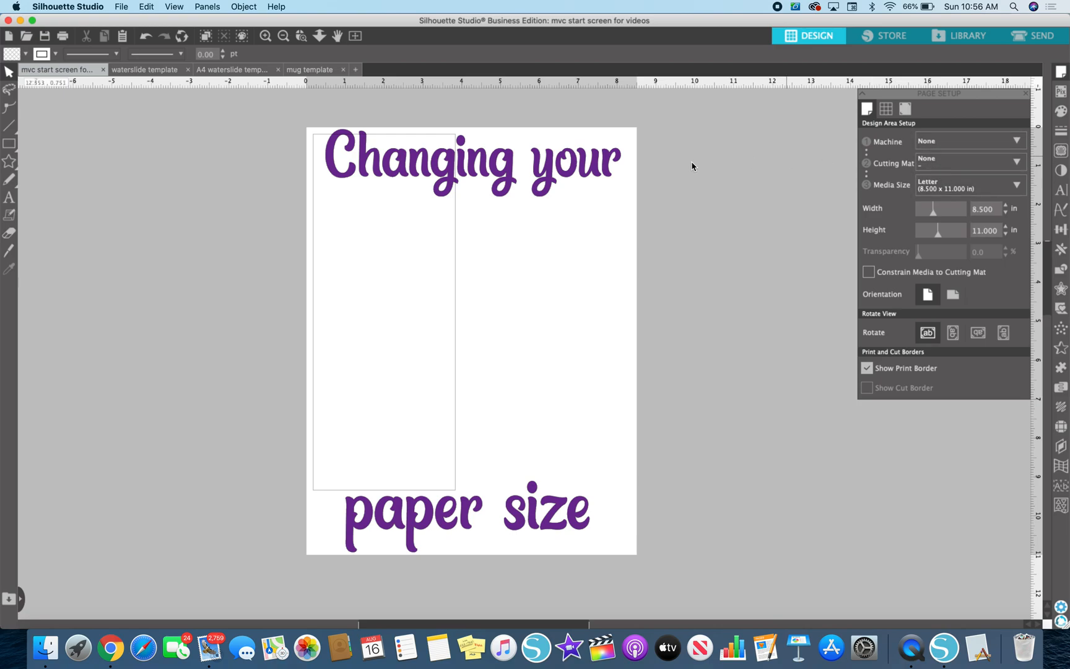
mouse_move(317, 508)
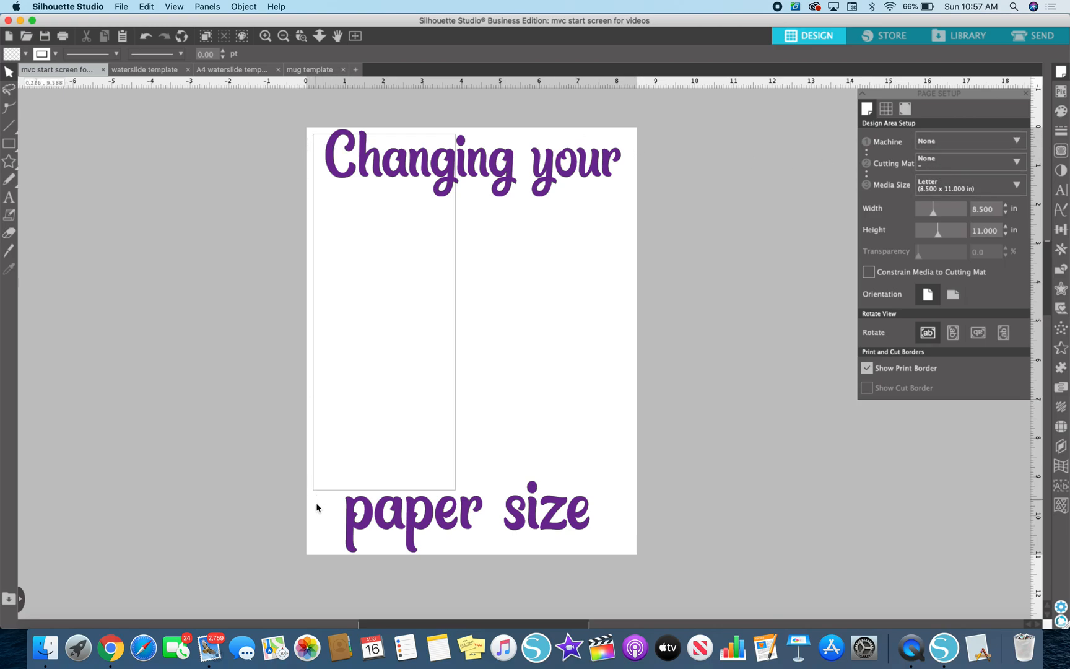
mouse_move(645, 130)
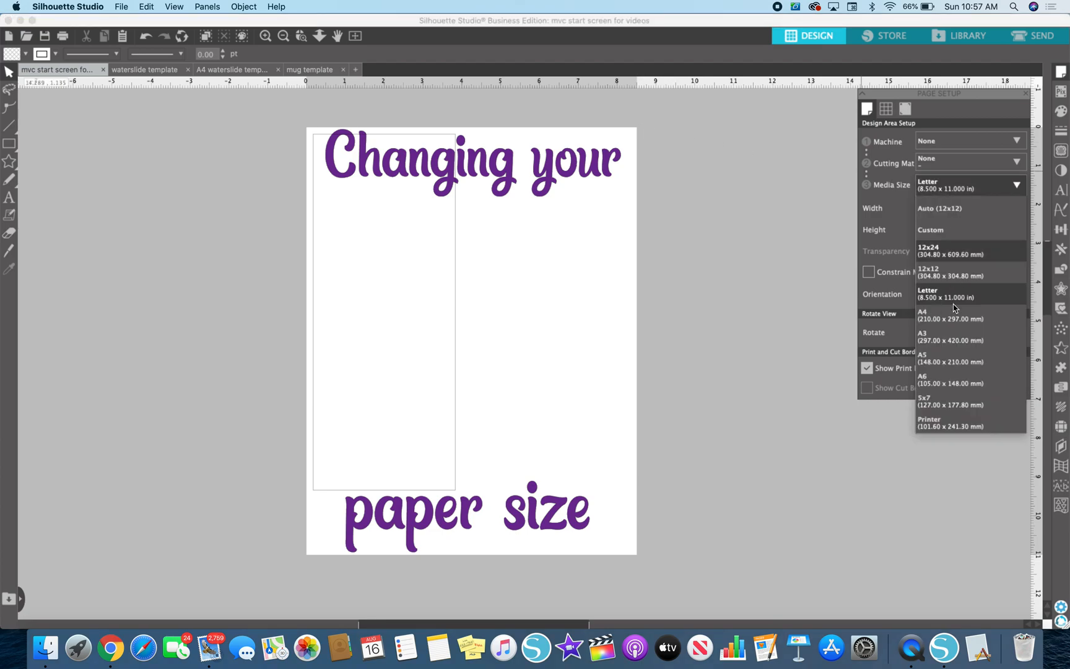
mouse_move(949, 315)
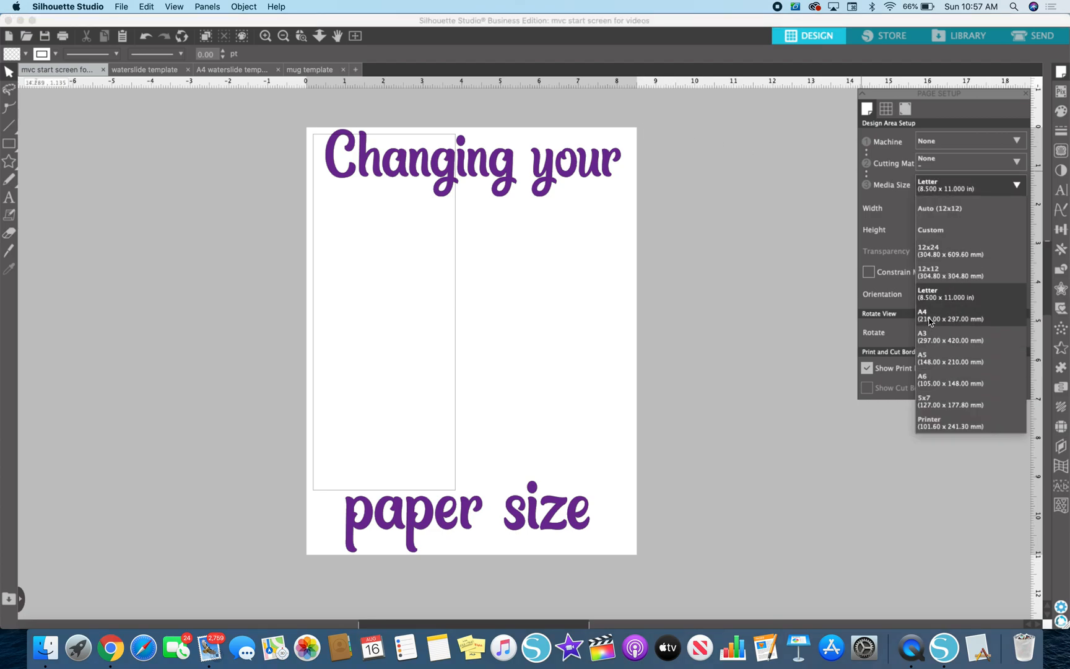
left_click(930, 315)
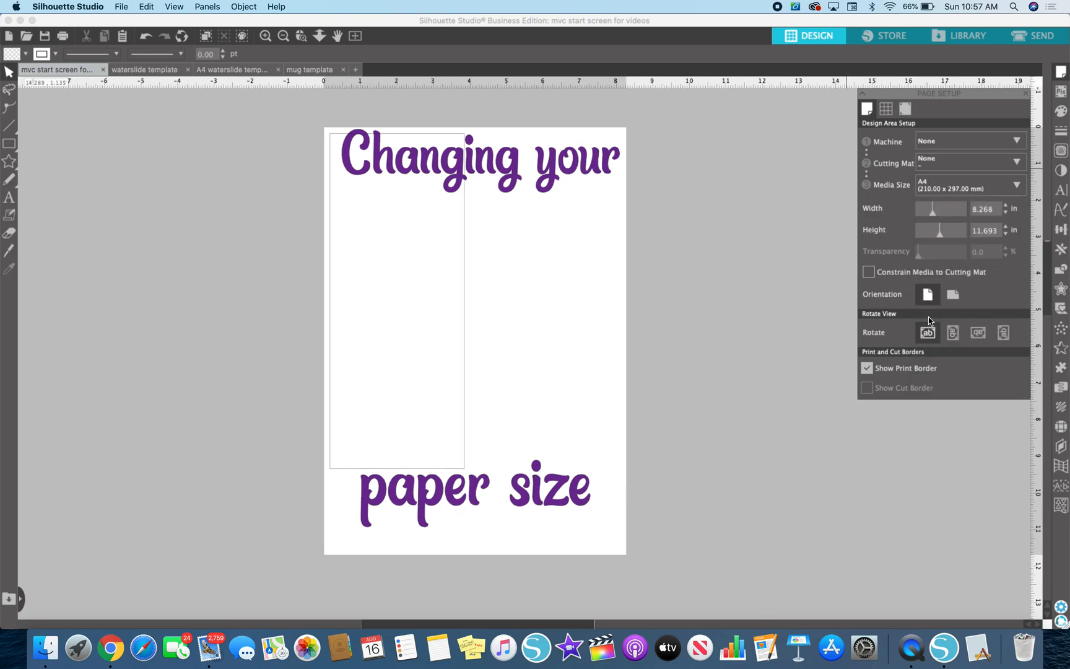
mouse_move(945, 211)
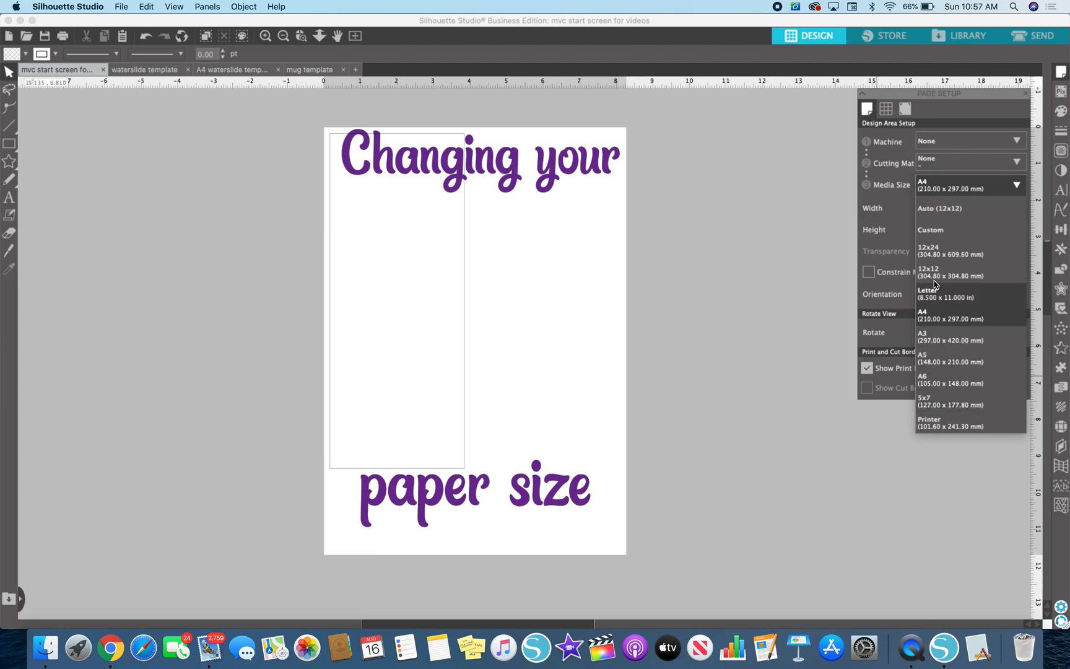
mouse_move(934, 316)
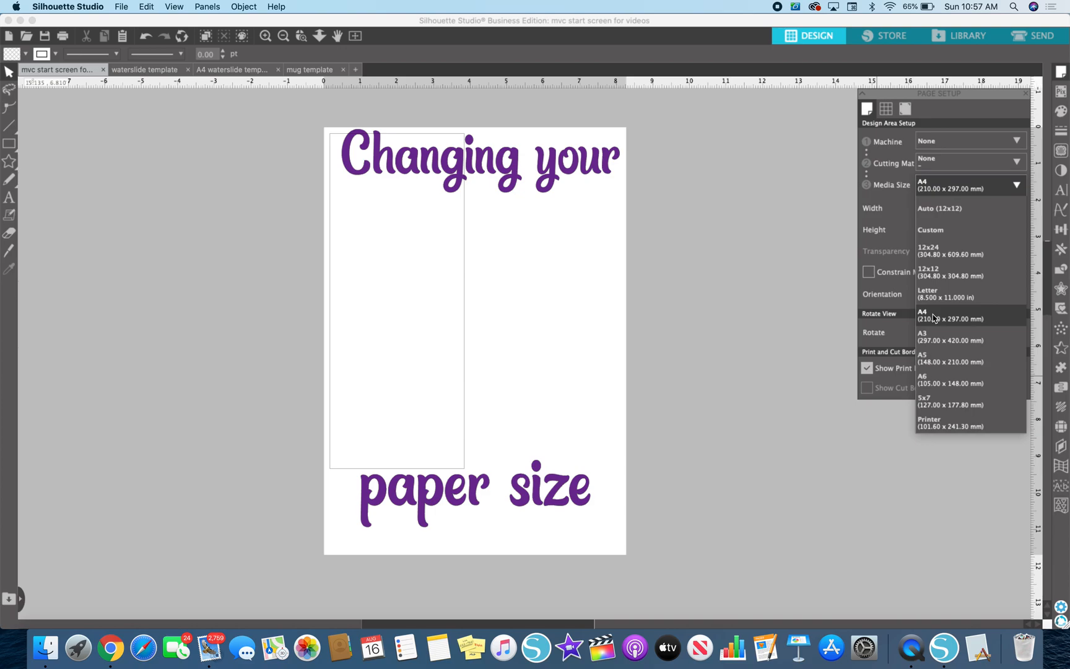
mouse_move(935, 402)
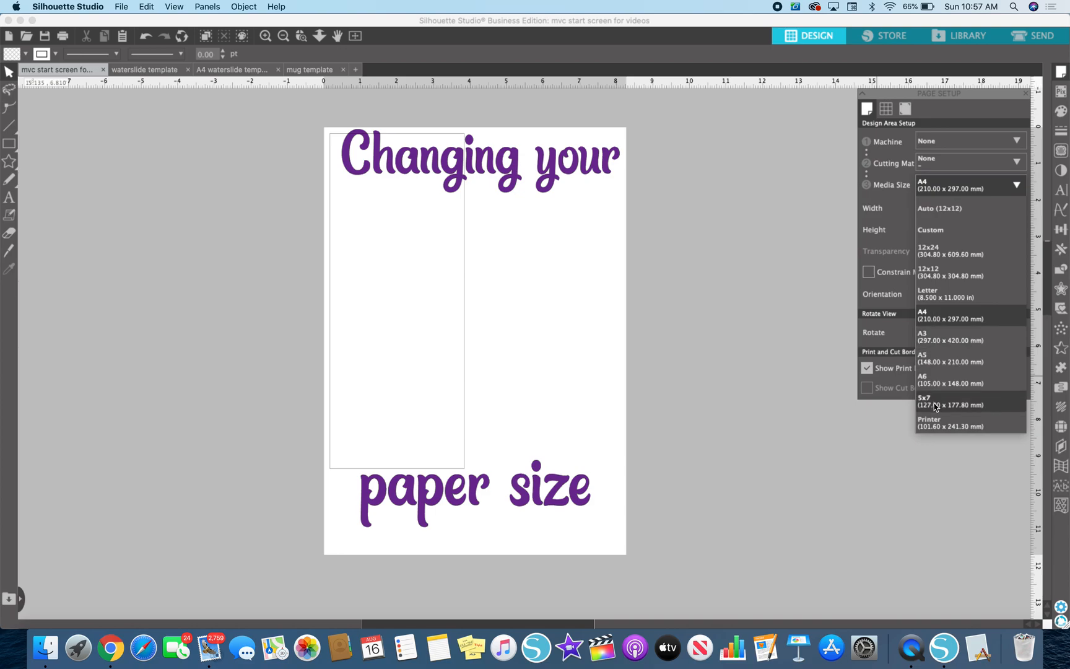
left_click(930, 401)
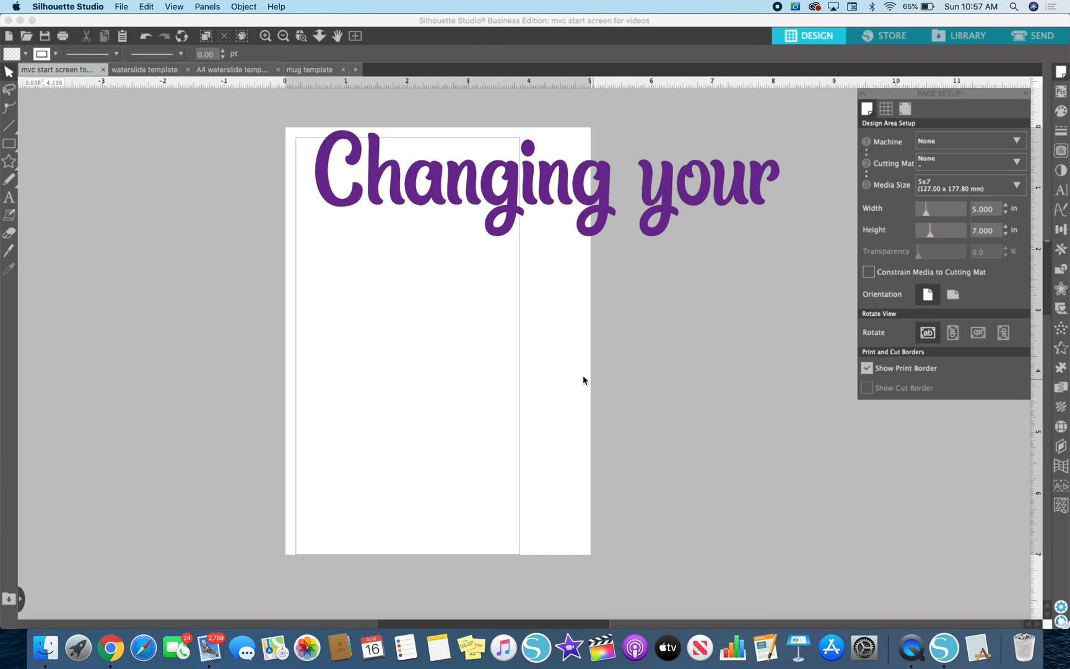
mouse_move(603, 471)
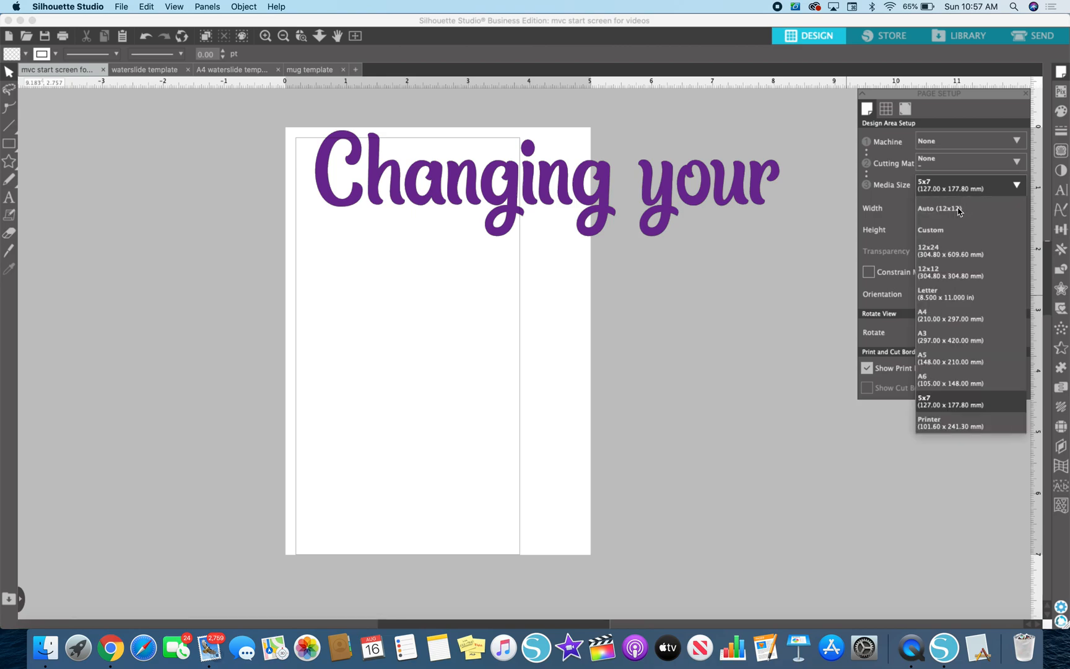
left_click(928, 271)
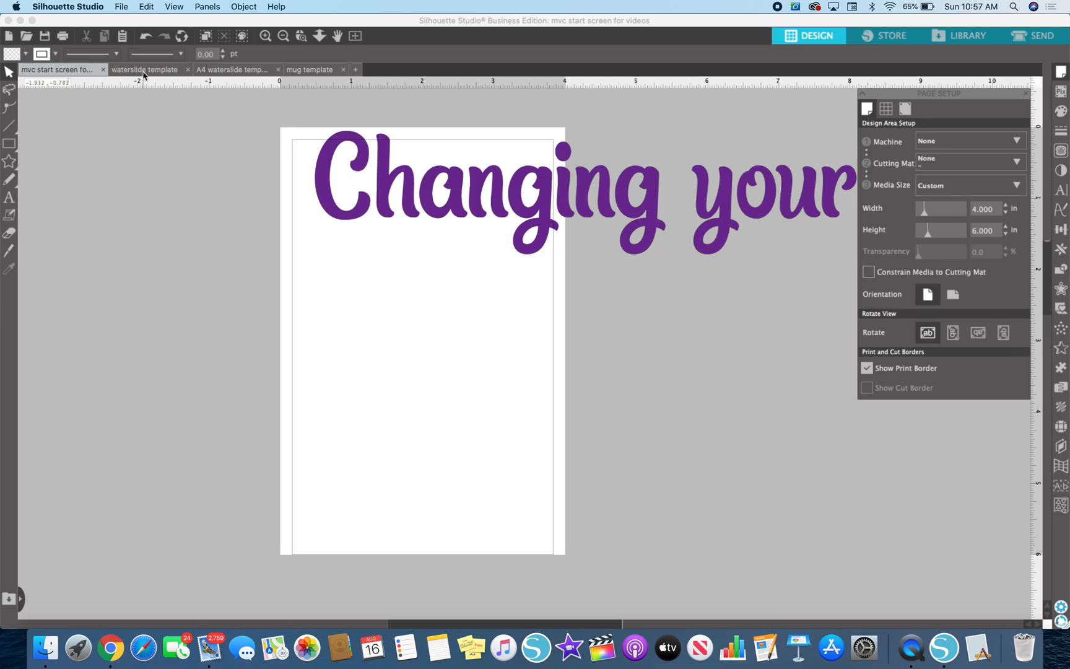
Step: Bring up Print Page Setup from the File menu and view its paper size list
left_click(986, 230)
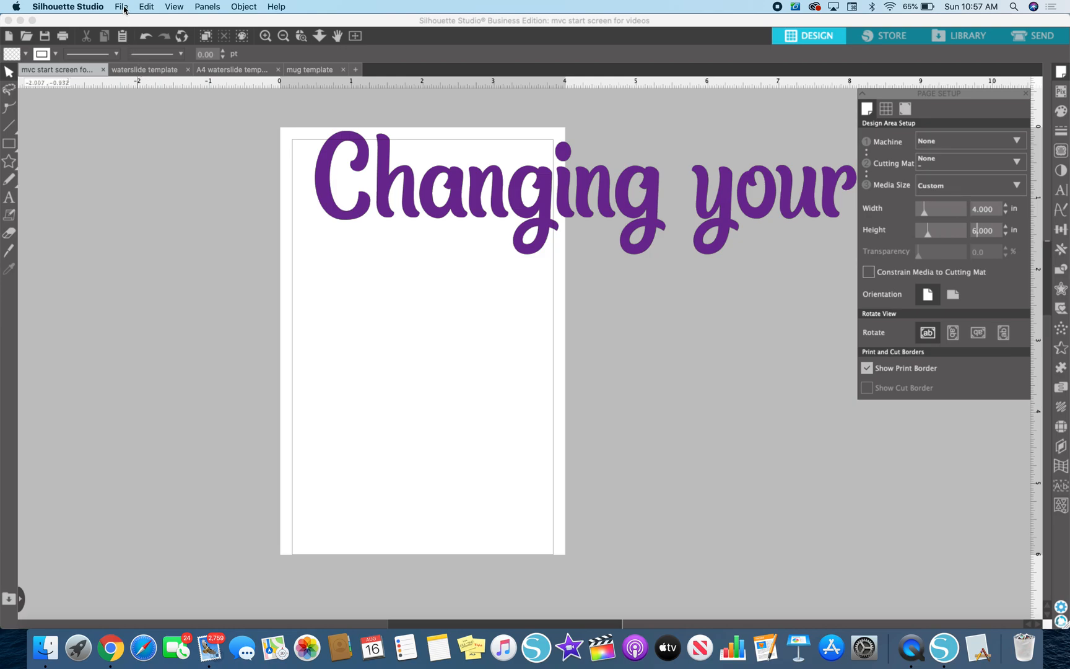
left_click(121, 6)
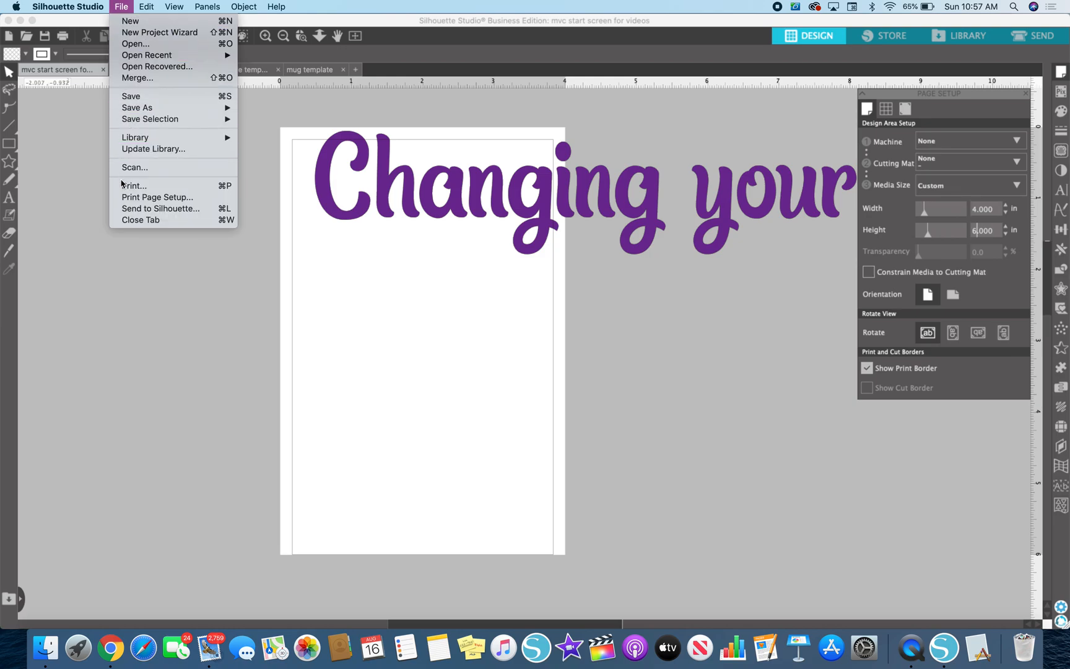
mouse_move(158, 197)
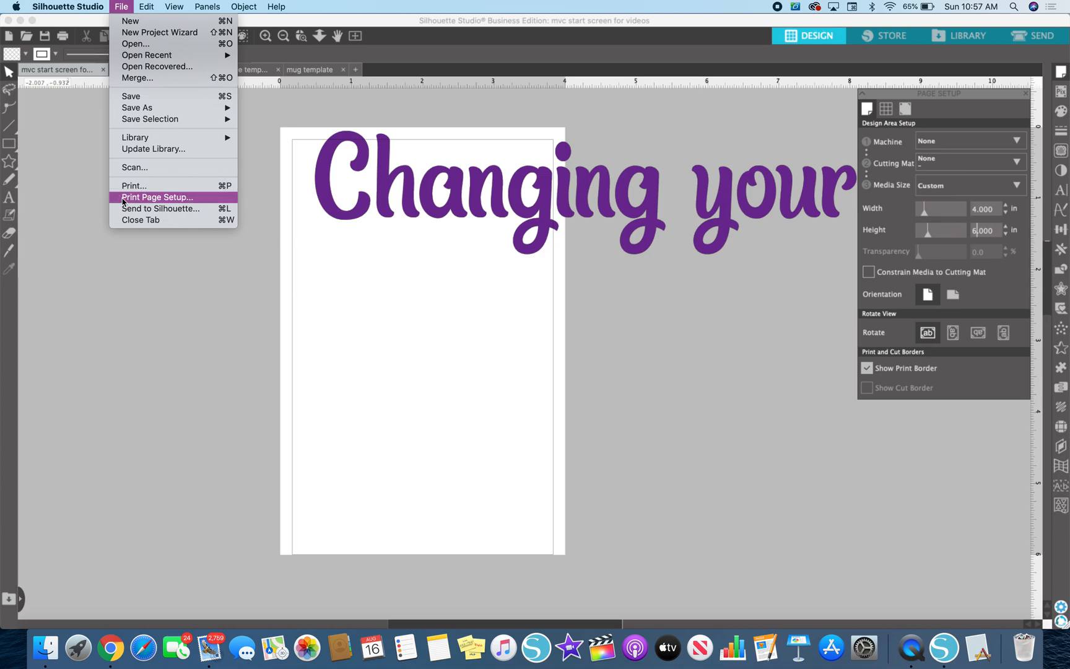
left_click(158, 197)
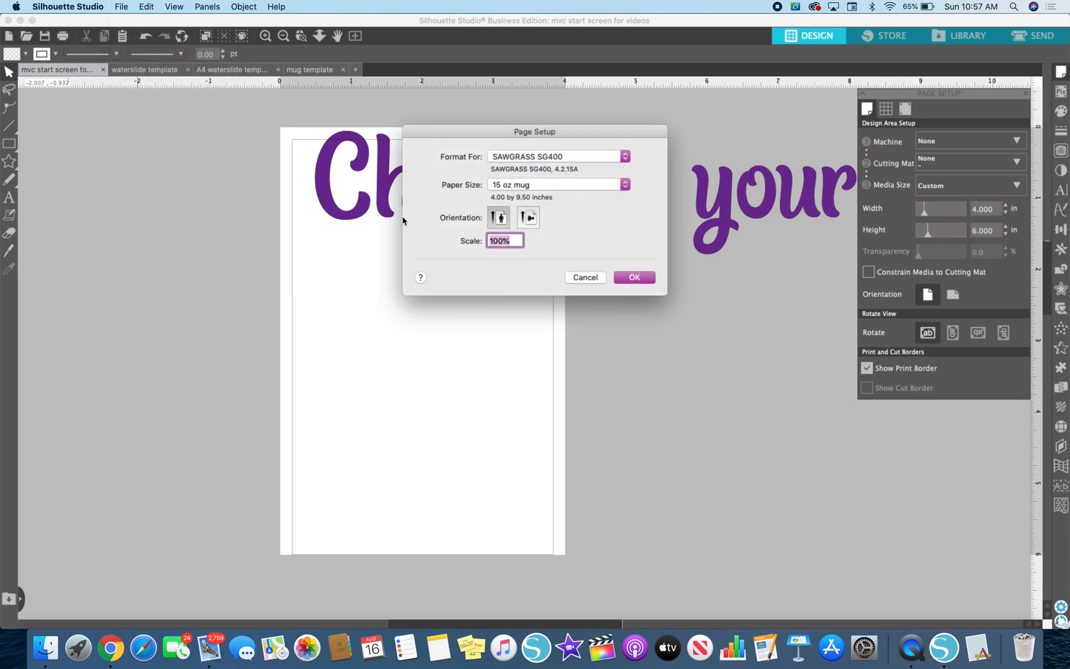
mouse_move(647, 394)
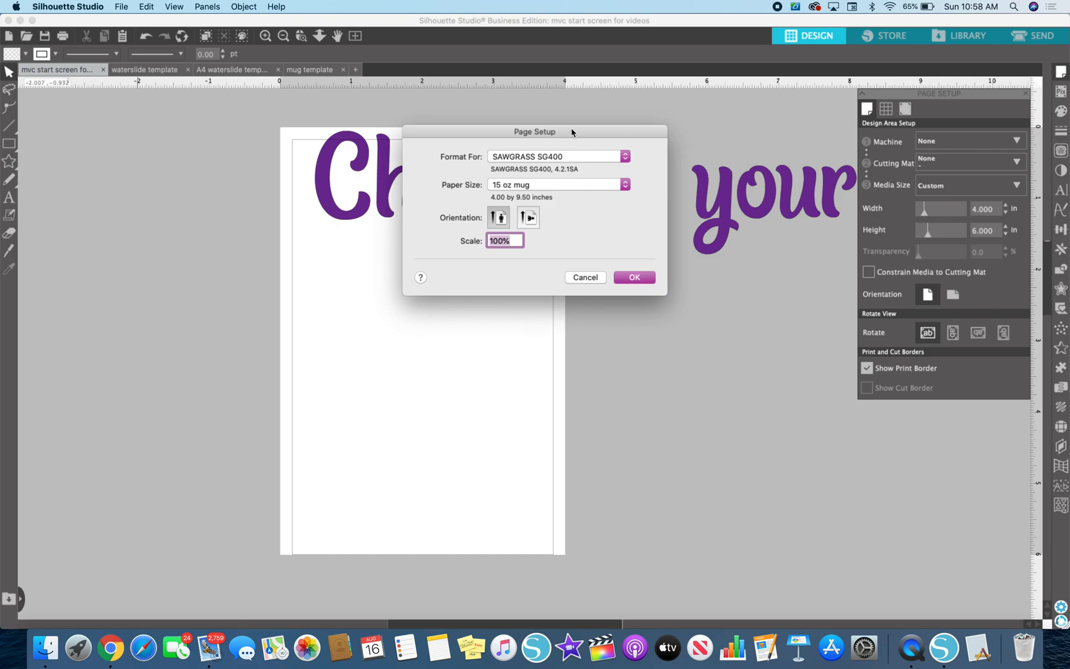
mouse_move(509, 192)
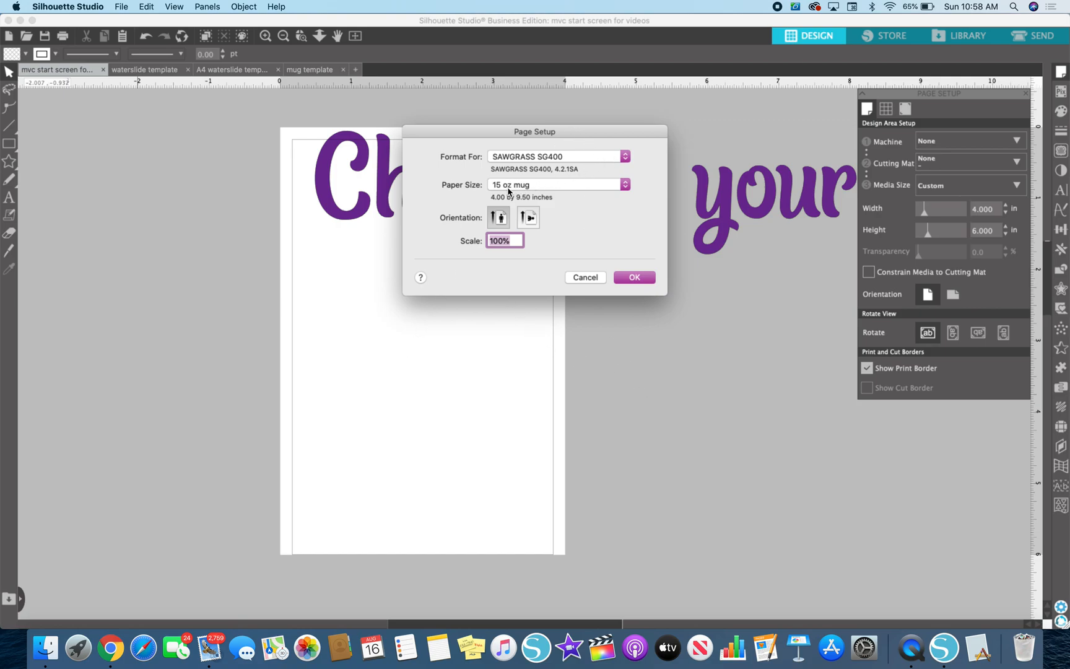
mouse_move(518, 163)
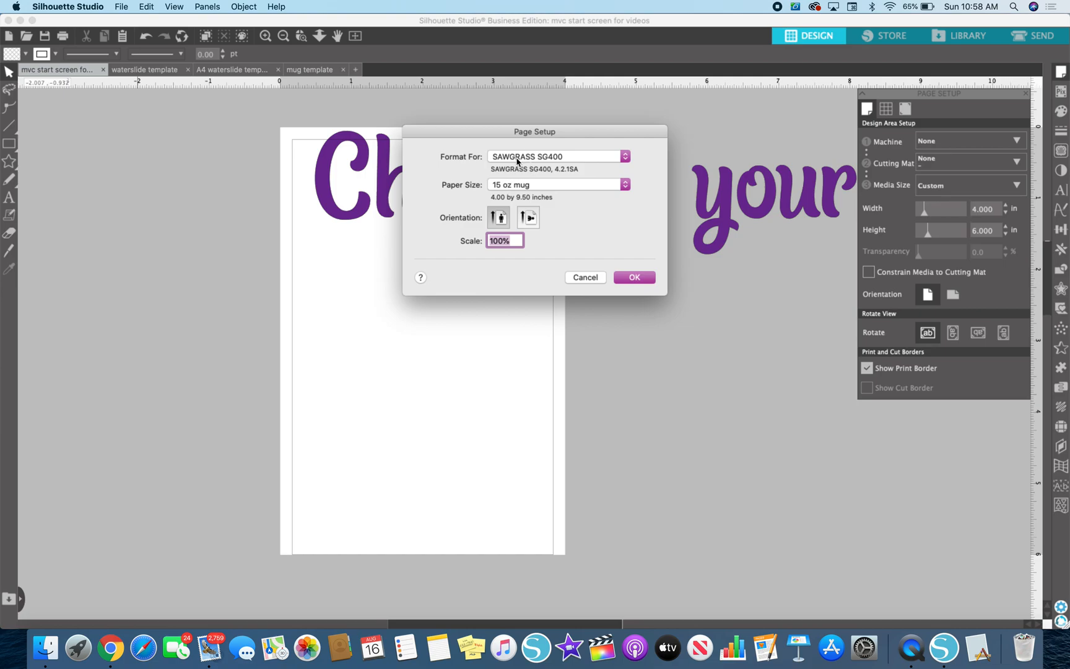
mouse_move(525, 176)
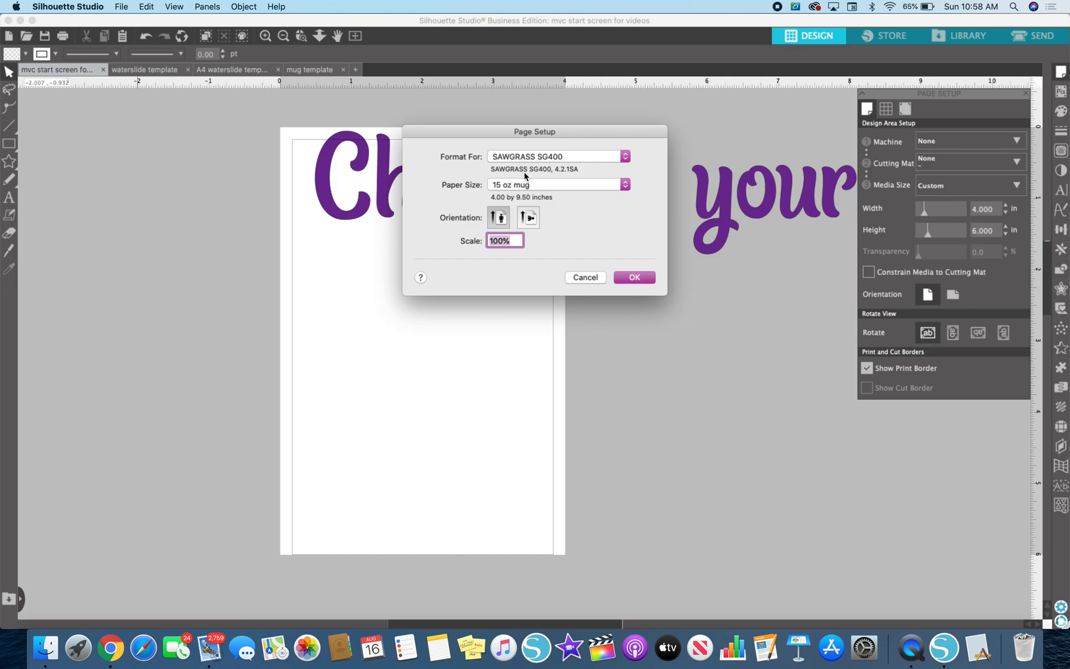
mouse_move(541, 185)
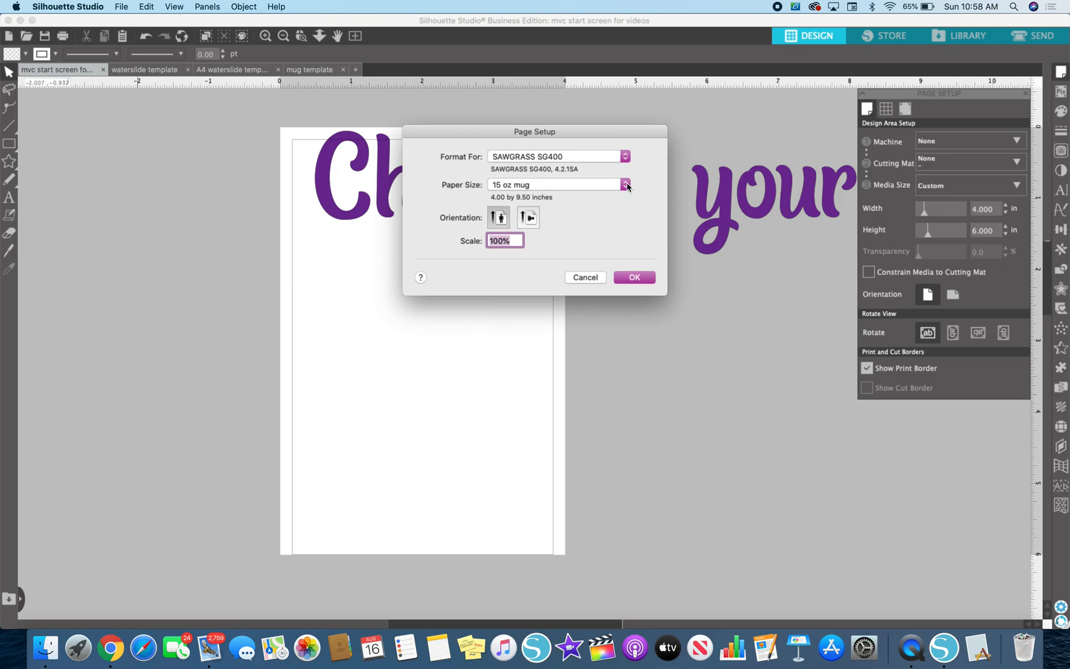
left_click(622, 185)
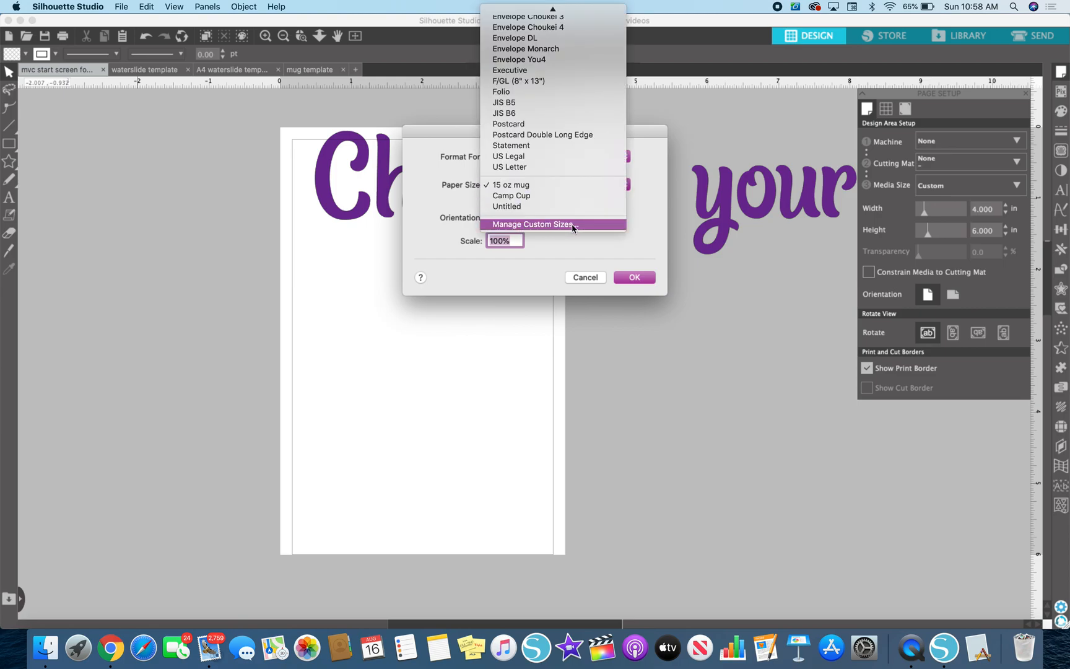
mouse_move(597, 170)
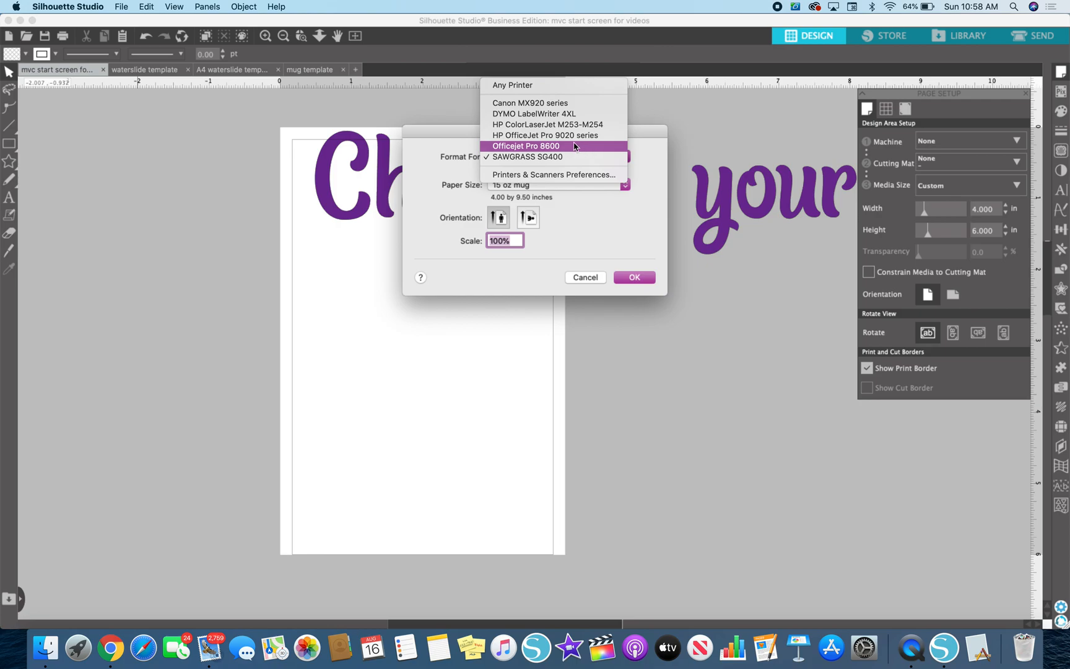
Step: Format for the HP ColorLaserJet M253-M254 on US Letter paper and confirm
left_click(547, 124)
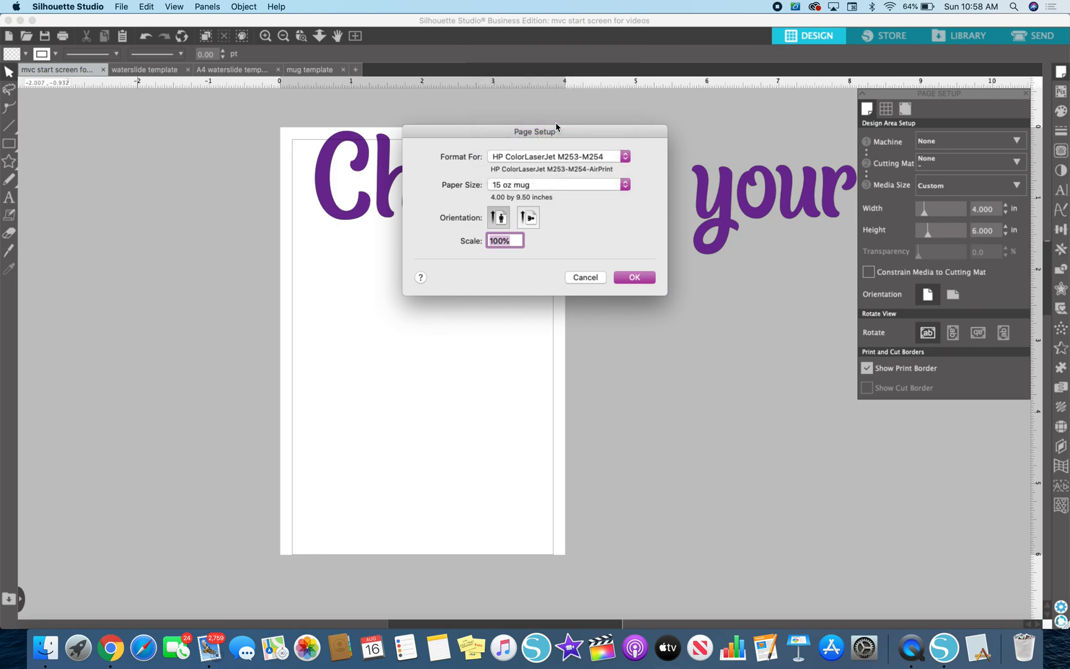
left_click(556, 184)
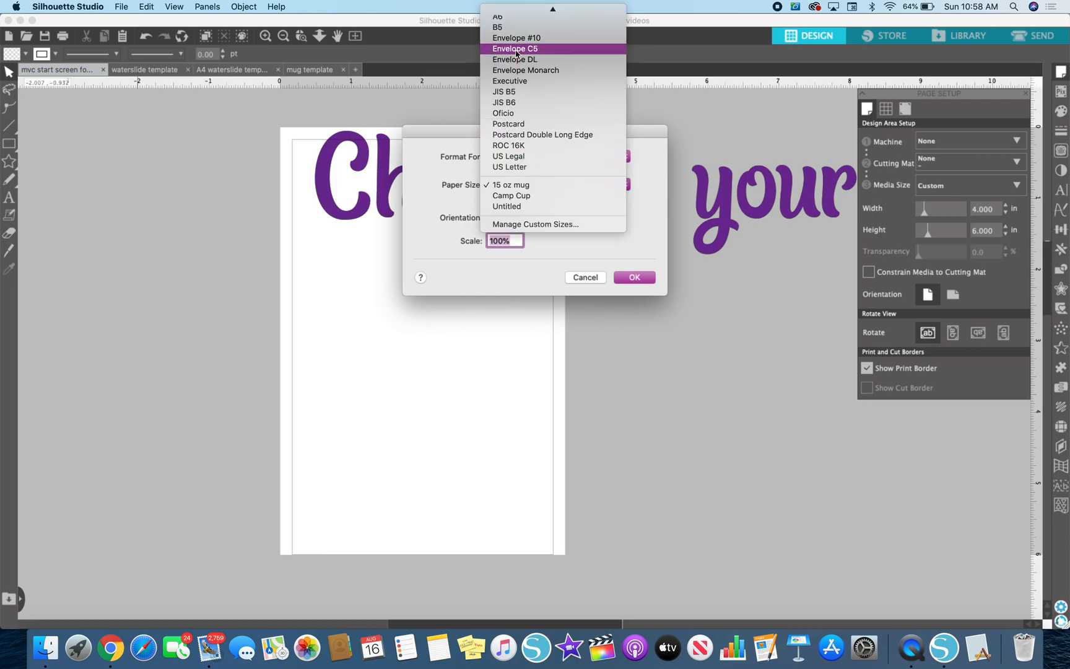
left_click(509, 166)
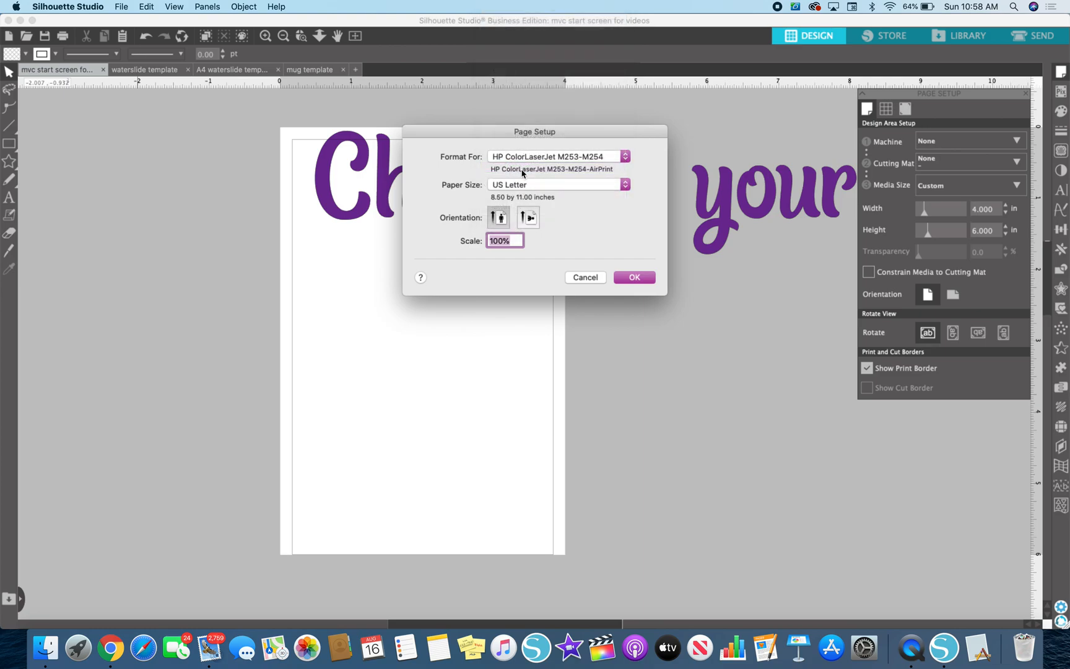
mouse_move(633, 277)
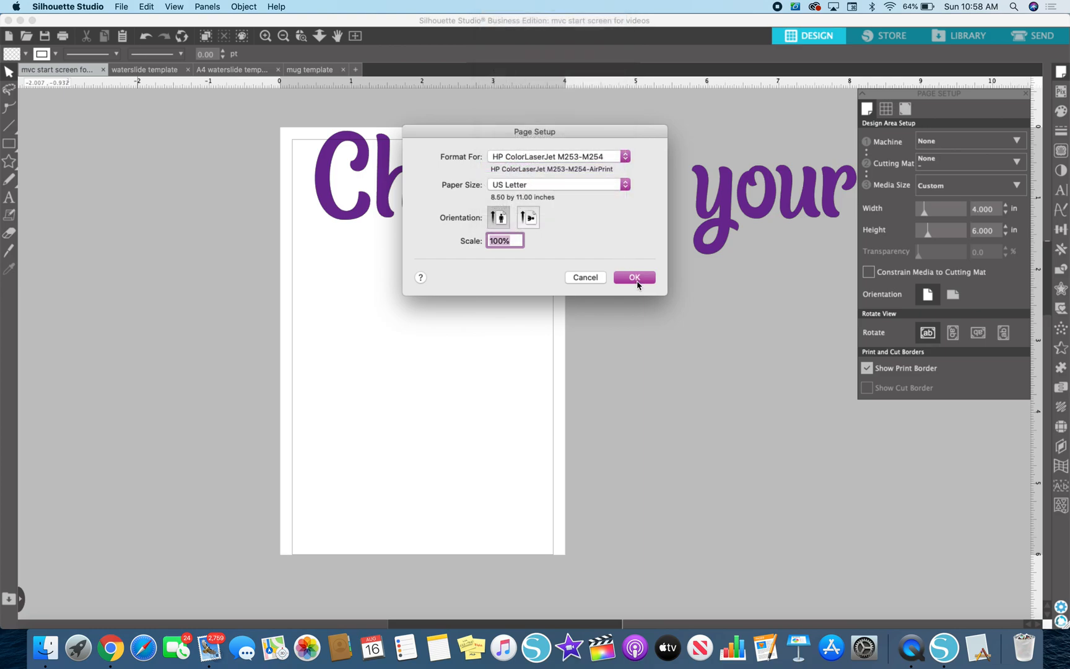
left_click(633, 277)
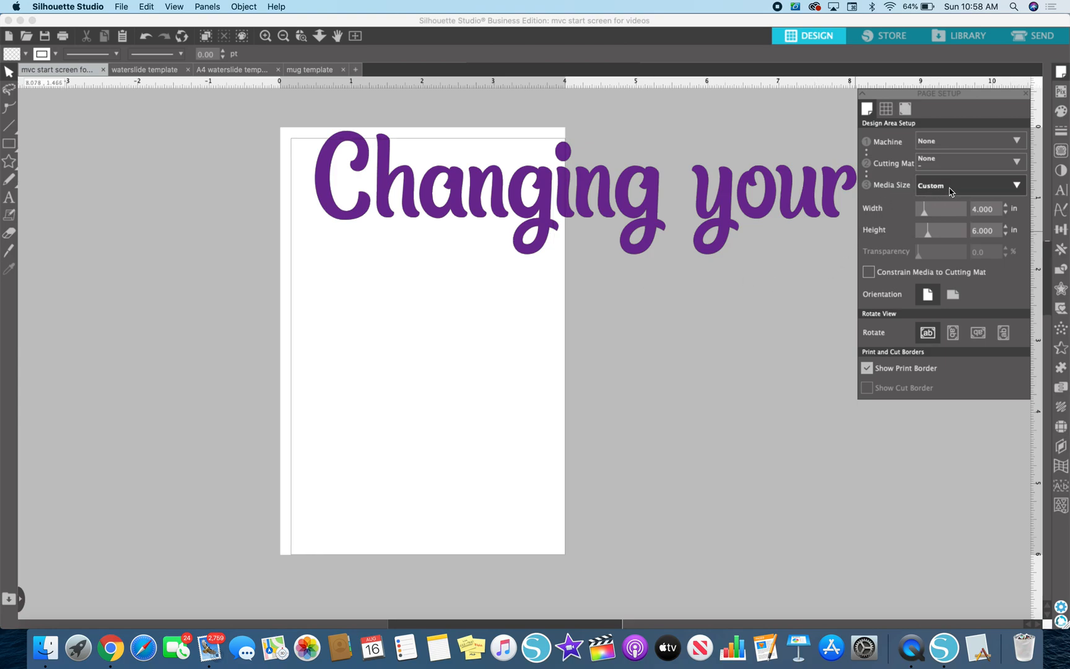
mouse_move(490, 355)
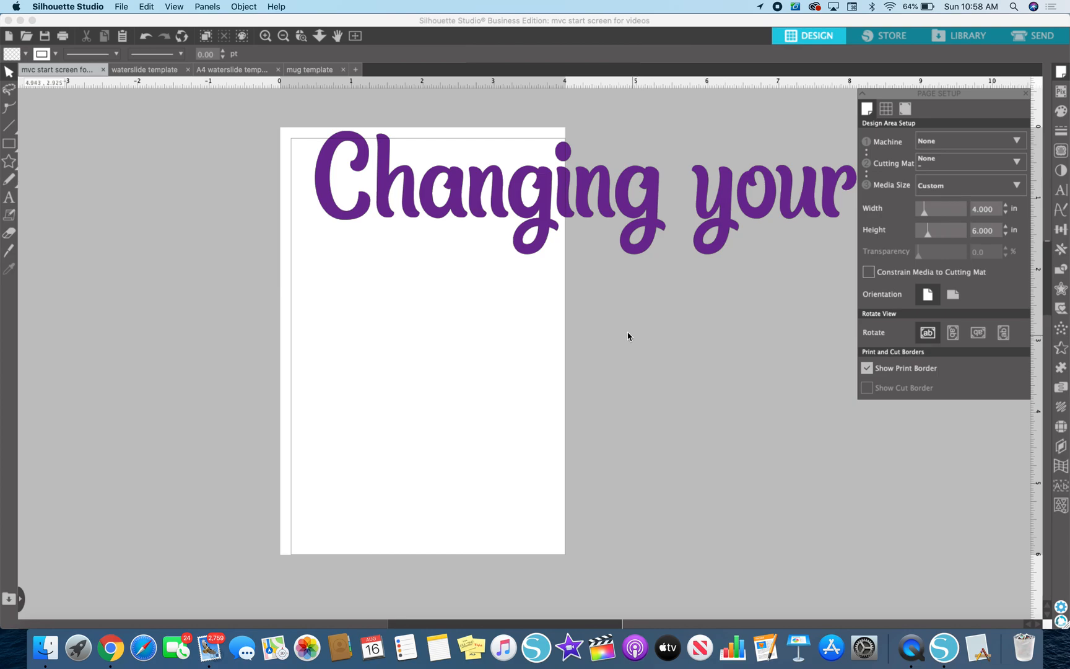
mouse_move(538, 210)
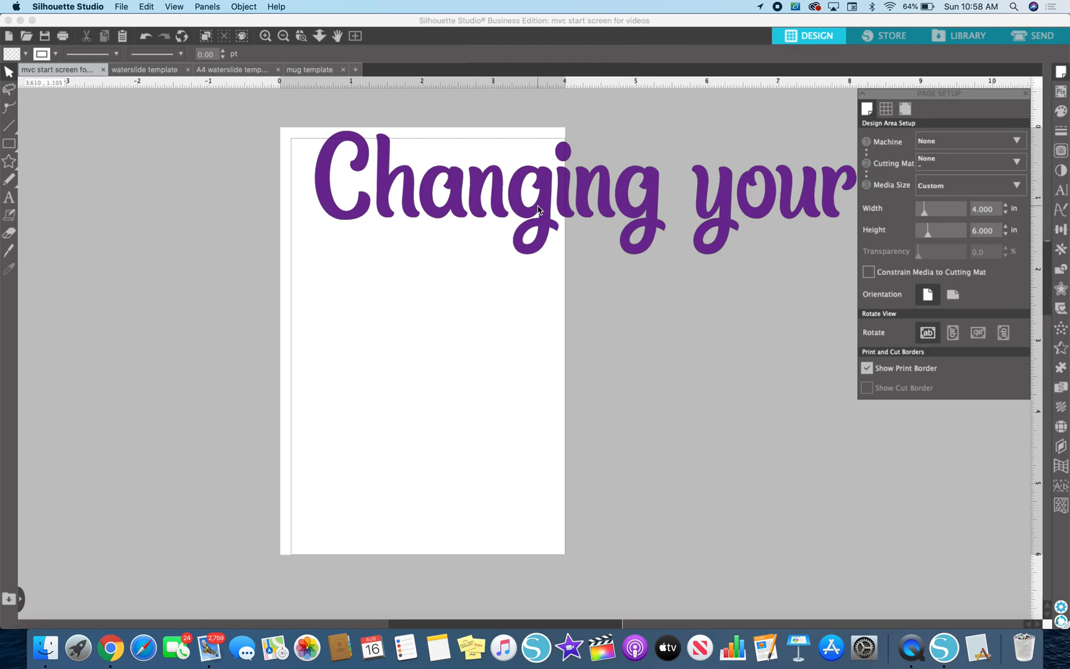
mouse_move(850, 241)
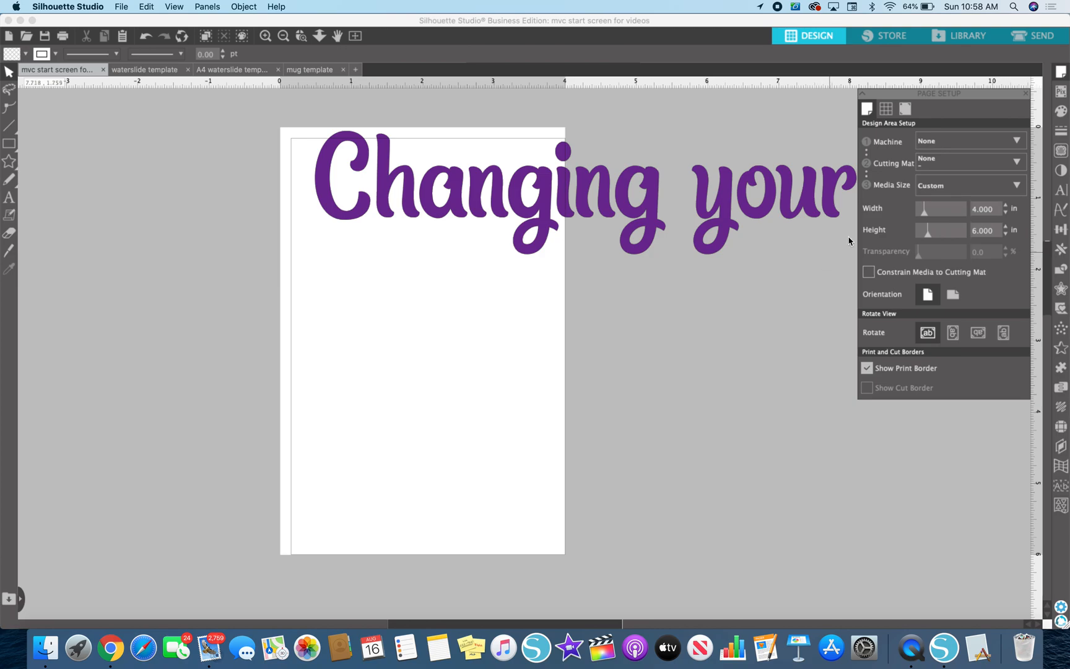
mouse_move(610, 218)
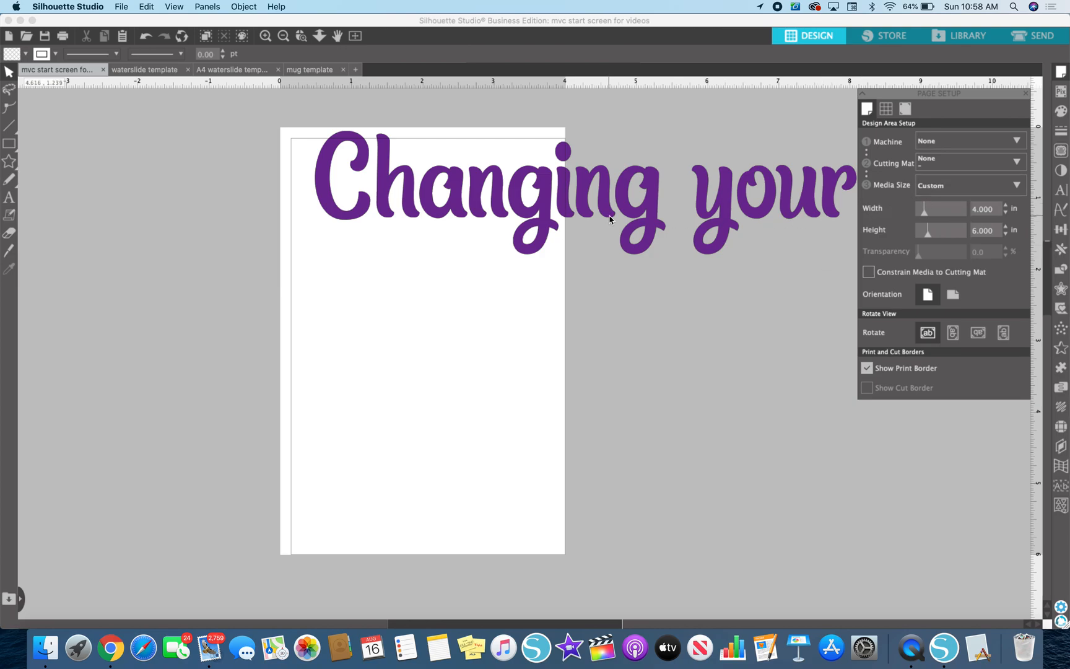
mouse_move(302, 551)
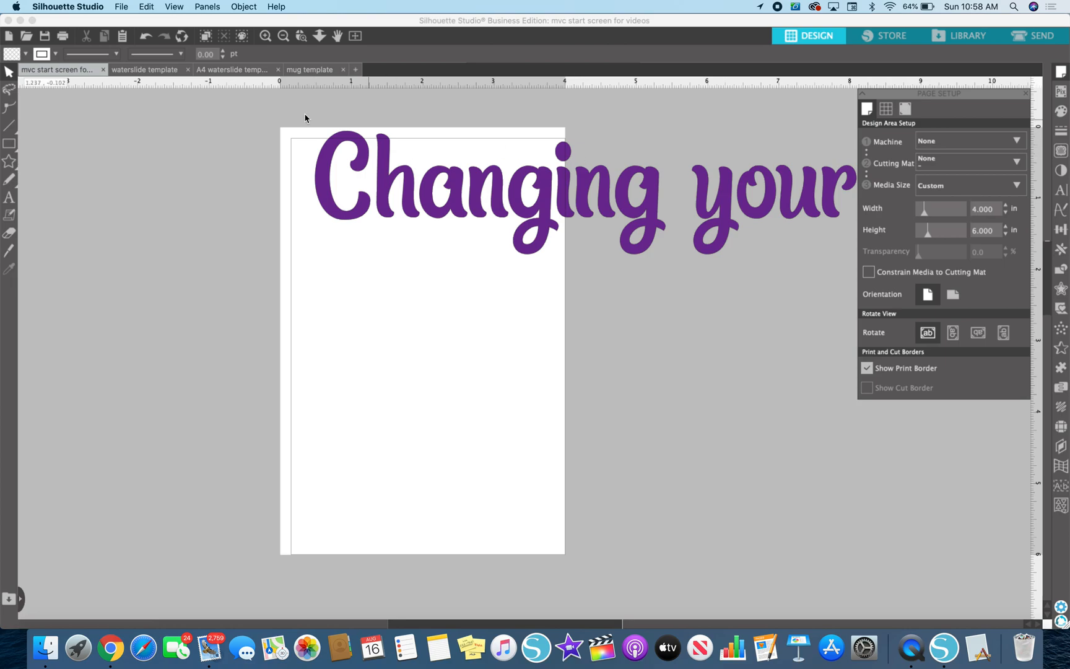
mouse_move(945, 107)
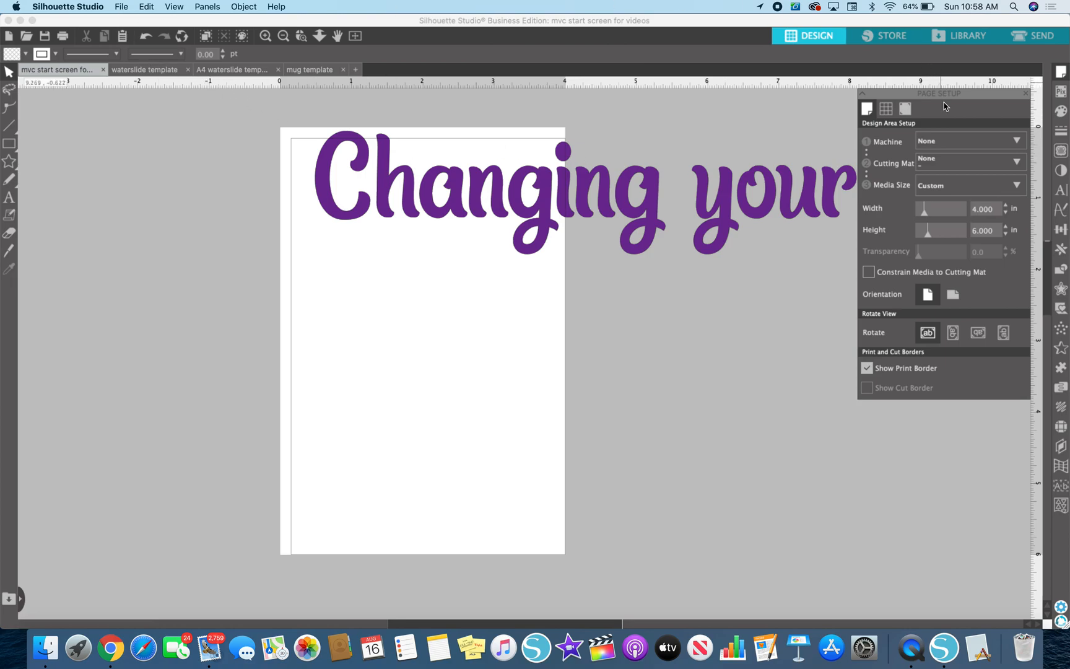
mouse_move(467, 140)
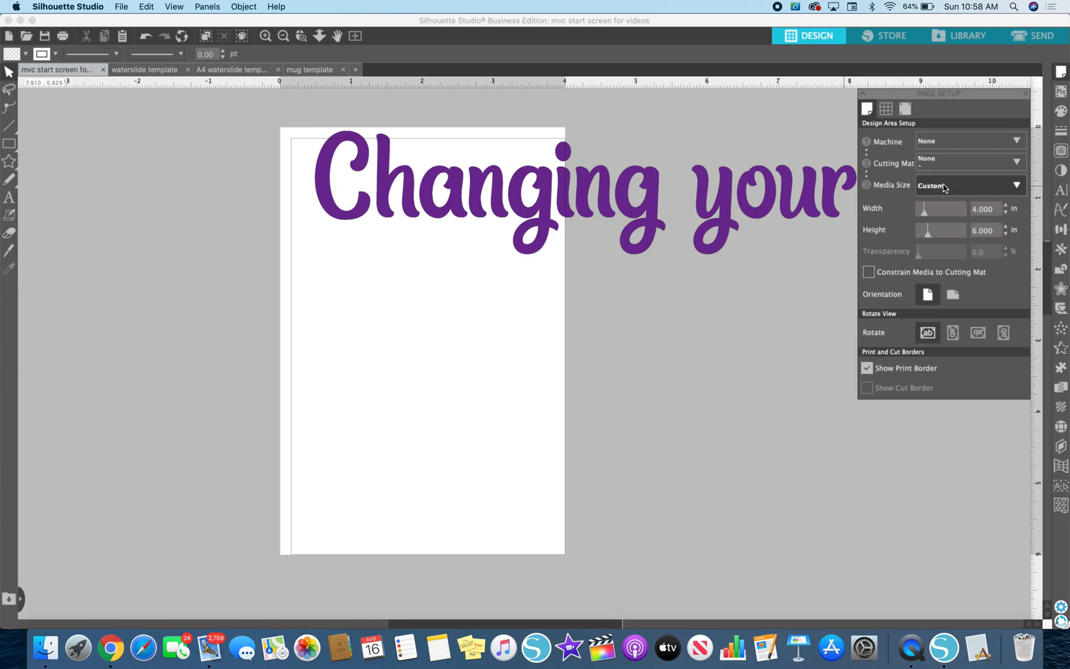
mouse_move(973, 189)
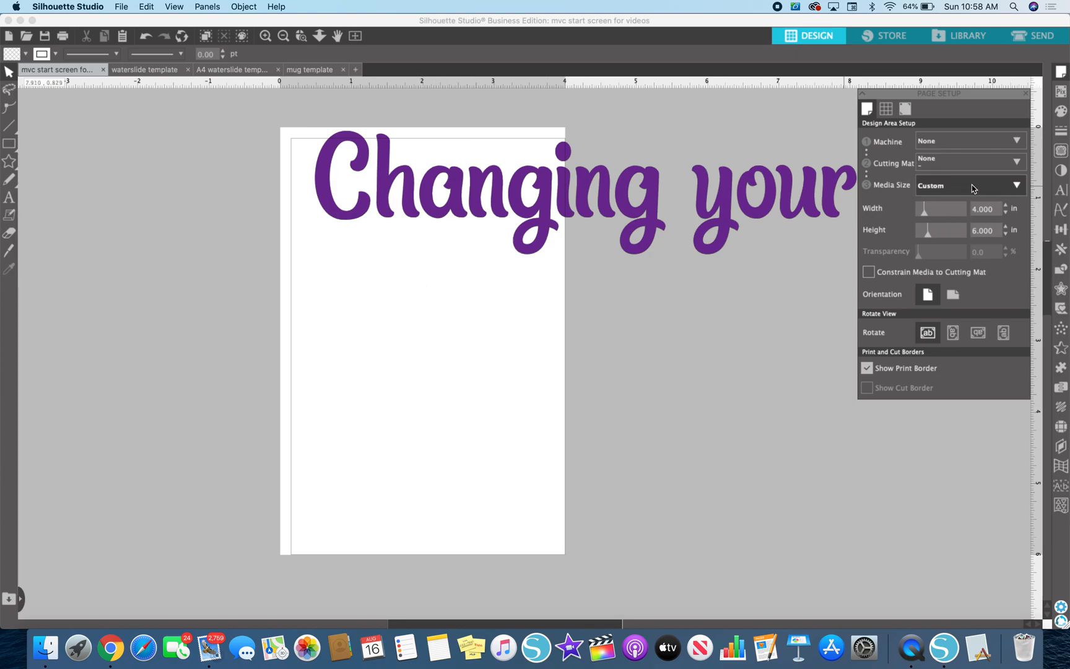
Step: Show the Media Size options list for the 4 x 6 in page
left_click(1015, 184)
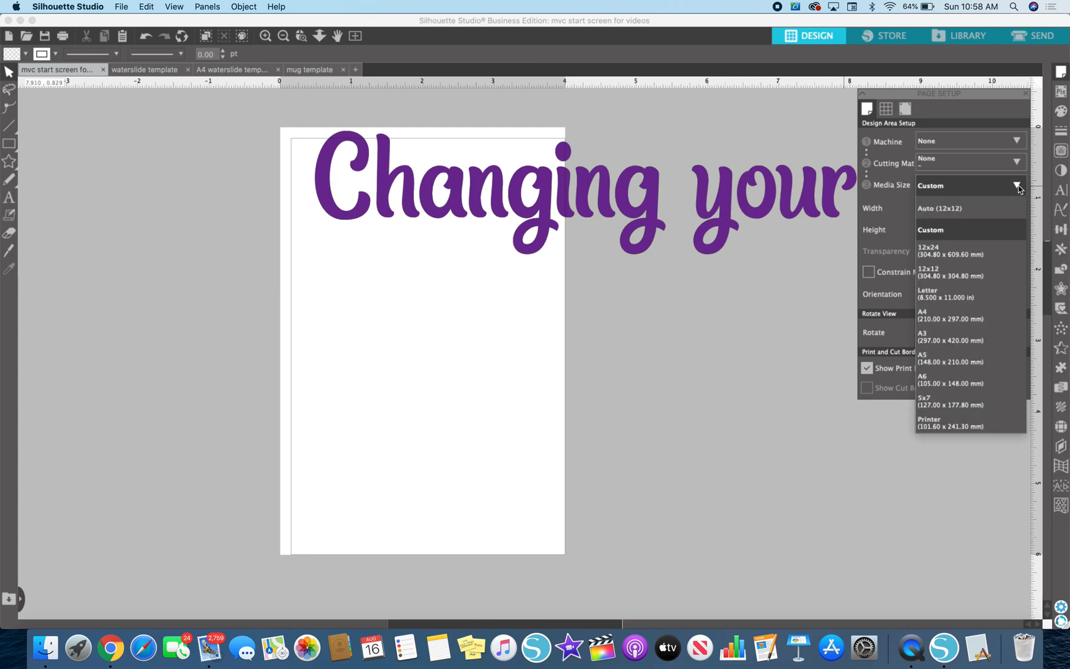
mouse_move(933, 424)
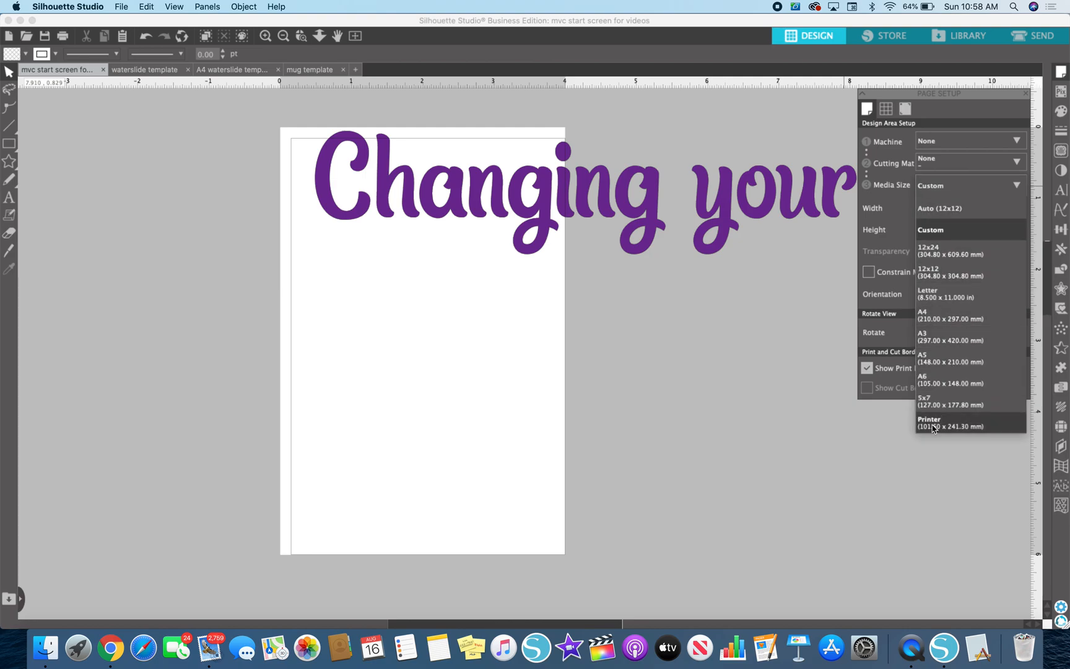
Step: Set Media Size to Printer, giving an 8.5 x 11 in page, leaving print page setup unchanged
left_click(943, 422)
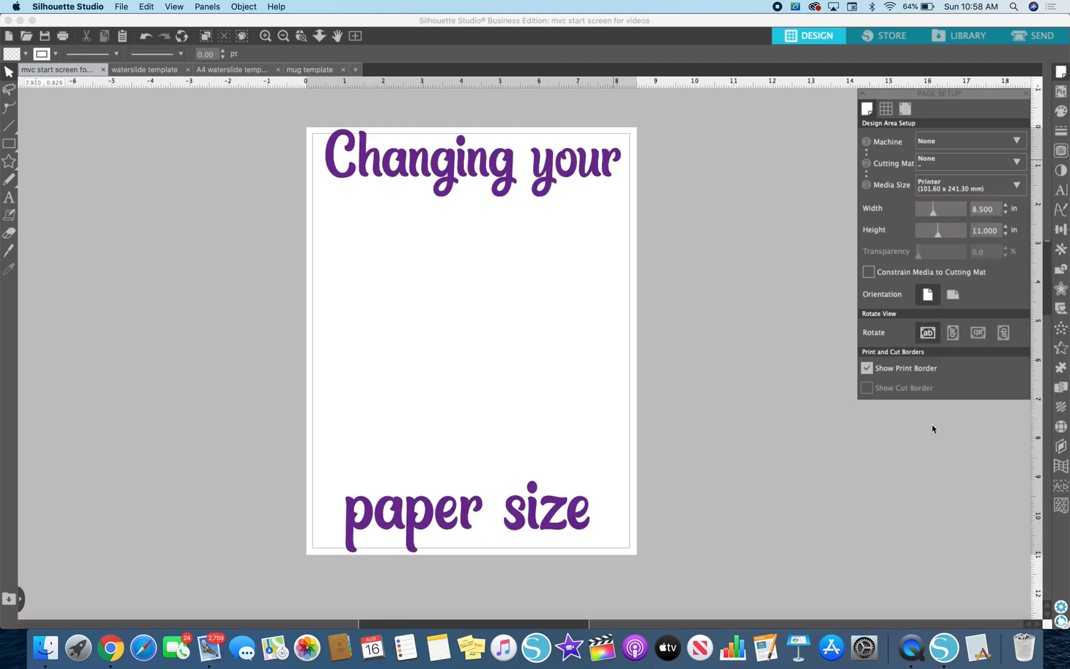
mouse_move(730, 469)
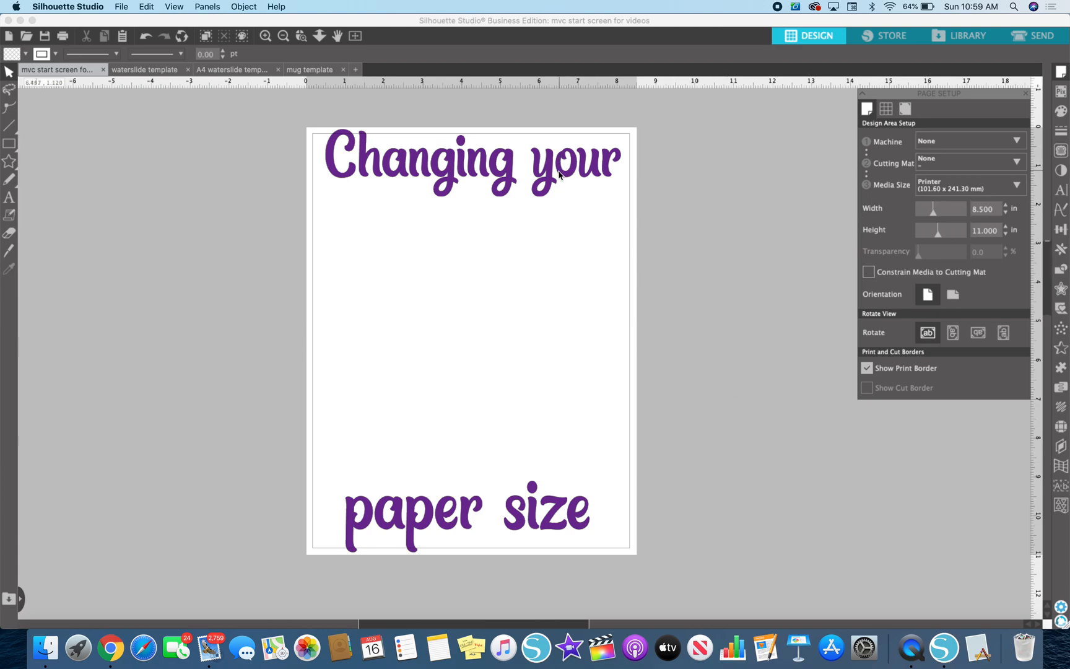
mouse_move(610, 124)
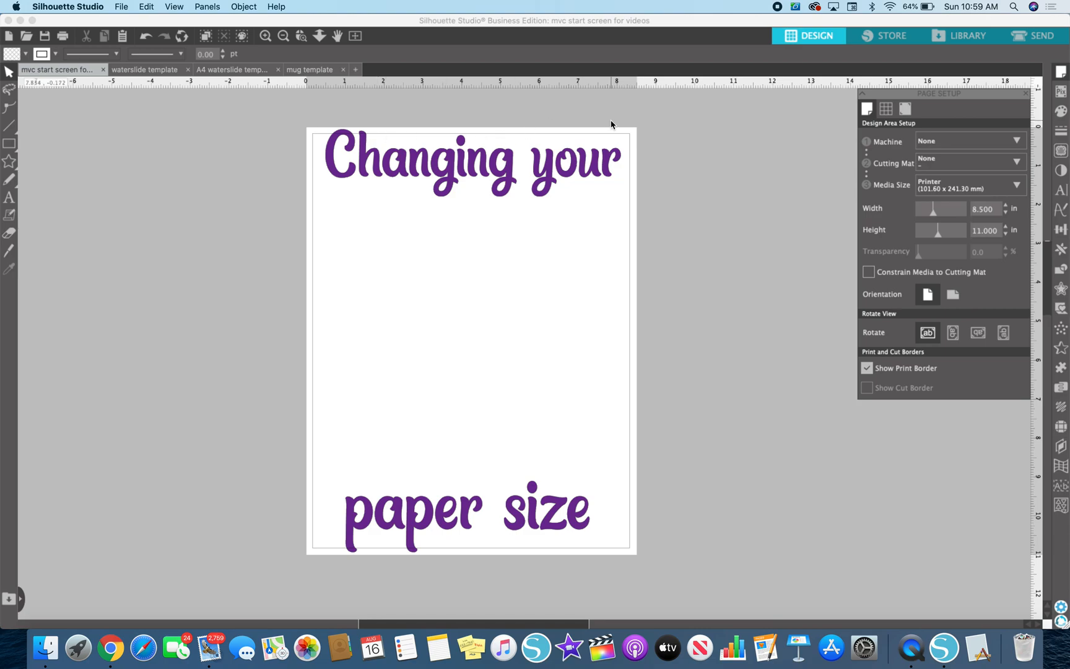
mouse_move(635, 177)
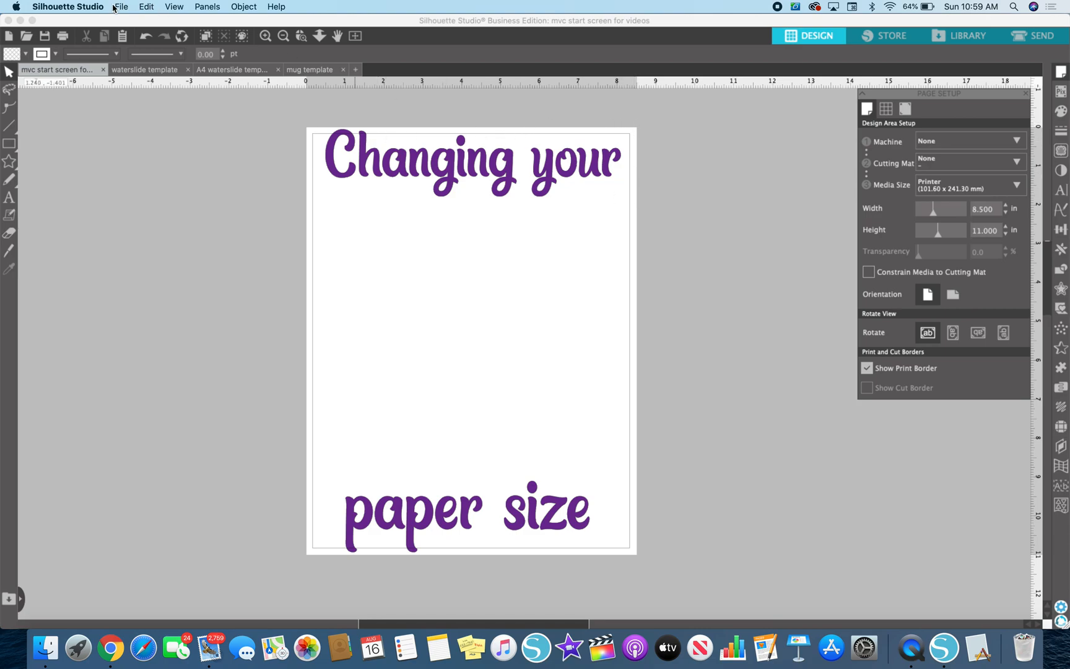
left_click(121, 6)
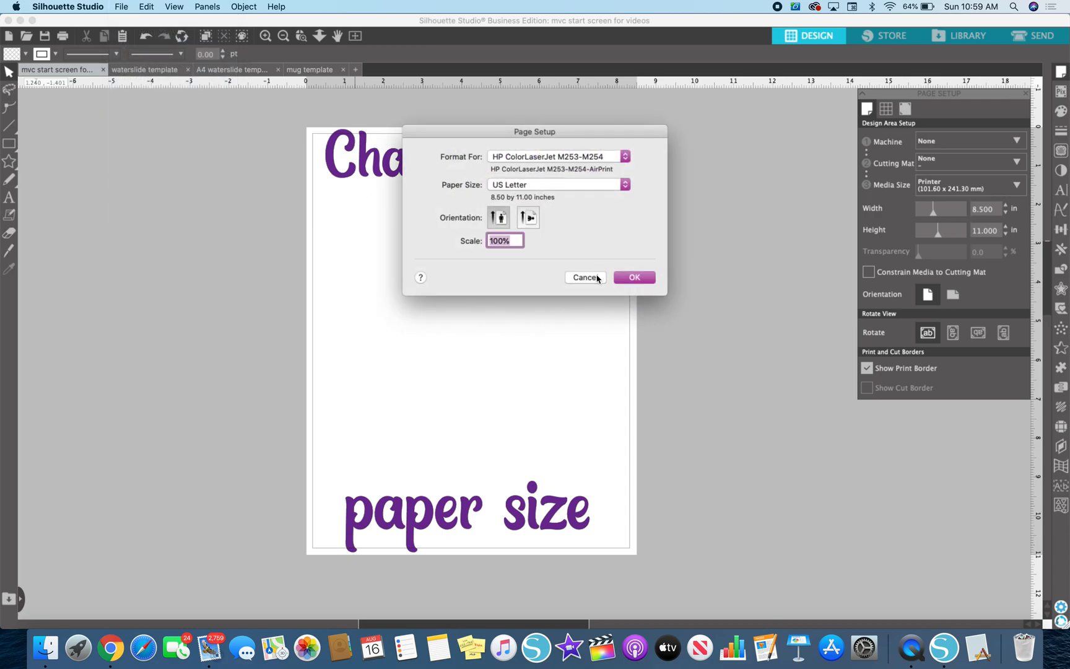
left_click(633, 278)
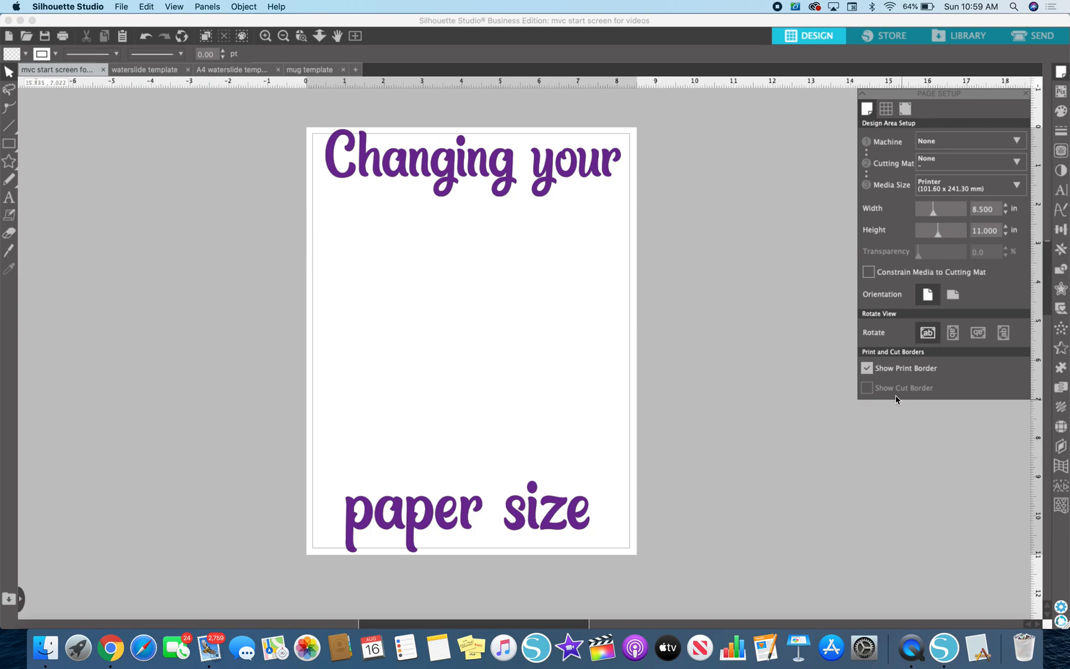
mouse_move(360, 564)
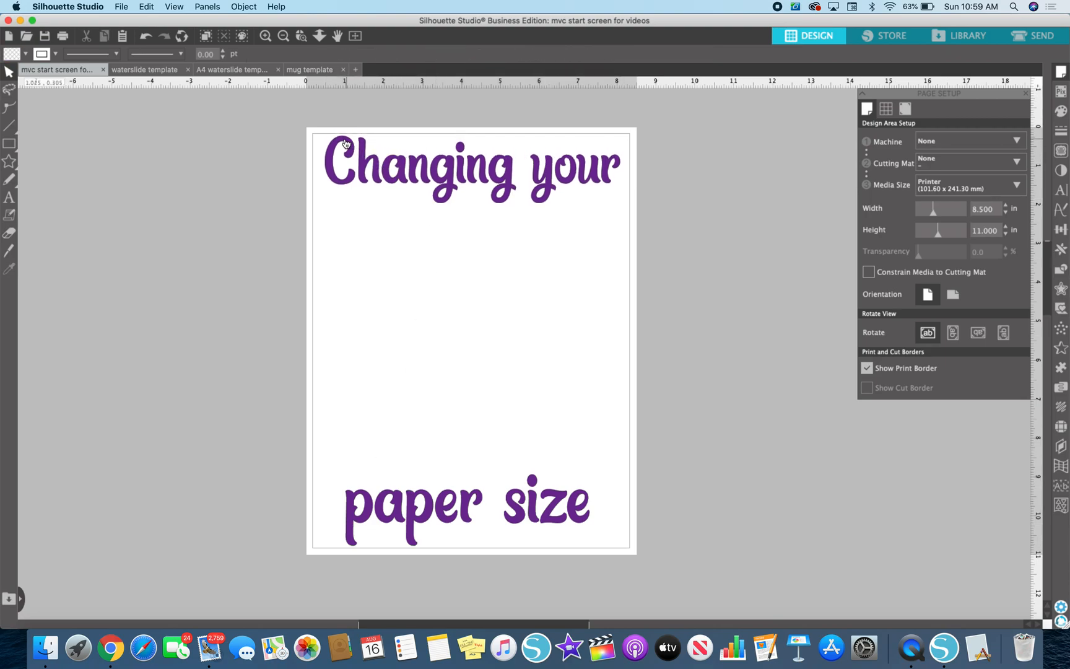
mouse_move(982, 255)
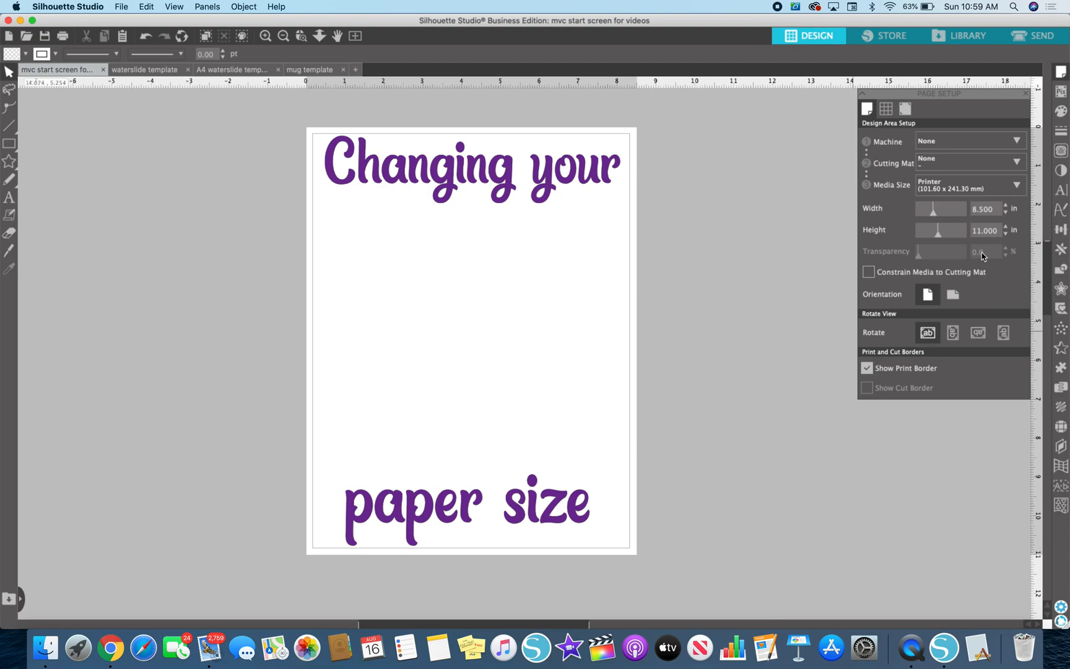
mouse_move(993, 216)
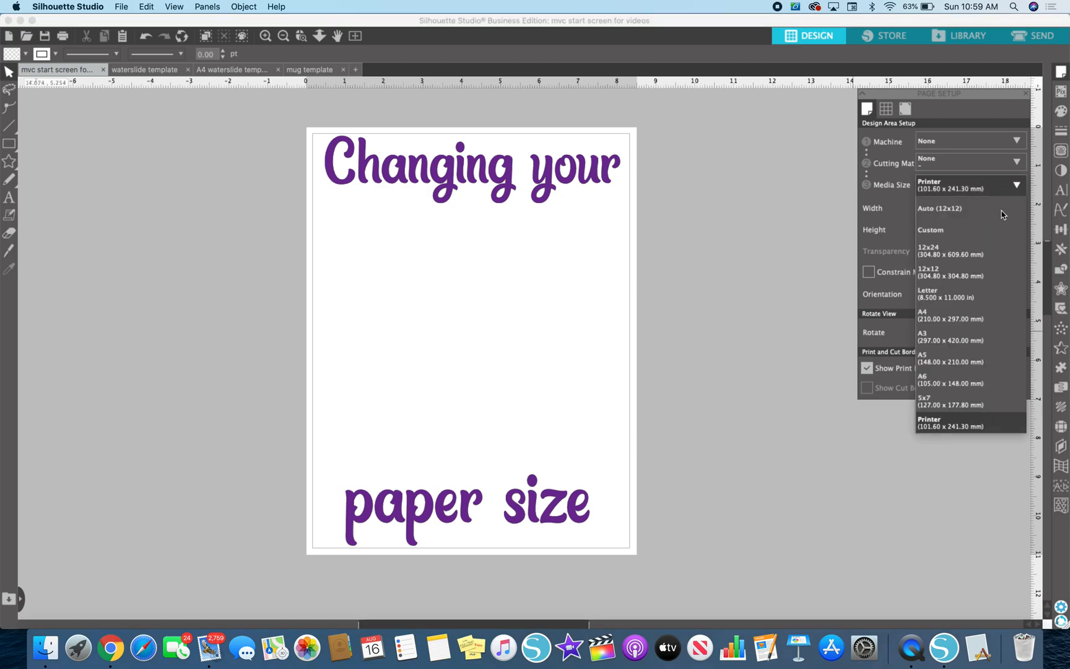
left_click(927, 293)
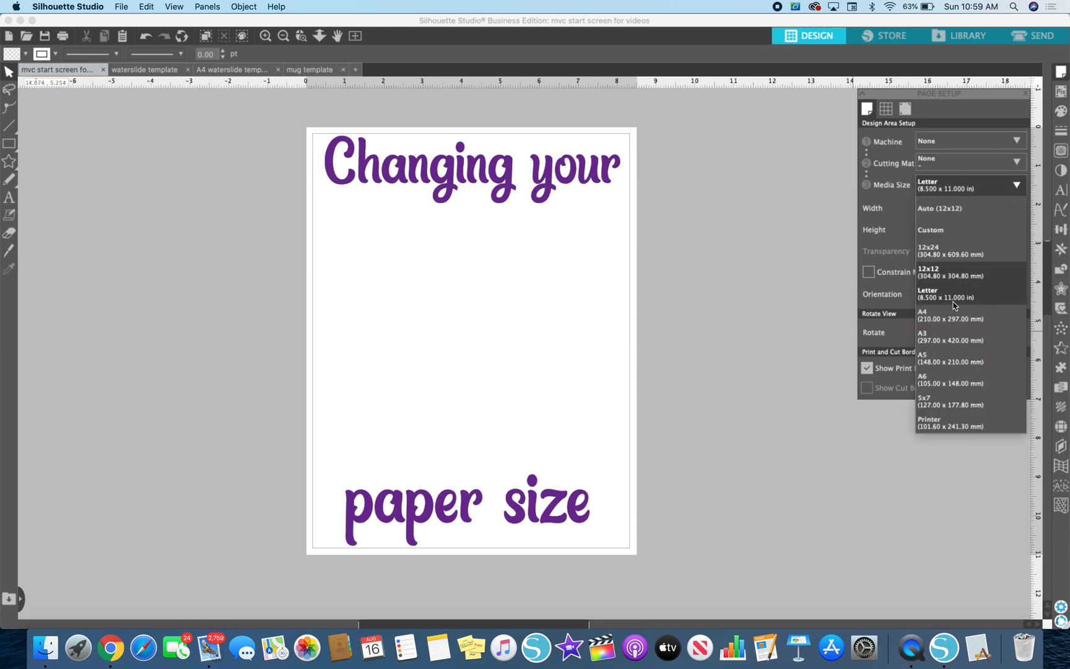
left_click(946, 423)
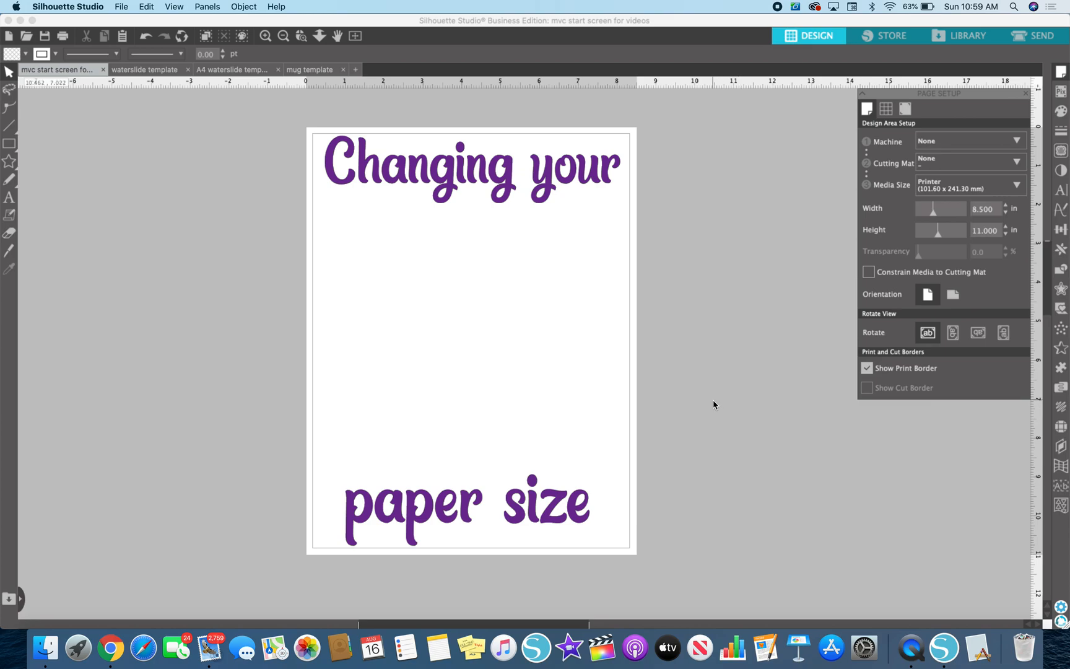
mouse_move(686, 171)
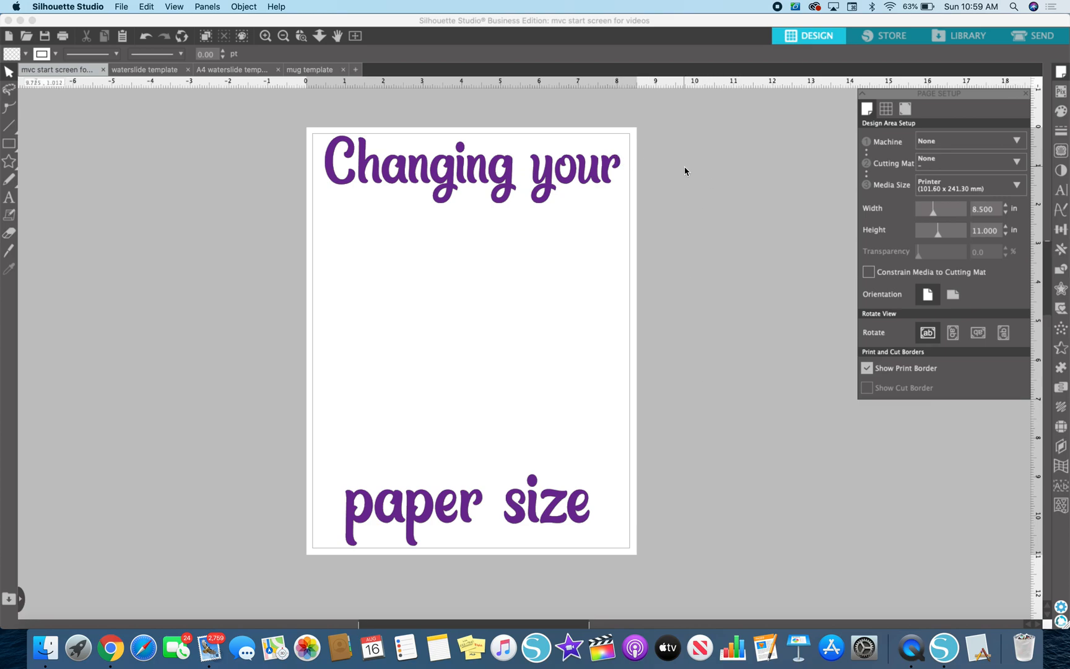
mouse_move(635, 472)
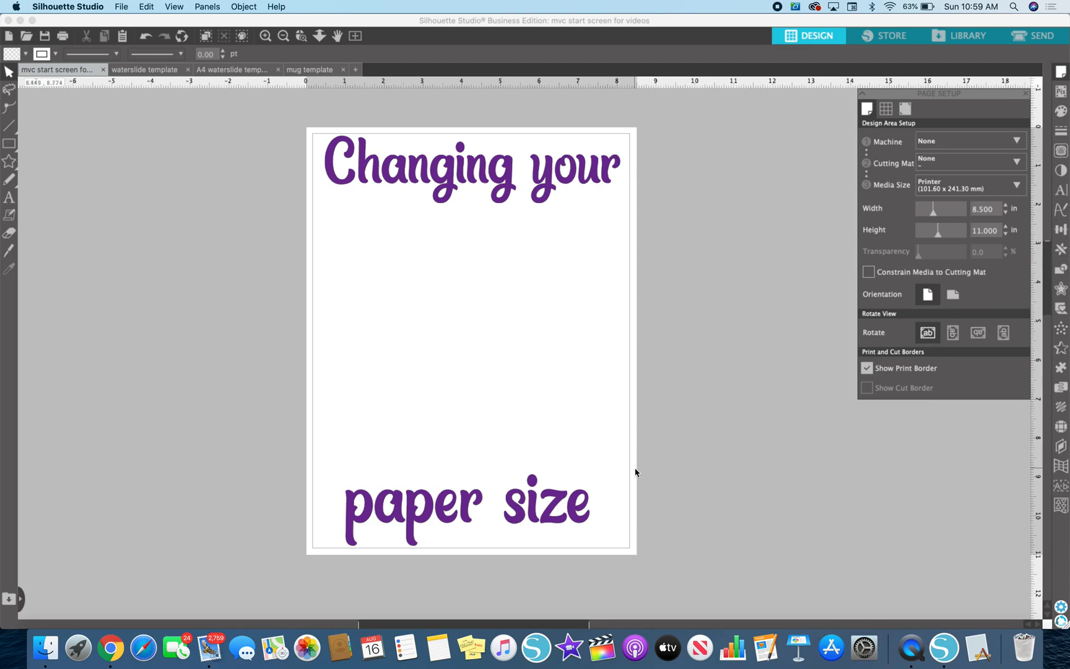
mouse_move(645, 497)
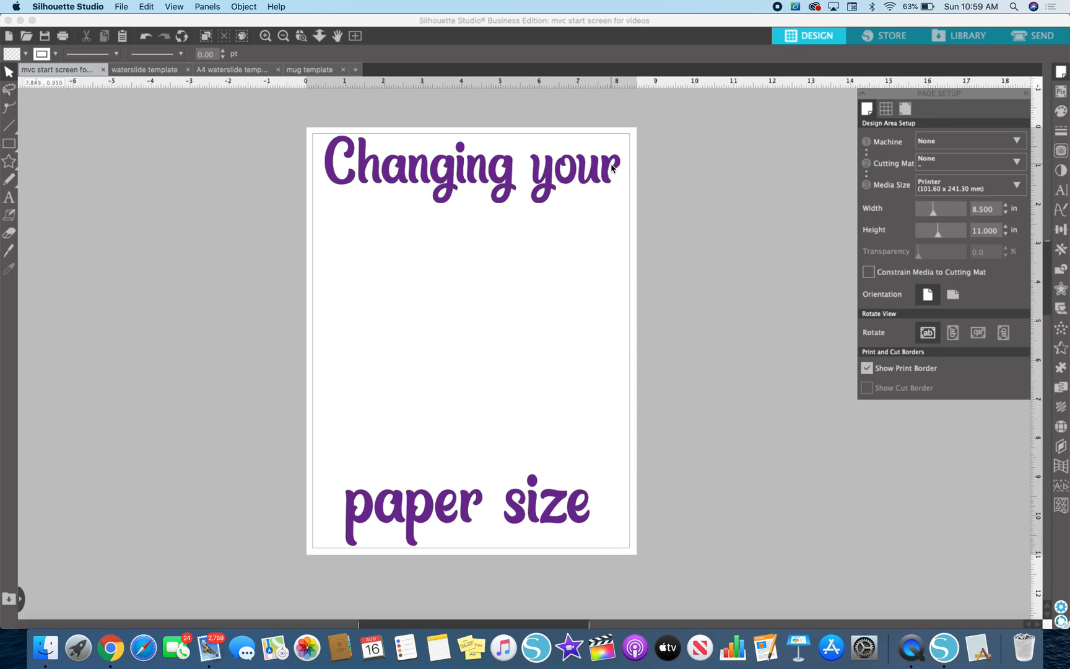
Step: Select the 'Changing your' heading and the paper size title text for editing
left_click(470, 167)
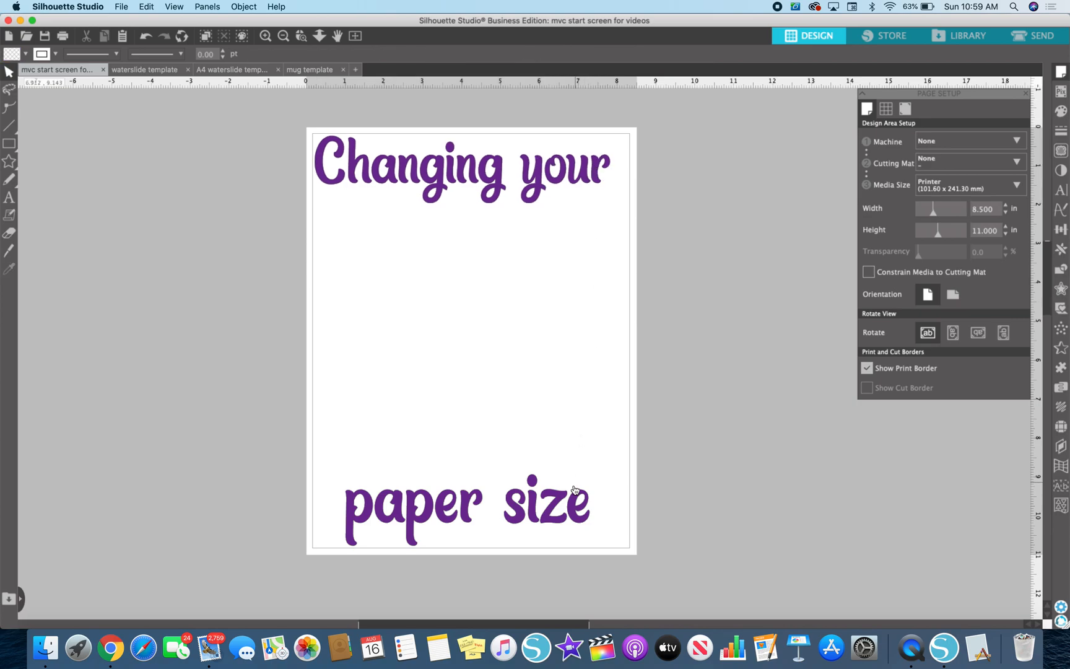
double_click(467, 504)
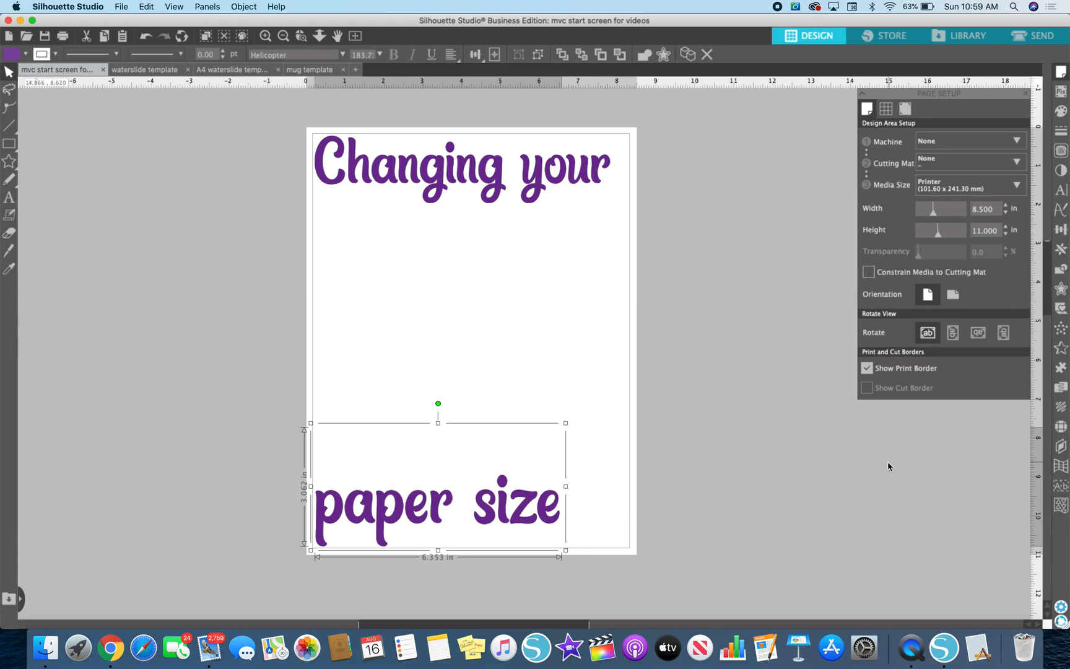
mouse_move(542, 510)
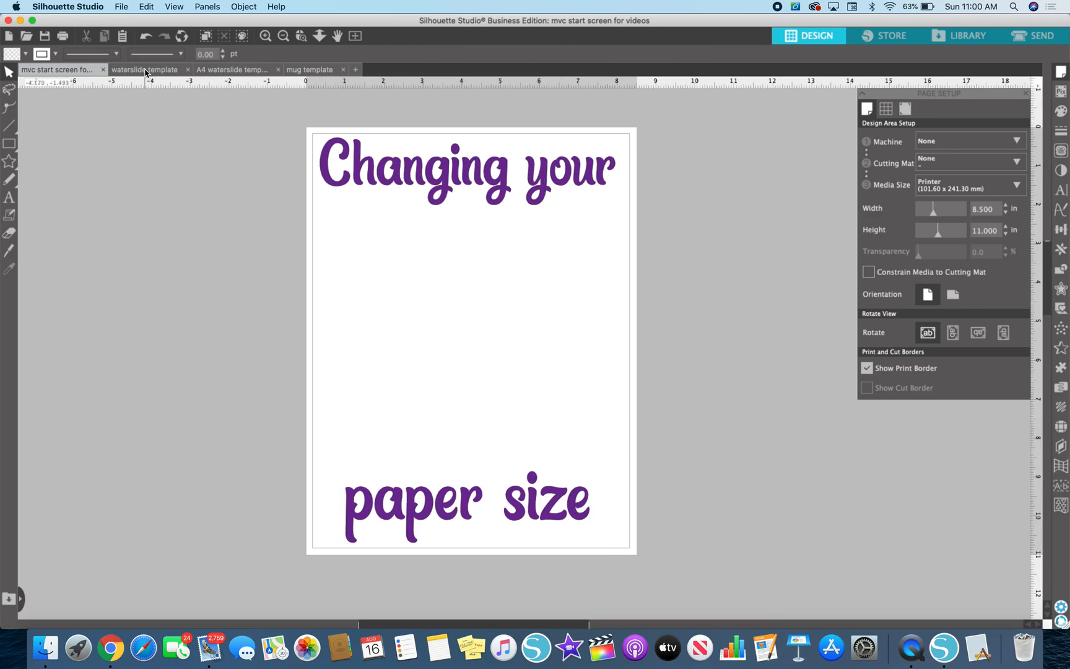
Step: On the letter waterslide template, format Print Page Setup for the Officejet Pro 8600 and confirm
left_click(144, 70)
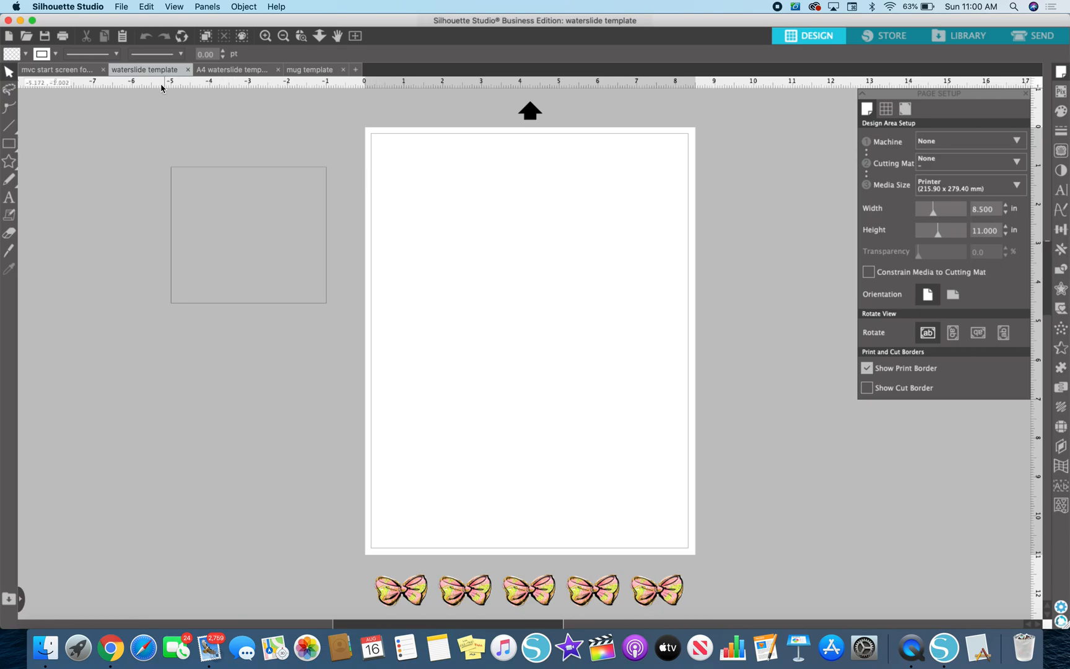
mouse_move(389, 136)
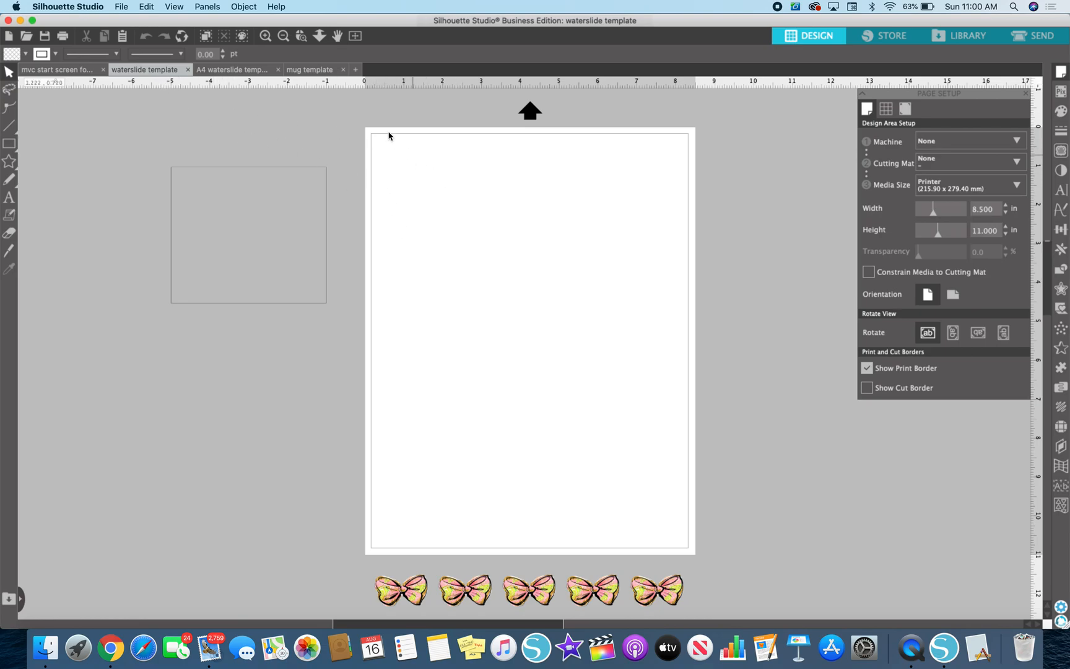
mouse_move(691, 456)
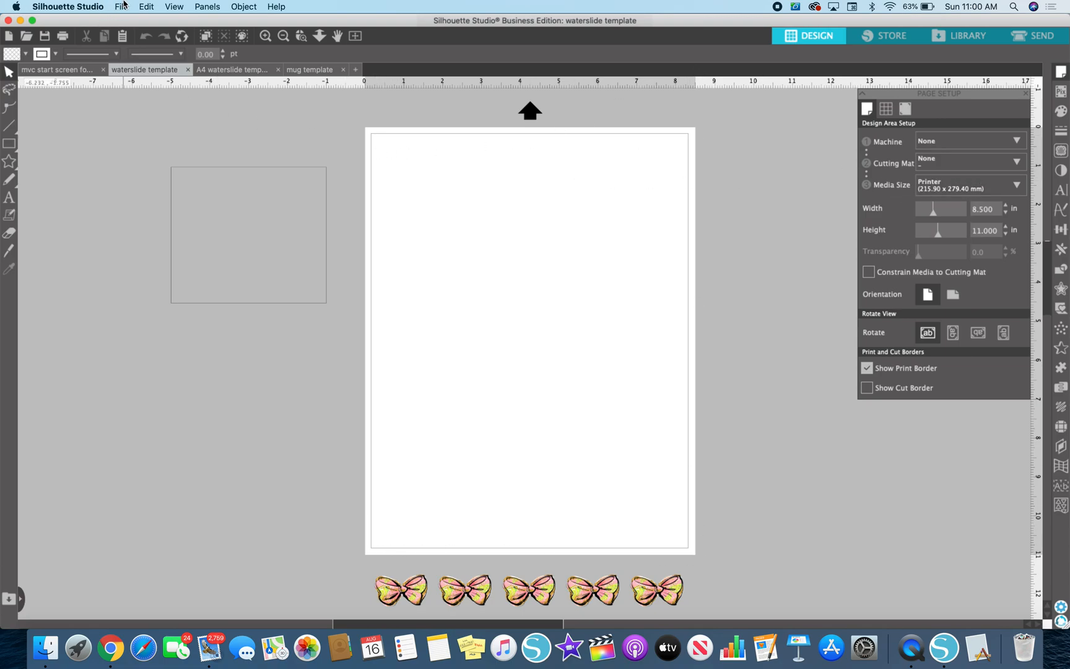
left_click(121, 7)
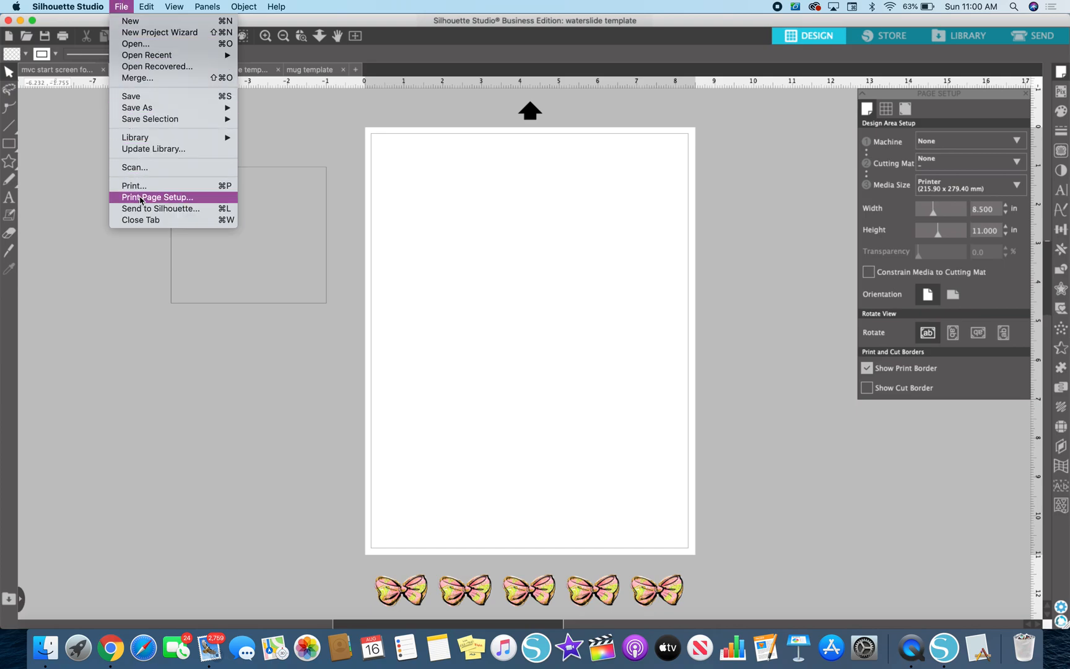
left_click(157, 197)
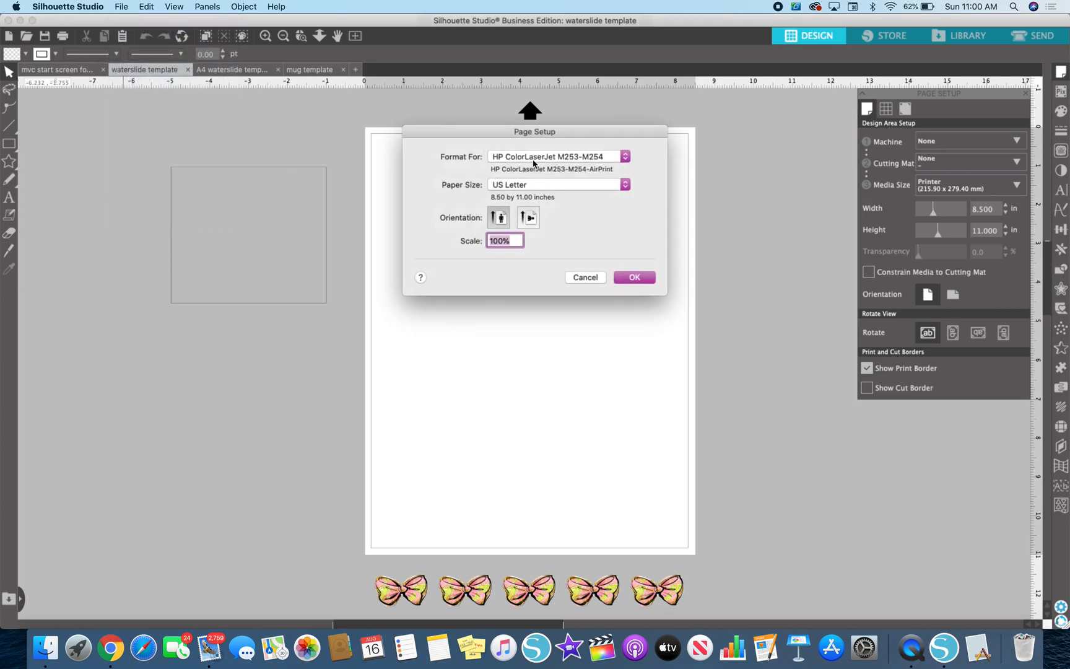
left_click(556, 156)
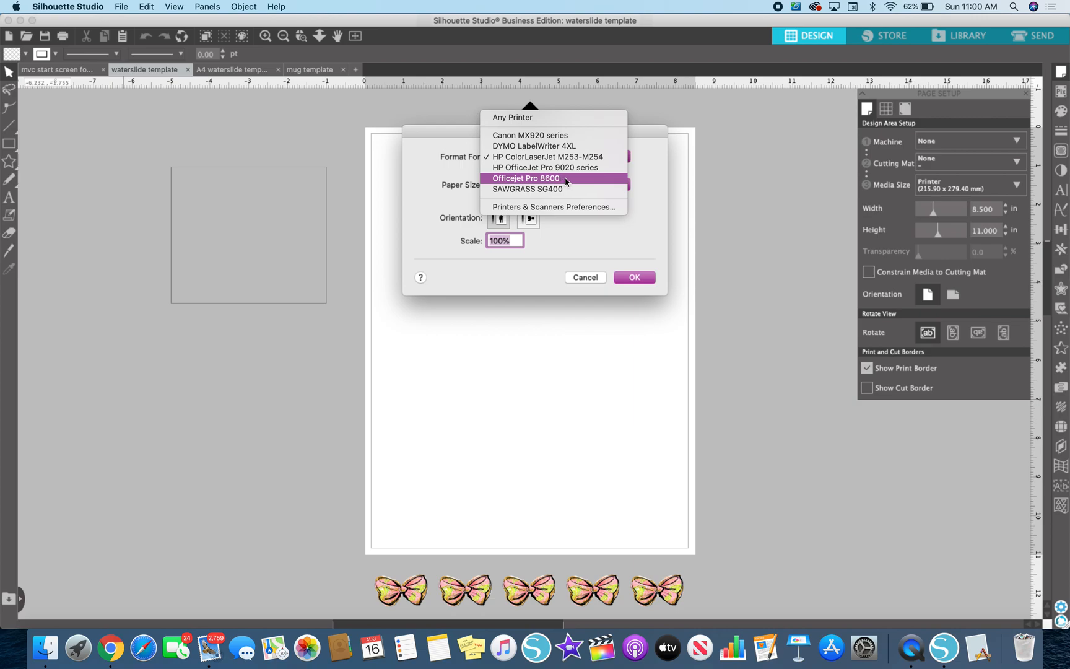
left_click(525, 179)
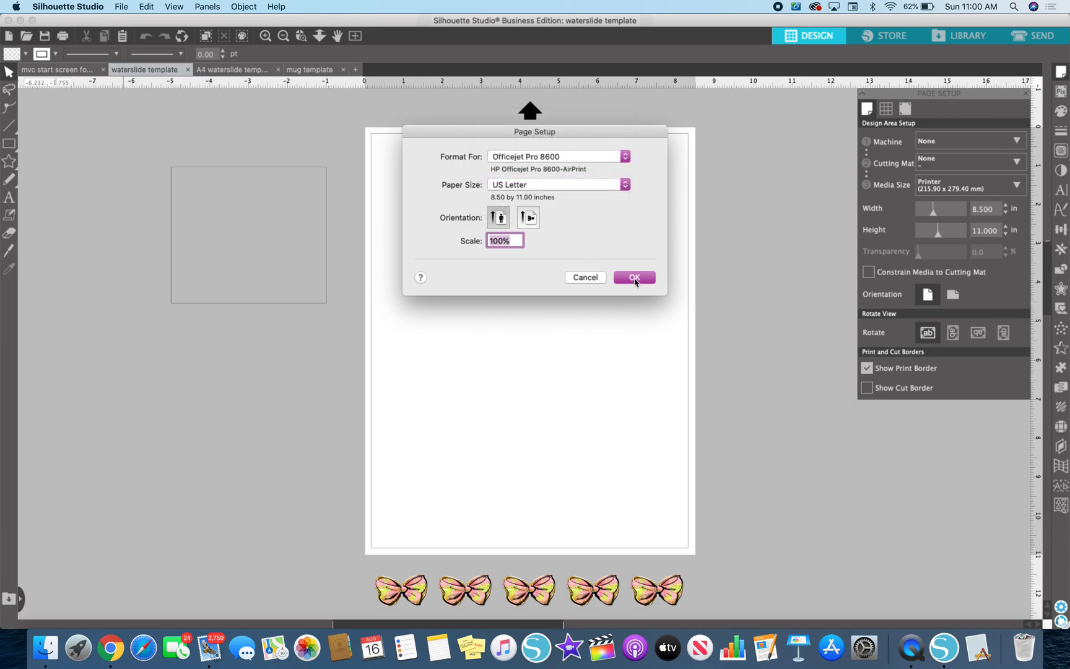
left_click(633, 278)
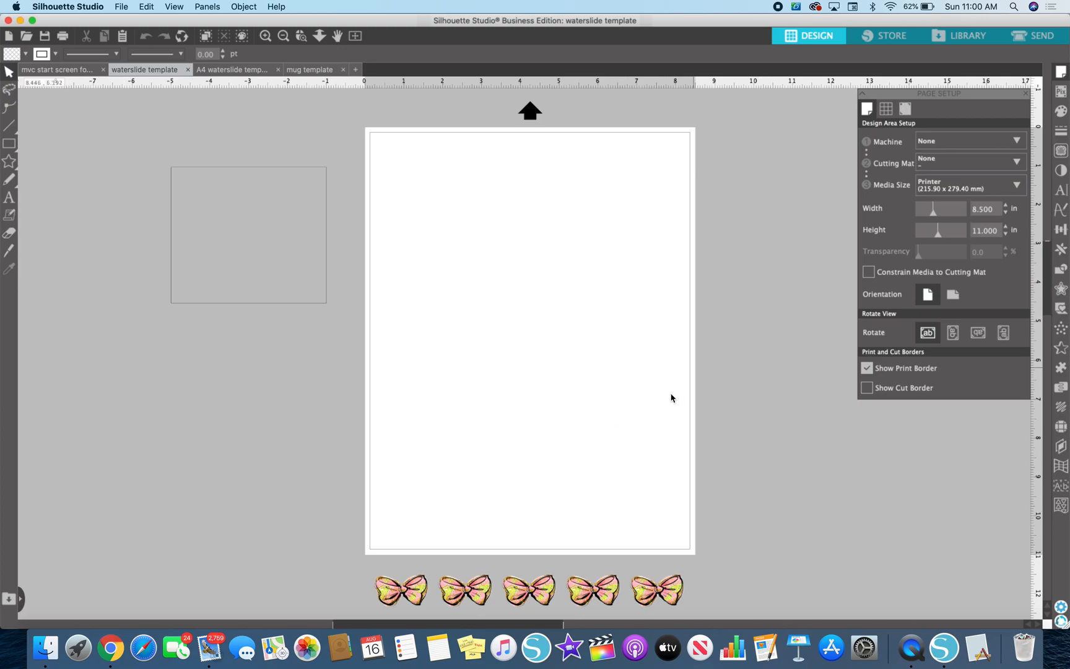
mouse_move(966, 169)
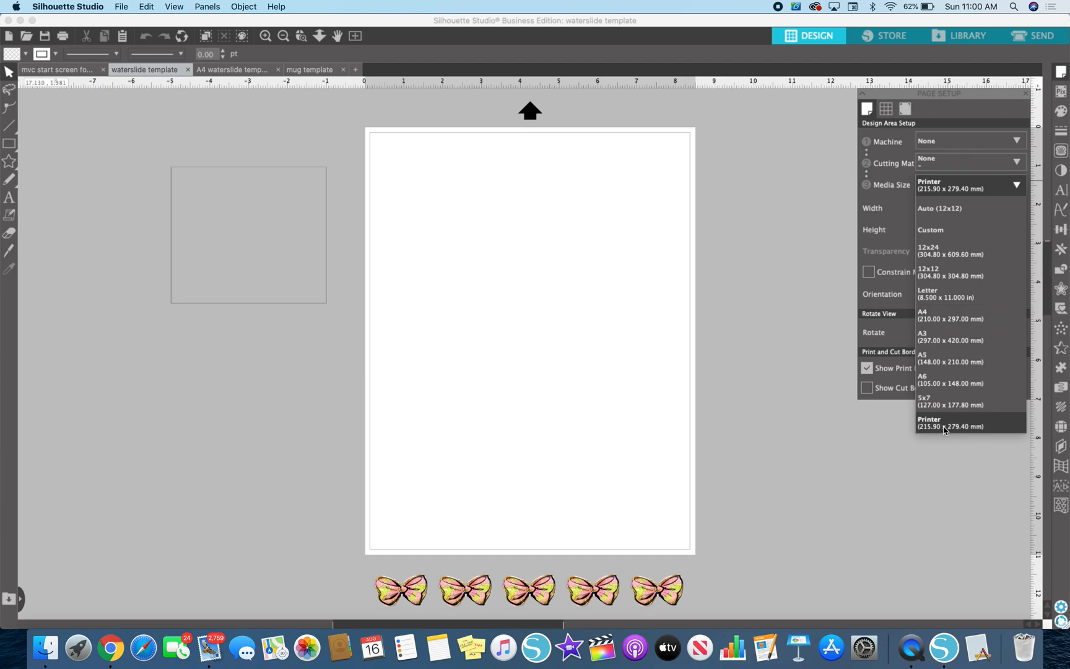
left_click(944, 422)
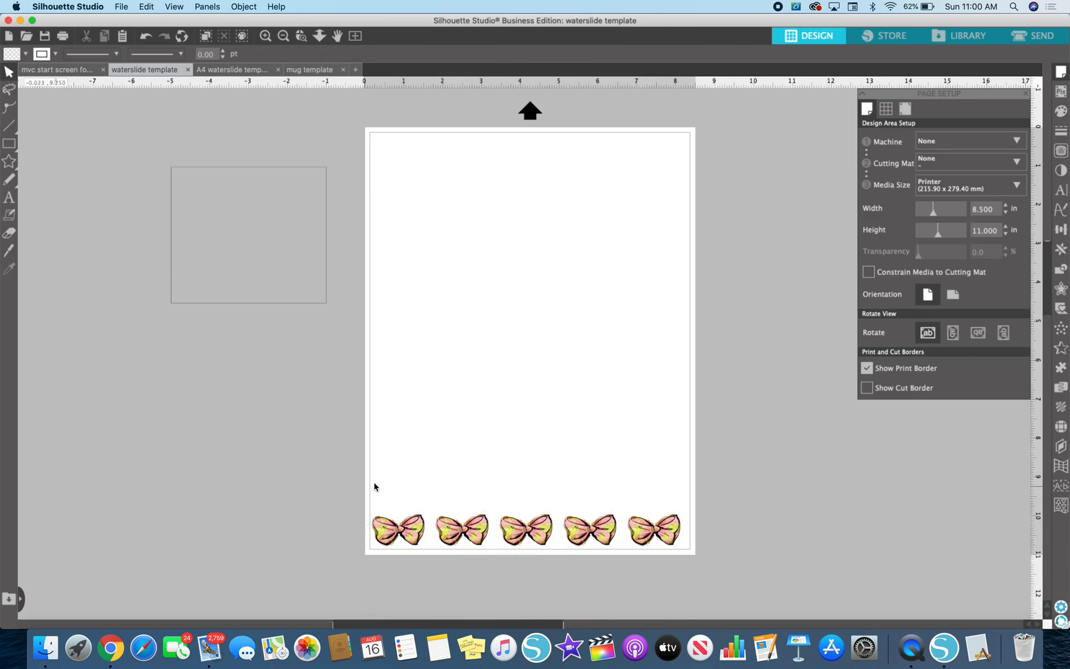
mouse_move(547, 157)
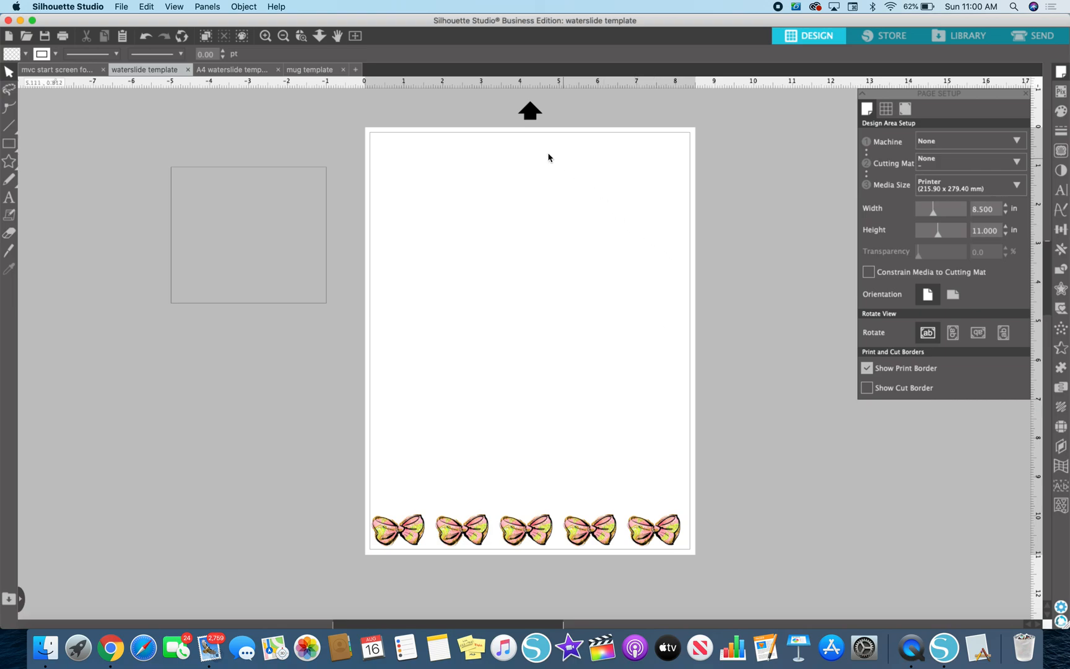
mouse_move(242, 151)
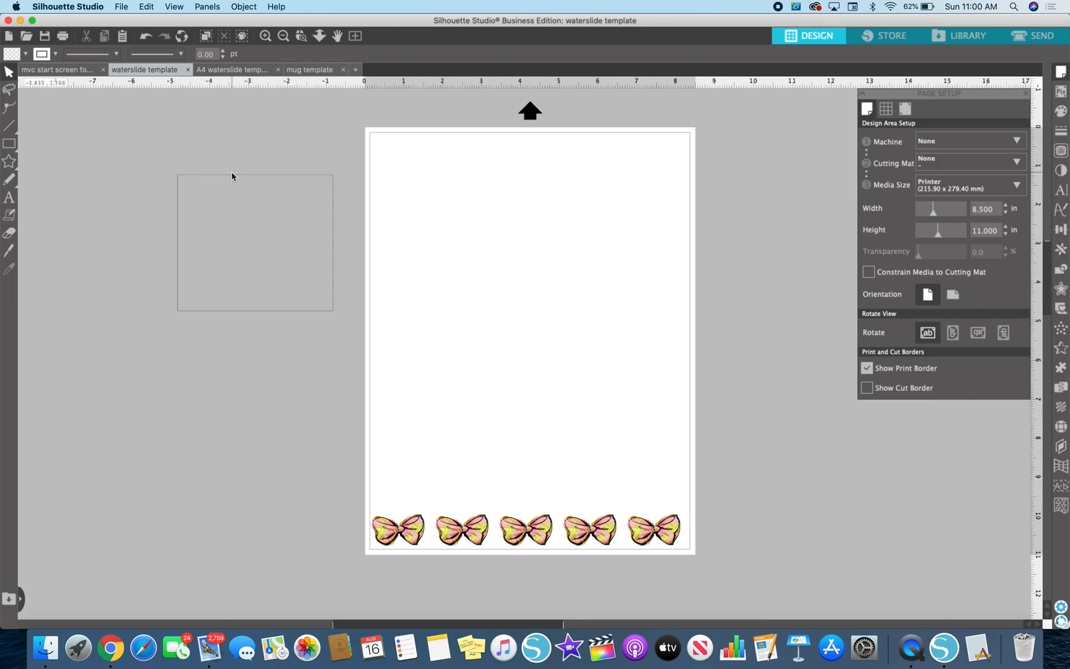
left_click(255, 243)
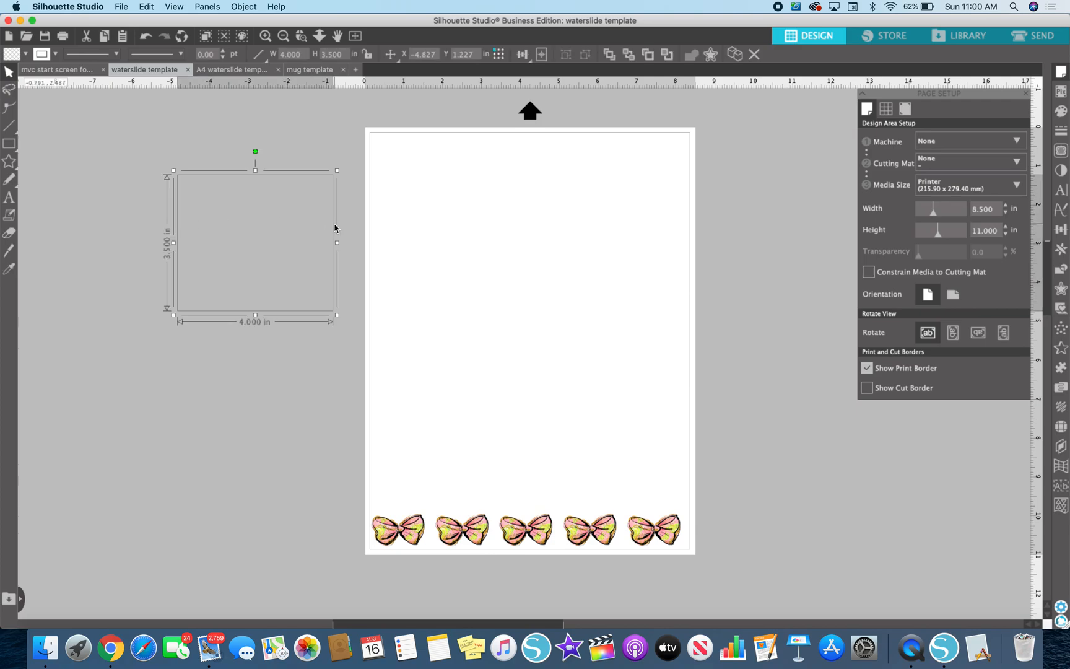
mouse_move(172, 190)
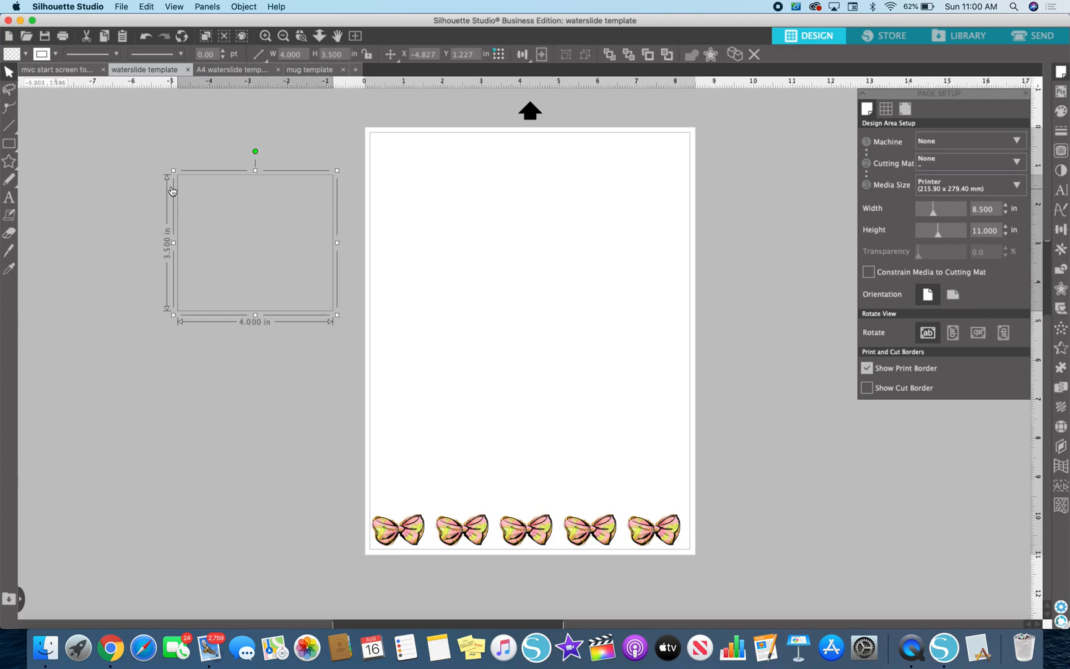
mouse_move(285, 226)
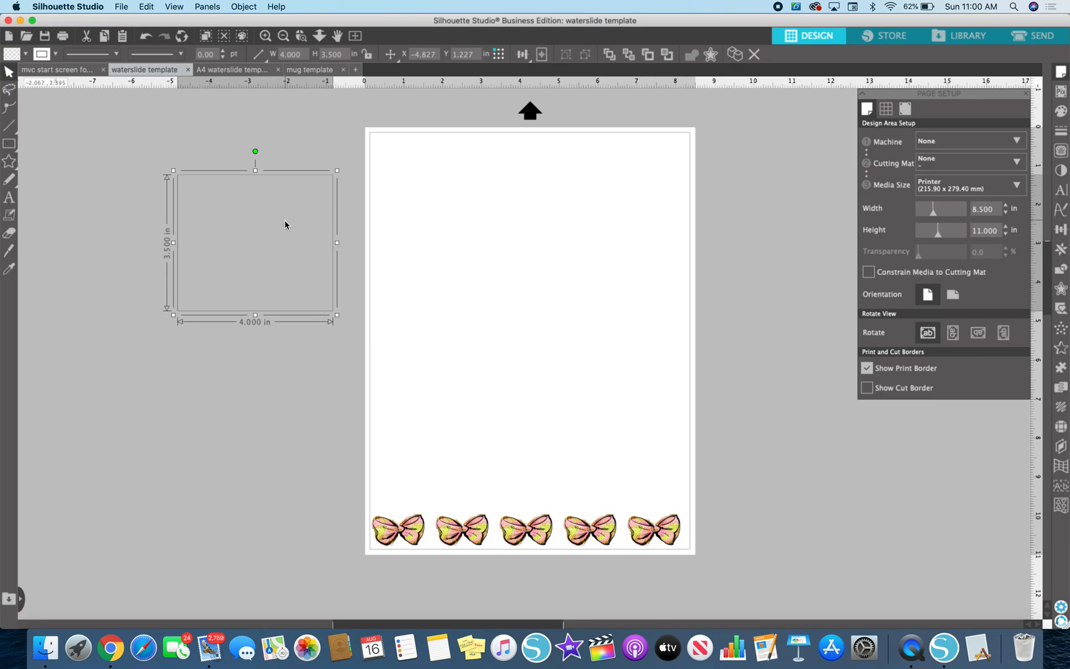
mouse_move(311, 250)
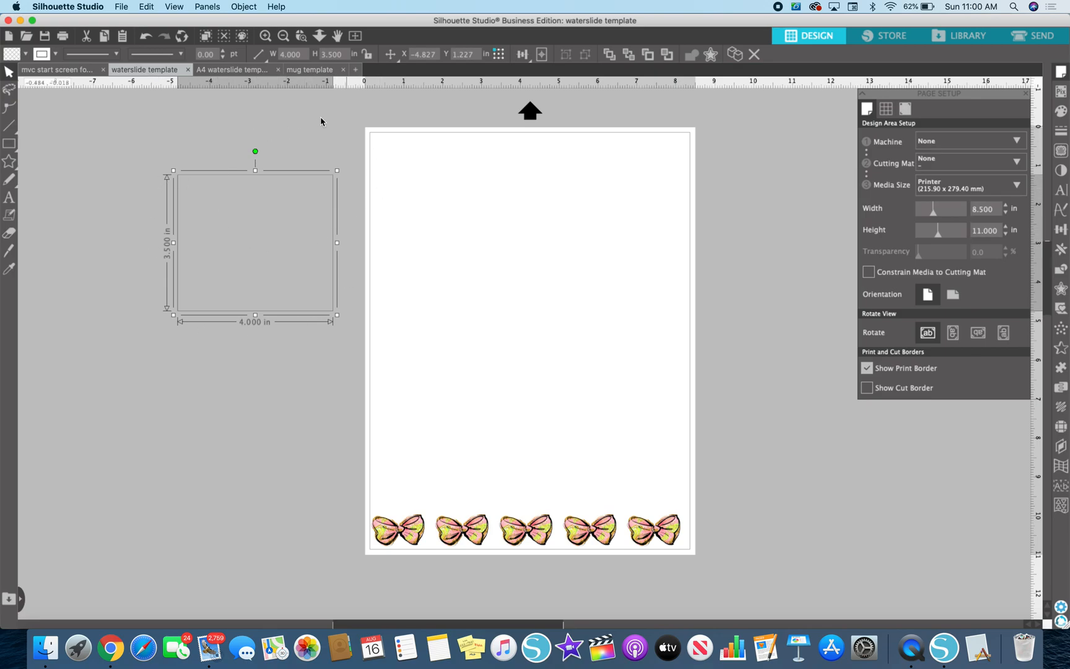
mouse_move(193, 225)
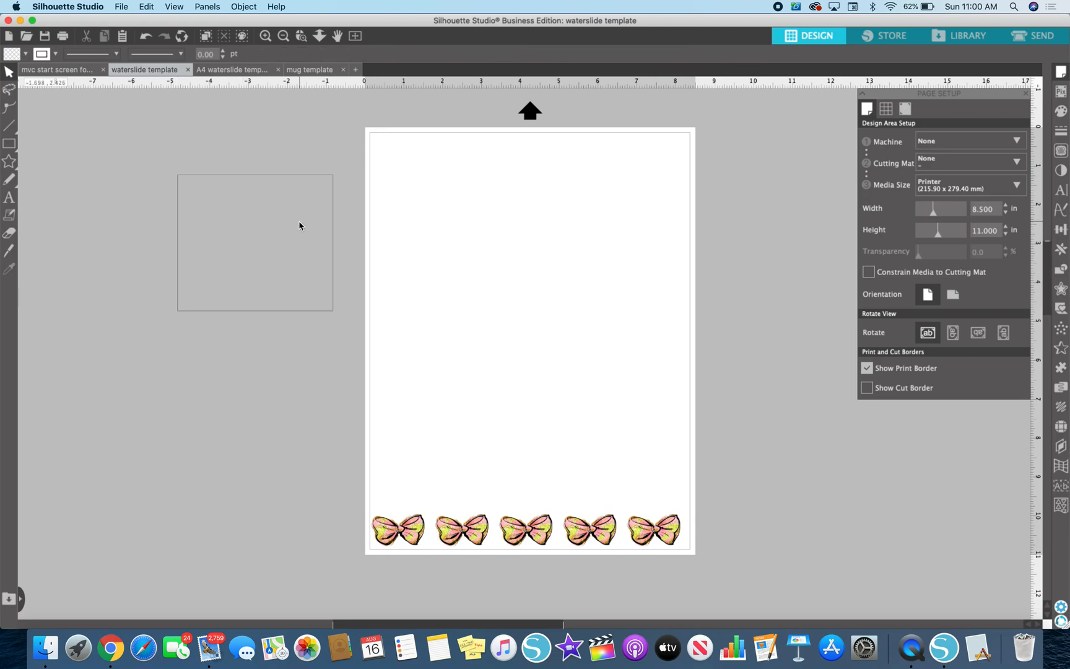
mouse_move(444, 415)
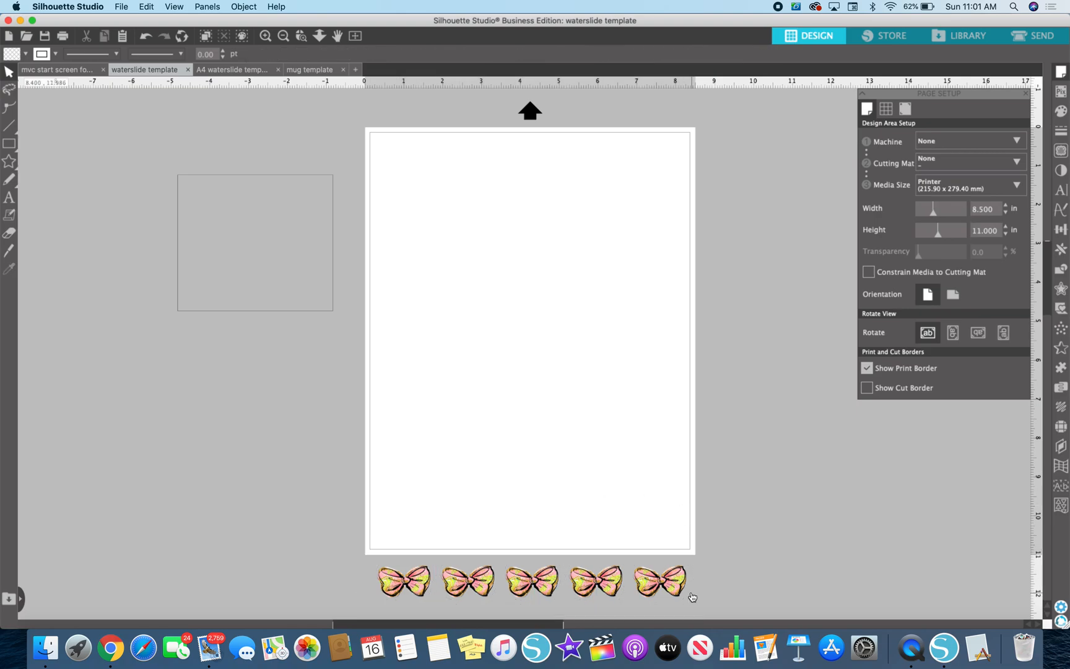
left_click_drag(659, 581, 660, 151)
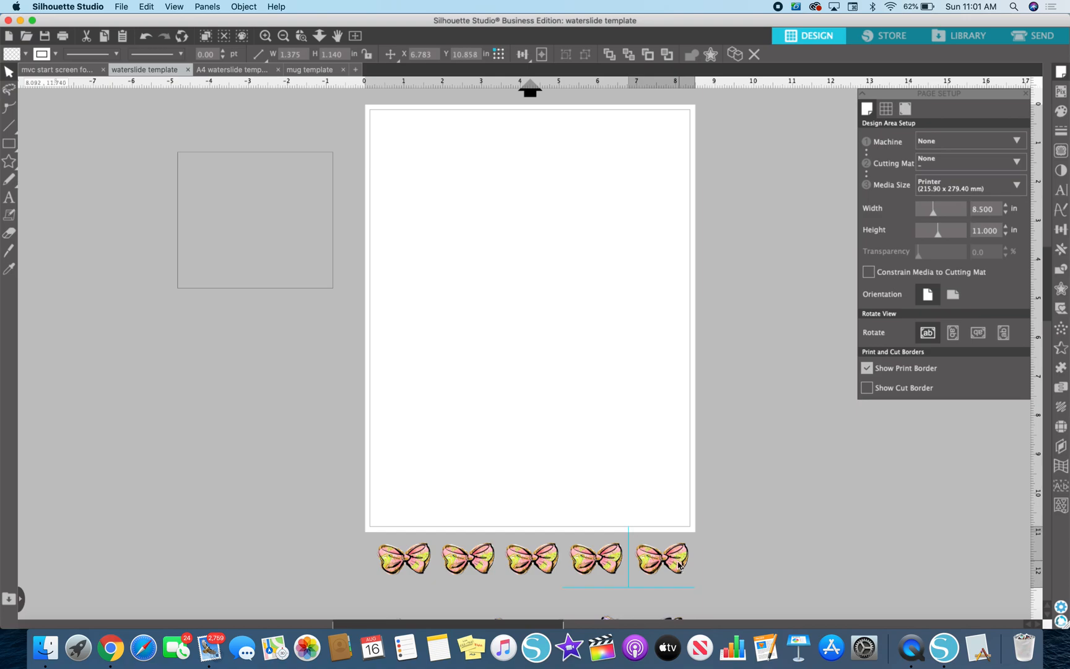
scroll("down", 3)
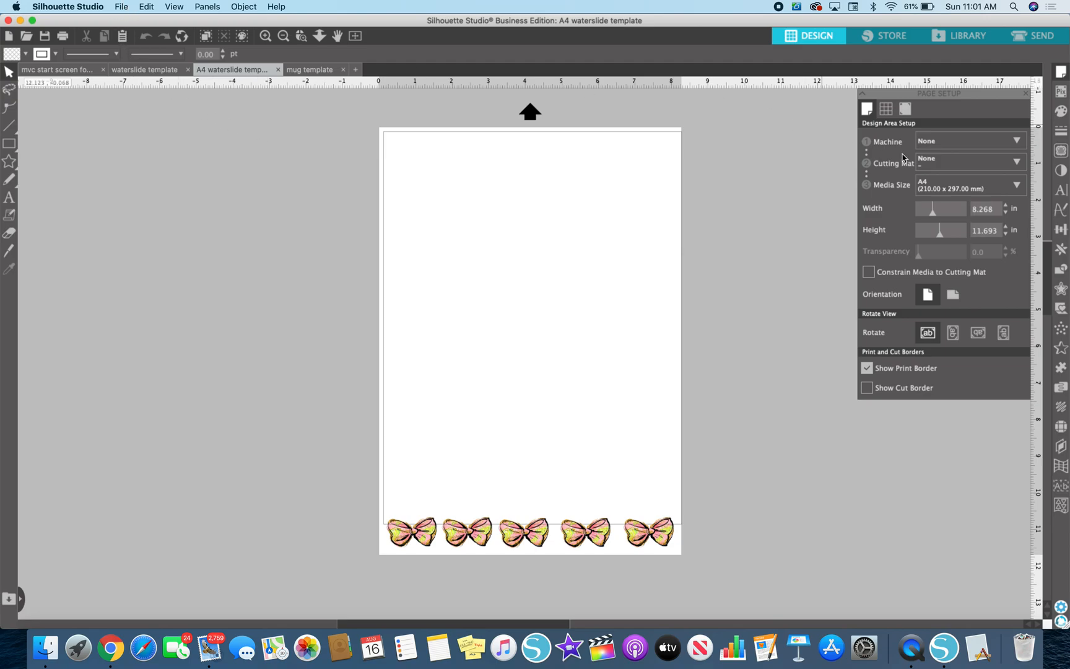
mouse_move(372, 265)
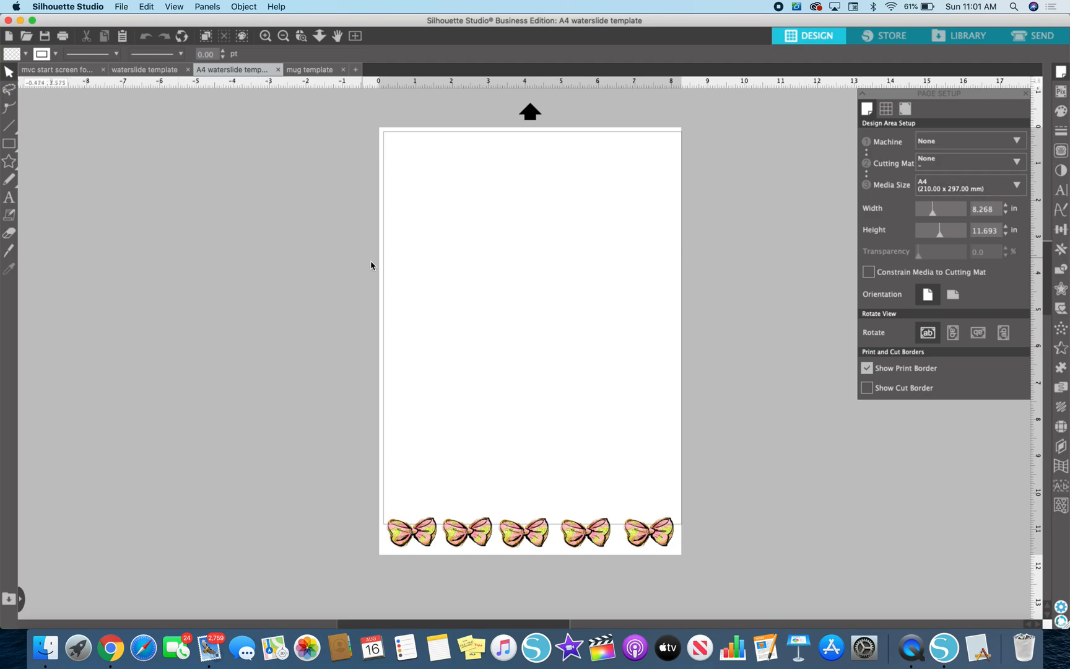
mouse_move(472, 646)
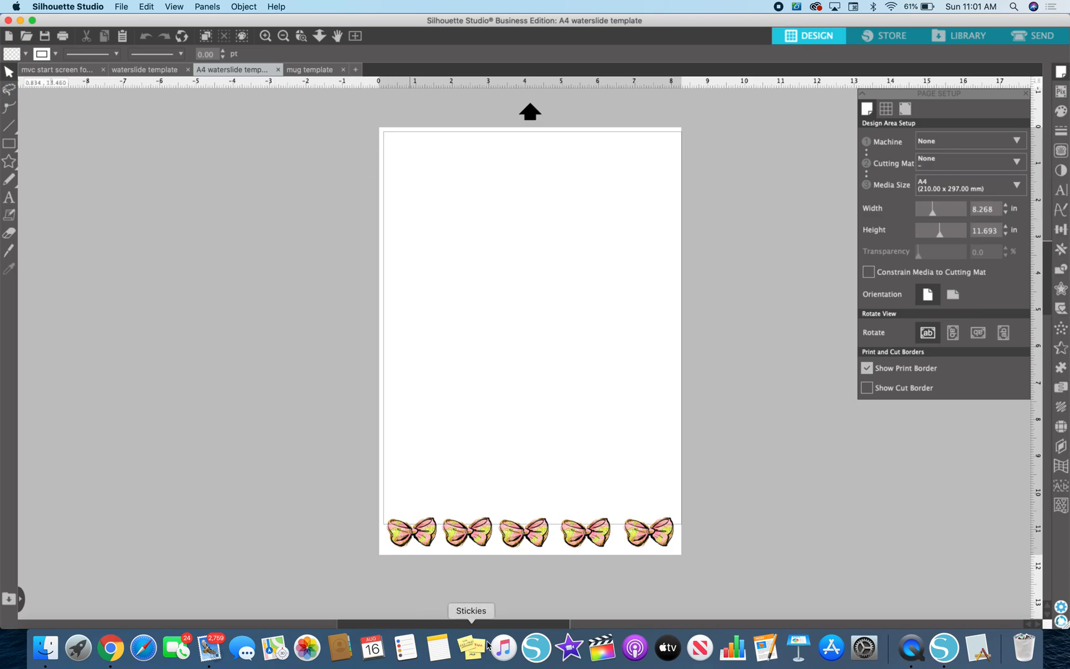
mouse_move(647, 137)
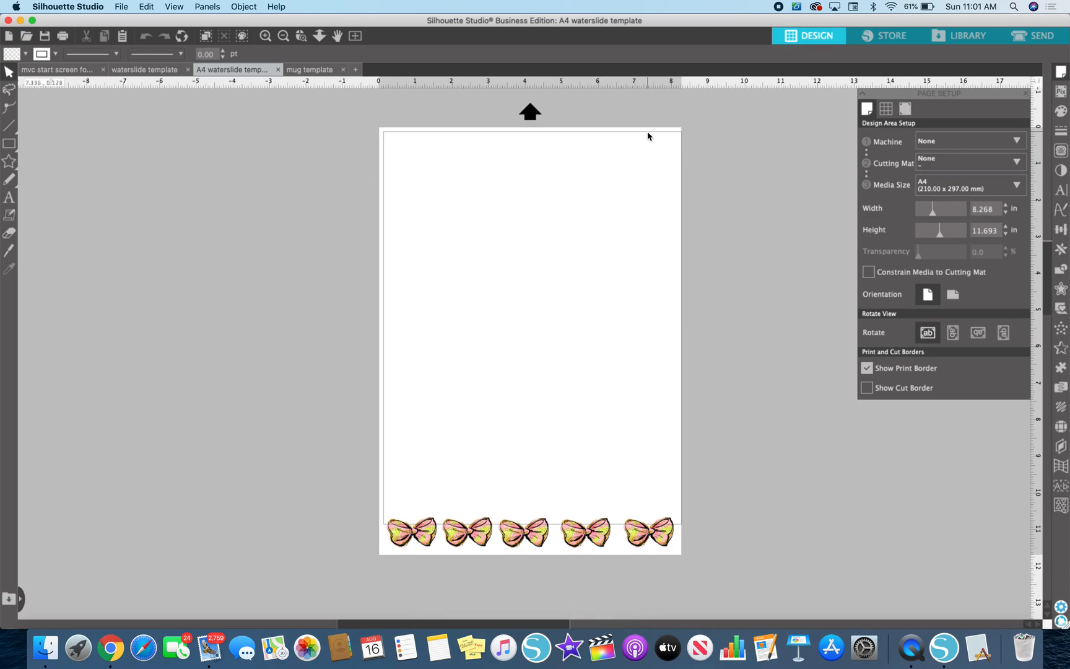
mouse_move(360, 470)
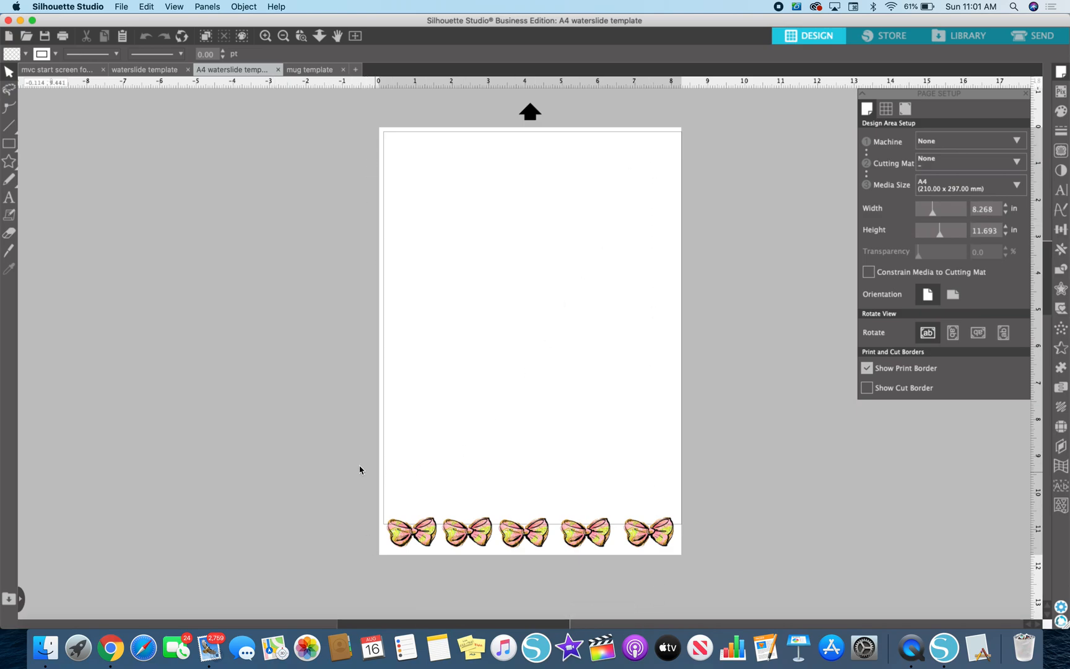
Step: Bring up the File commands over the A4 waterslide template
left_click(121, 6)
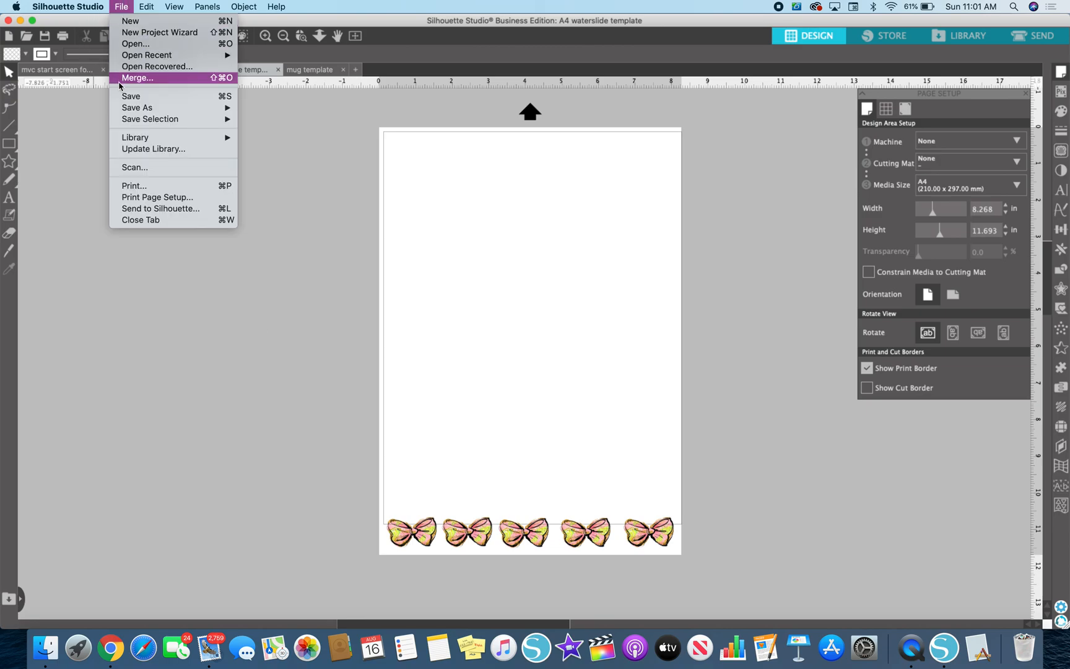
mouse_move(133, 186)
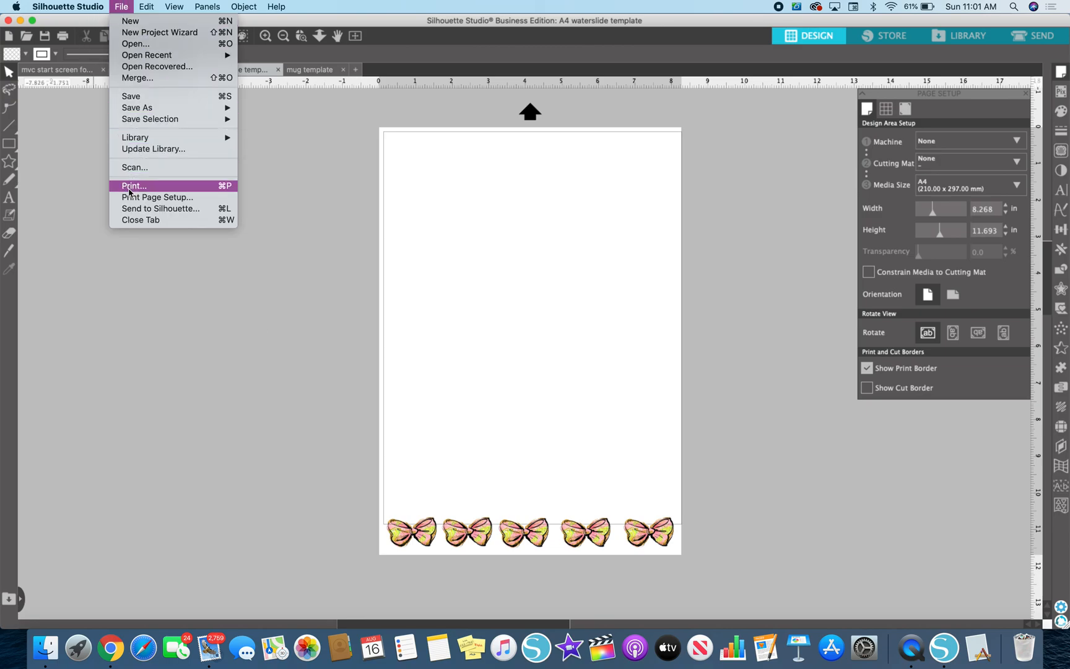
mouse_move(156, 197)
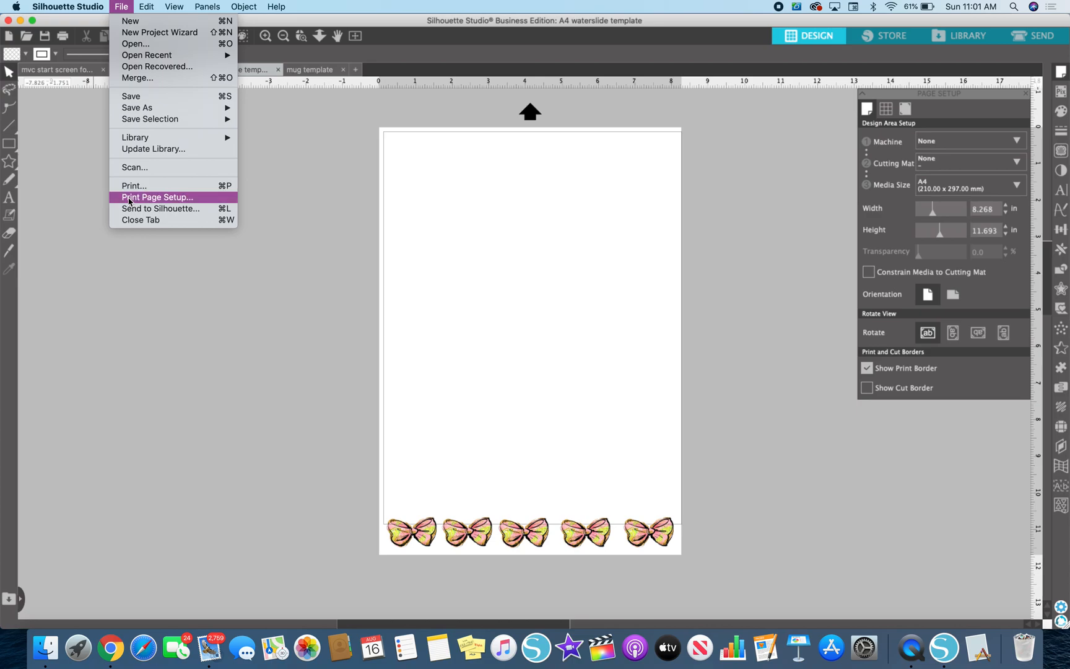
Step: Set Print Page Setup to A4 paper on the Officejet Pro 8600 and confirm
left_click(157, 197)
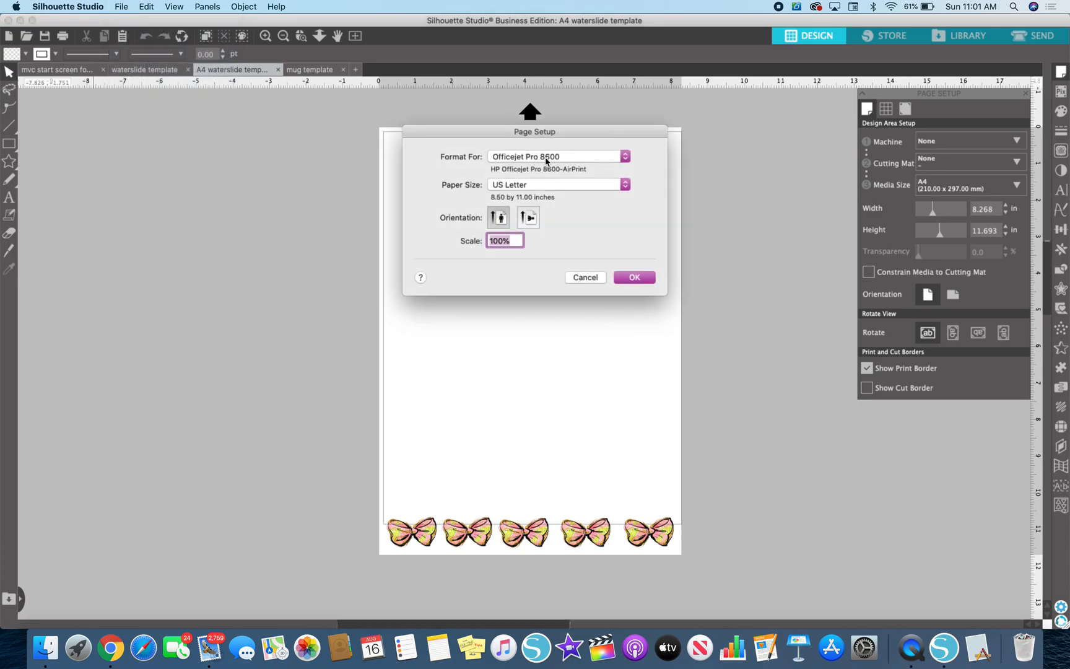
mouse_move(566, 171)
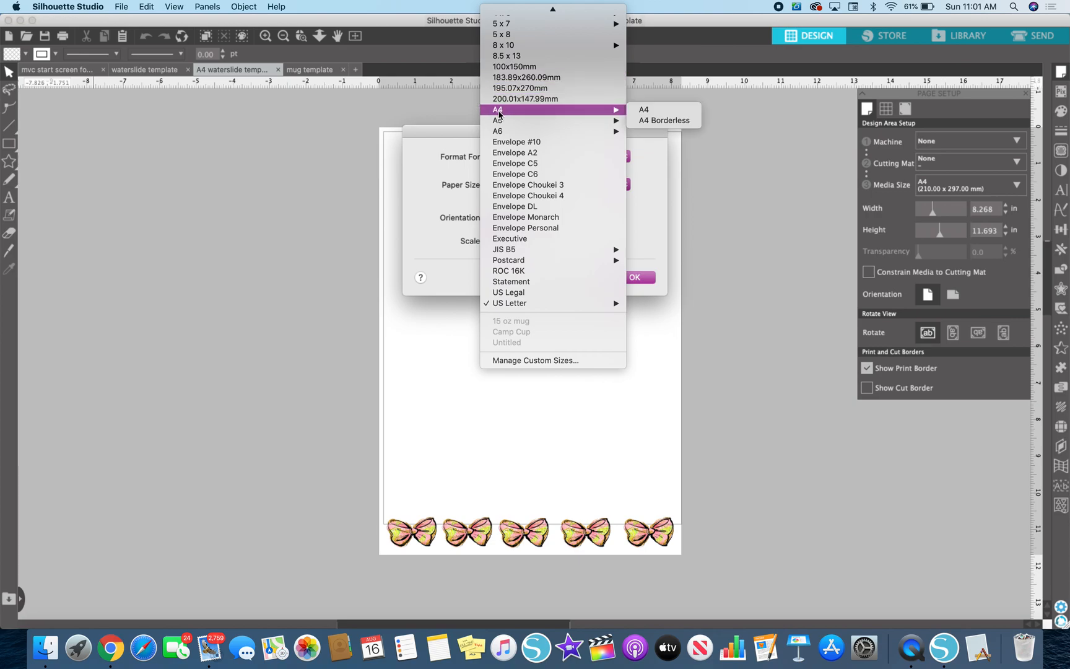
mouse_move(584, 113)
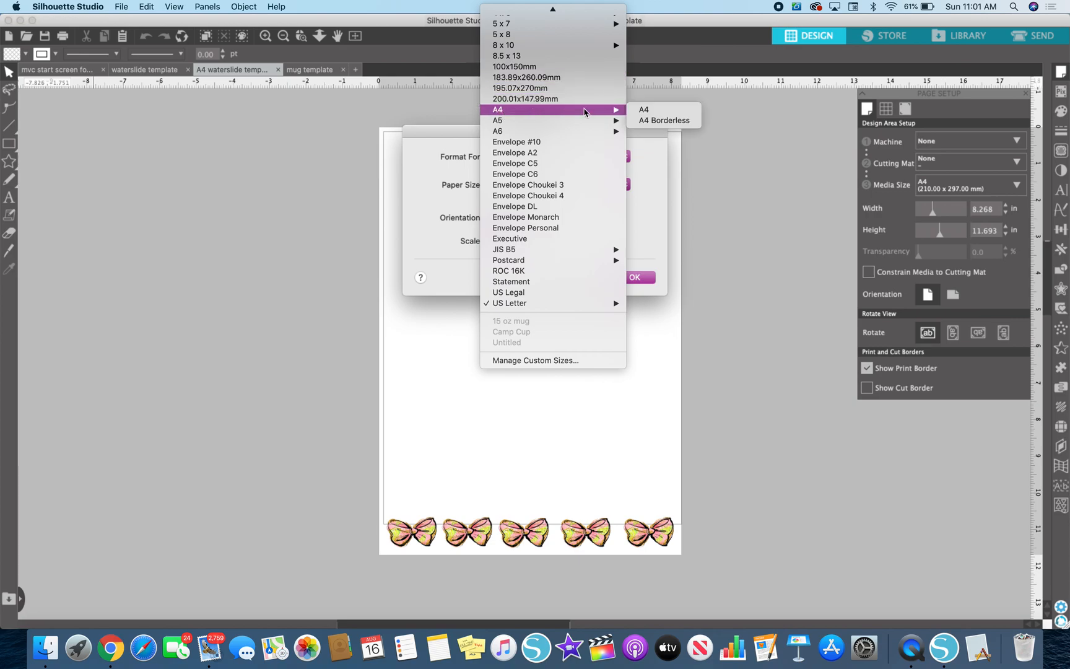
mouse_move(664, 120)
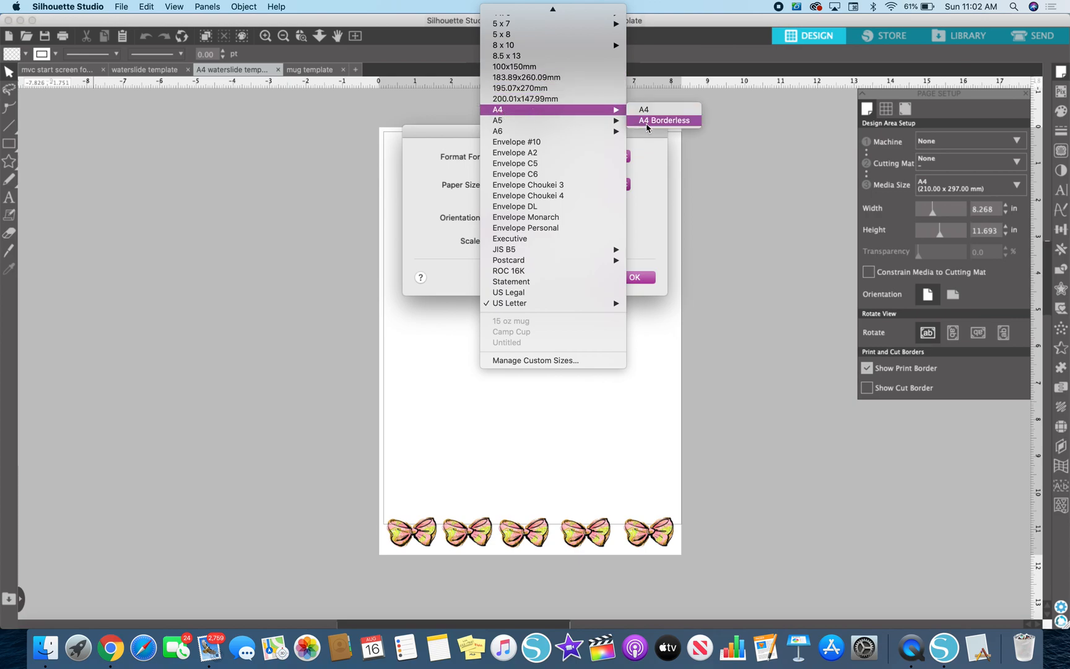
mouse_move(642, 109)
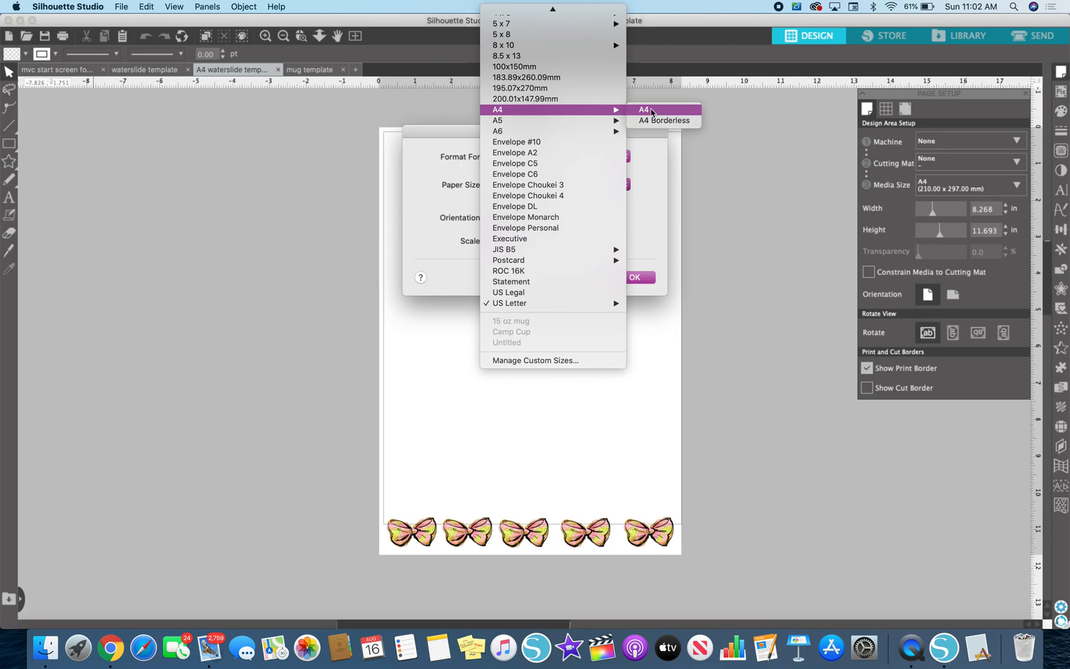
left_click(644, 110)
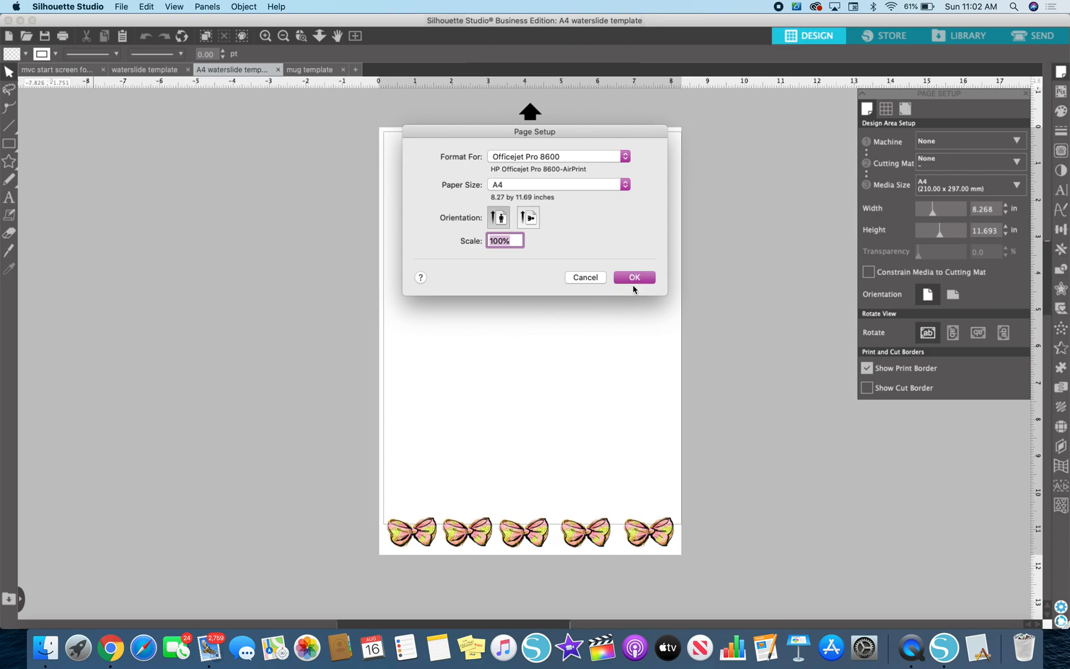
left_click(633, 277)
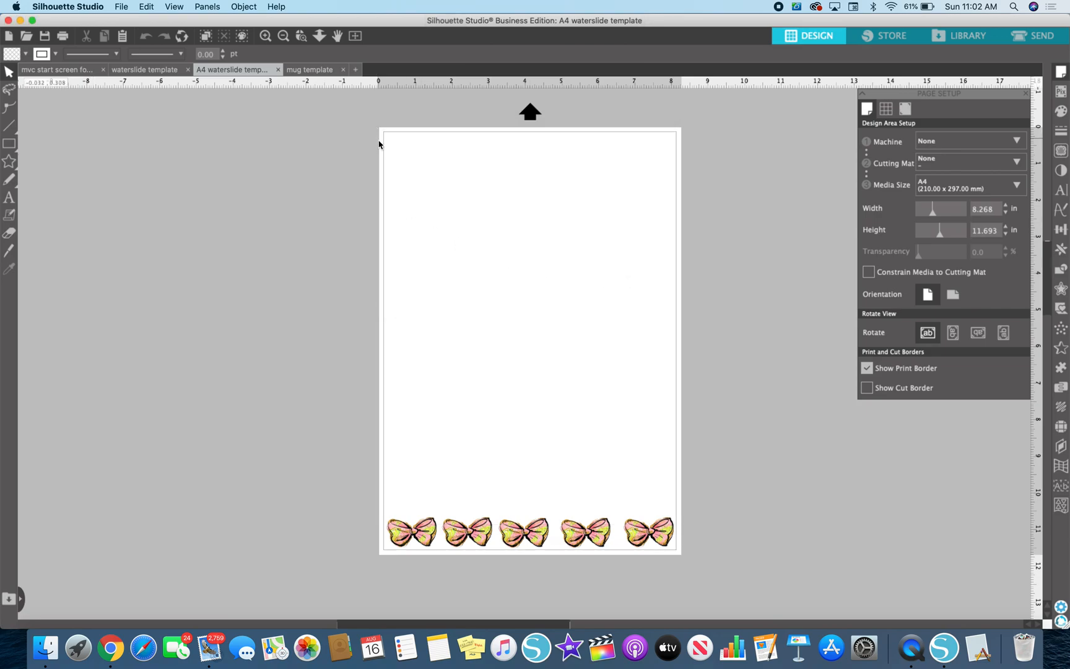
mouse_move(381, 213)
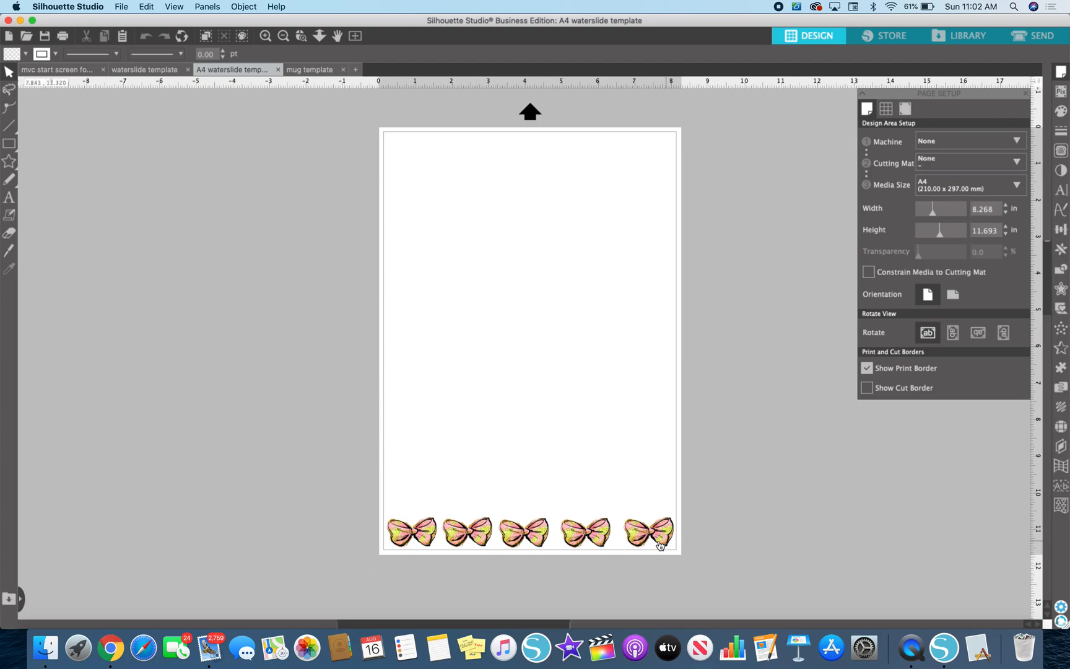
mouse_move(385, 551)
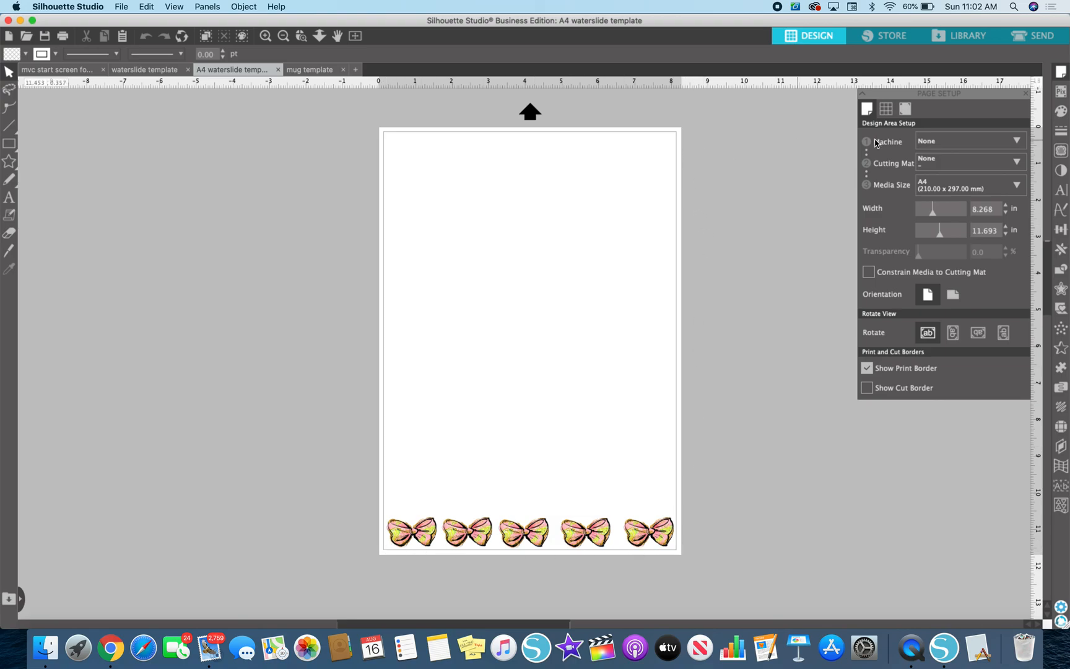
mouse_move(889, 323)
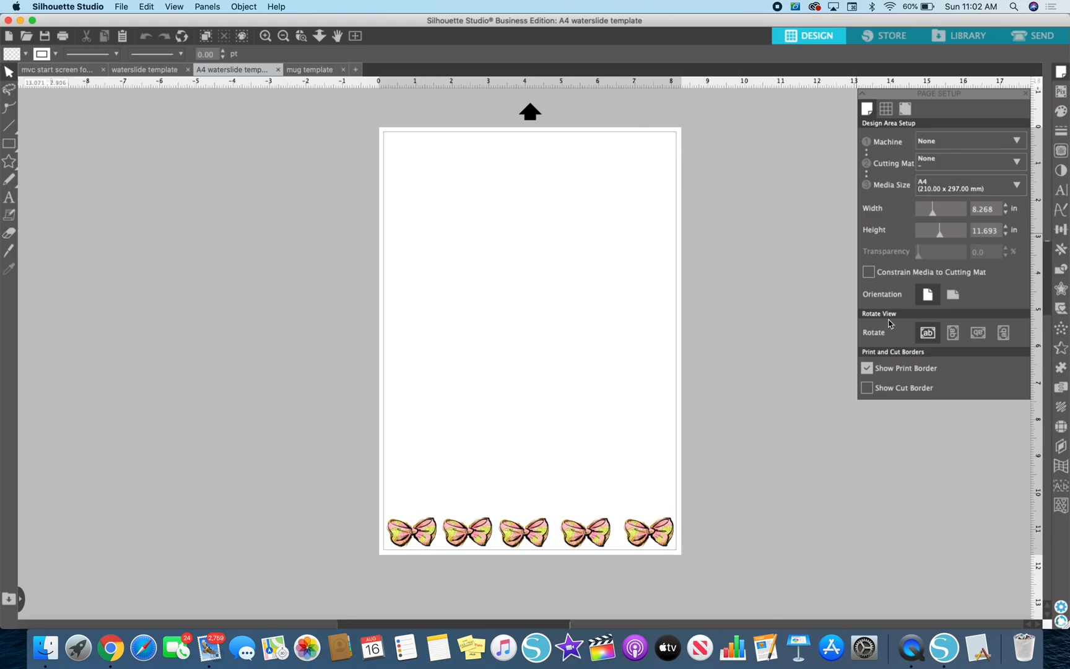
mouse_move(647, 112)
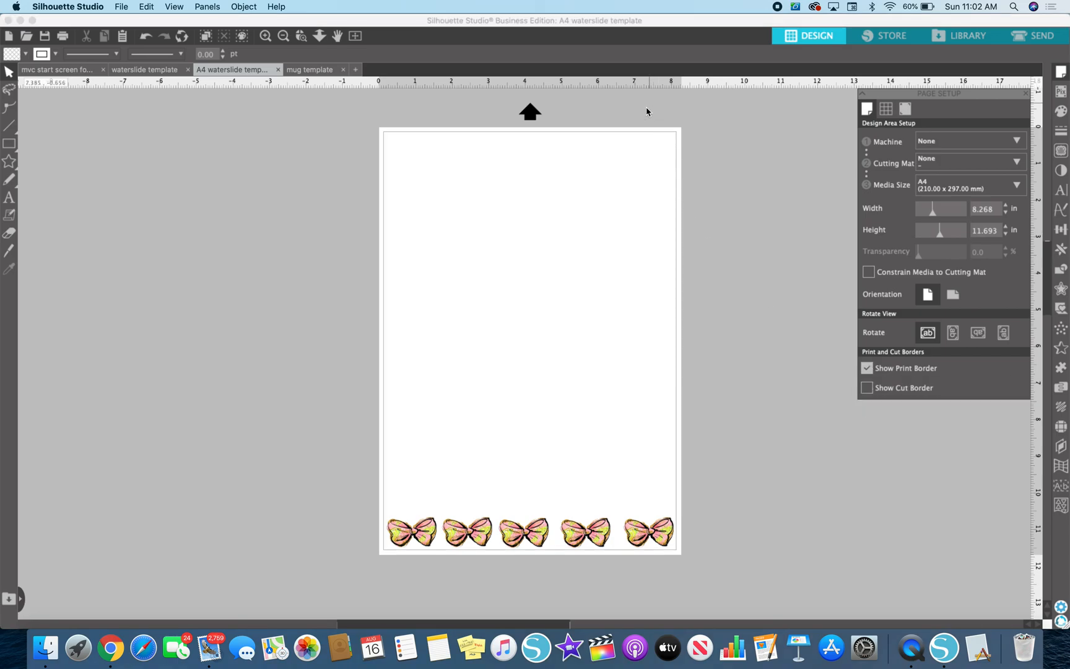
mouse_move(671, 203)
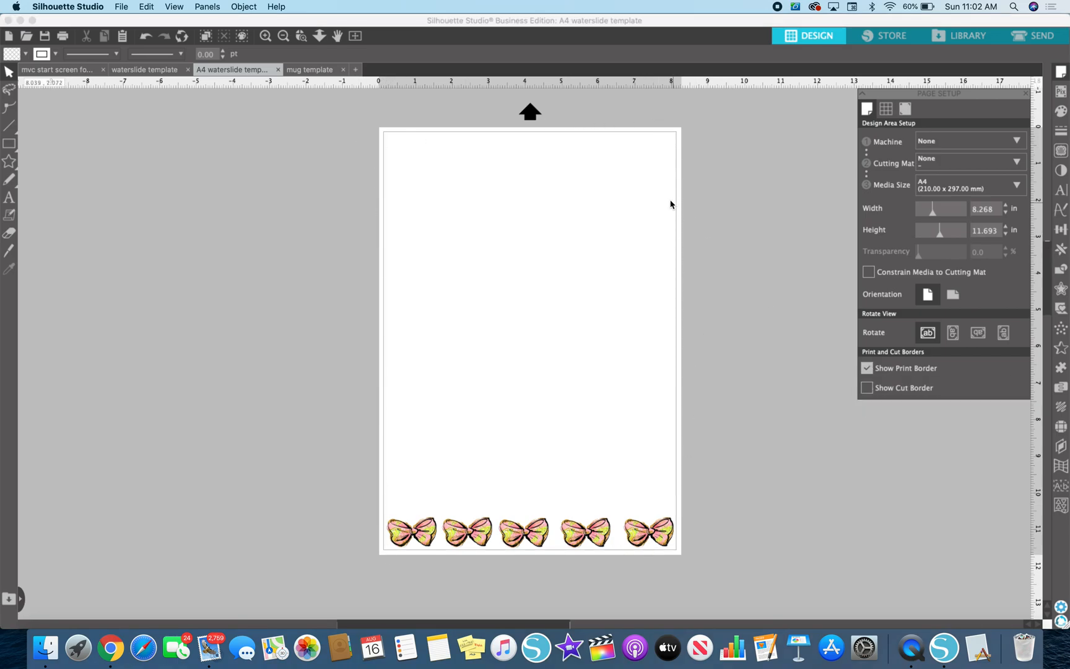
mouse_move(751, 231)
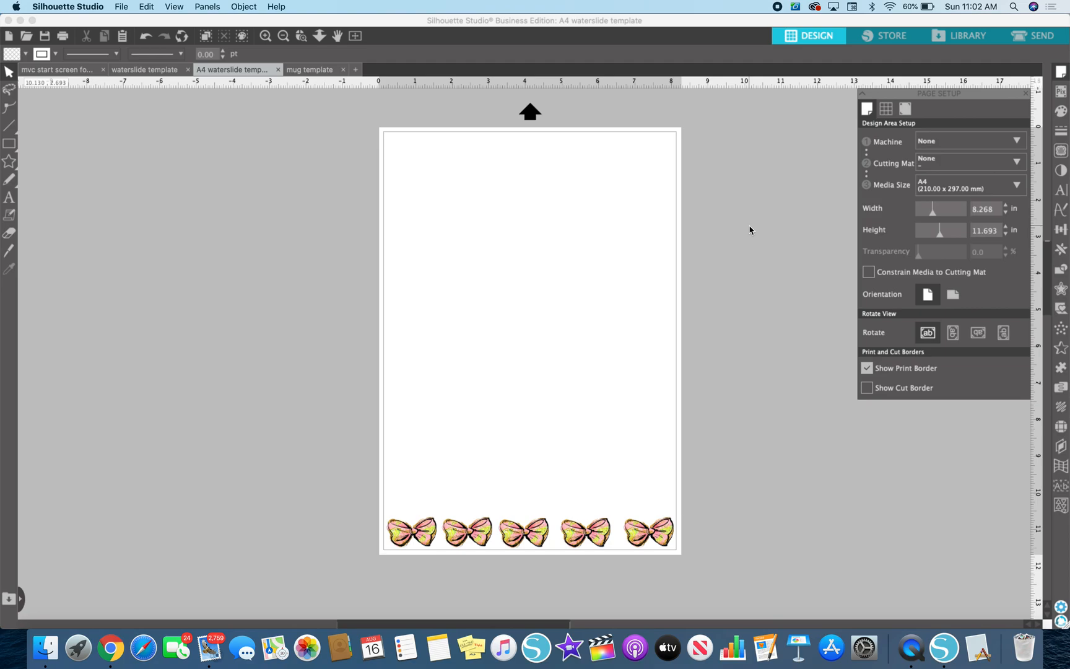
mouse_move(323, 78)
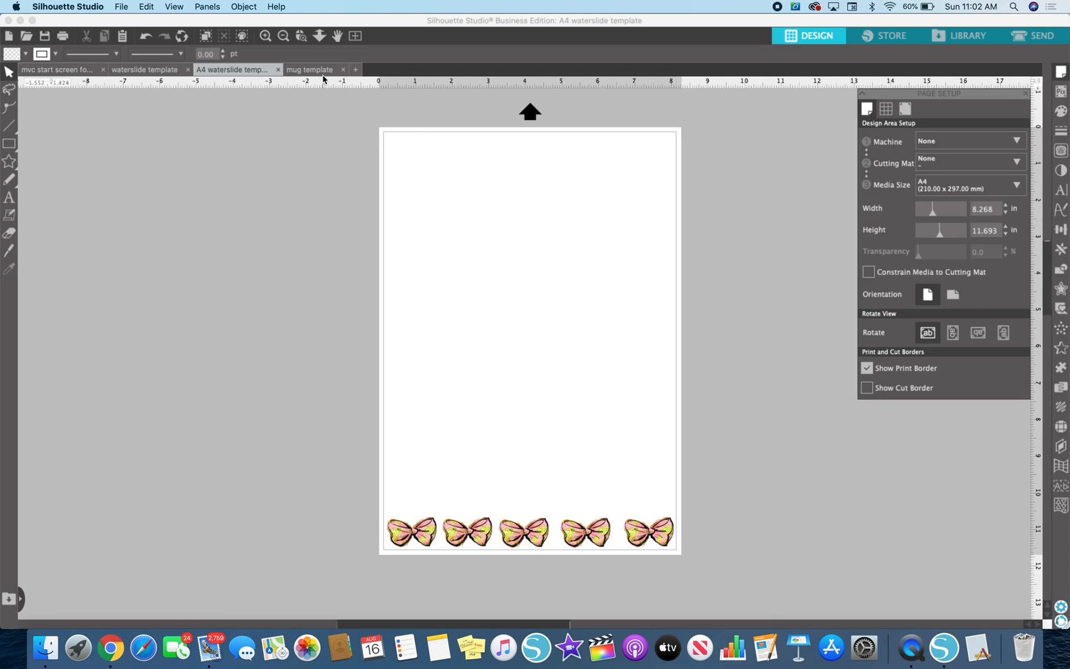
Step: Move both Country Roads truck designs onto the right-hand 8.5 × 11 page near its top-left
left_click(312, 69)
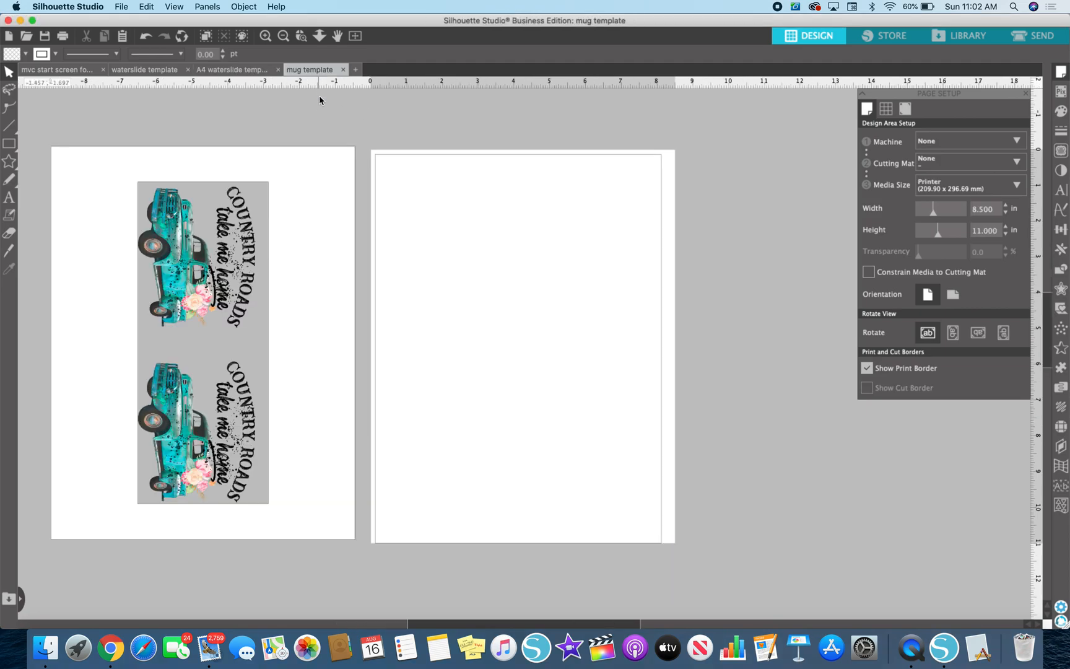
mouse_move(327, 198)
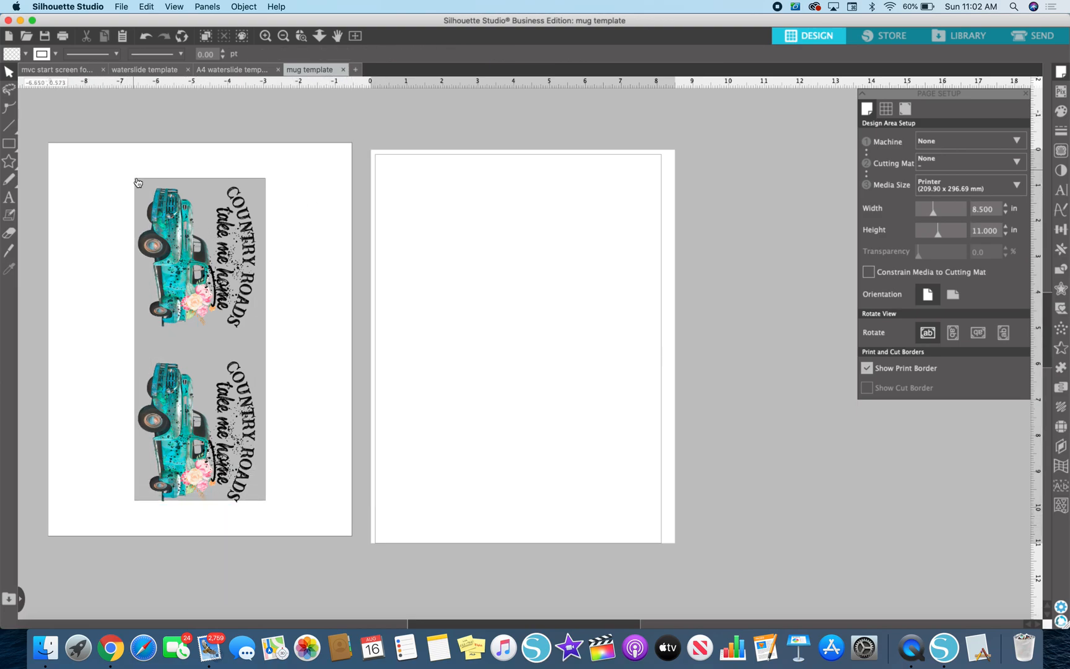
mouse_move(251, 170)
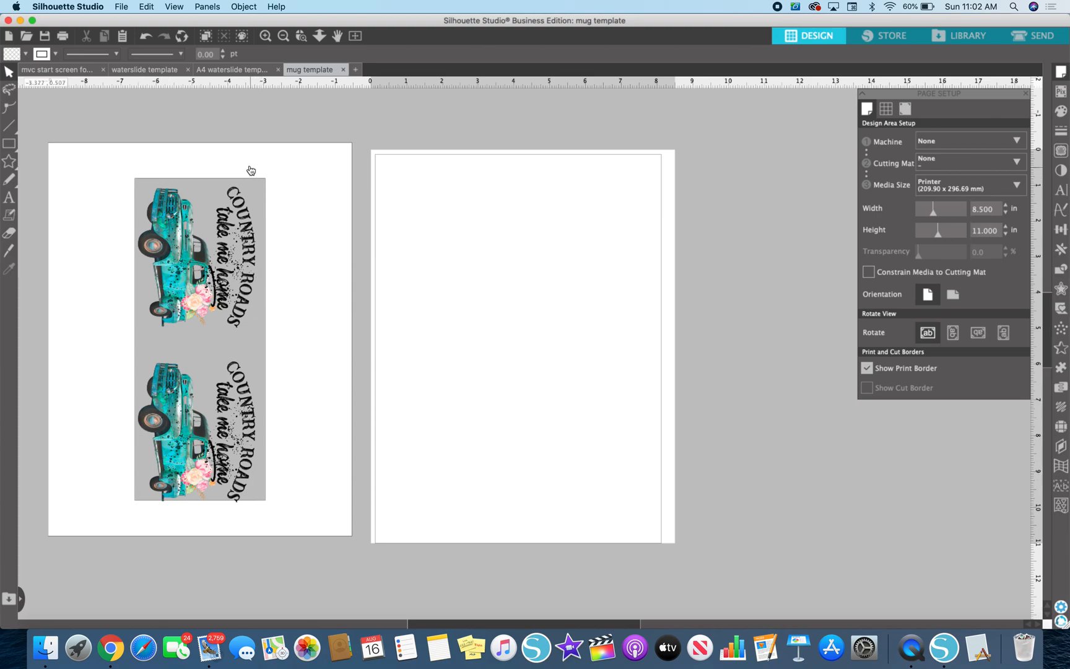
left_click(198, 256)
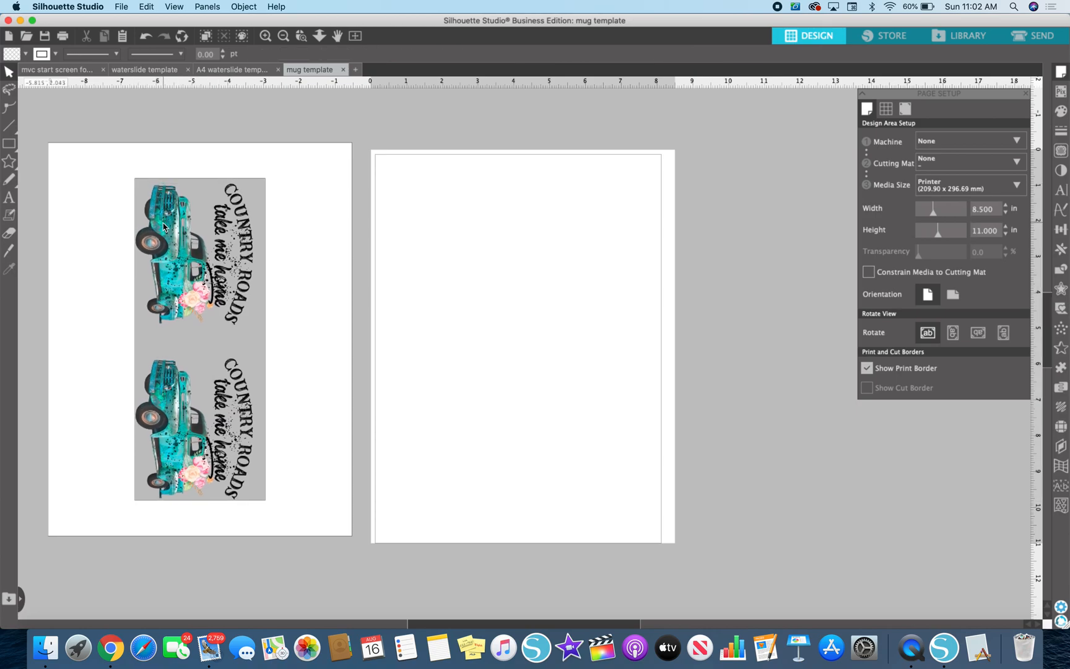
left_click(174, 415)
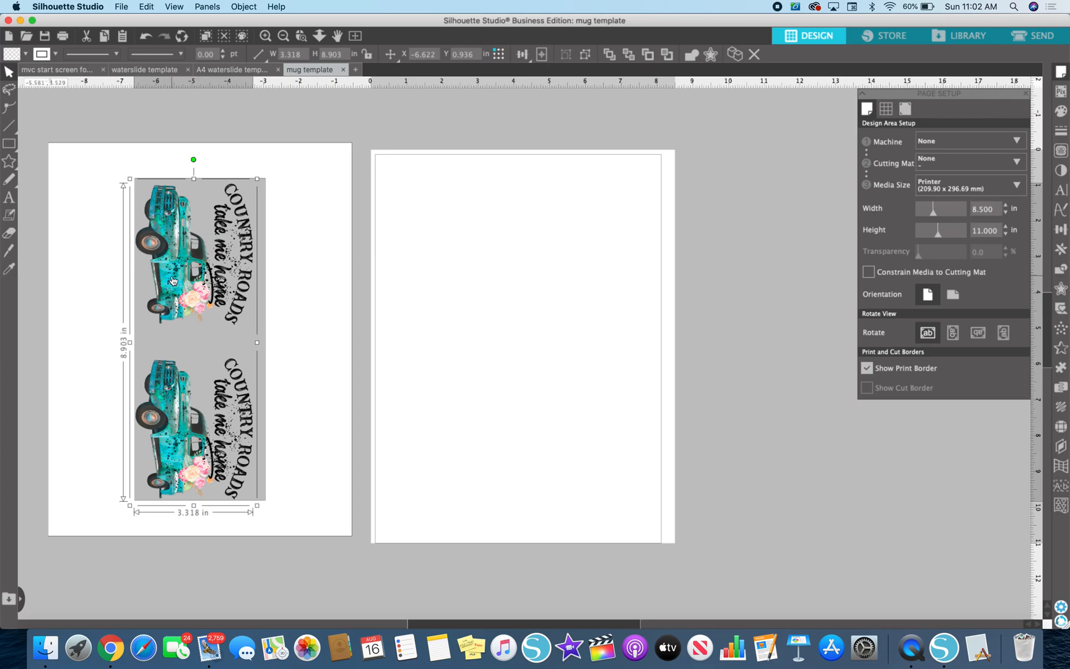
left_click_drag(193, 252, 397, 270)
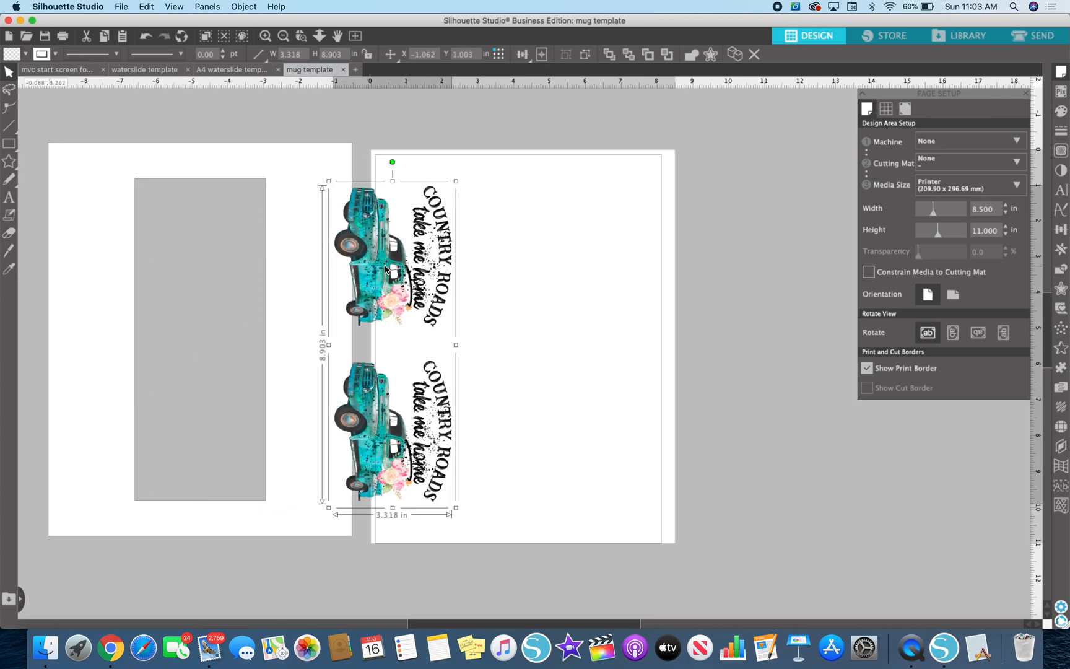
left_click_drag(392, 253, 458, 245)
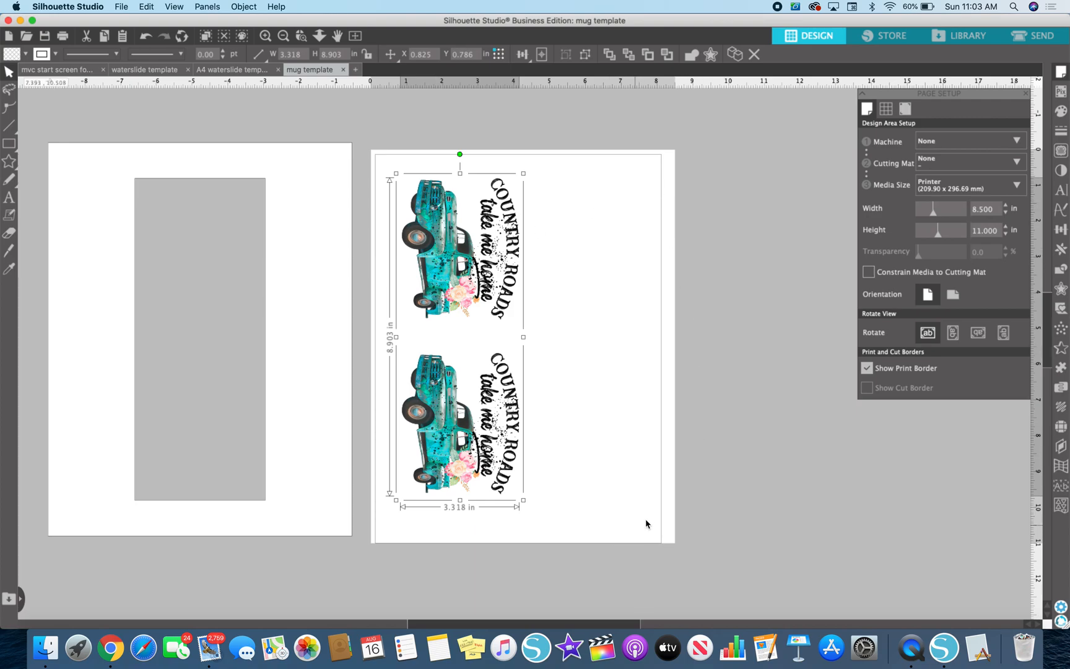
mouse_move(669, 188)
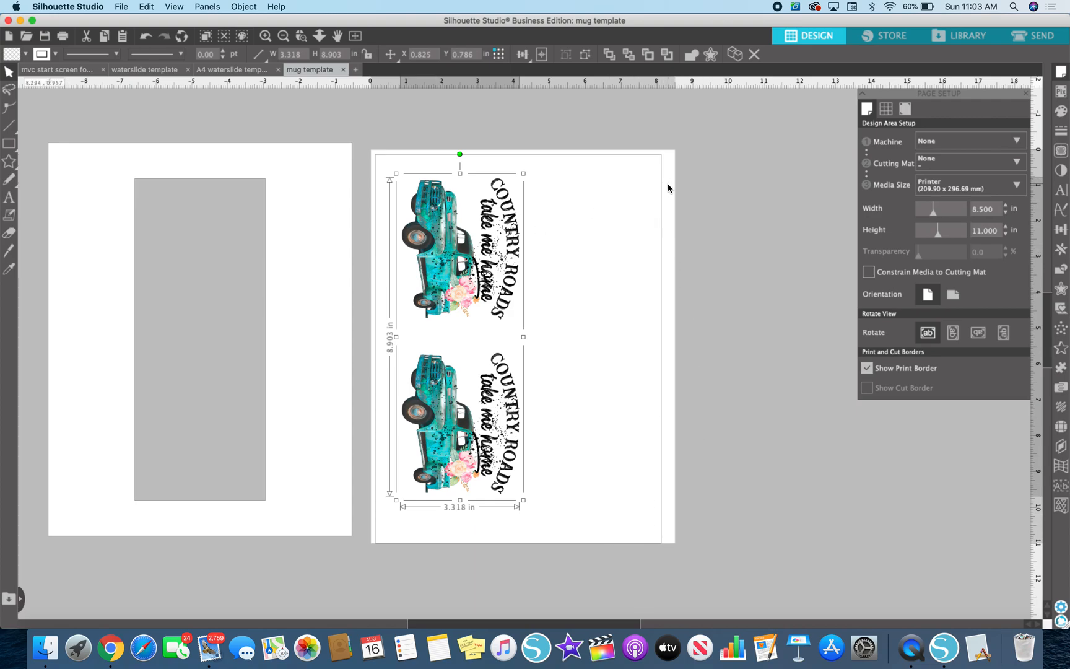
left_click(674, 196)
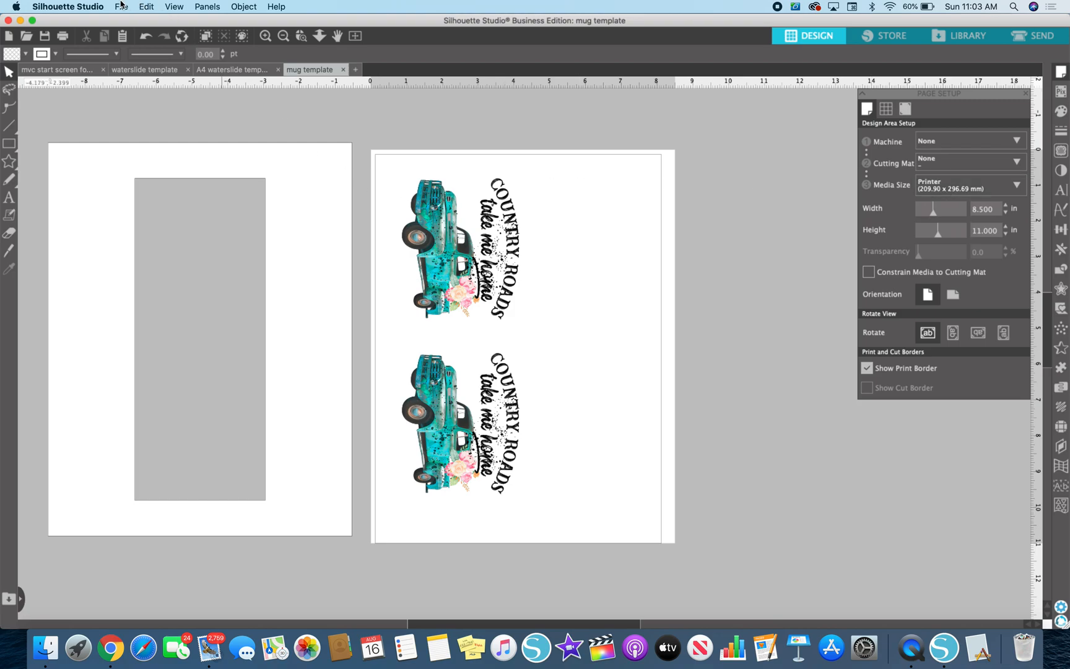
Step: In Print Page Setup, target the SAWGRASS SG400 with 15 oz mug paper, 4 × 9.5 inches
left_click(122, 6)
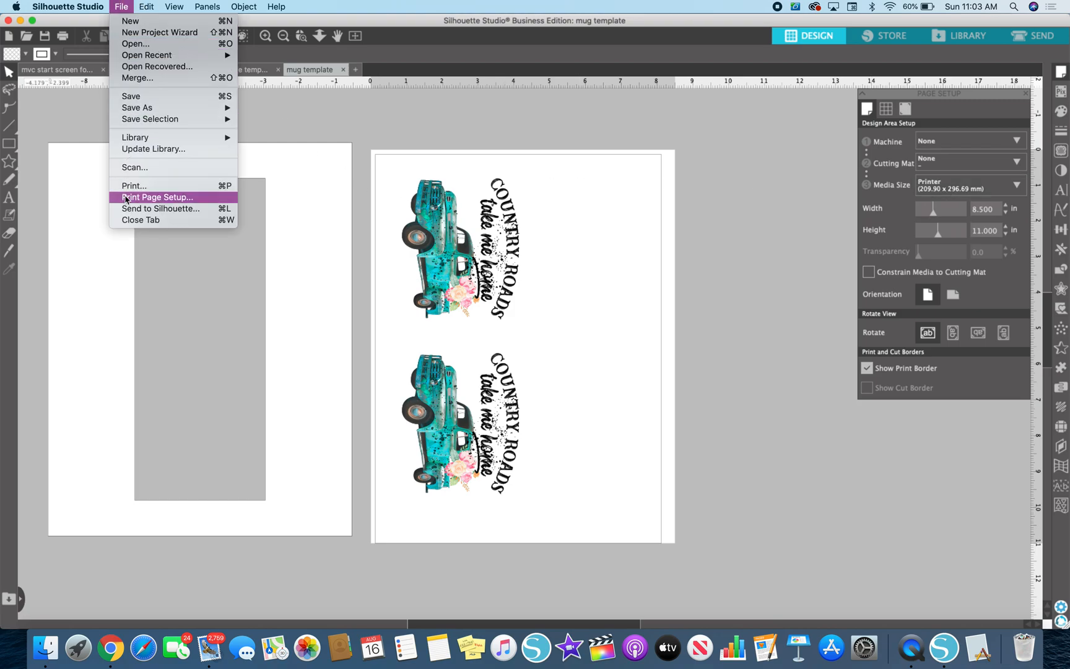
left_click(156, 197)
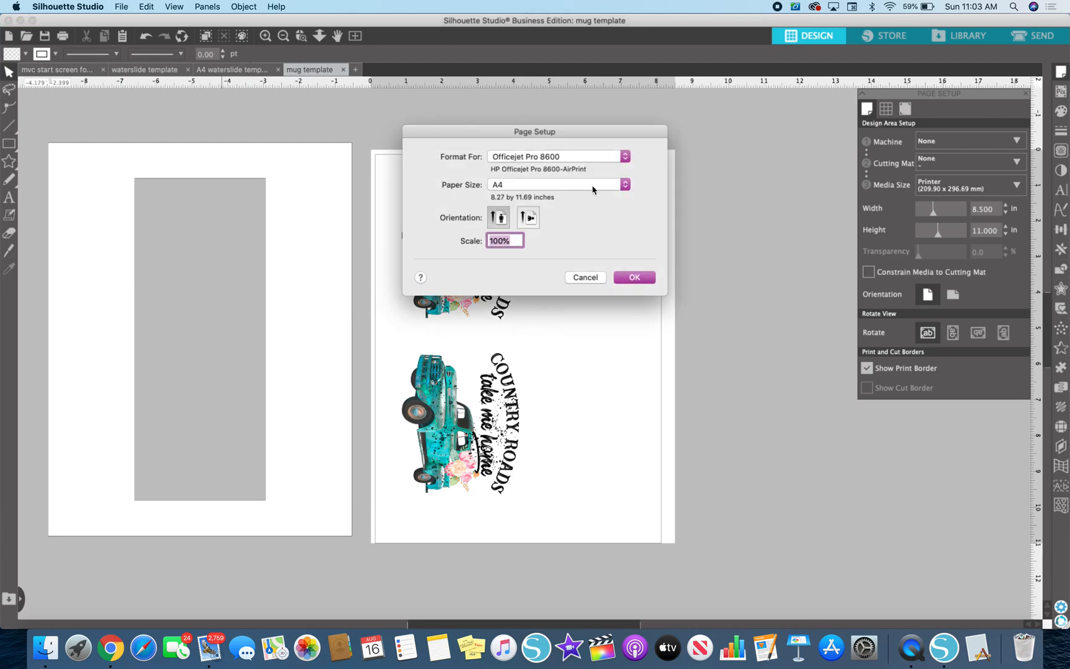
left_click(556, 156)
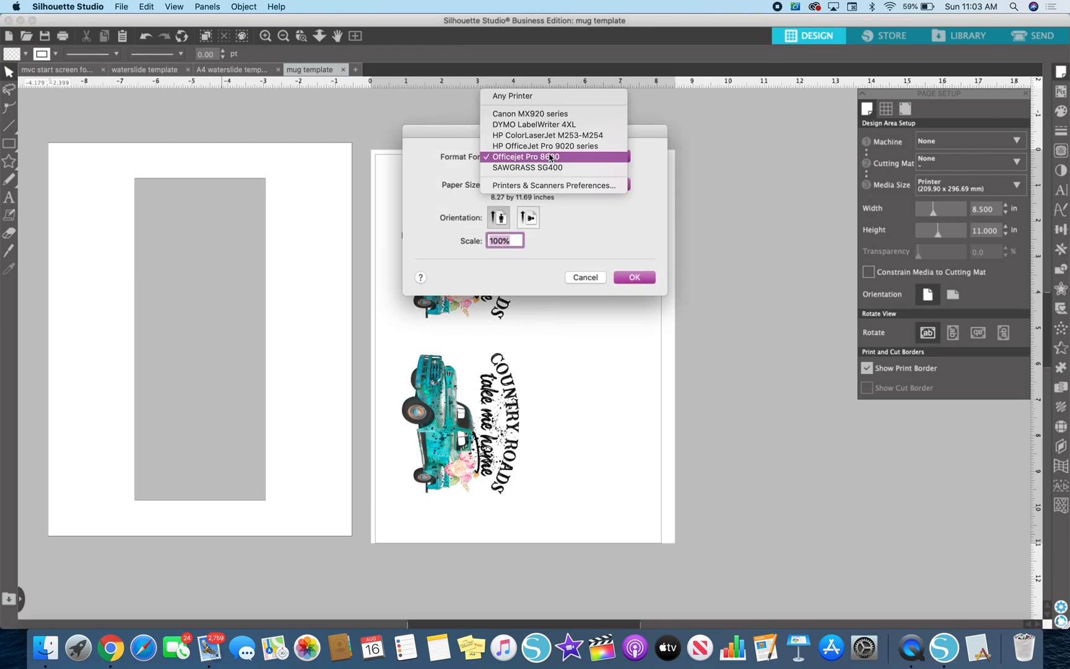
left_click(527, 167)
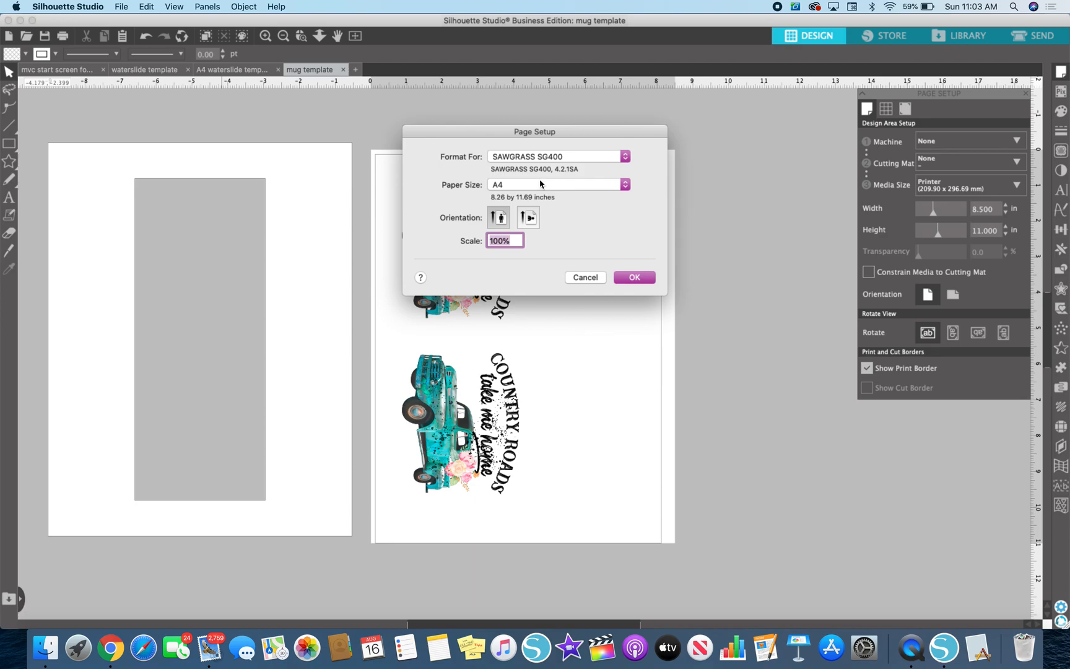
left_click(558, 184)
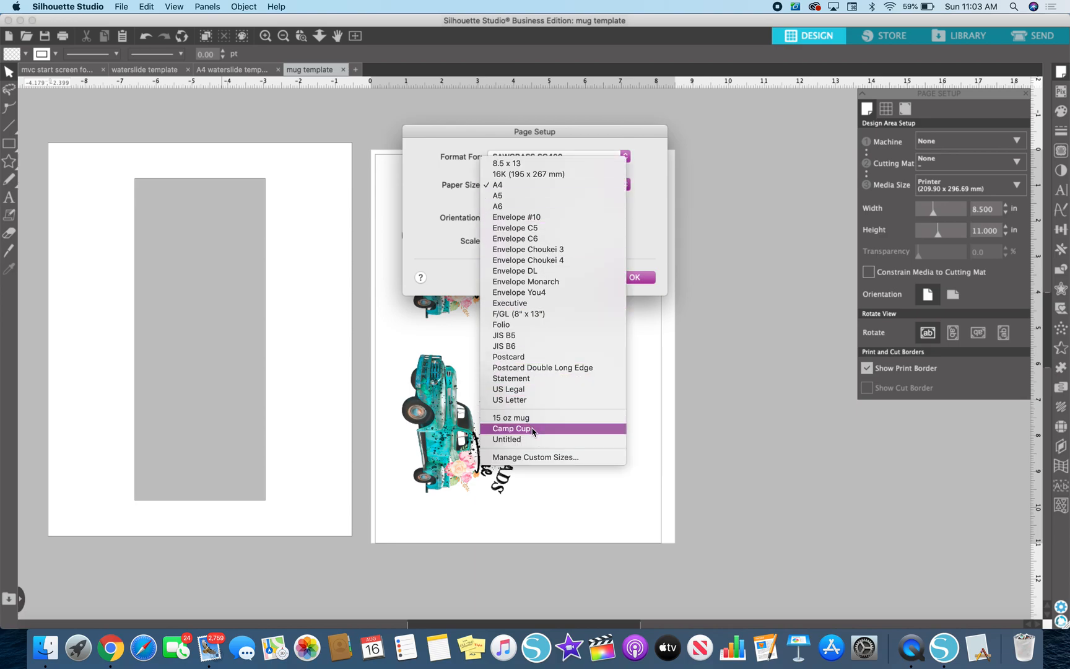
mouse_move(531, 417)
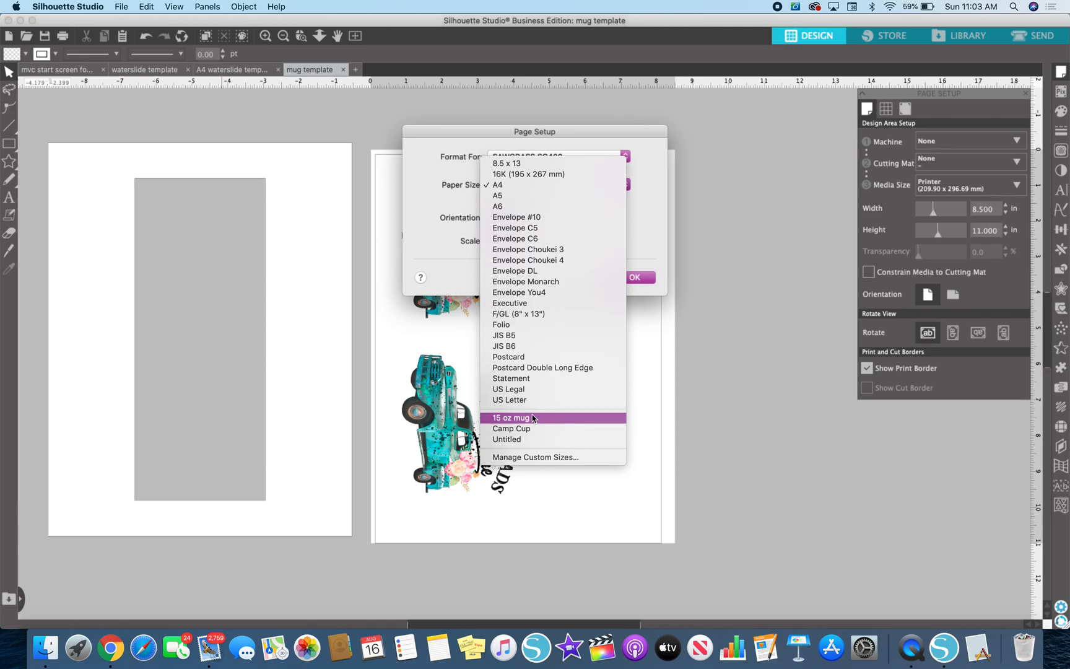
left_click(497, 184)
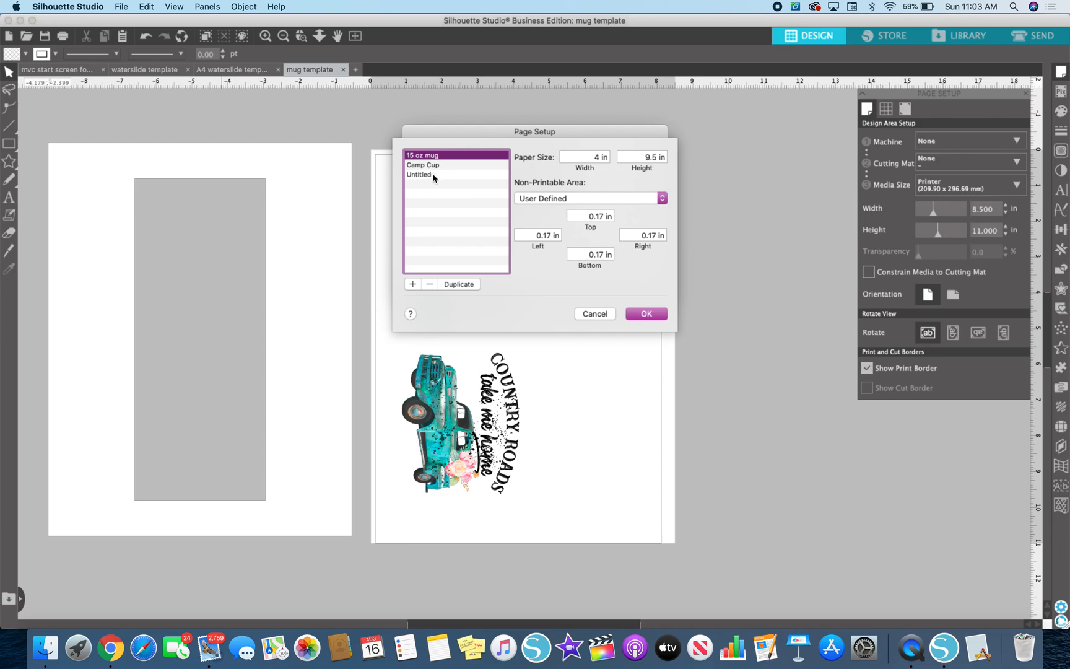
mouse_move(587, 182)
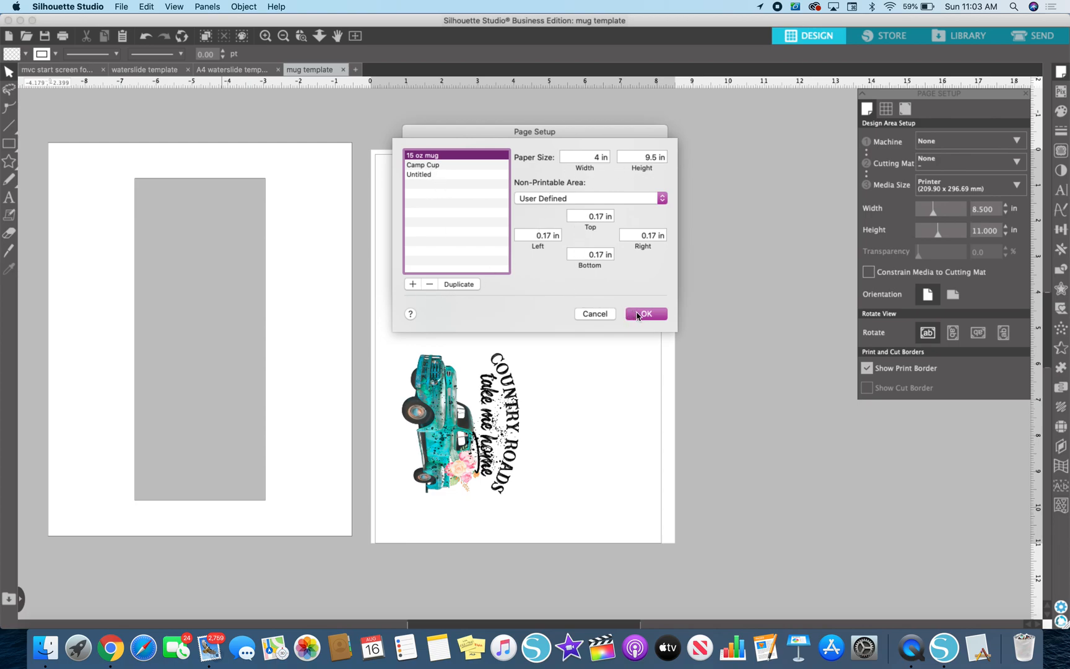
left_click(644, 313)
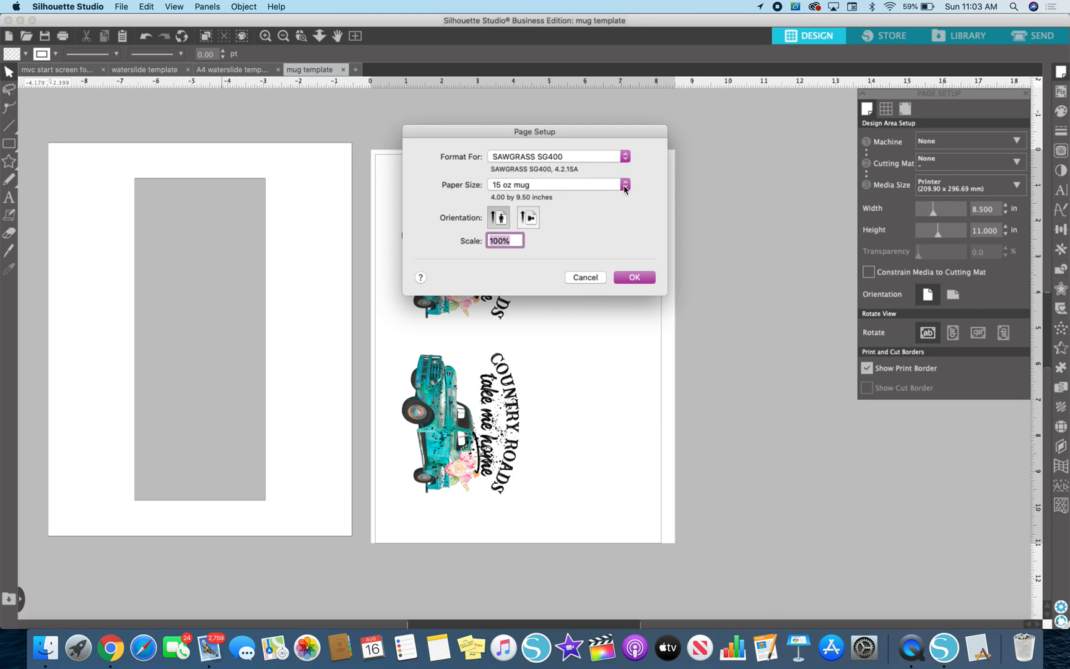
left_click(623, 185)
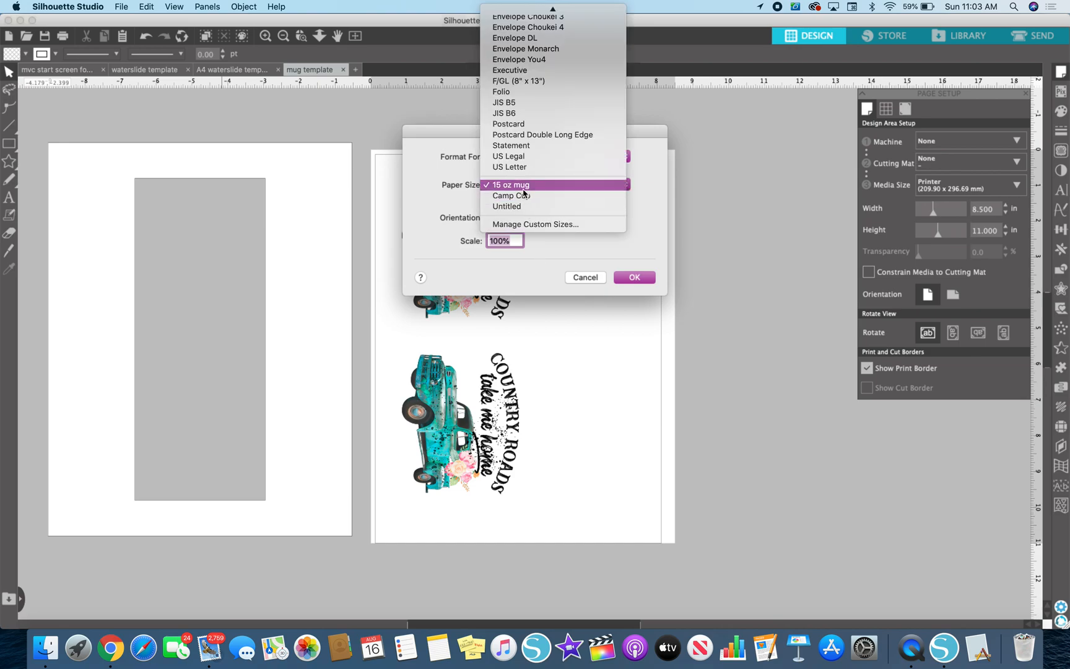
mouse_move(534, 194)
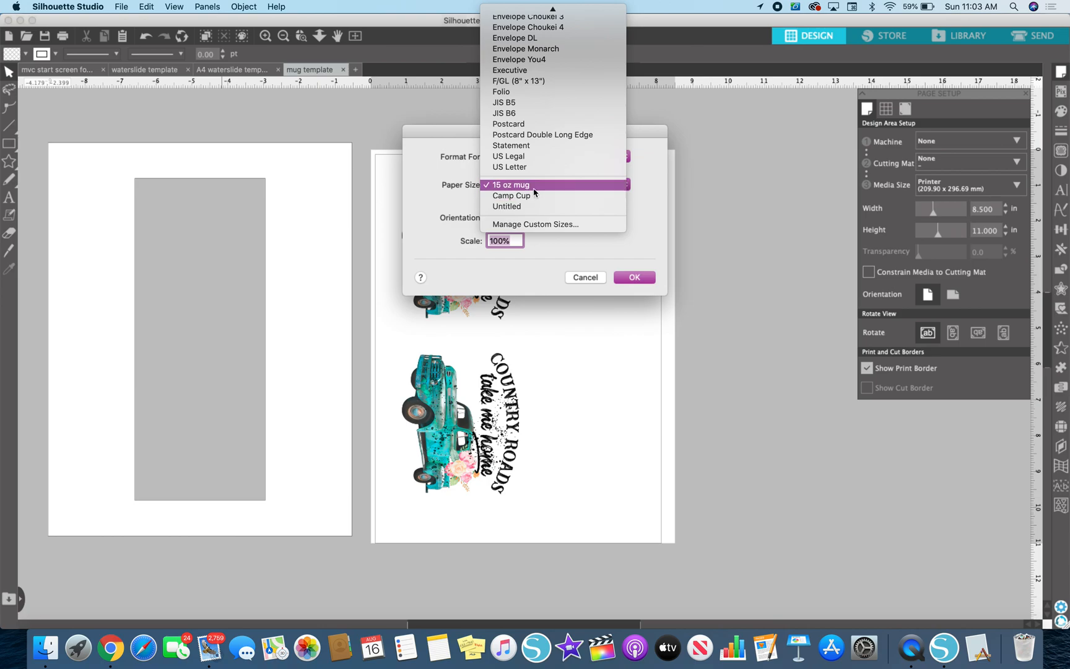
left_click(510, 184)
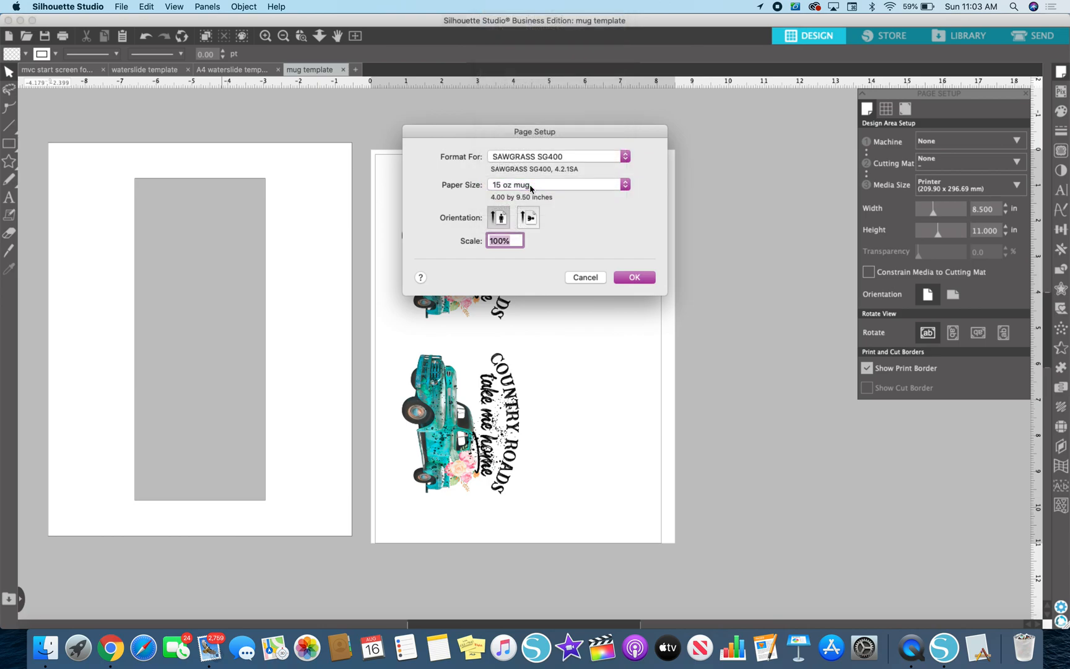
left_click(632, 277)
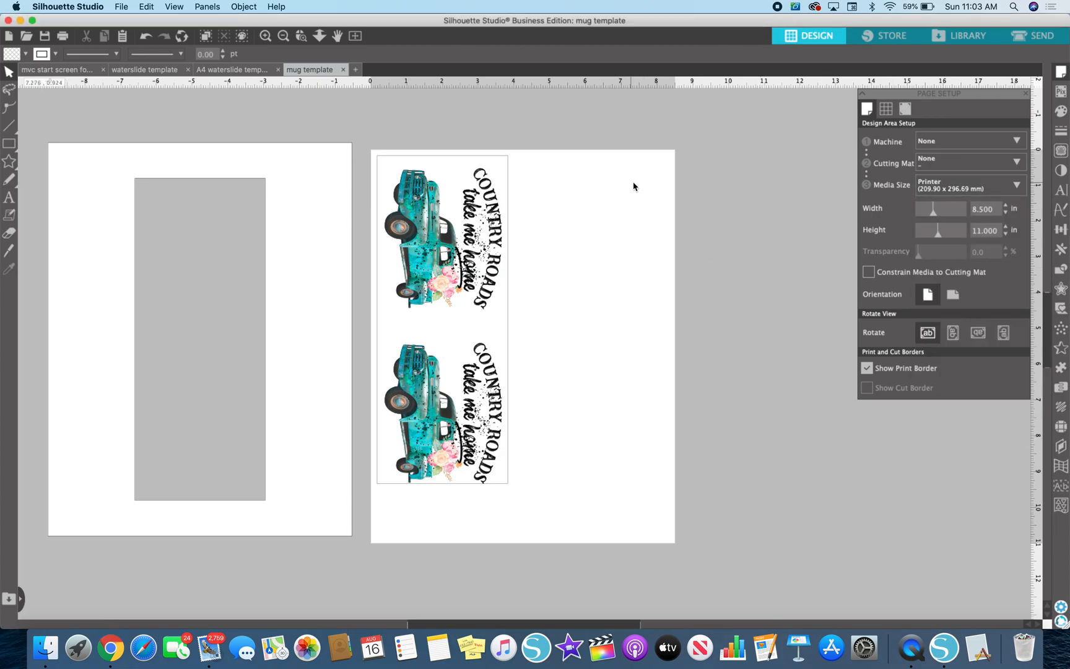
mouse_move(441, 540)
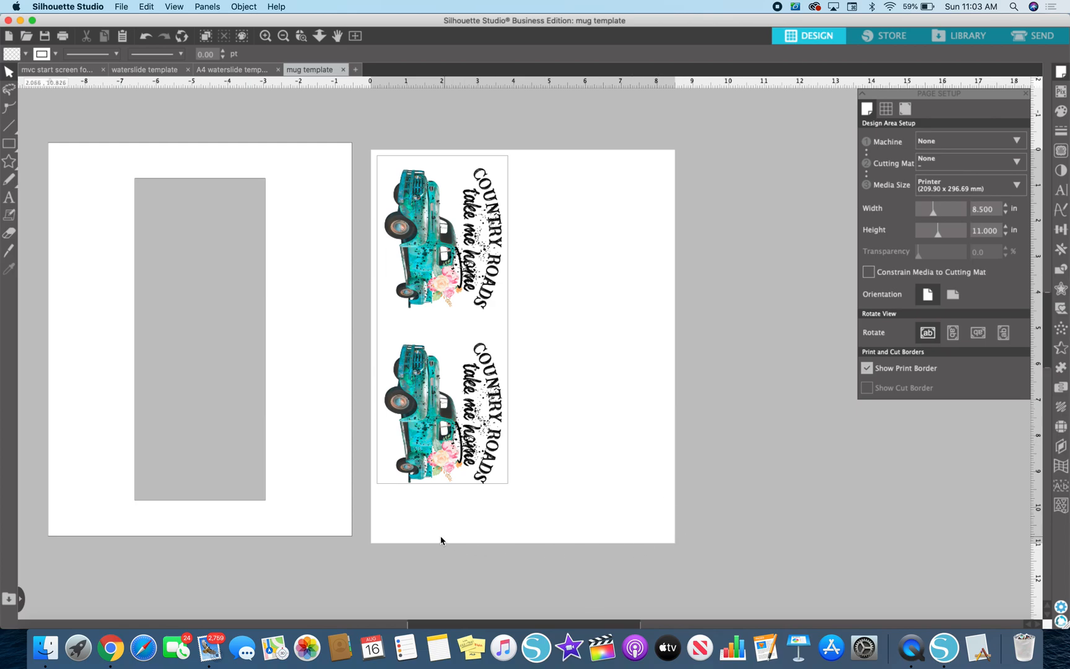
mouse_move(667, 159)
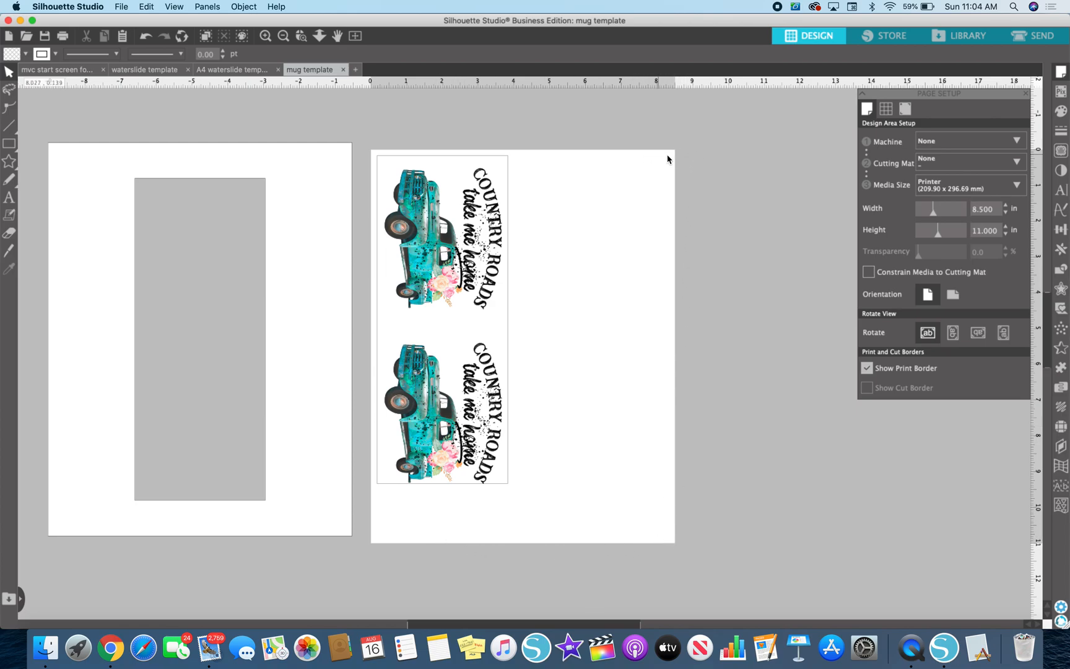
mouse_move(982, 218)
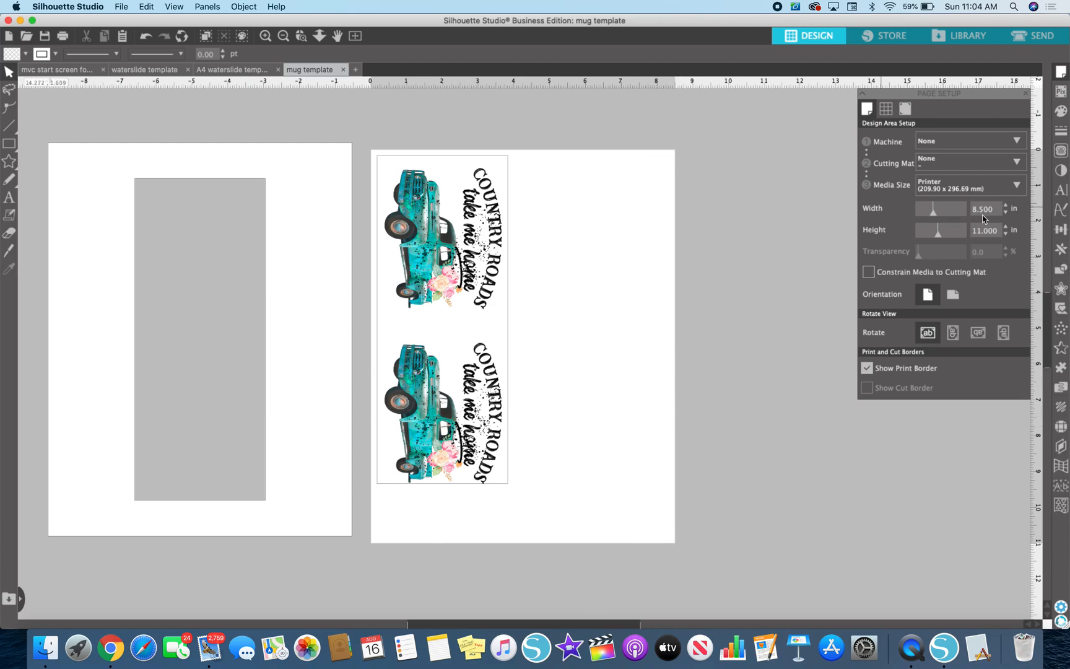
Step: Make the page a custom media size of 4.000 wide by 9.500 inches high
left_click(986, 208)
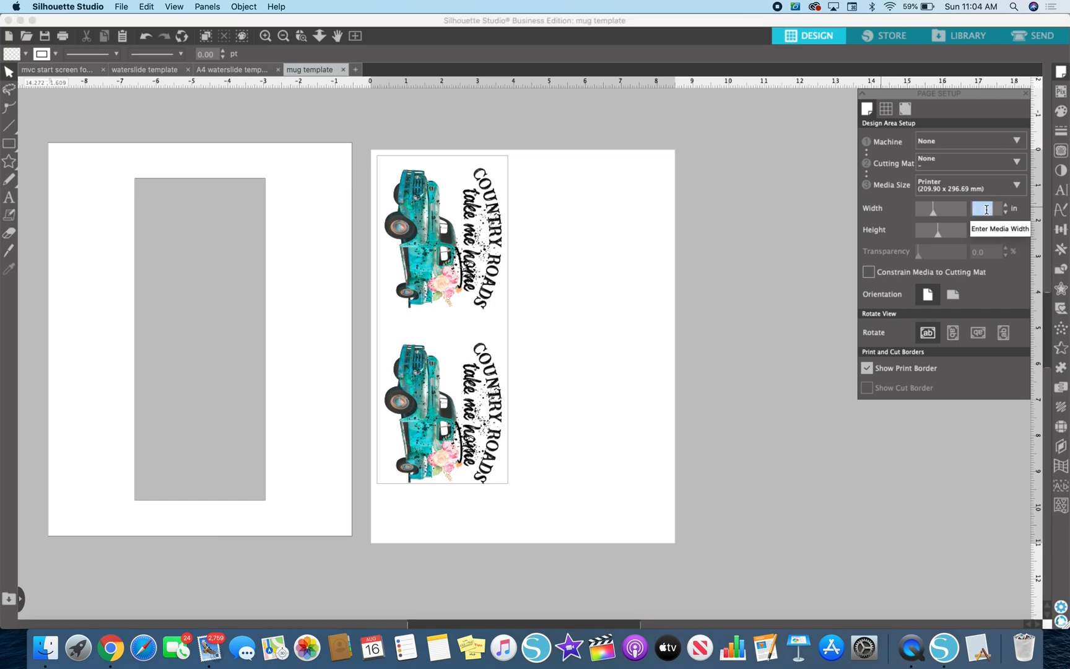
type("4.000")
left_click(985, 229)
type("9.000")
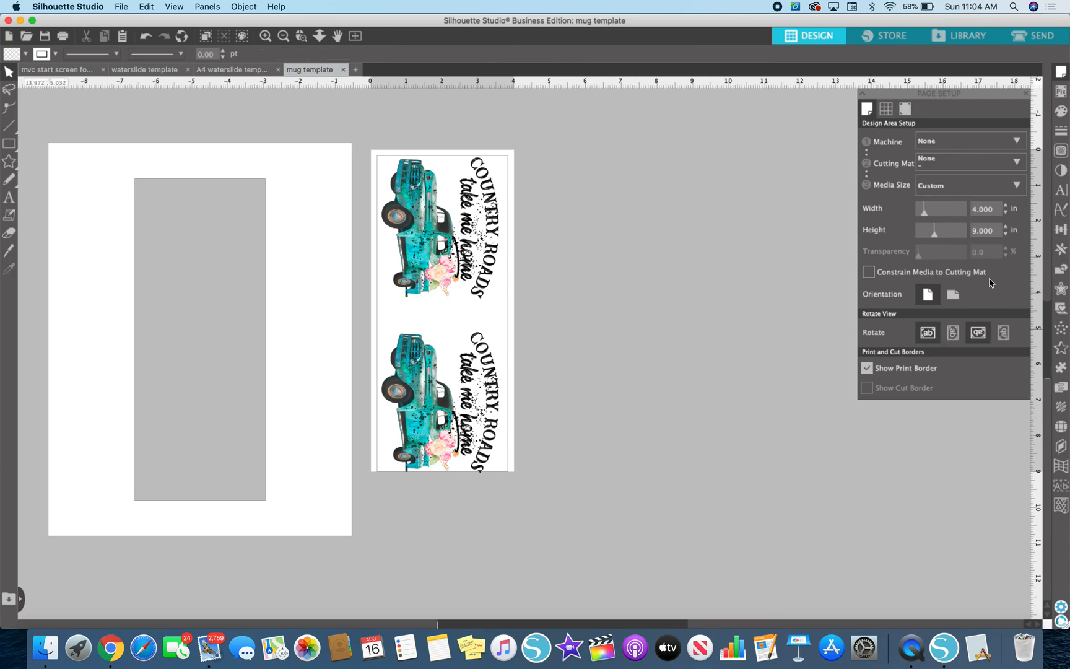
left_click(986, 229)
type("9.500")
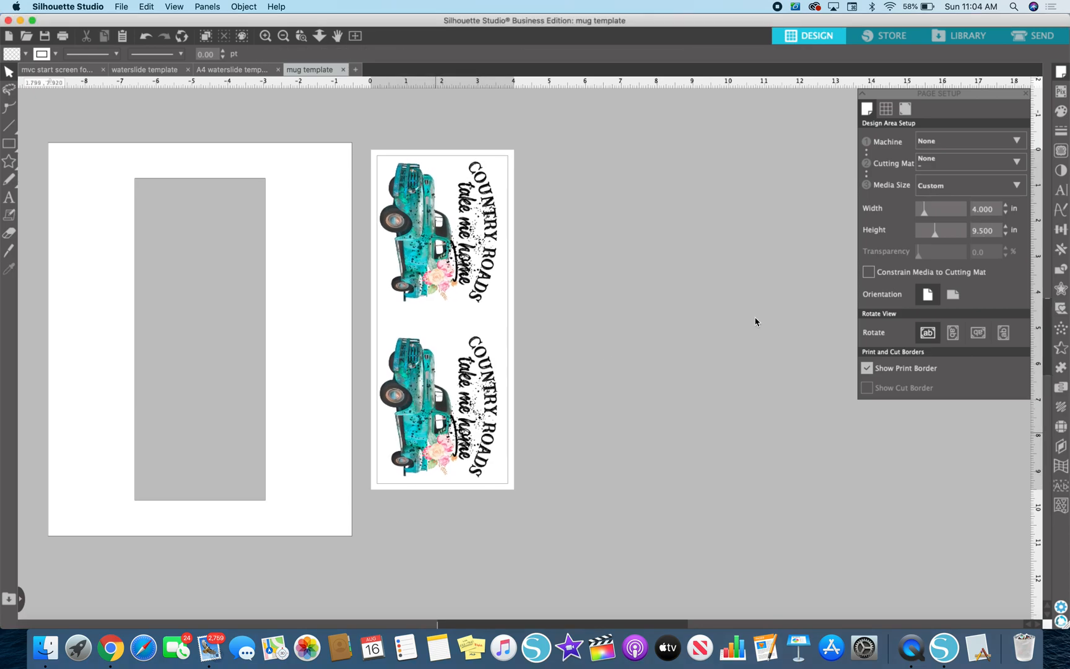
mouse_move(502, 579)
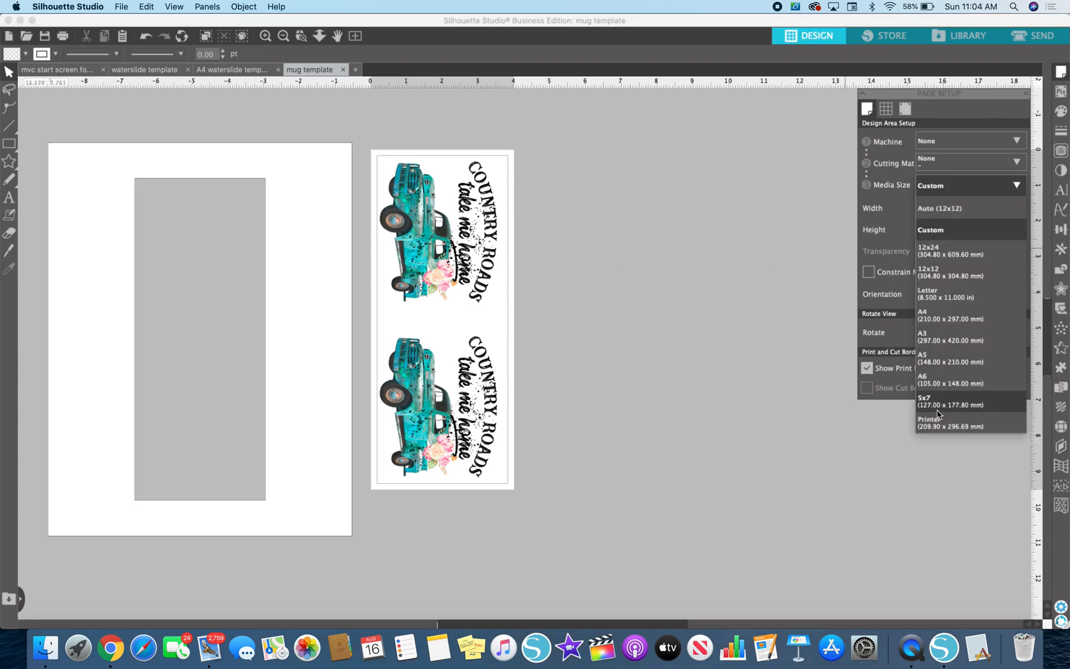
Step: Return the page to Letter, 8.5 × 11 inches, with the print border left showing
left_click(931, 423)
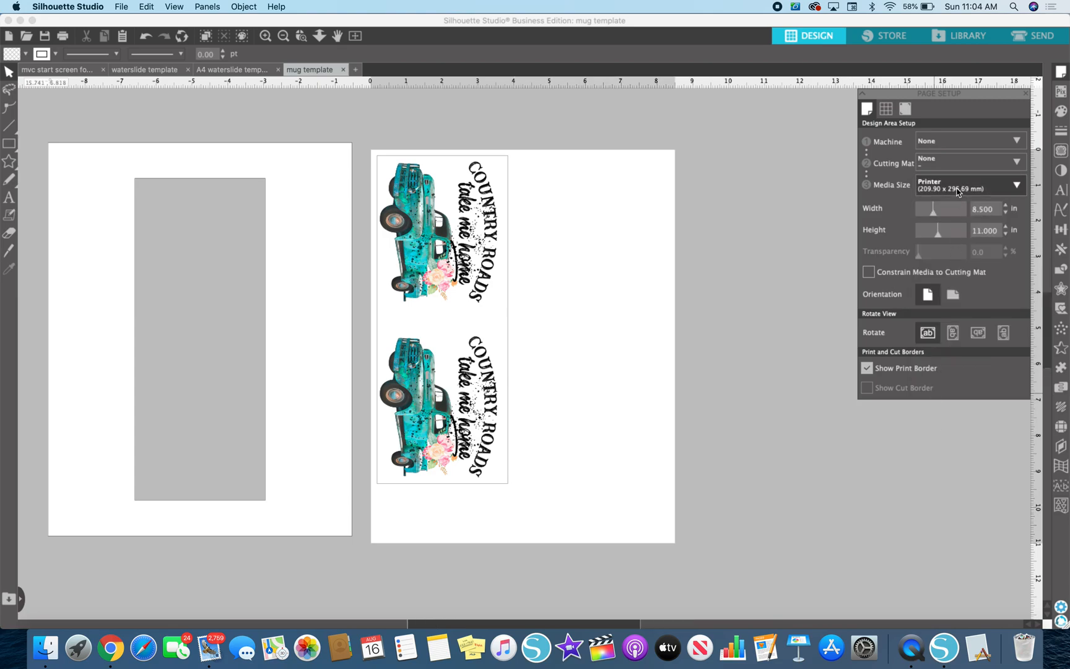
left_click(969, 184)
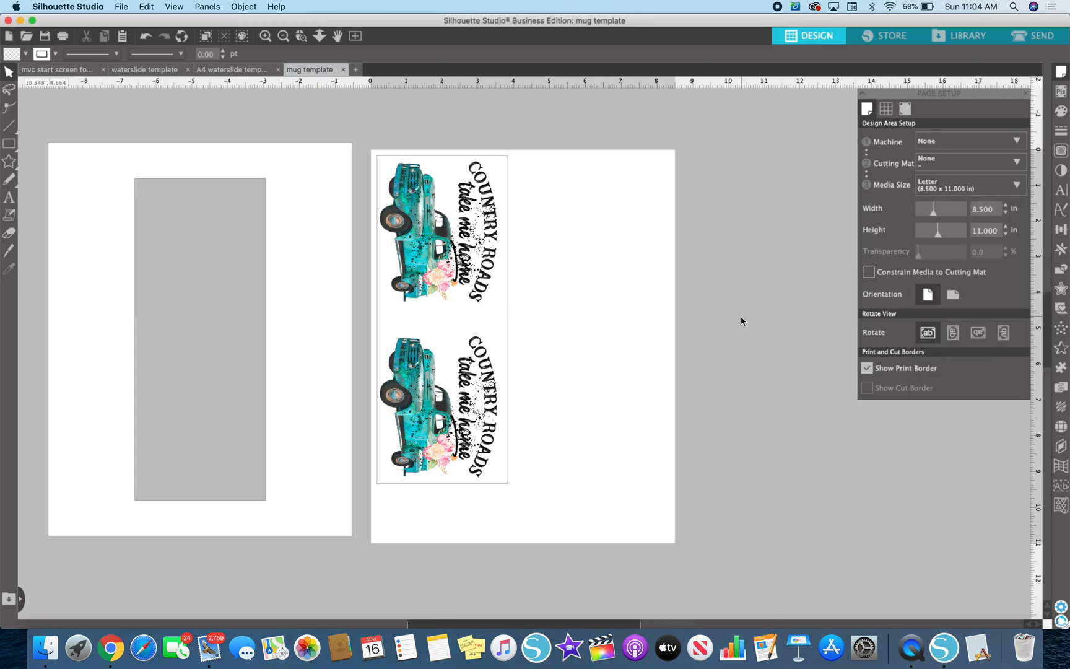
mouse_move(507, 166)
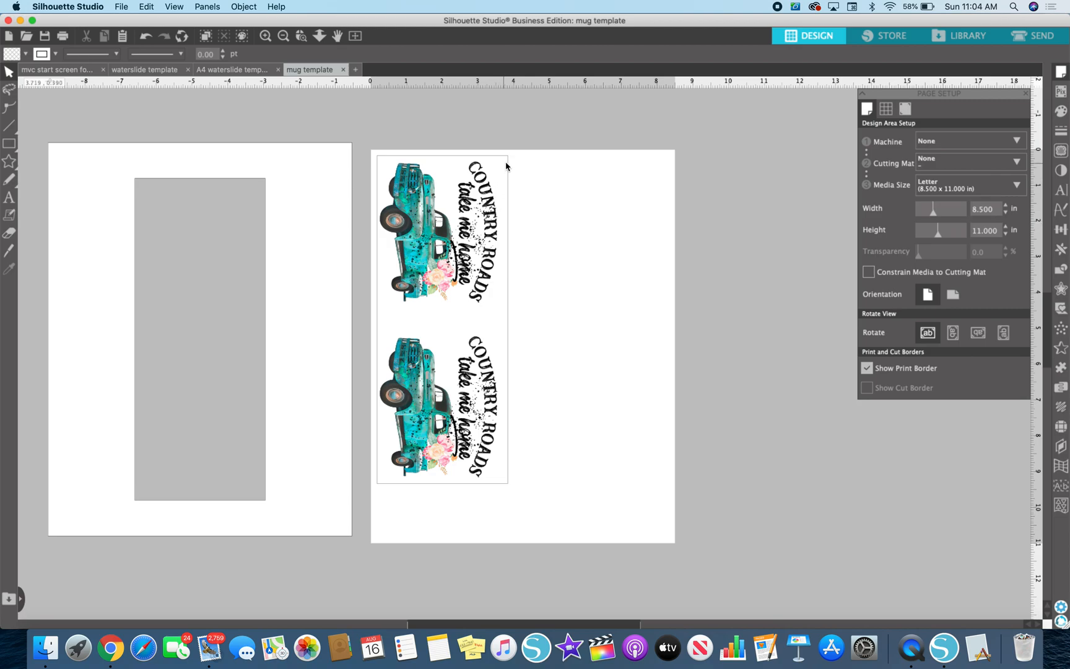
mouse_move(404, 493)
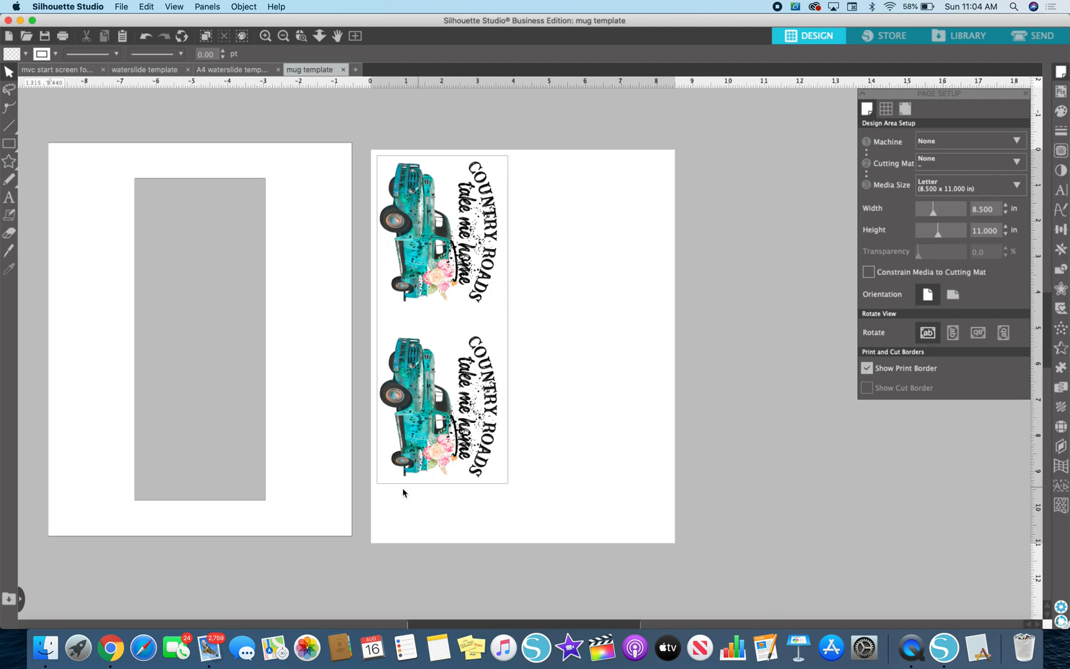
mouse_move(935, 326)
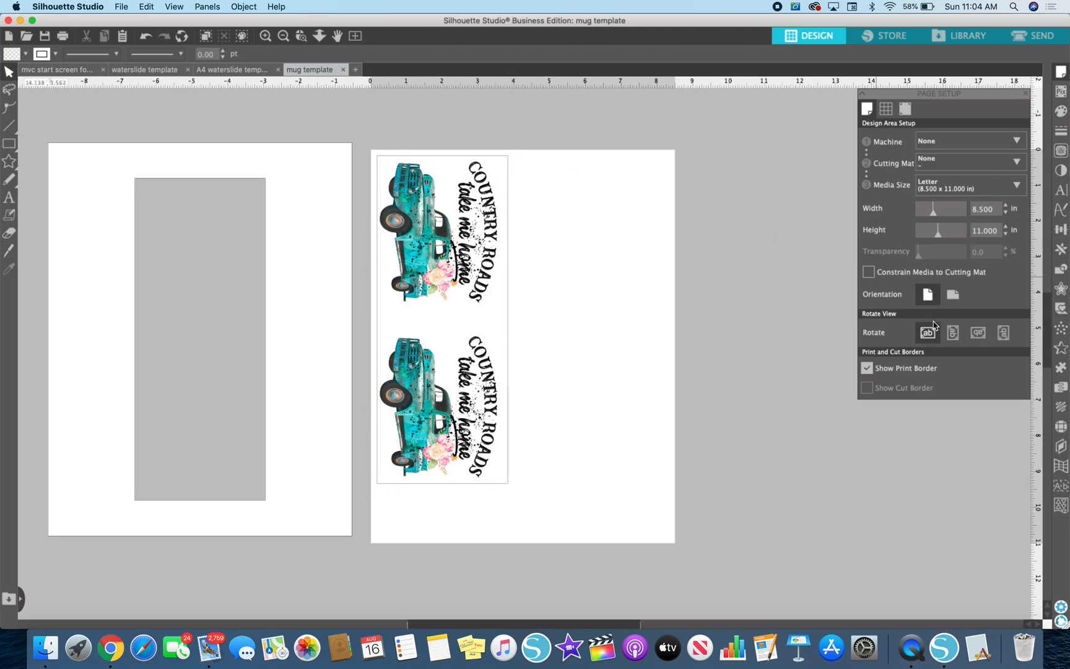
left_click(866, 368)
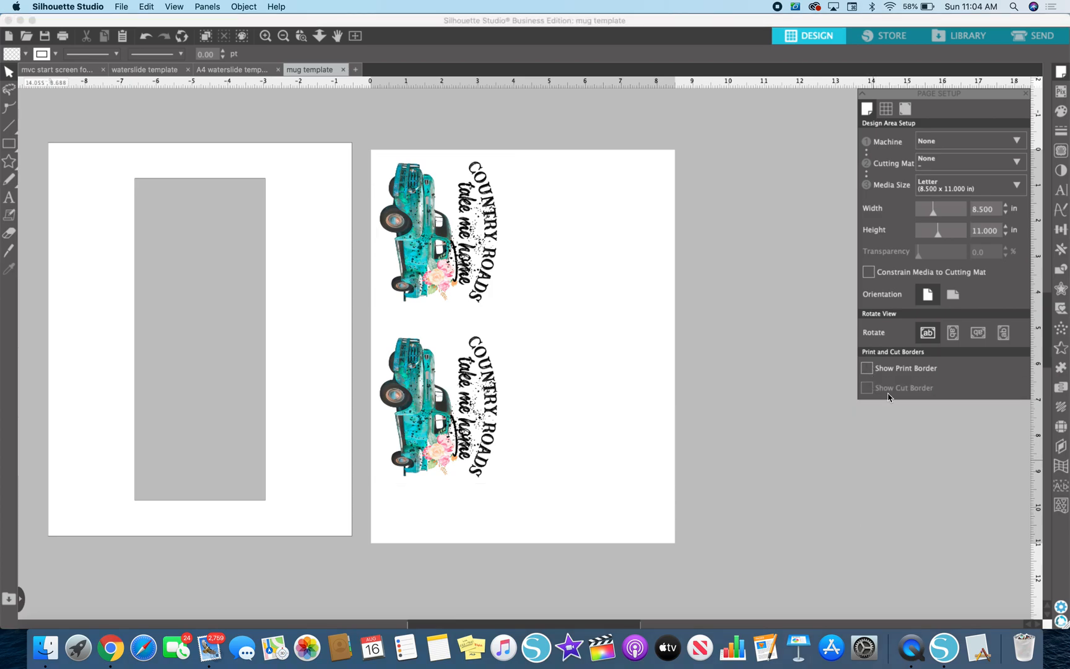
left_click(867, 368)
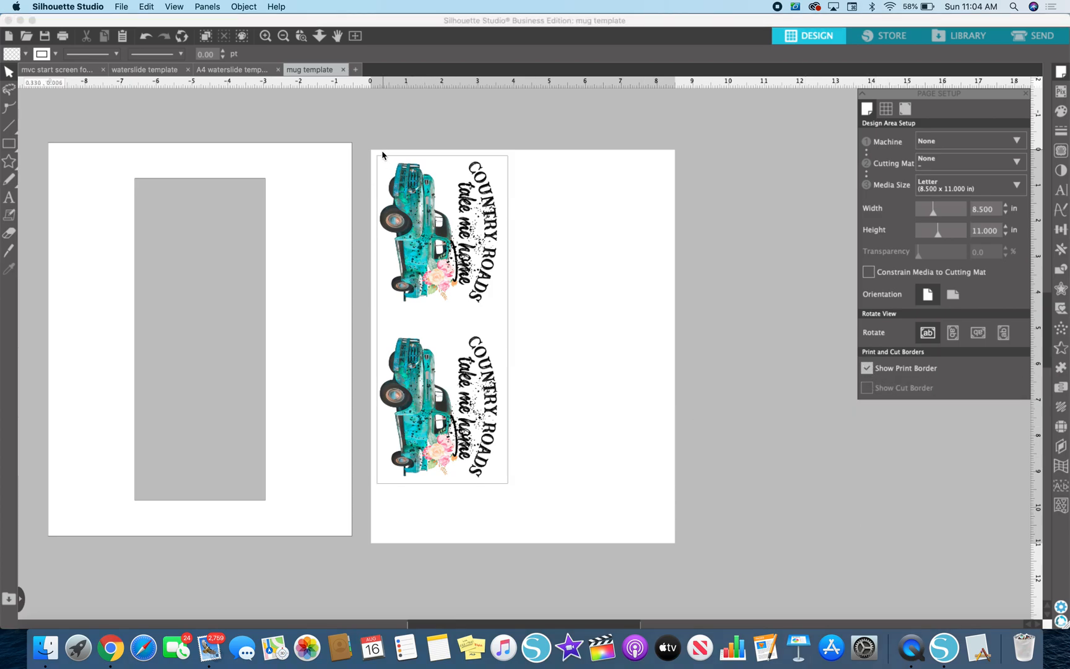
mouse_move(424, 184)
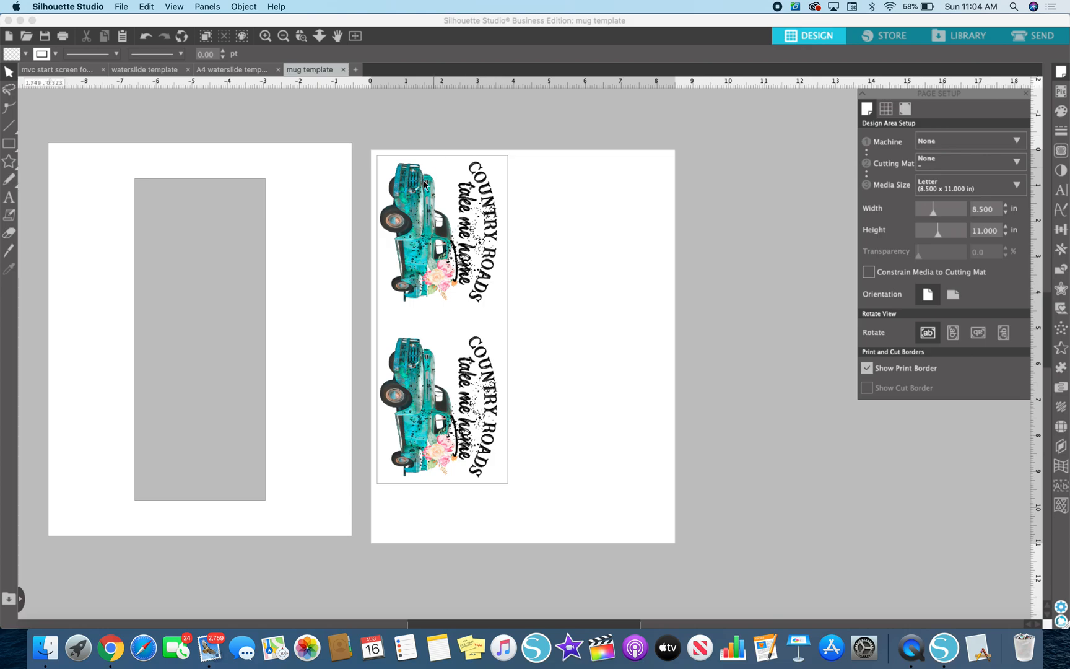
left_click(424, 235)
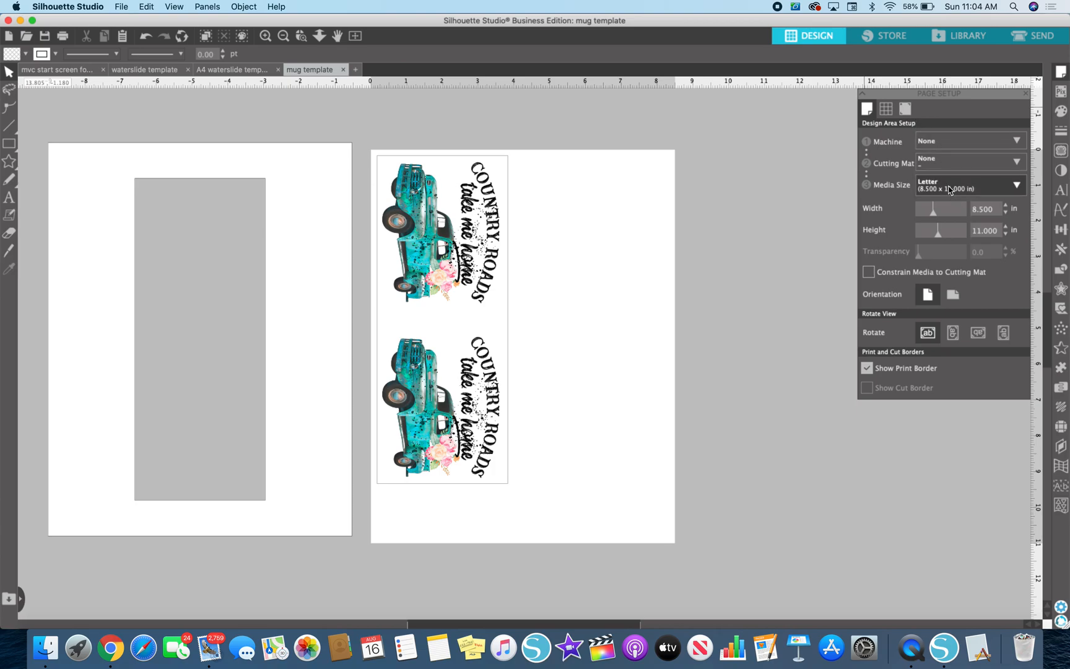
Step: Set Media Size to Printer and review the SG400 / 15 oz mug setup, cancelling unchanged
left_click(968, 185)
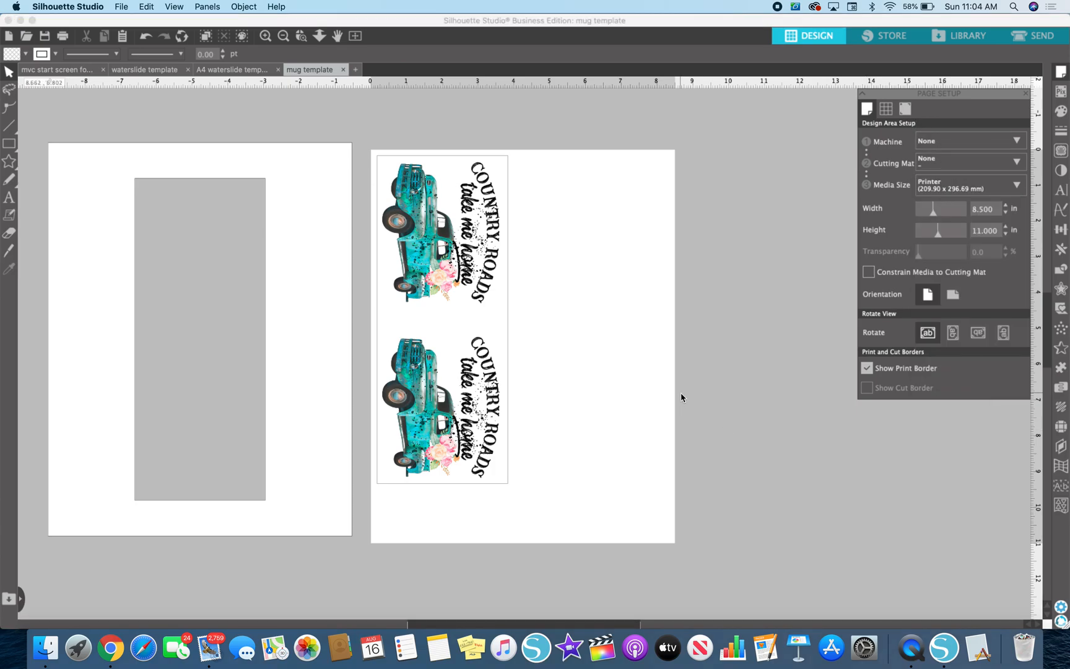
mouse_move(353, 287)
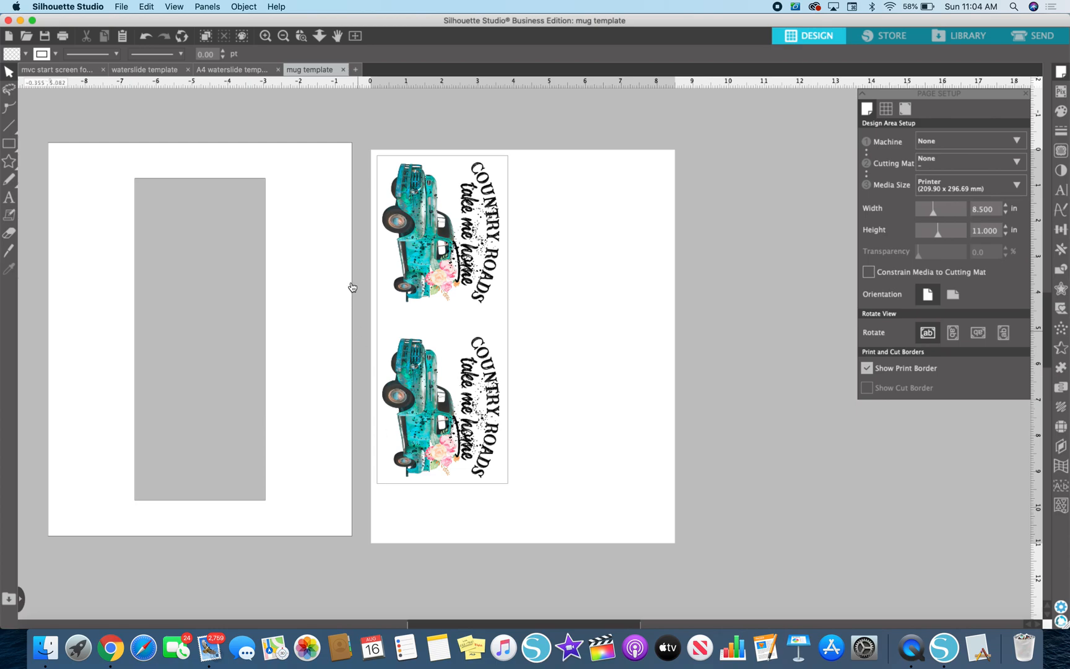
left_click(121, 7)
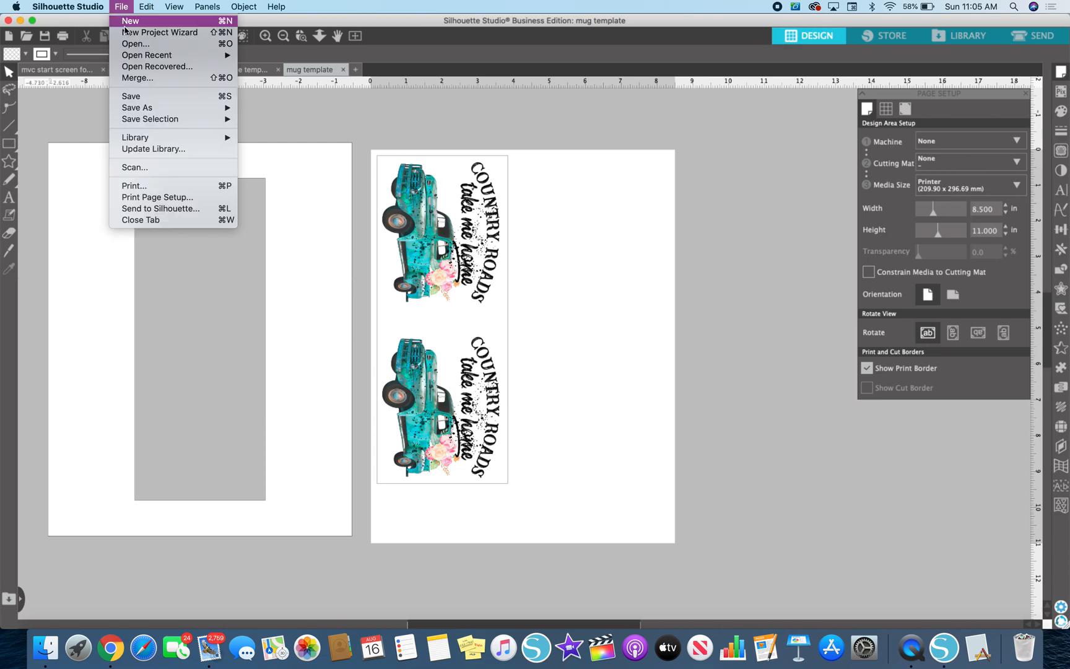
left_click(157, 197)
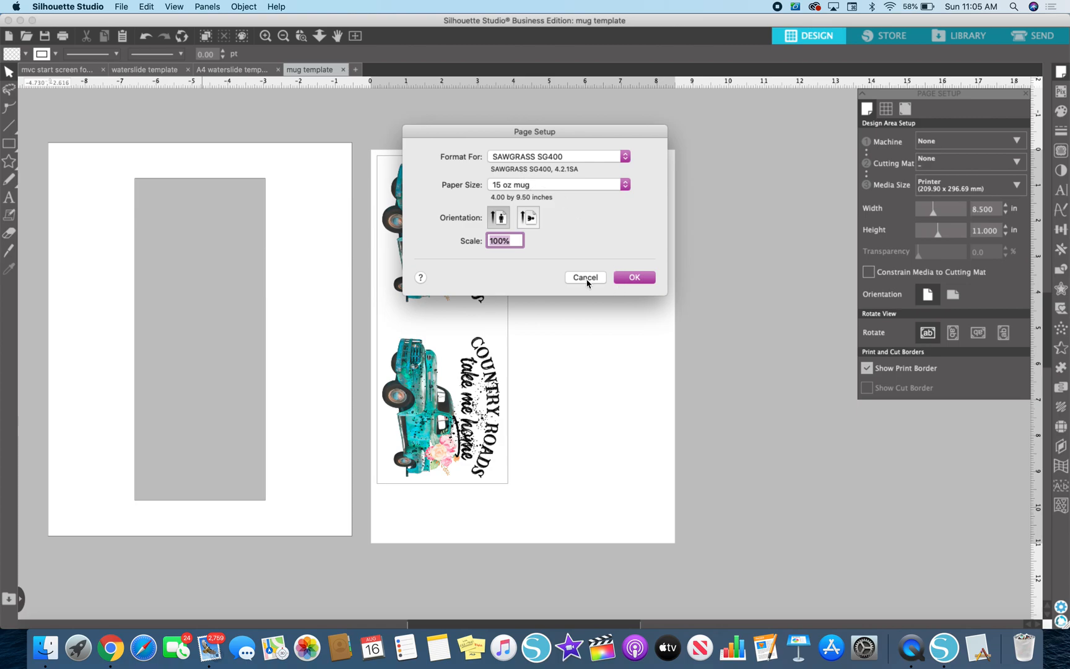
left_click(633, 277)
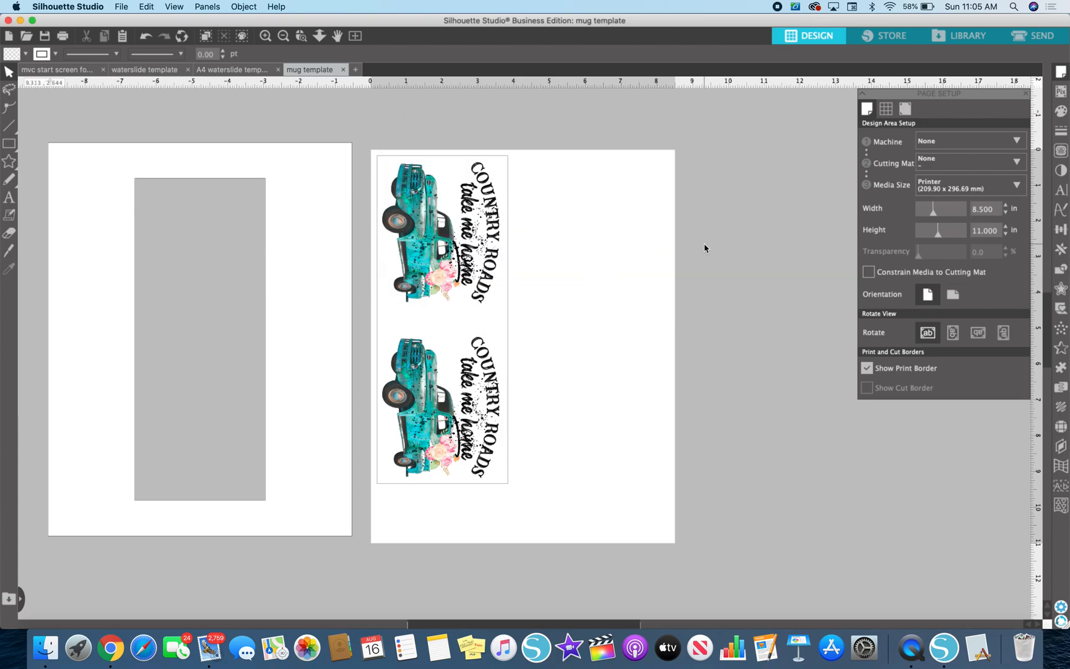
mouse_move(362, 260)
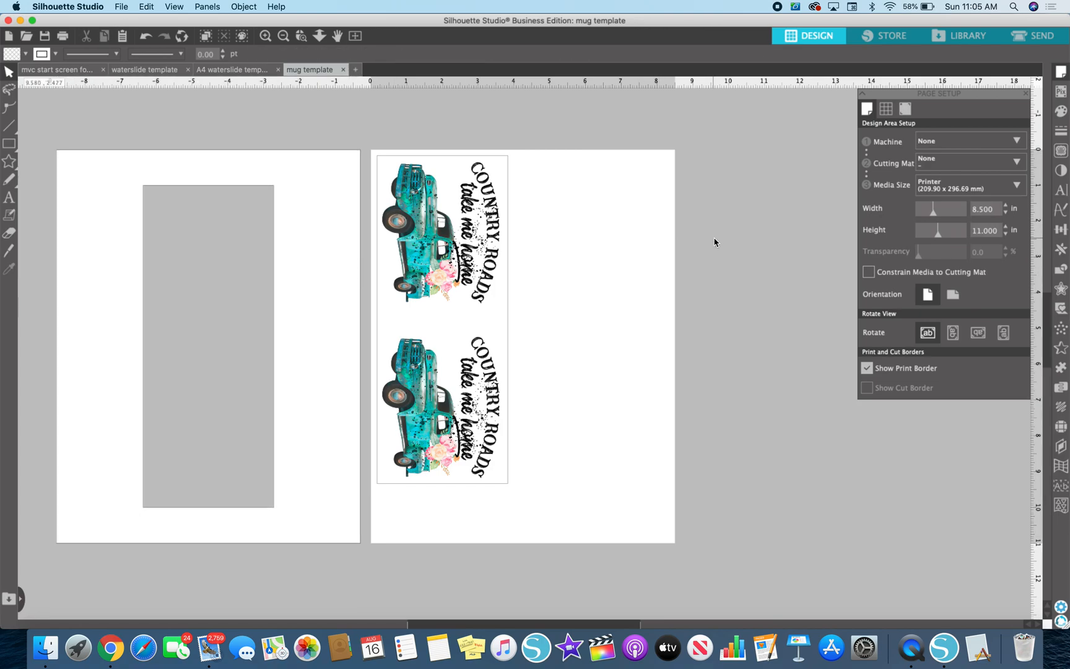
Step: Apply the Print Page Setup with SAWGRASS SG400 and 15 oz mug paper kept
left_click(123, 7)
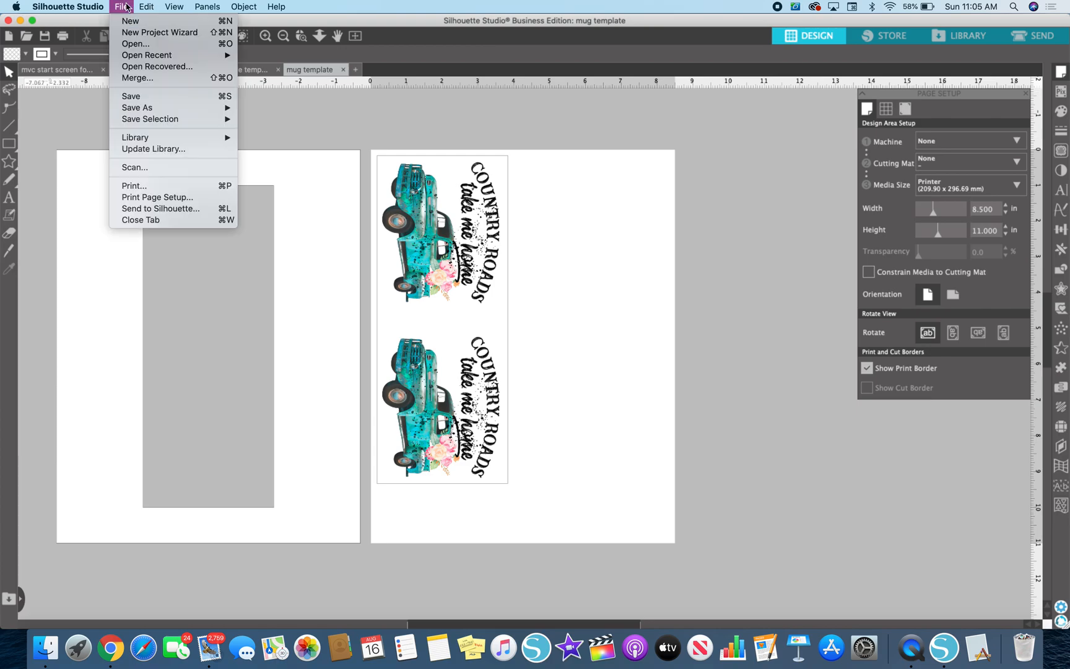
mouse_move(156, 197)
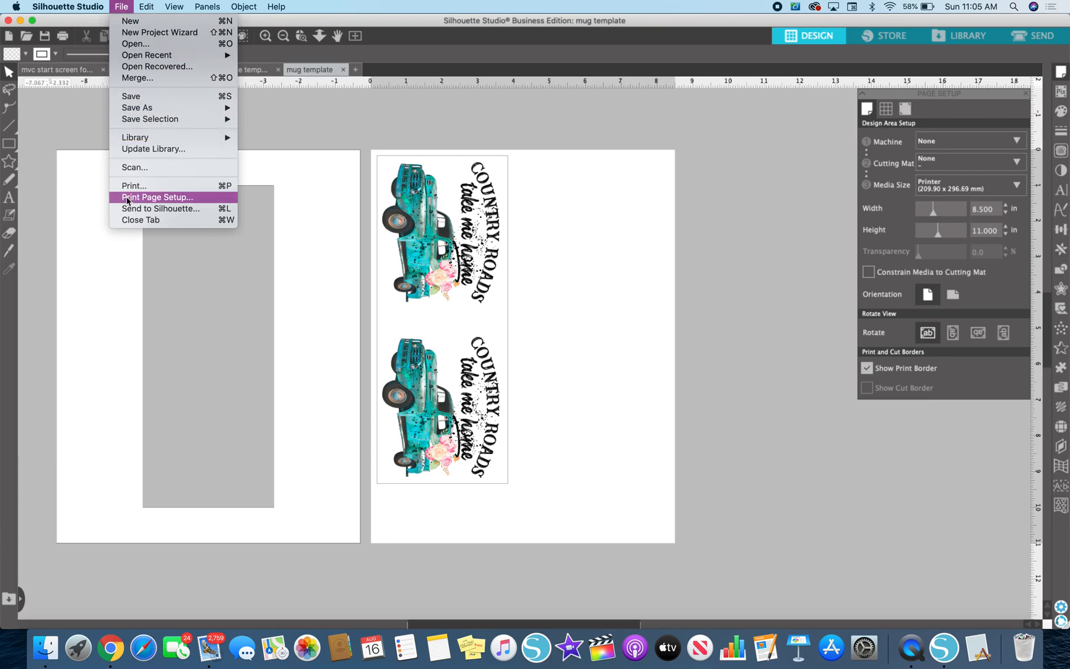
left_click(157, 197)
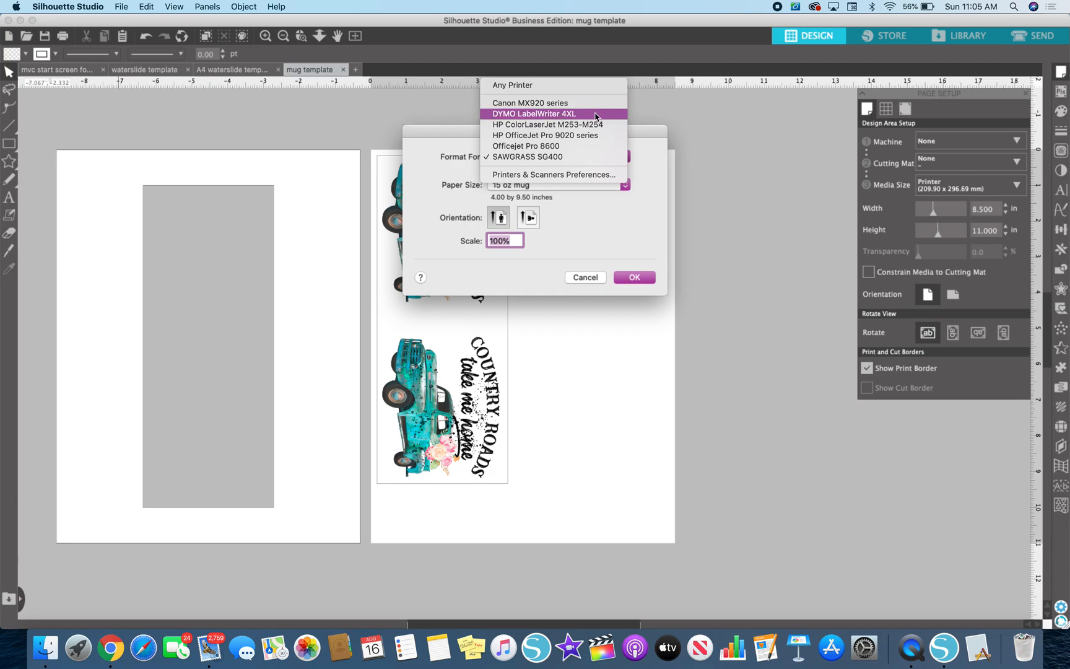
mouse_move(594, 117)
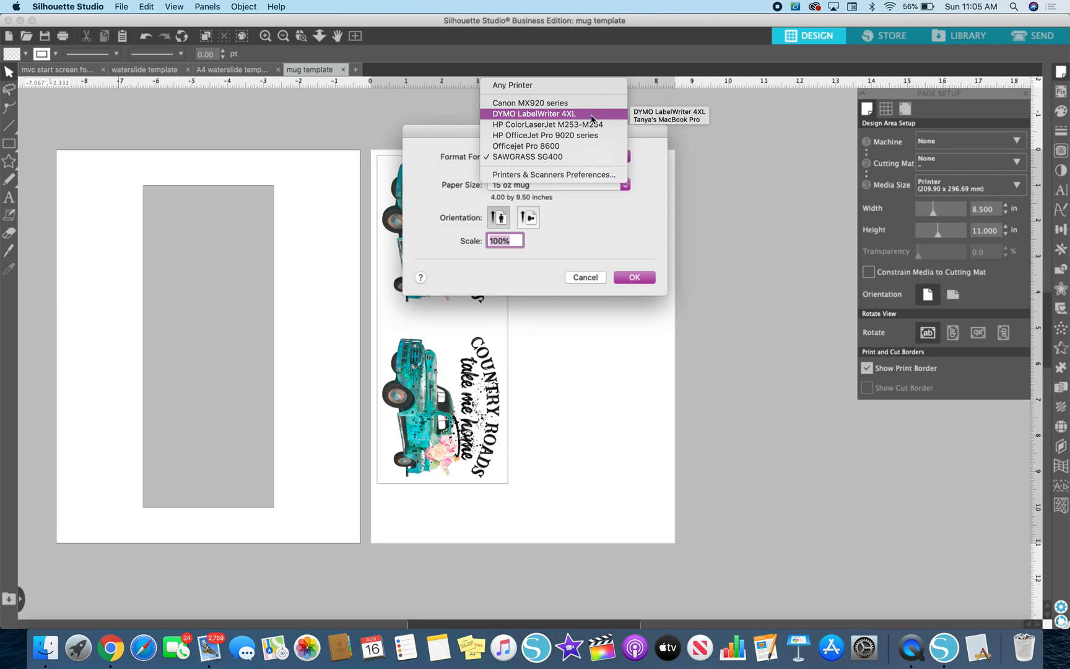
mouse_move(611, 118)
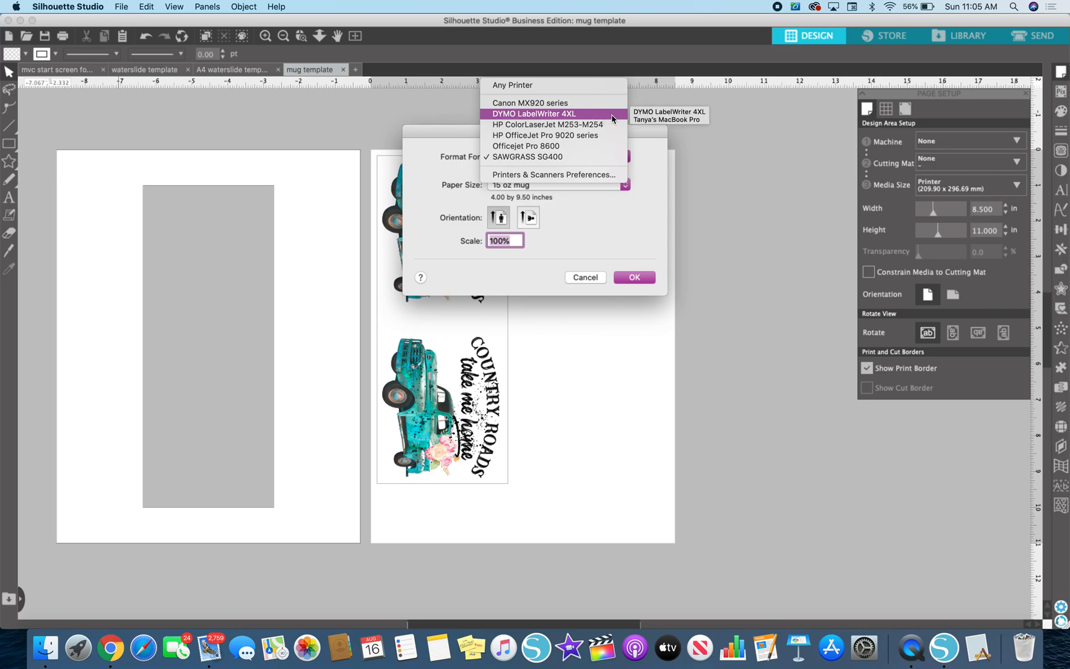
mouse_move(546, 125)
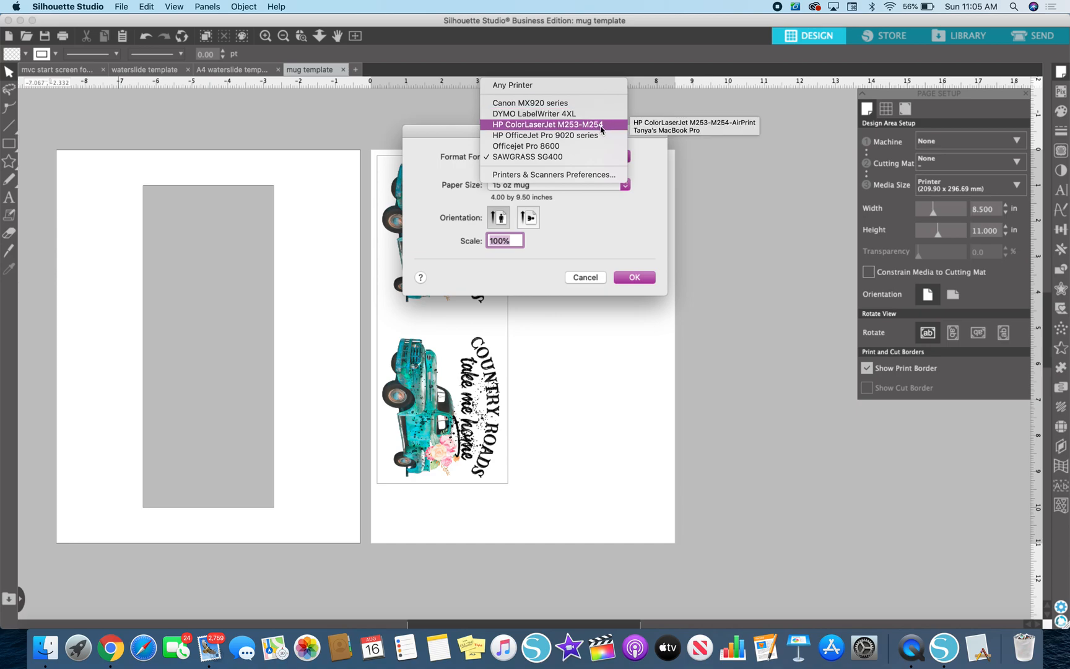
mouse_move(609, 130)
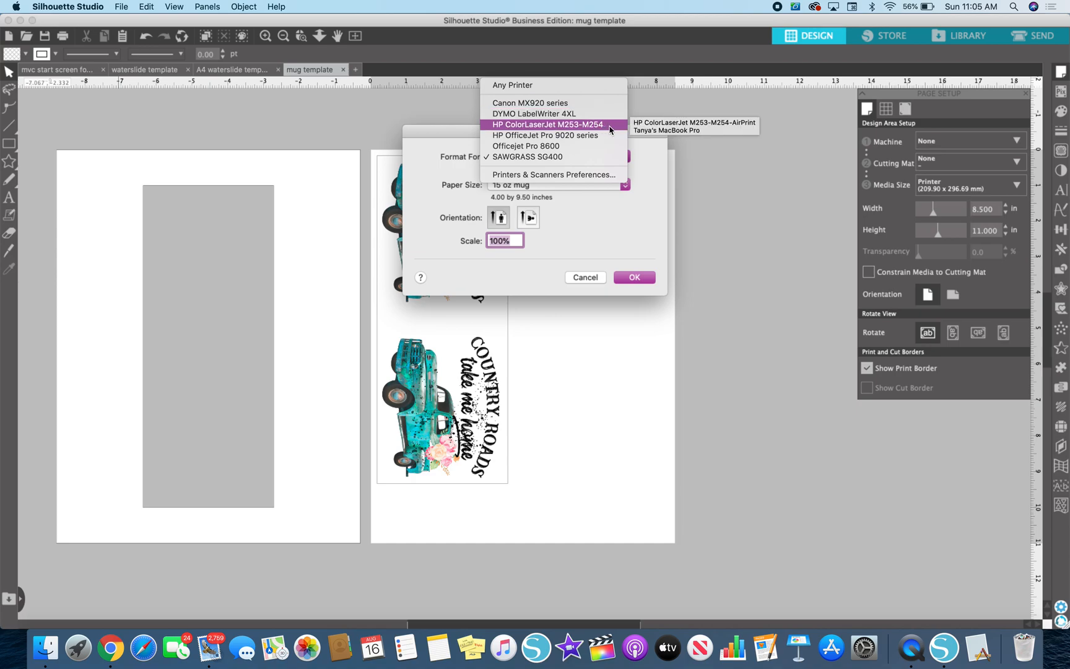
mouse_move(545, 135)
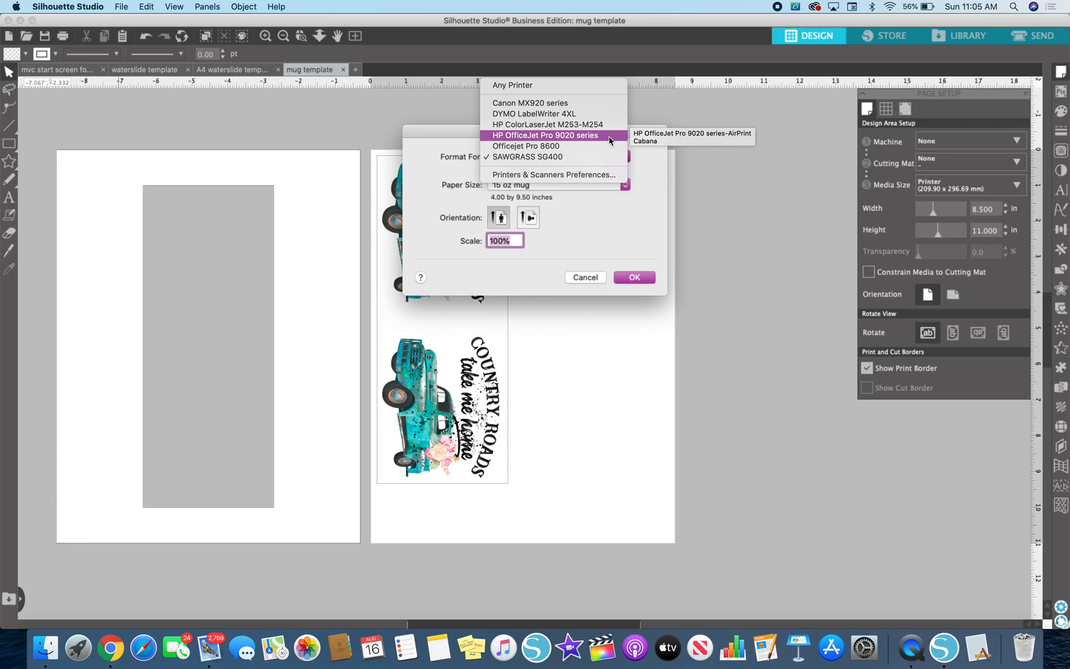
mouse_move(601, 140)
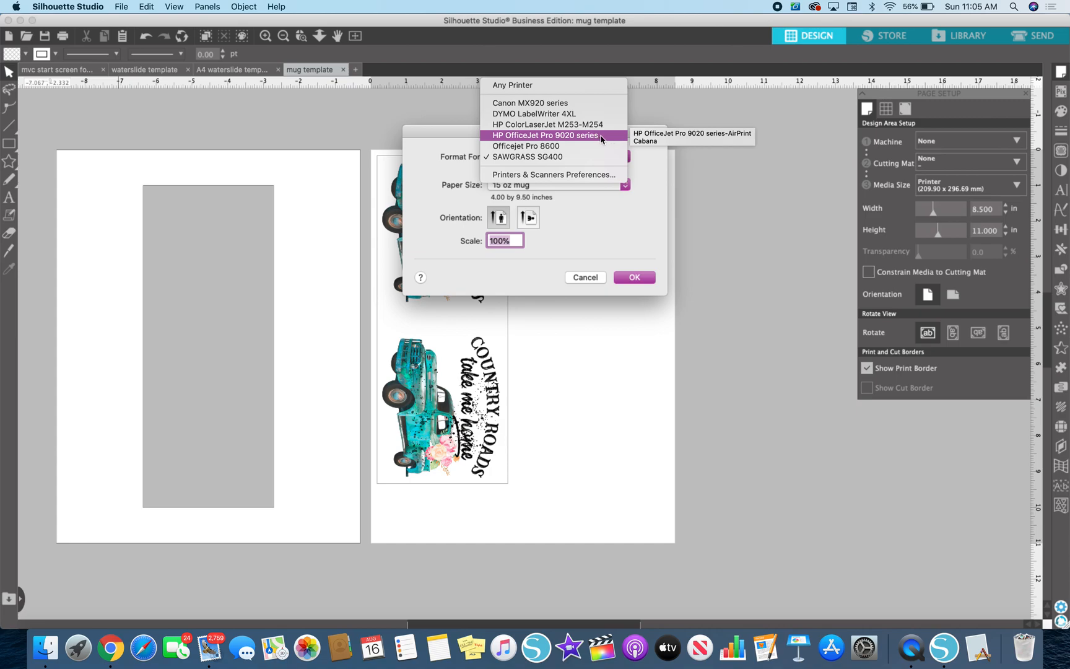
mouse_move(525, 146)
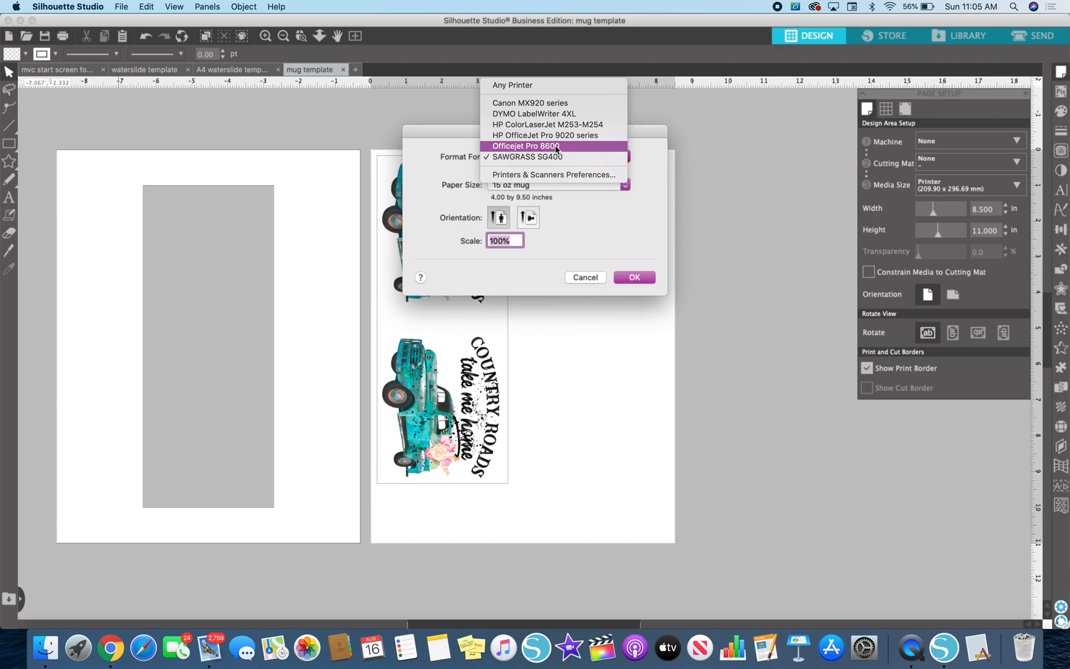
mouse_move(543, 146)
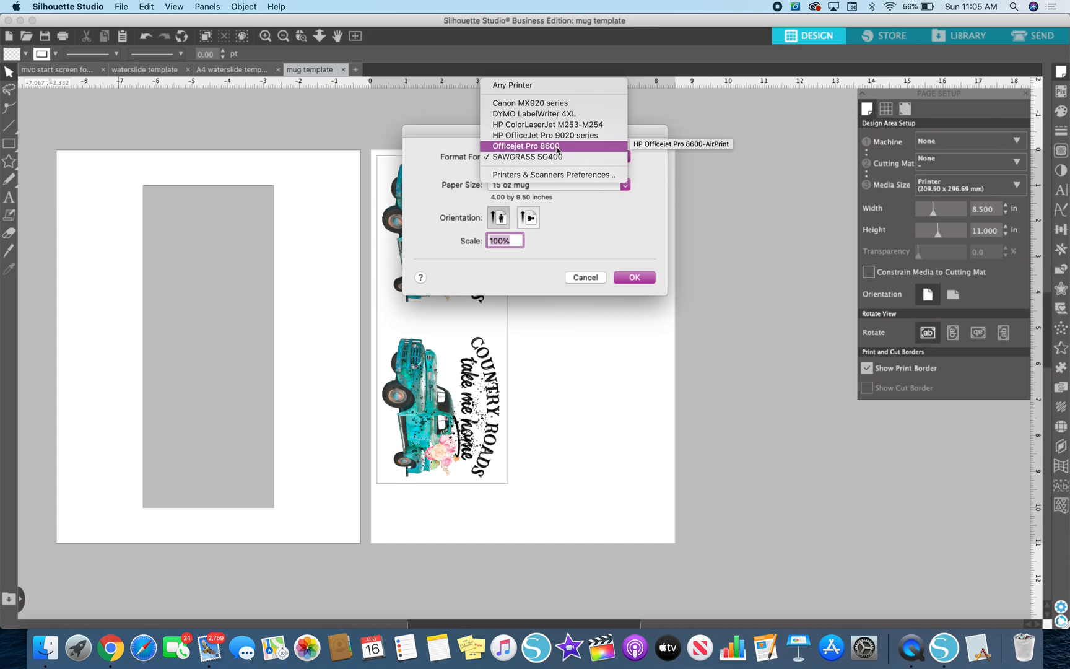
mouse_move(545, 135)
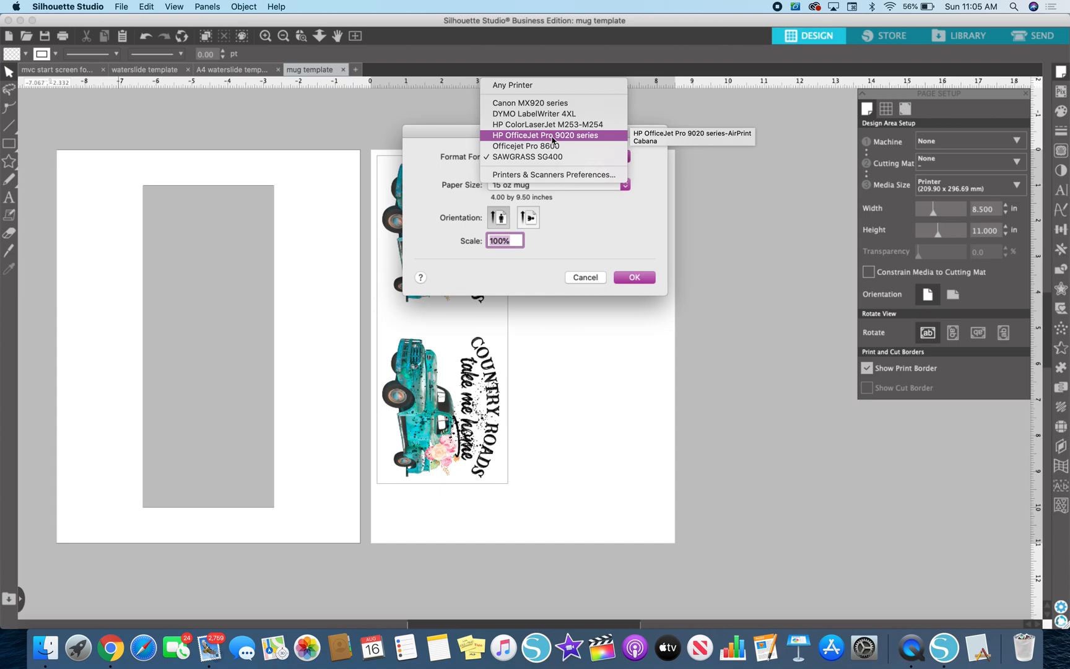
mouse_move(525, 146)
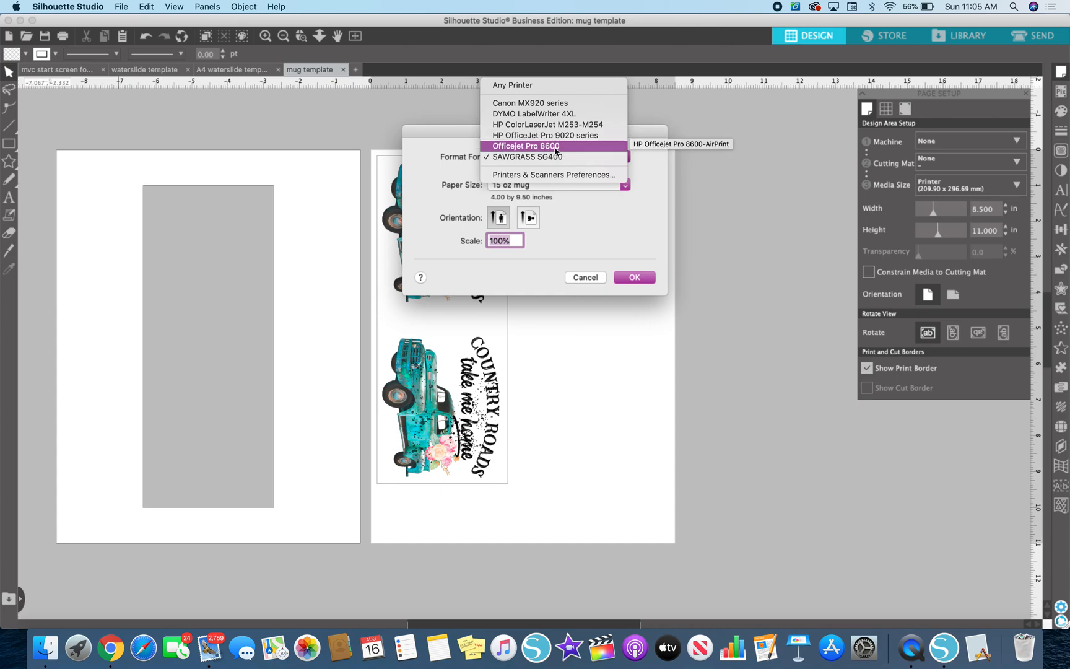
mouse_move(556, 152)
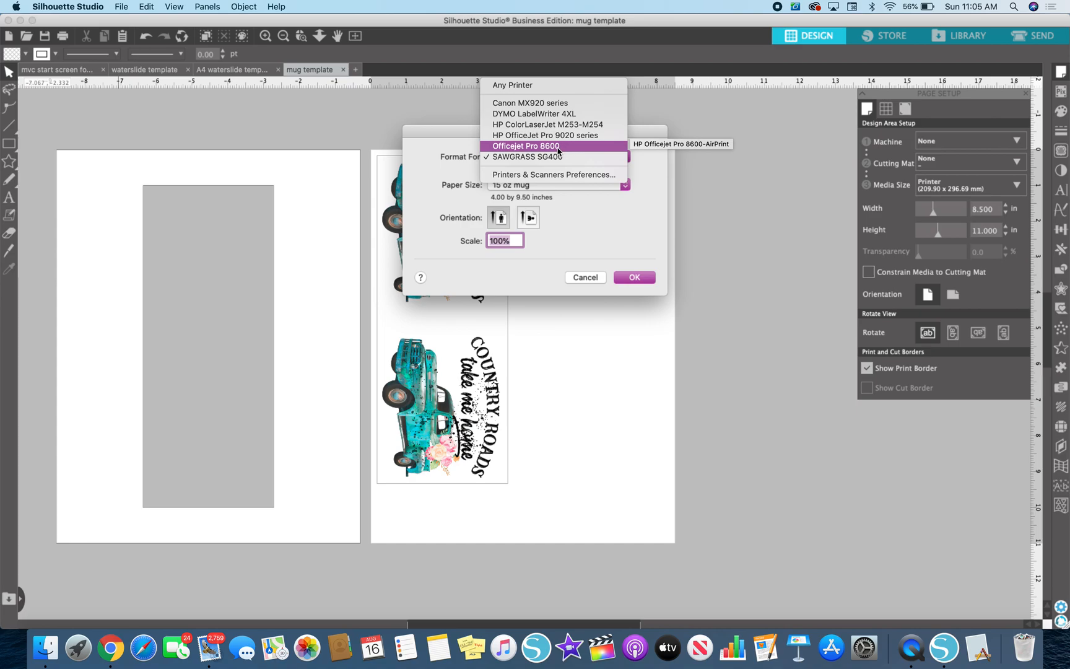
mouse_move(568, 151)
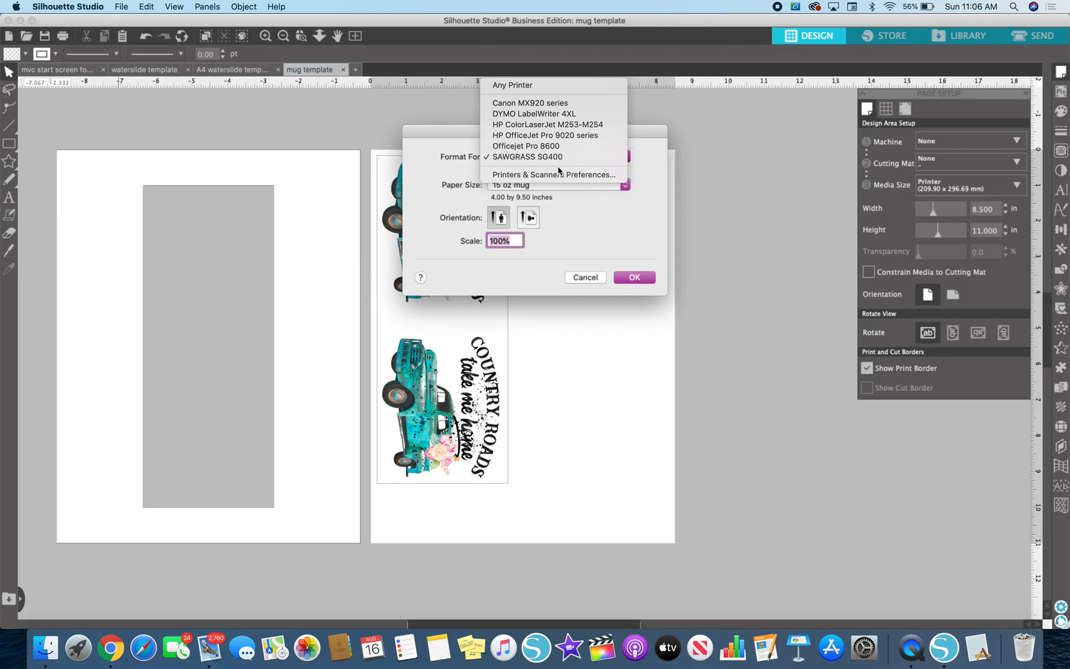
mouse_move(552, 174)
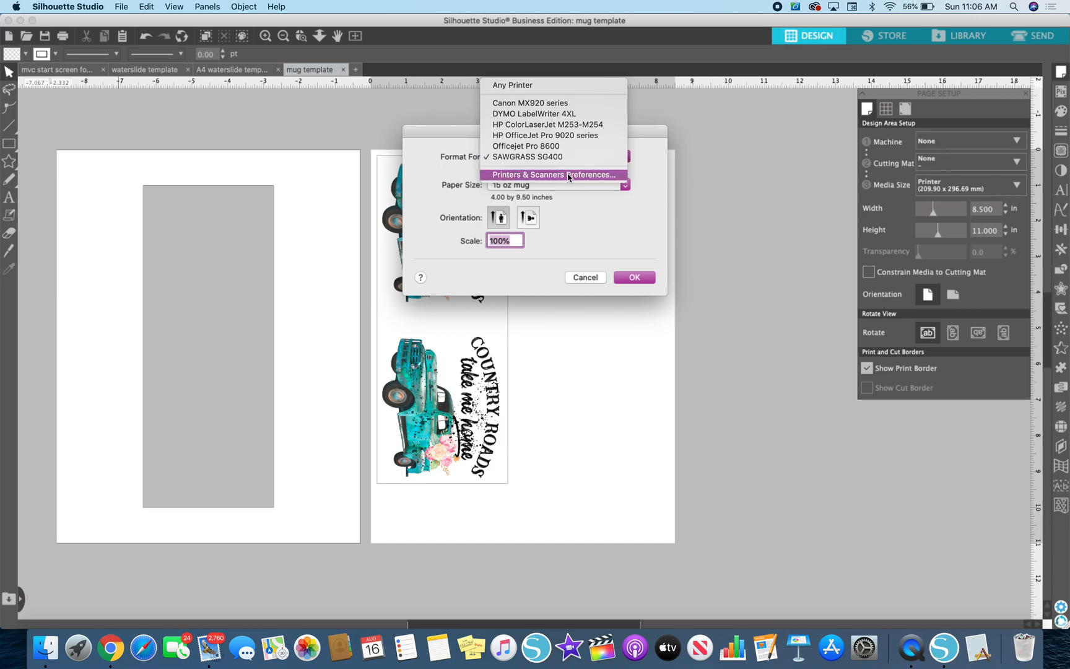
left_click(553, 174)
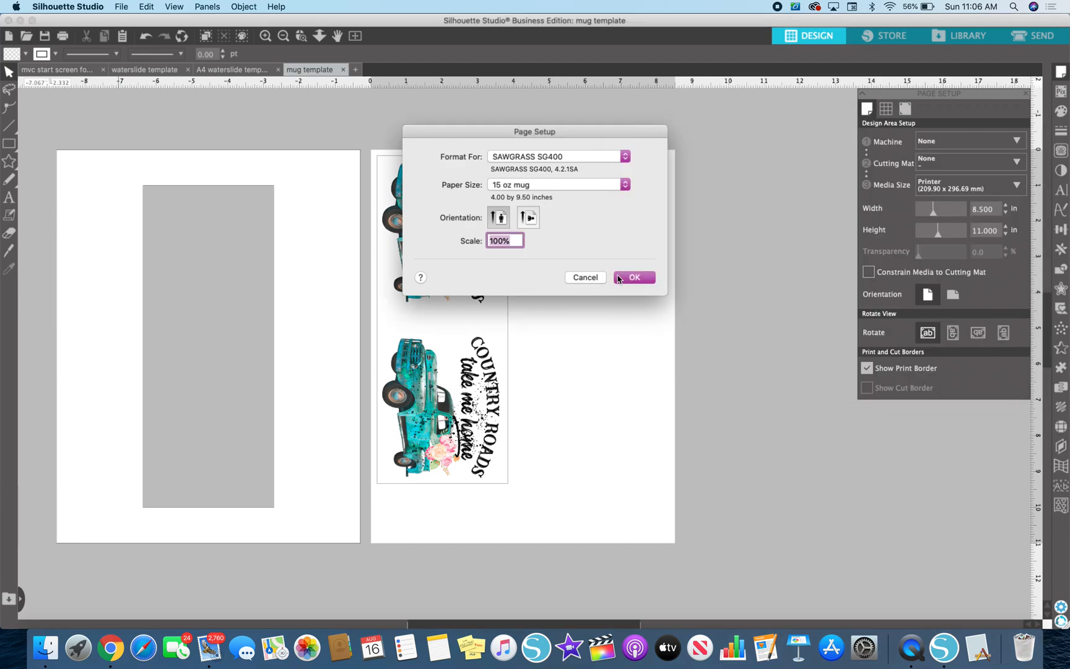
left_click(633, 278)
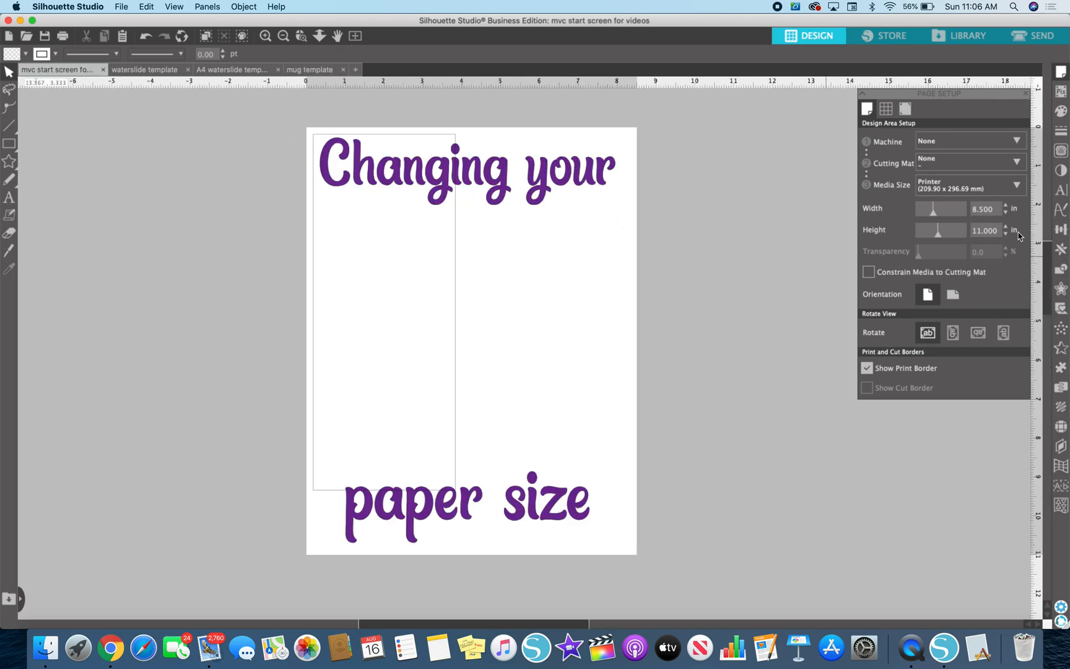
Step: Hide the print border on the Changing your paper size document
left_click(867, 367)
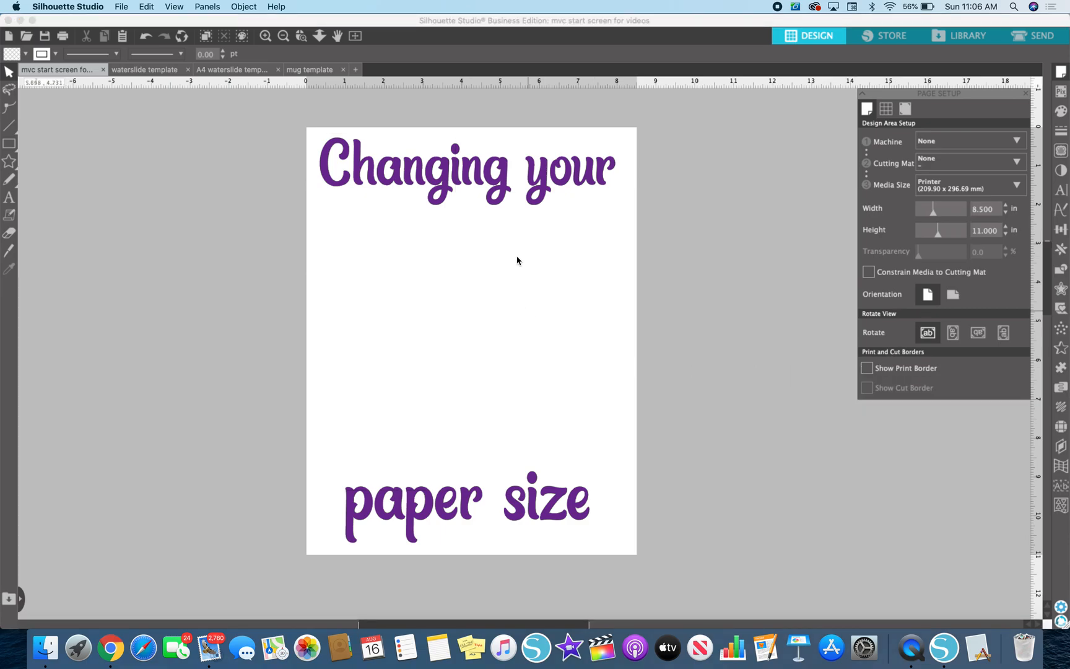
mouse_move(676, 171)
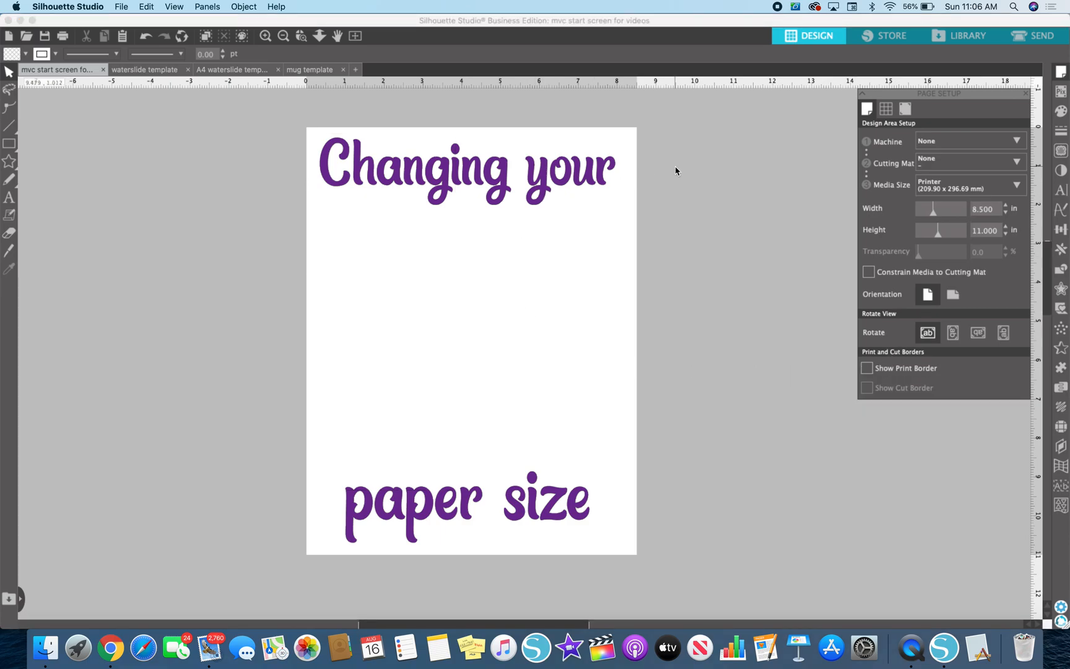
mouse_move(673, 197)
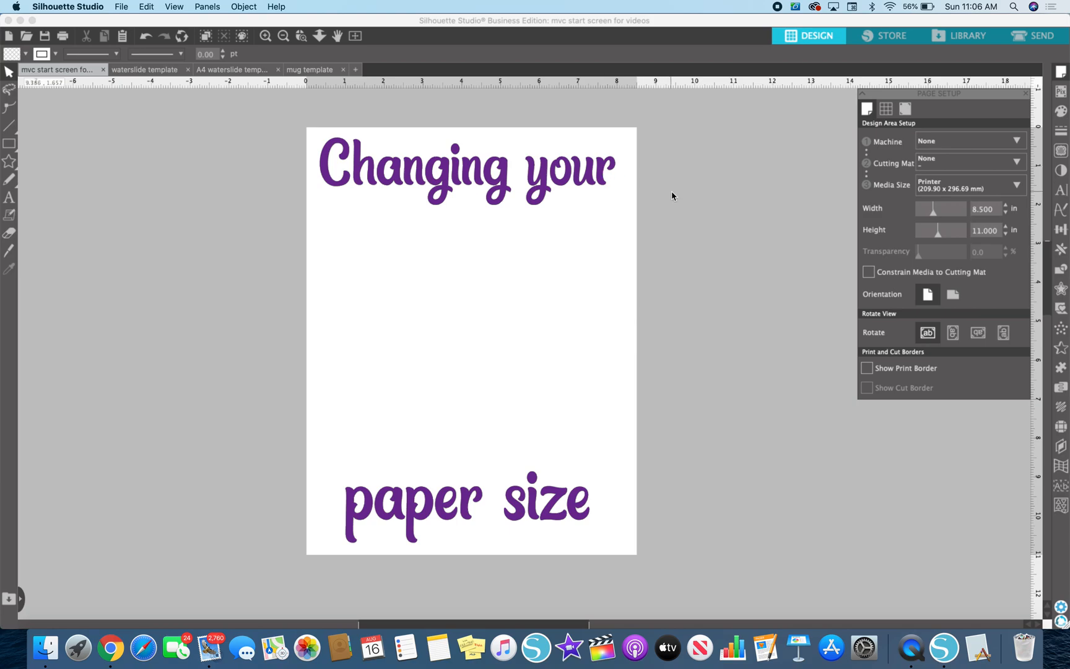
mouse_move(585, 507)
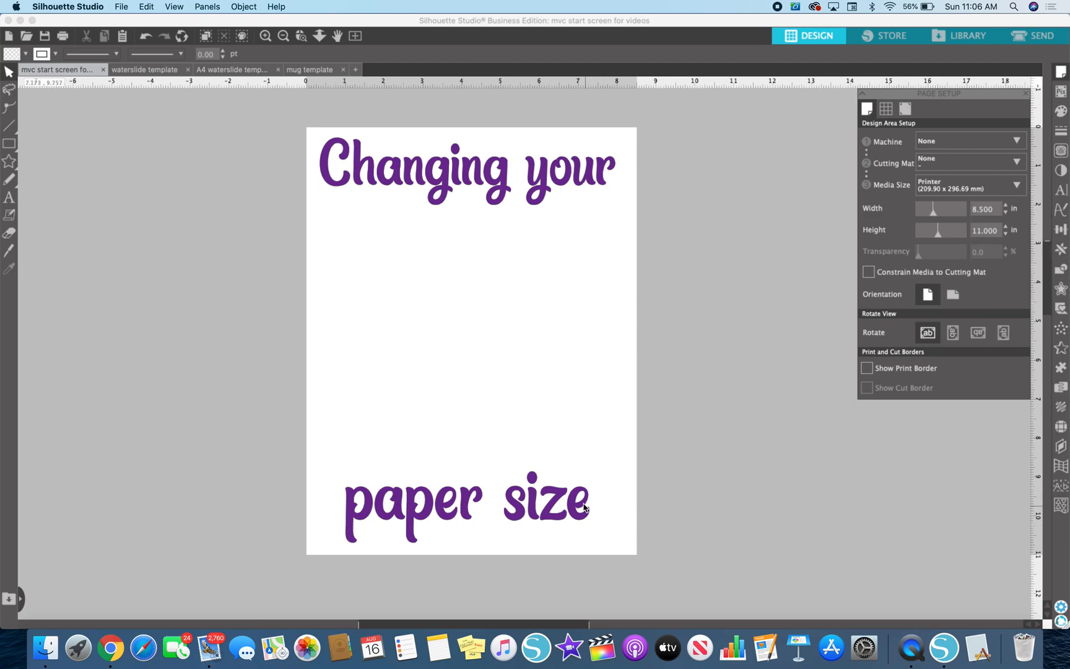
mouse_move(693, 437)
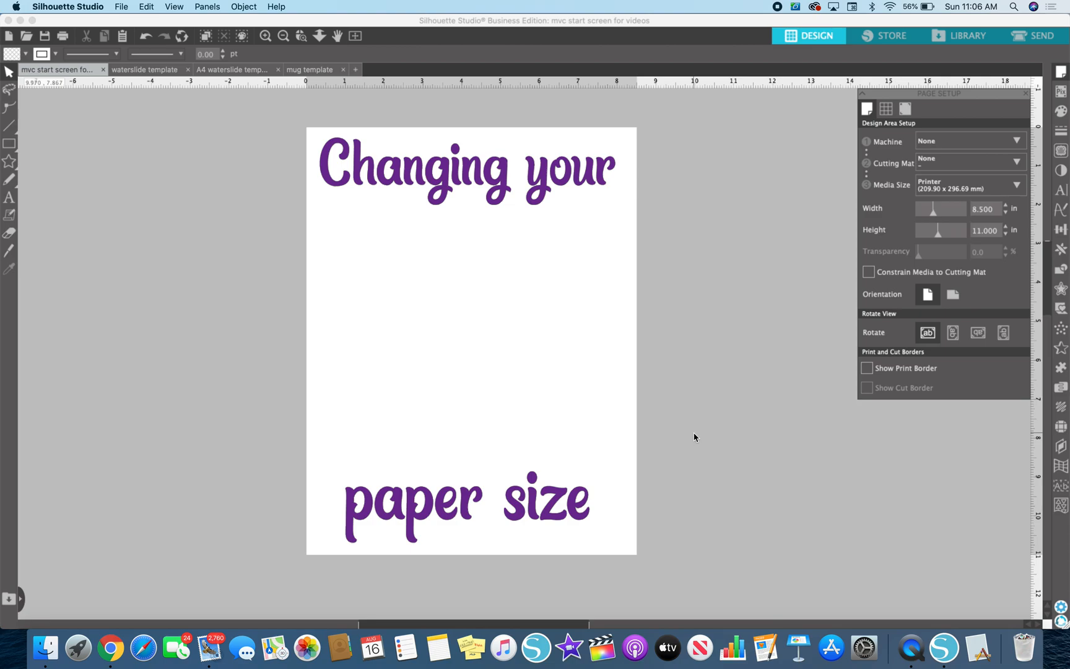
mouse_move(790, 135)
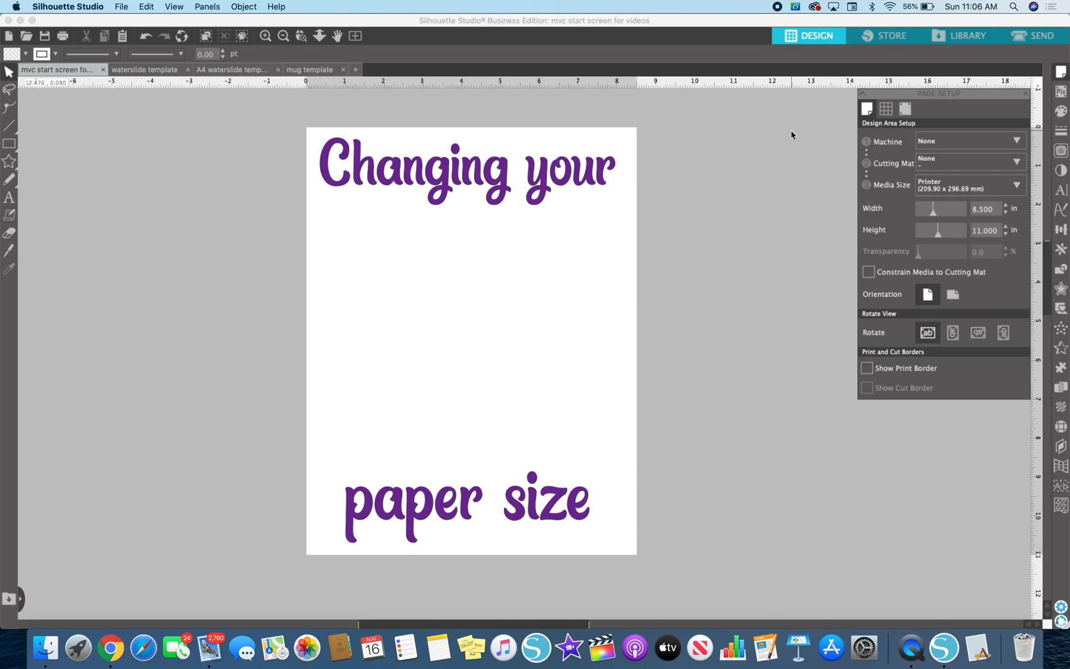
mouse_move(760, 63)
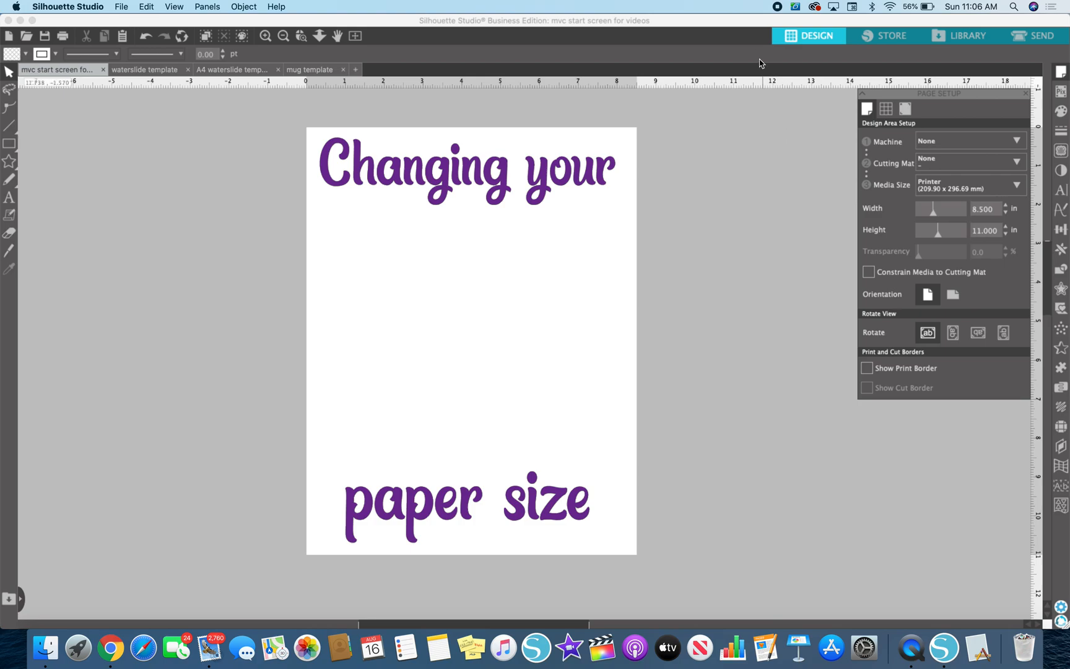
mouse_move(694, 31)
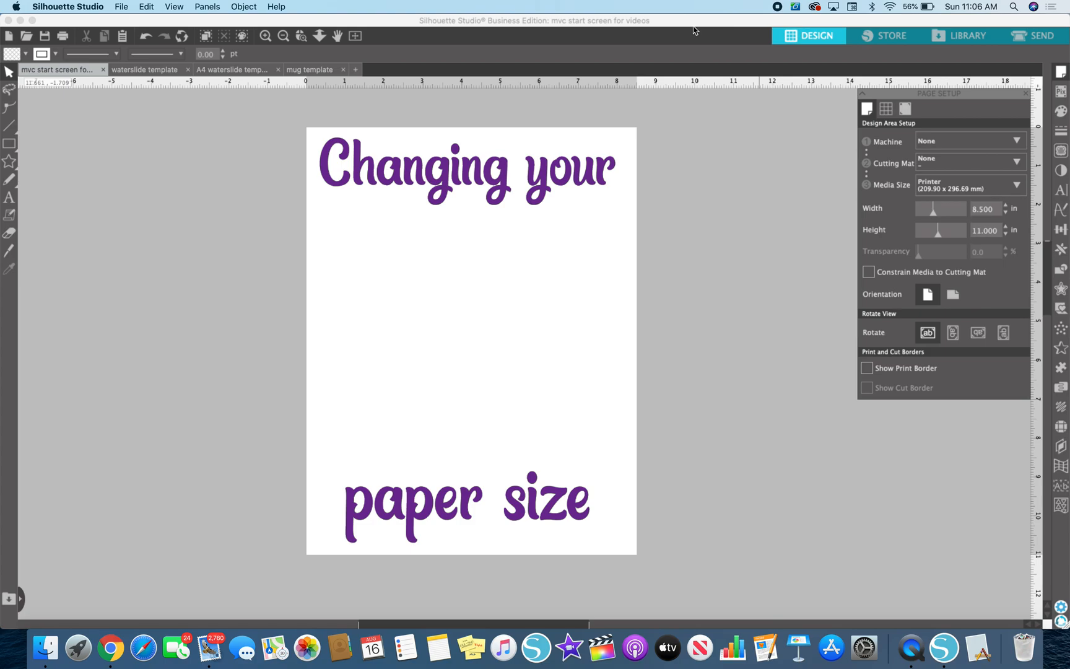
mouse_move(758, 237)
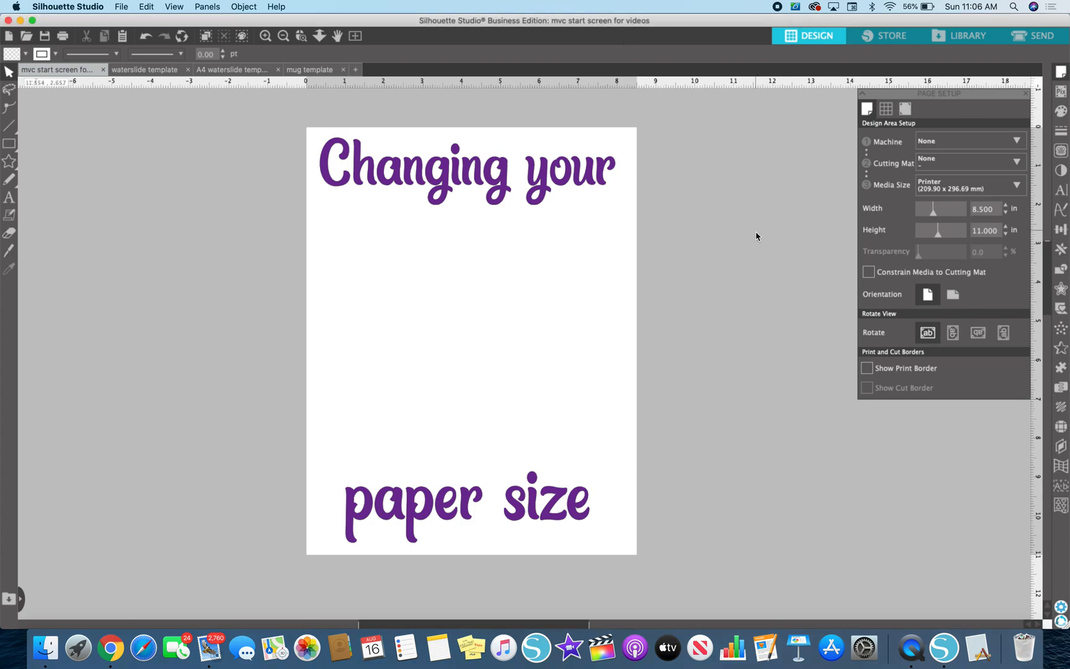
mouse_move(580, 176)
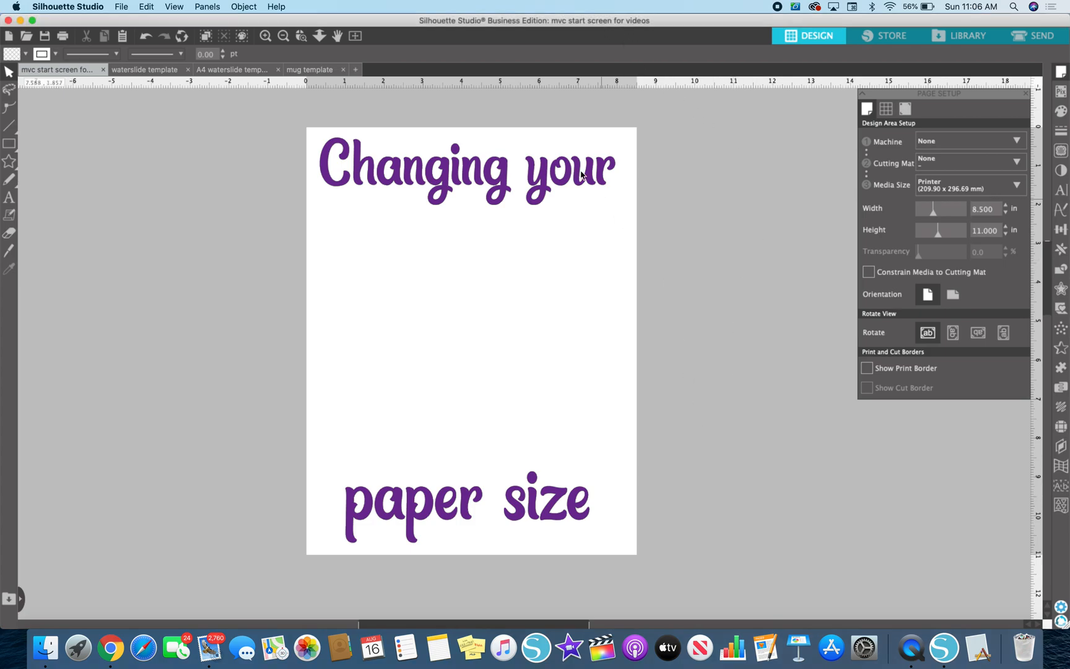
mouse_move(569, 28)
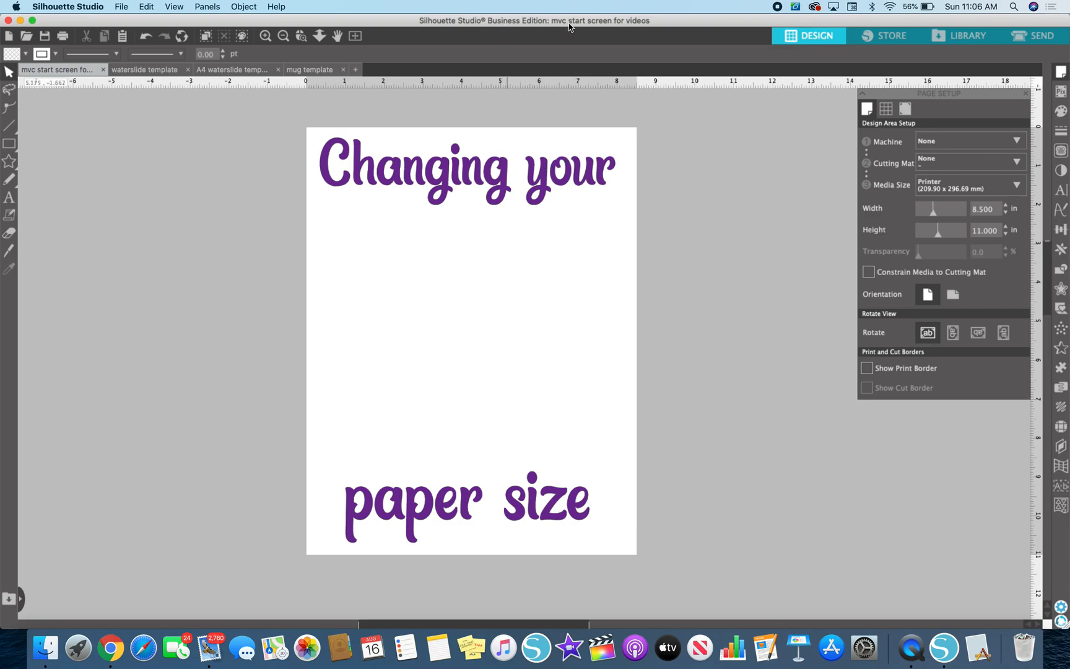
mouse_move(701, 187)
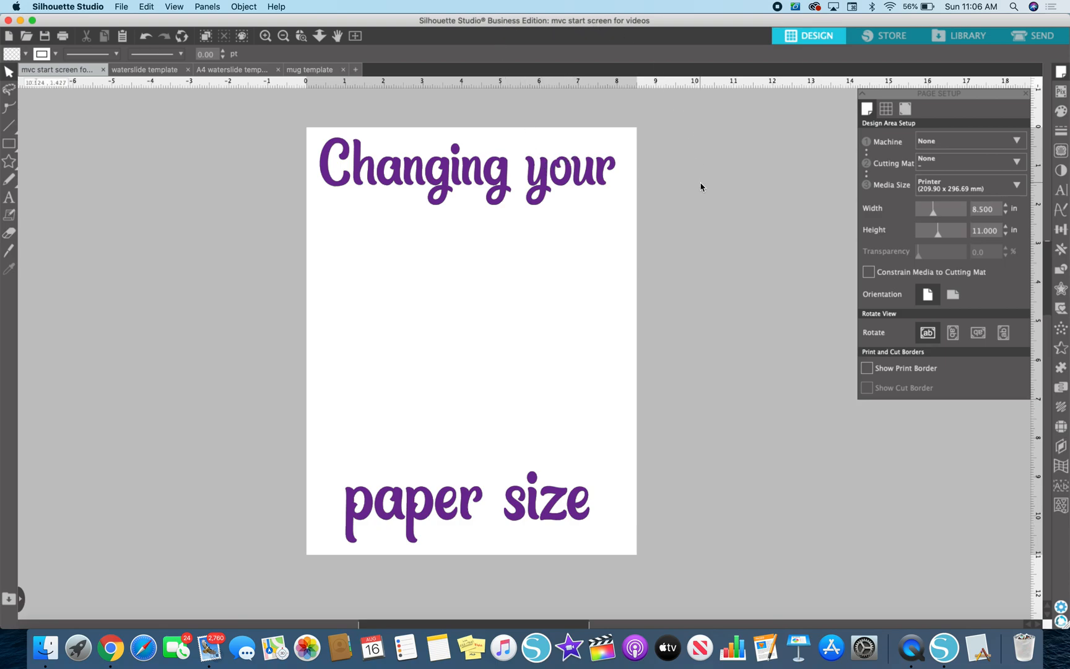
mouse_move(570, 113)
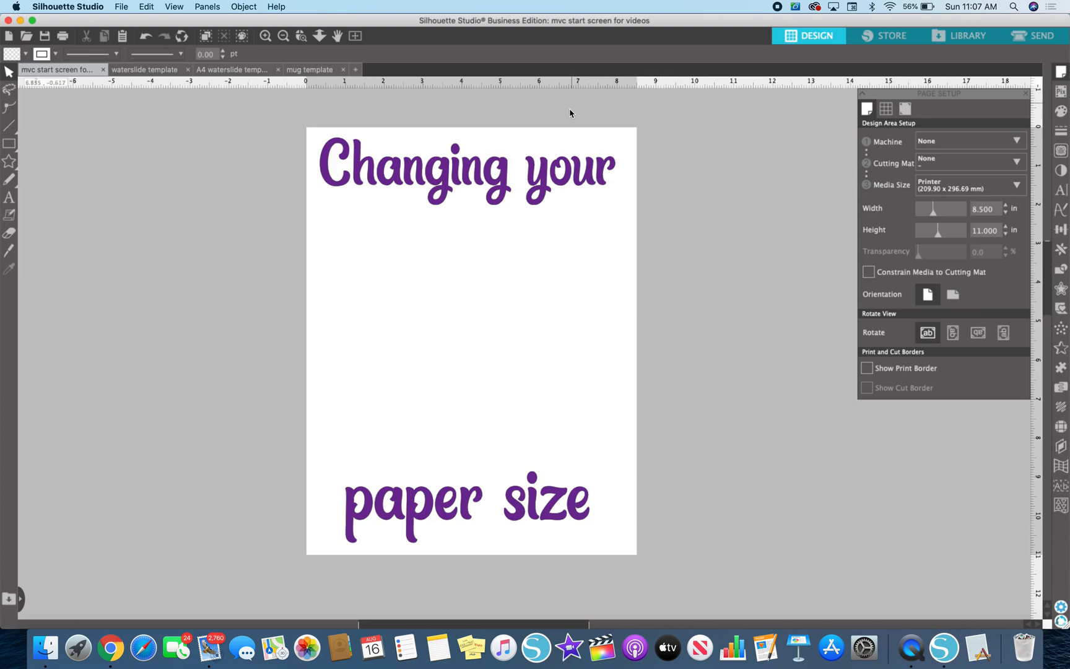
mouse_move(725, 316)
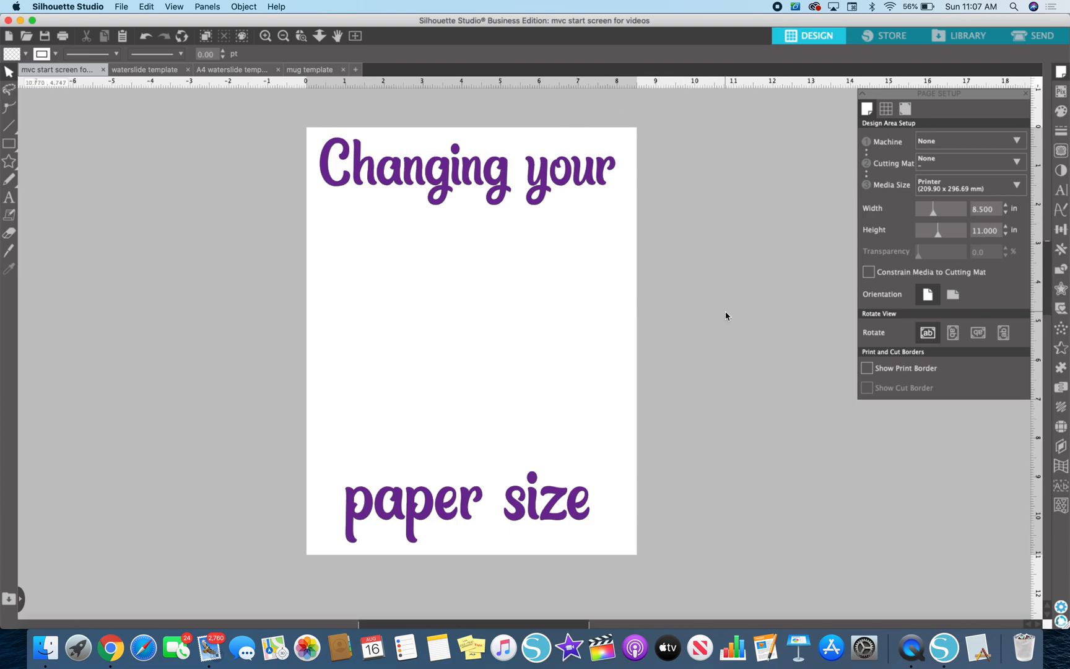
mouse_move(826, 44)
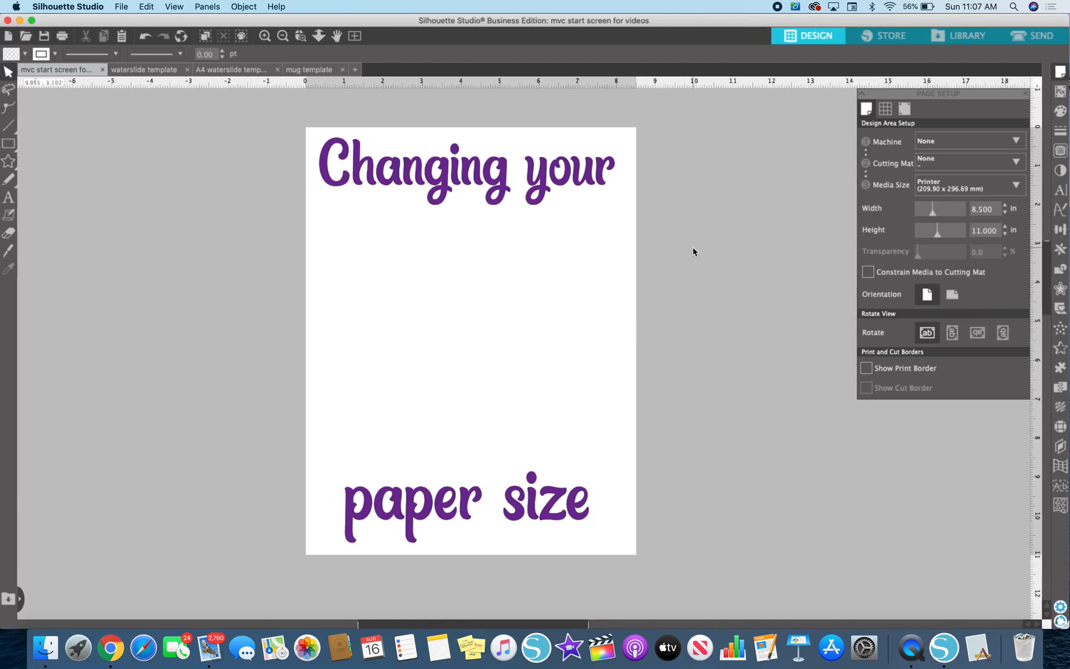
mouse_move(571, 526)
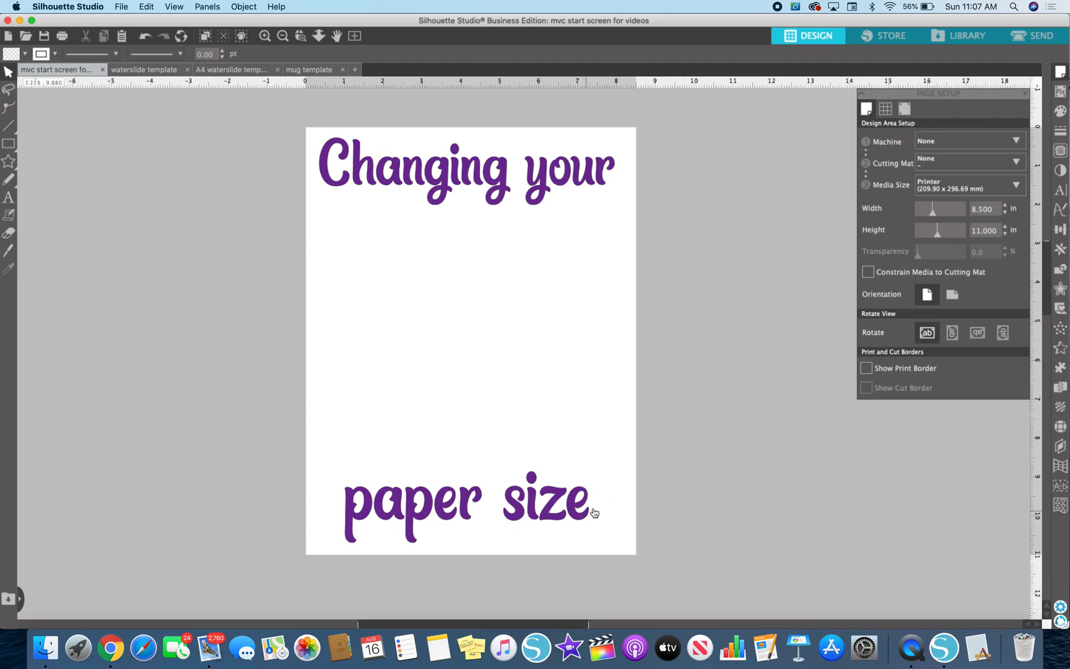
mouse_move(753, 427)
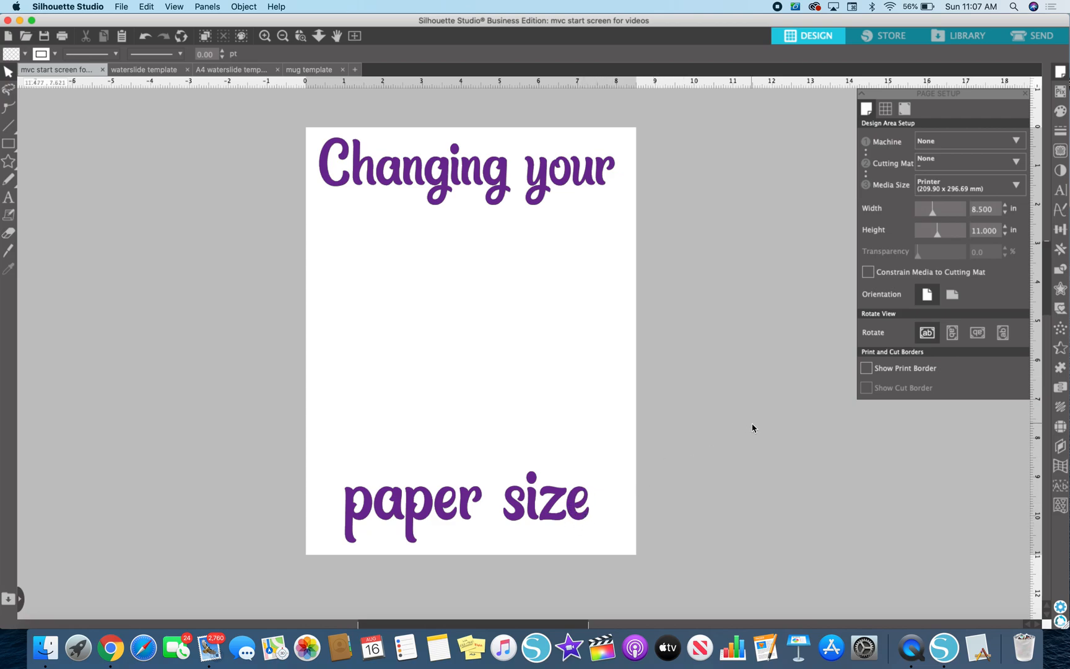
mouse_move(109, 645)
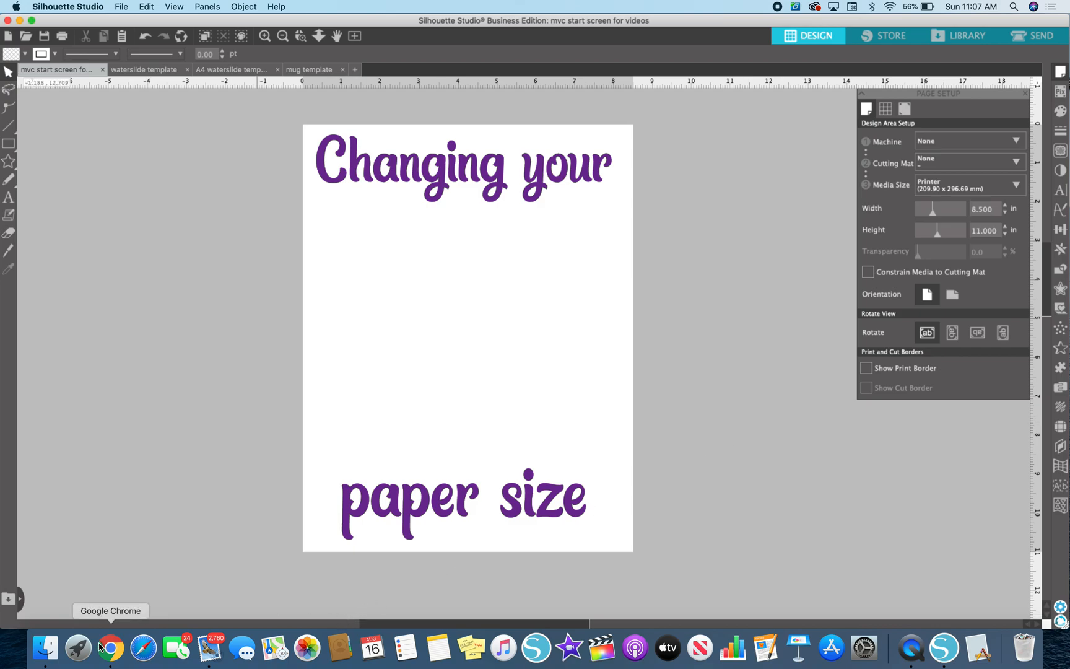